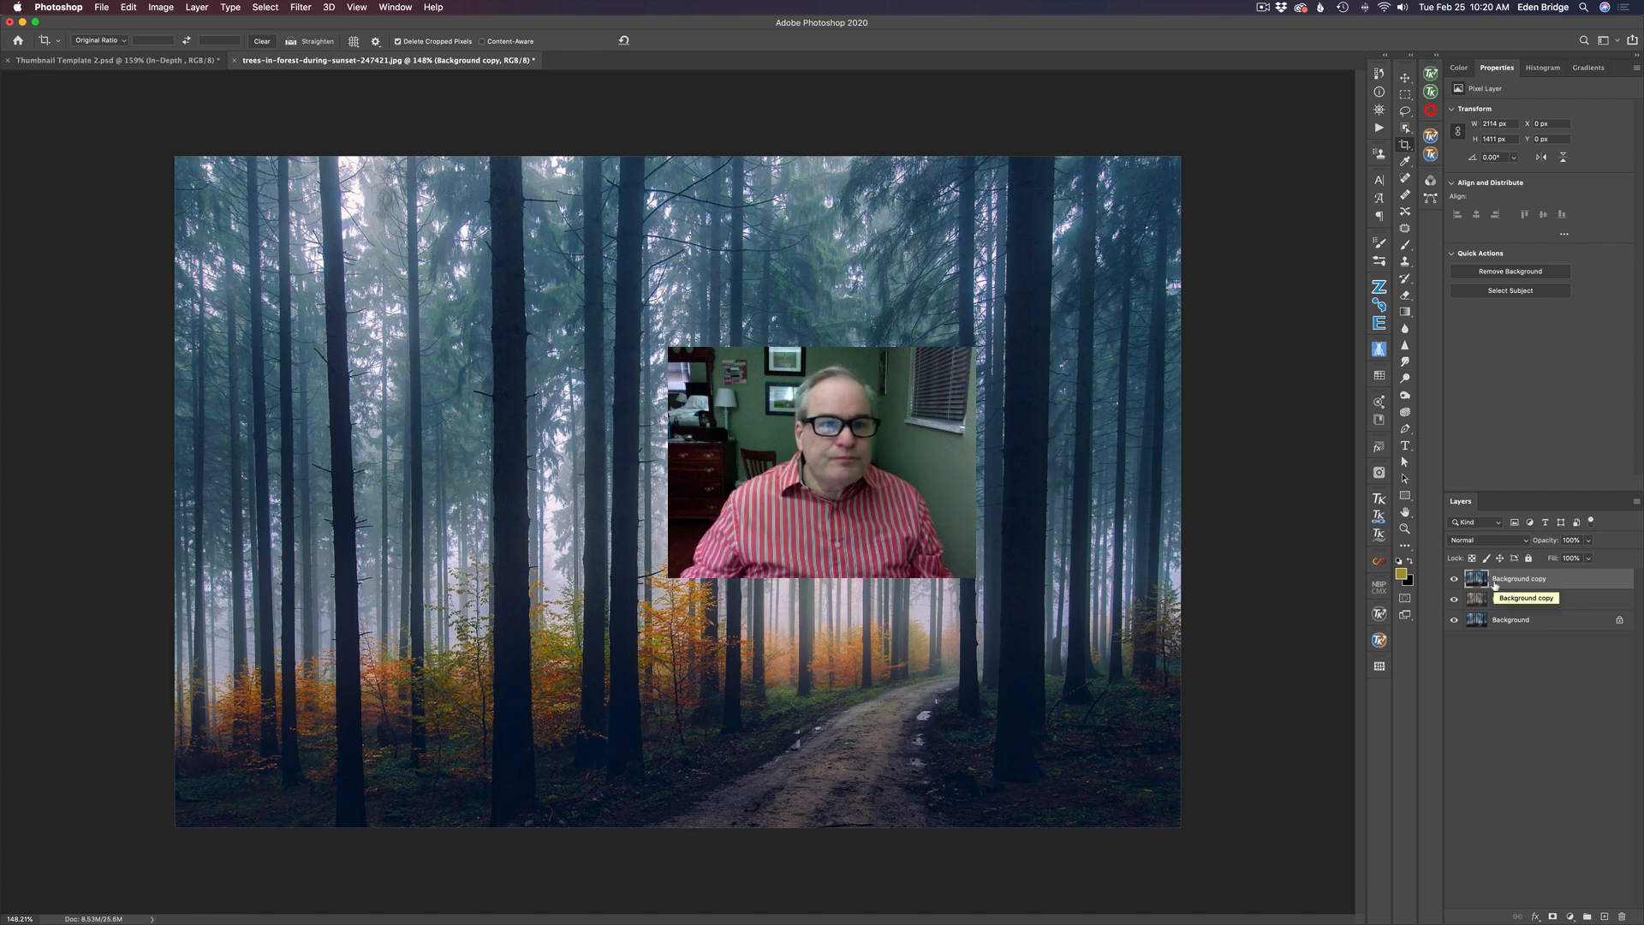
Launch the Luminar 4 filter on the Background copy layer from the Filter menu
left_click(302, 6)
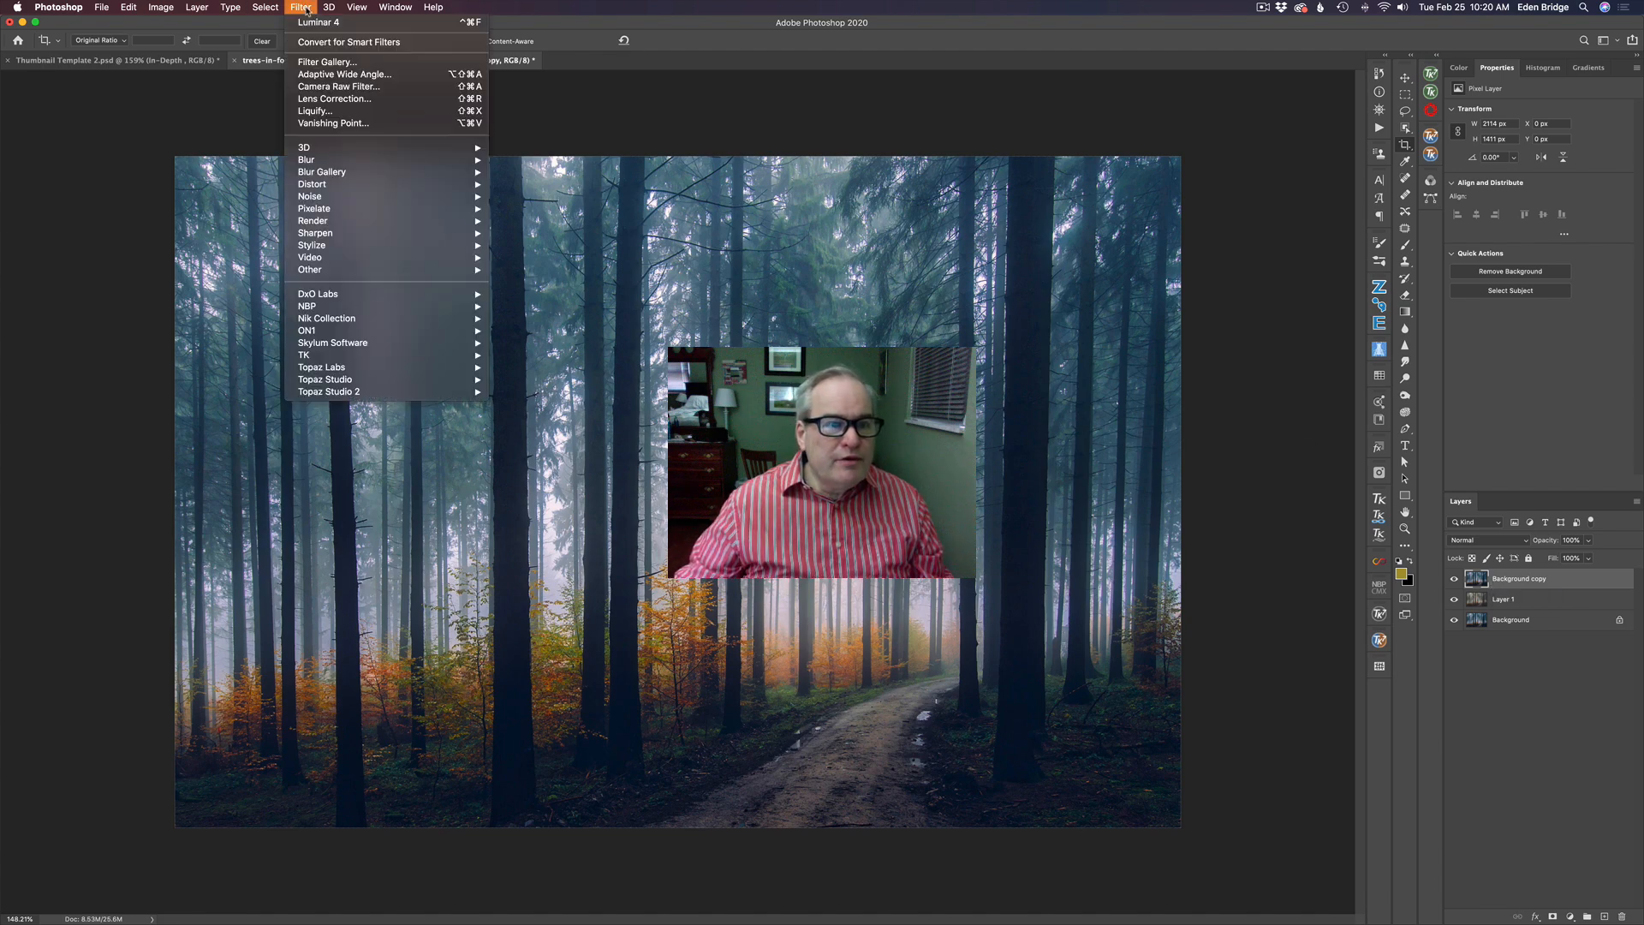
mouse_move(332, 342)
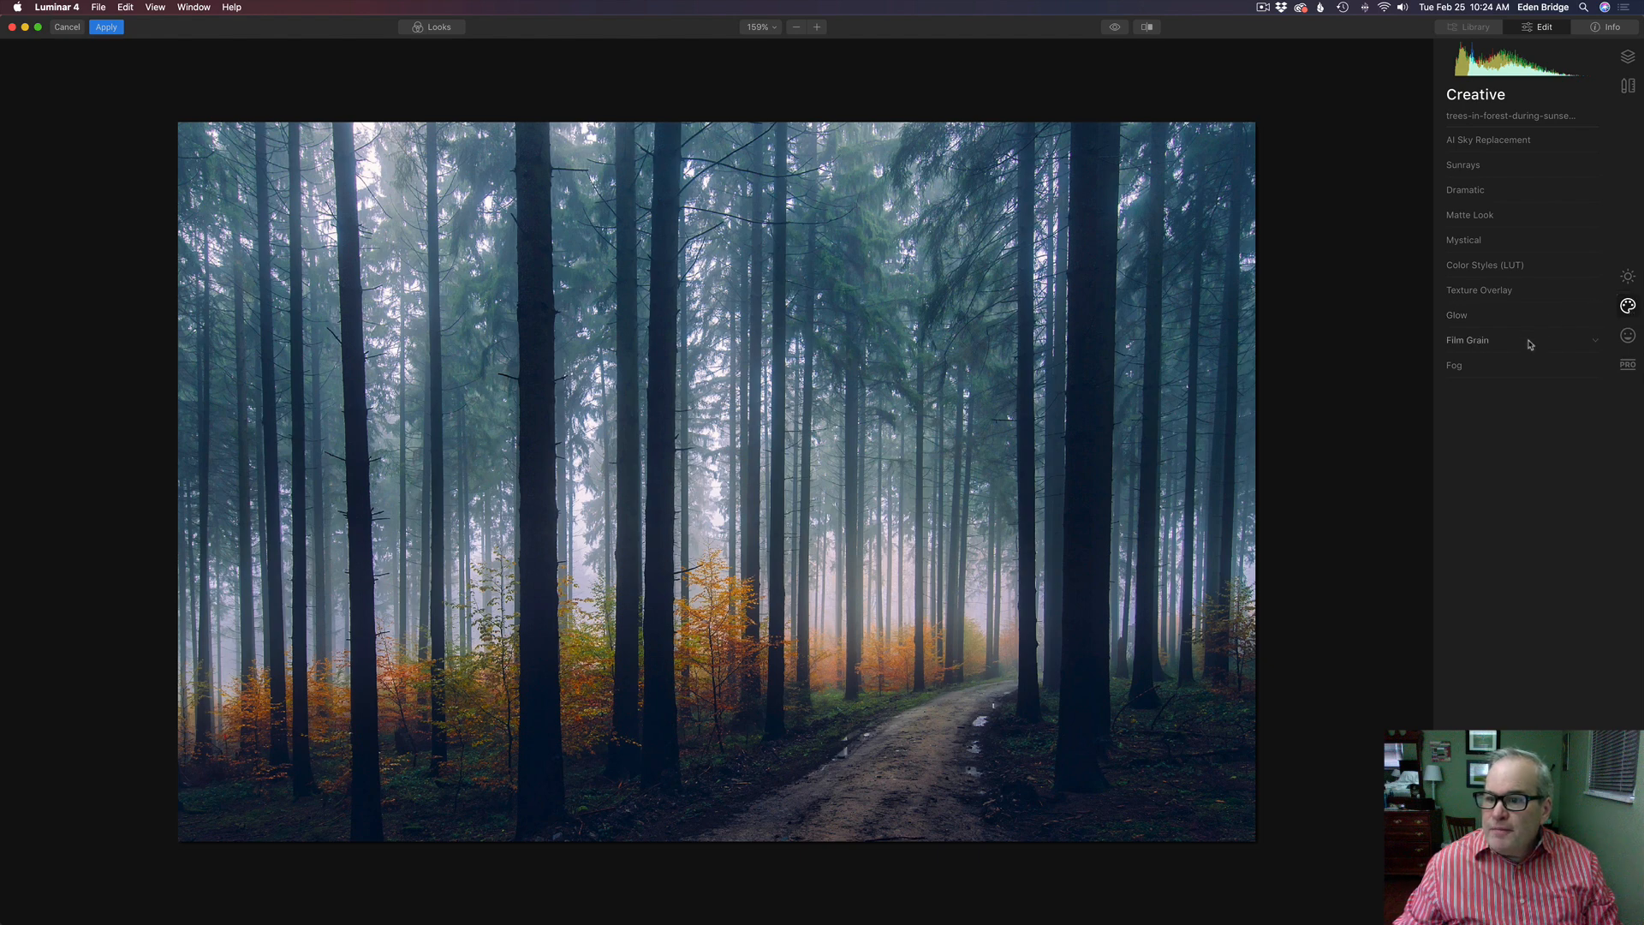
Add a Light Fog to the forest and adjust its amount back and forth
left_click(1456, 365)
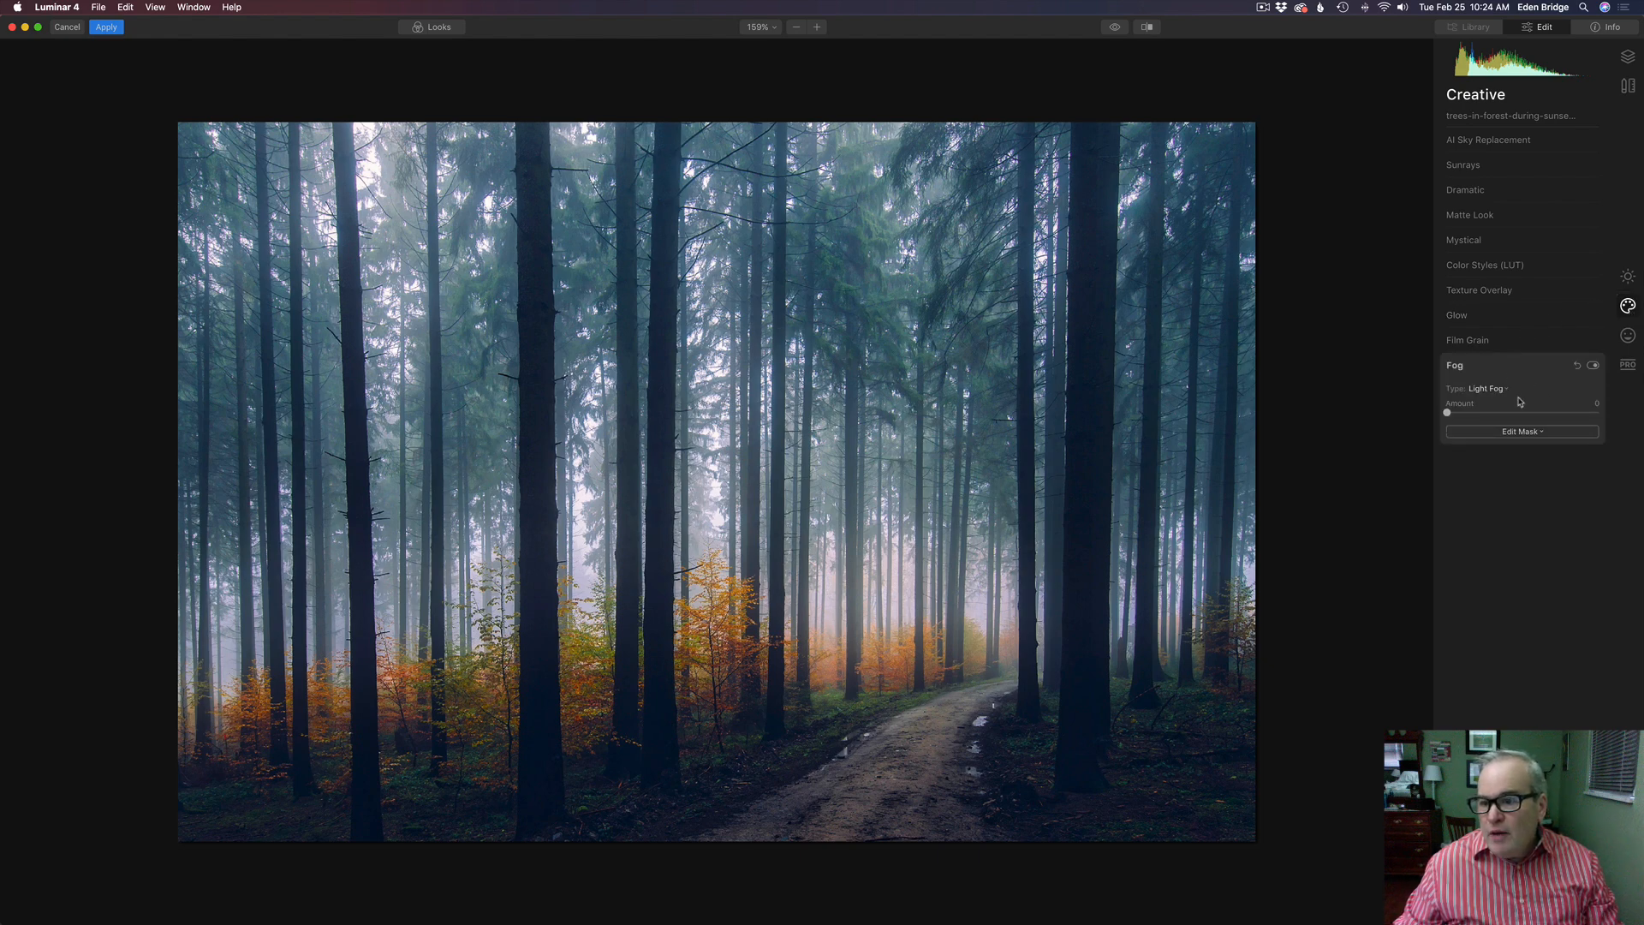
left_click(1485, 388)
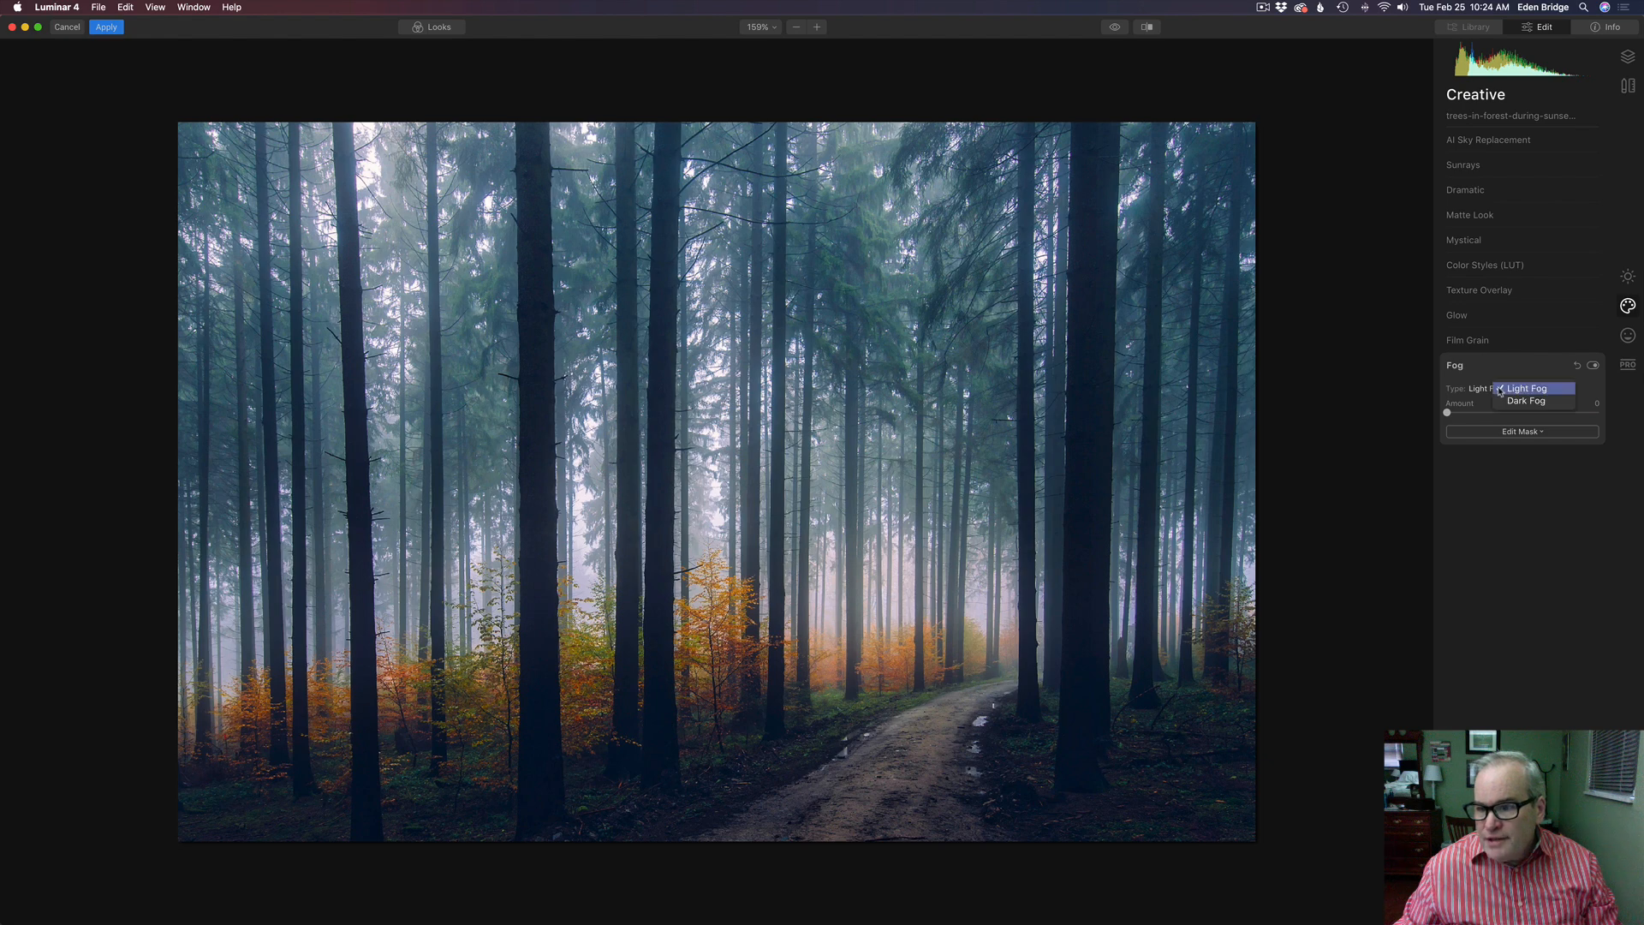
left_click(1526, 389)
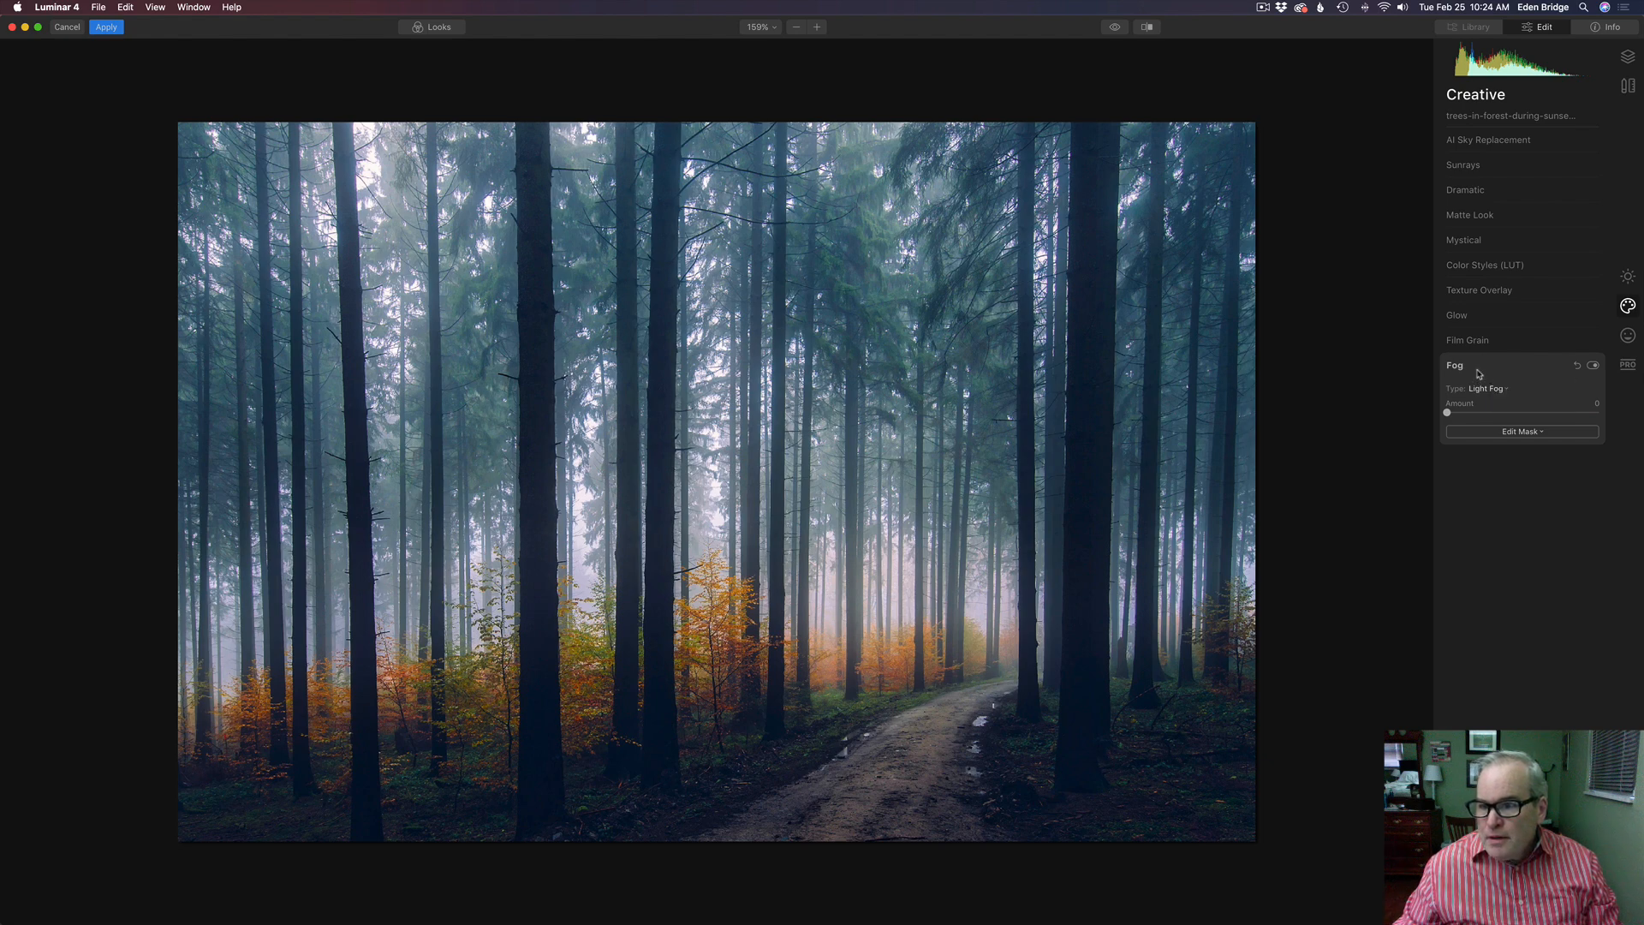
left_click_drag(1449, 413, 1466, 413)
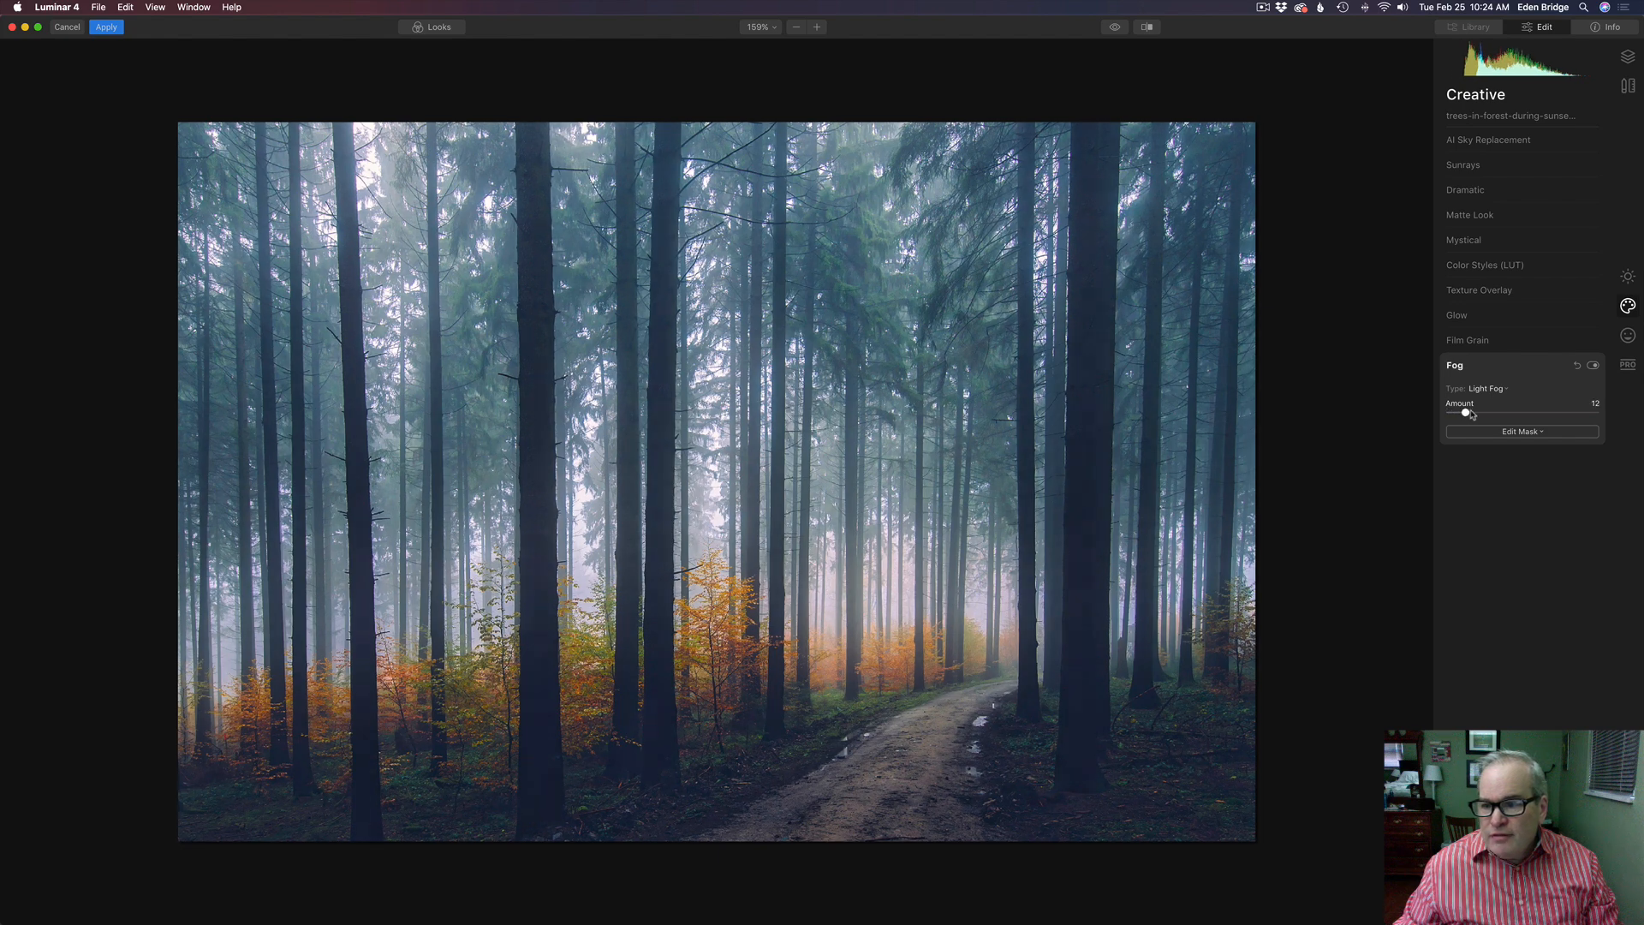
left_click_drag(1465, 412, 1502, 413)
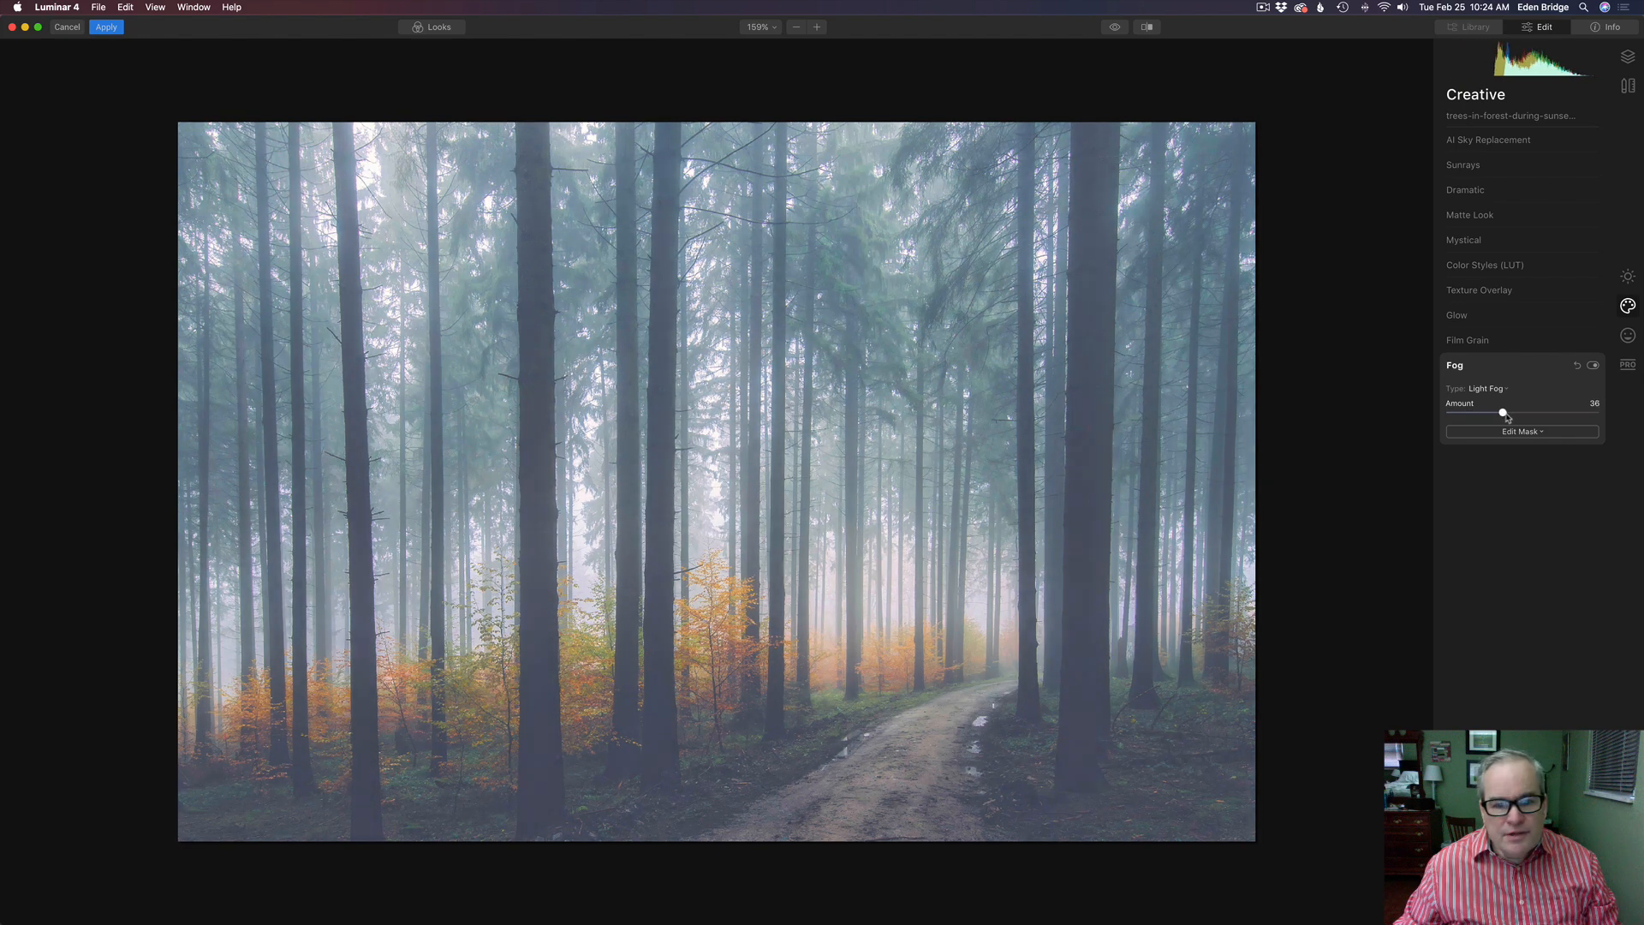
left_click_drag(1504, 413, 1489, 413)
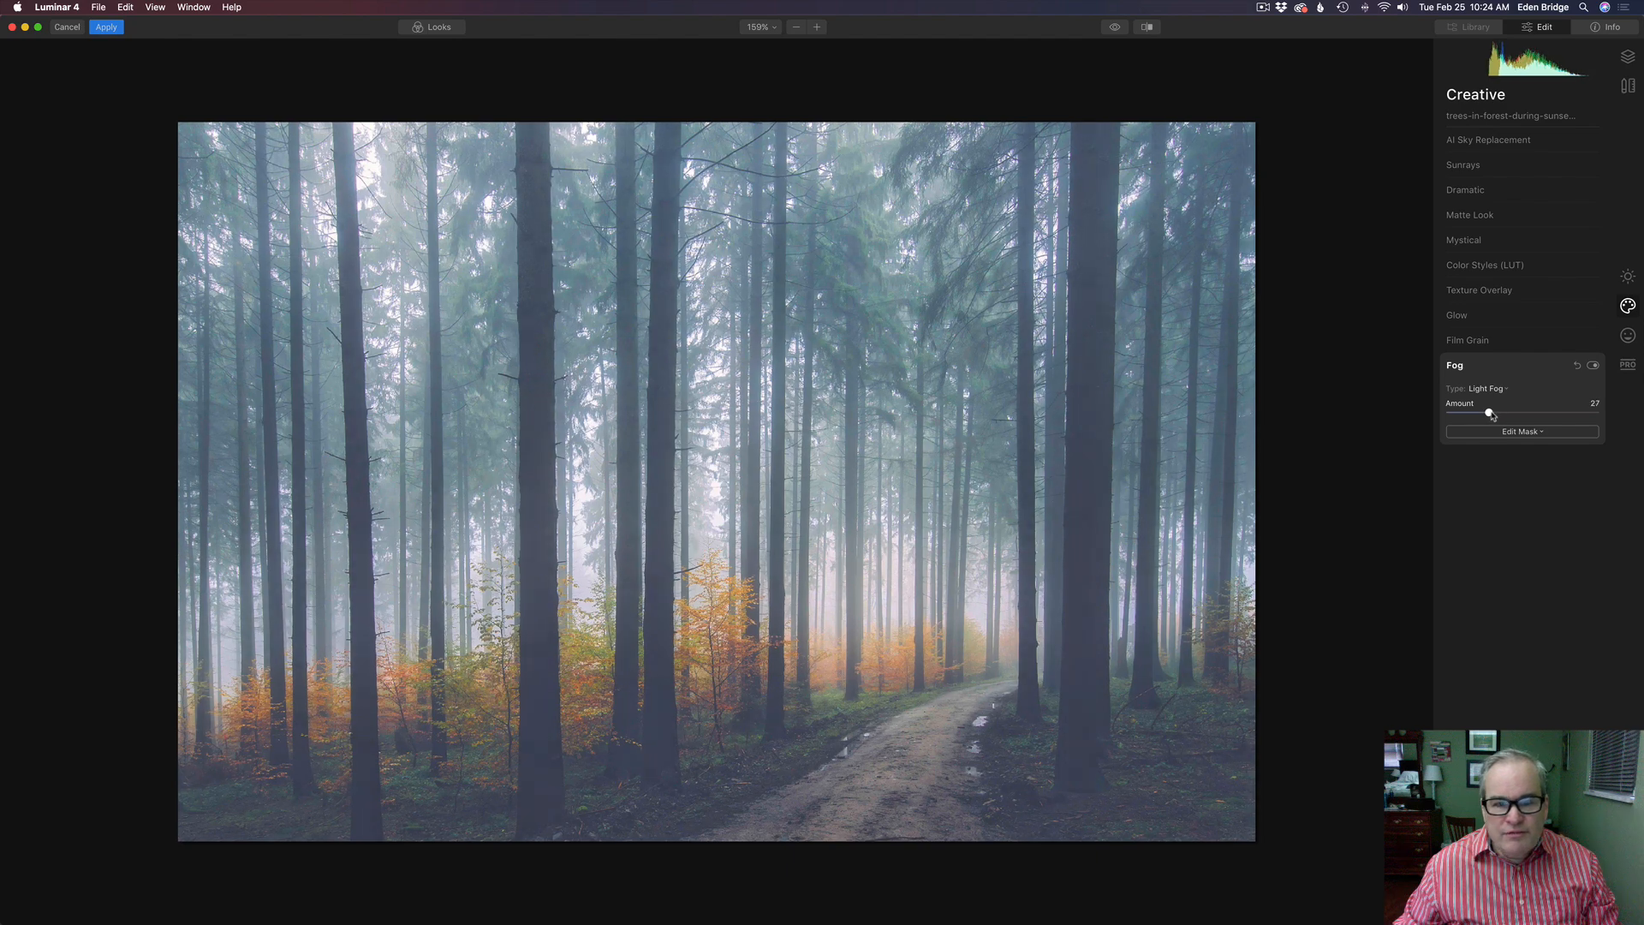
left_click_drag(1491, 411, 1487, 411)
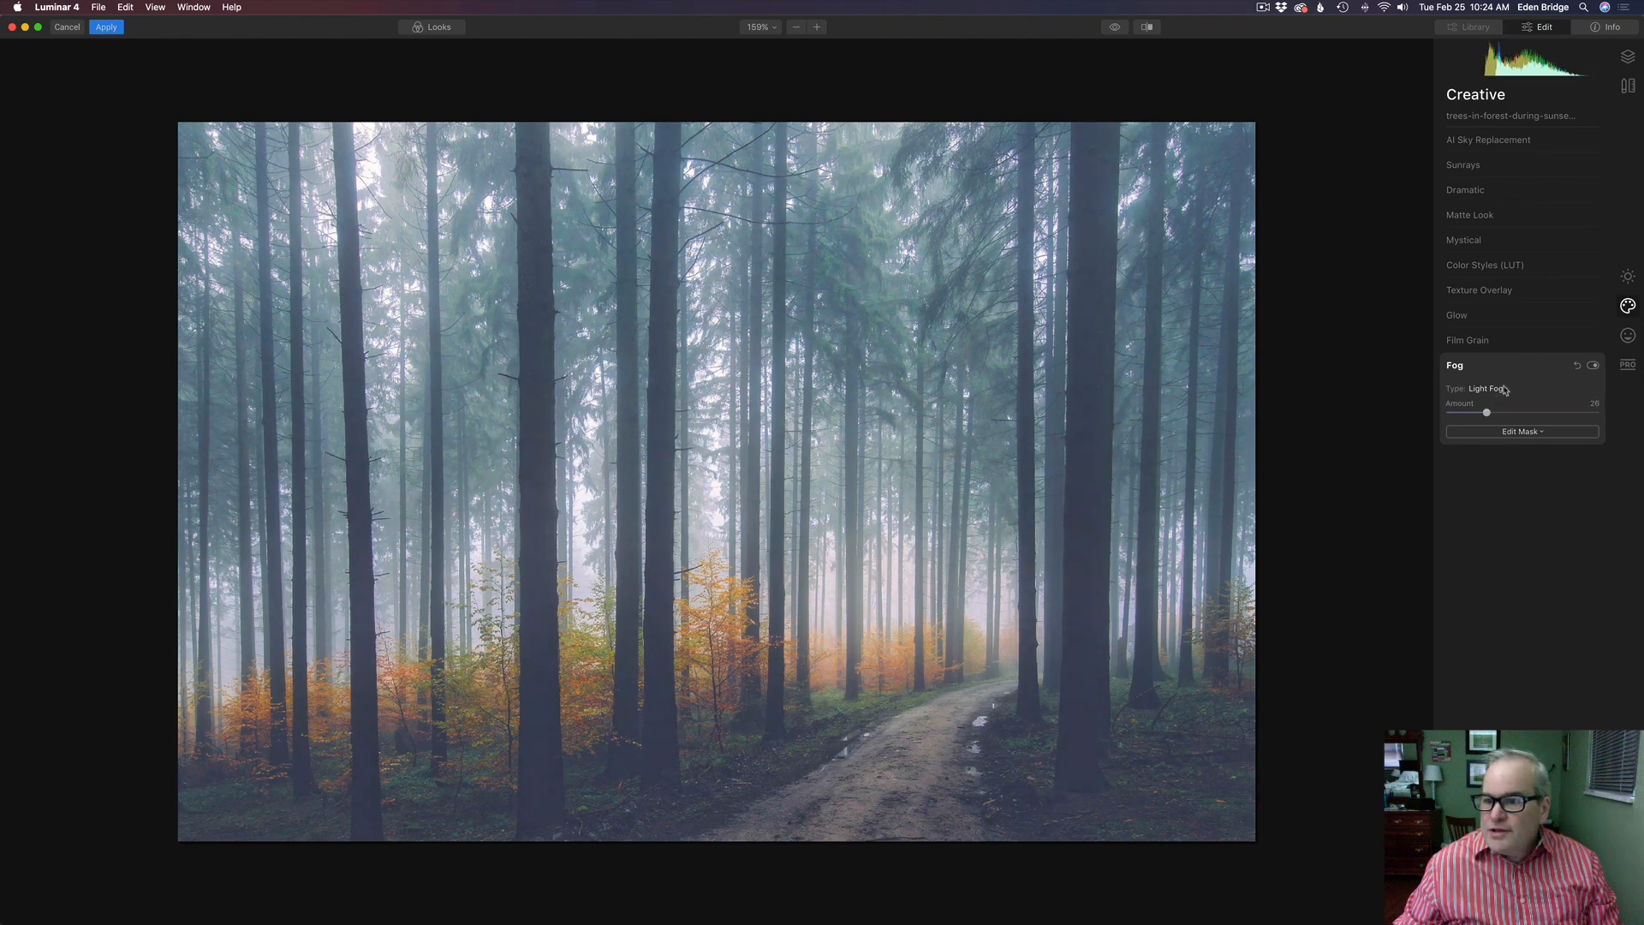
Switch the fog to Dark Fog and settle its amount at 30
left_click(1486, 389)
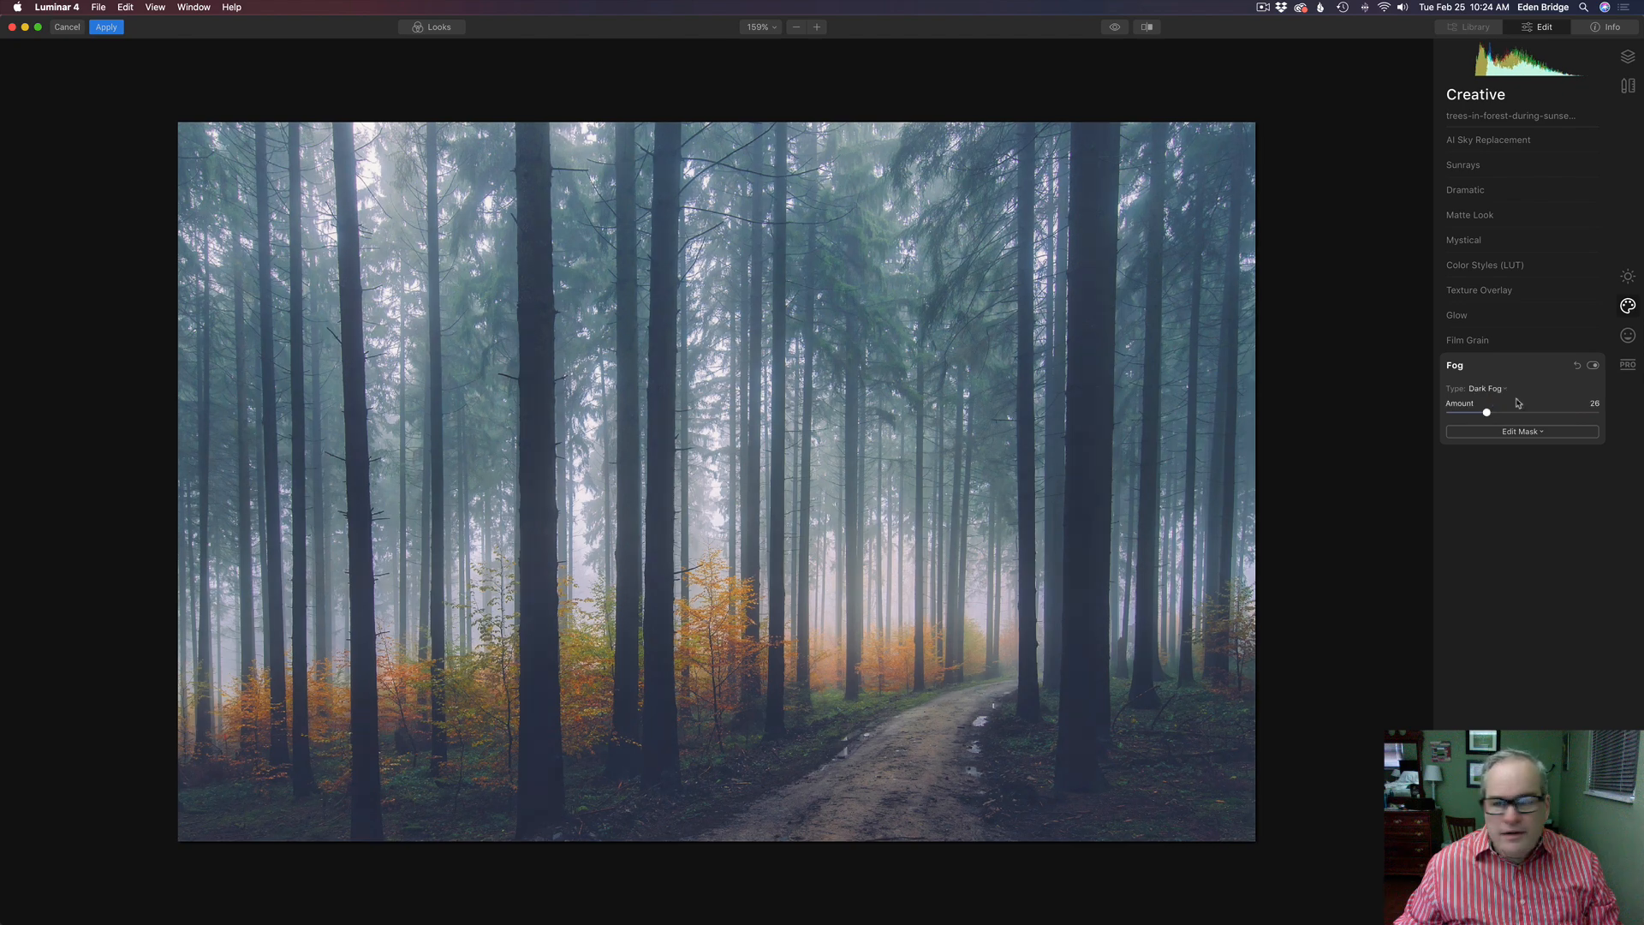
left_click_drag(1487, 411, 1497, 411)
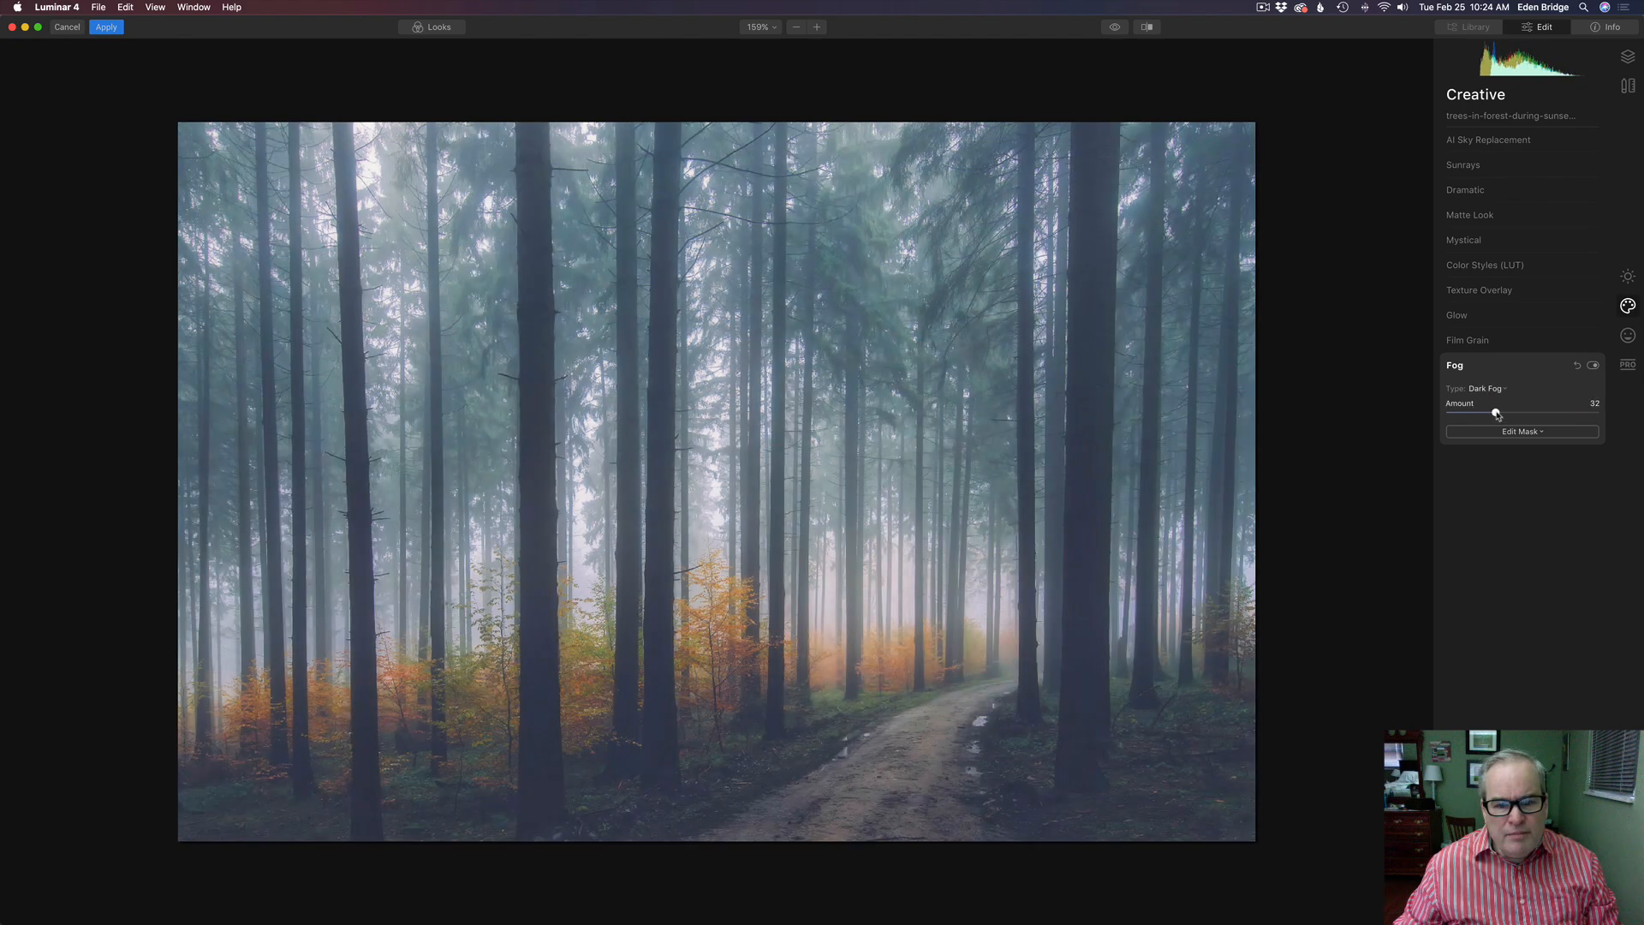
left_click_drag(1502, 413, 1487, 412)
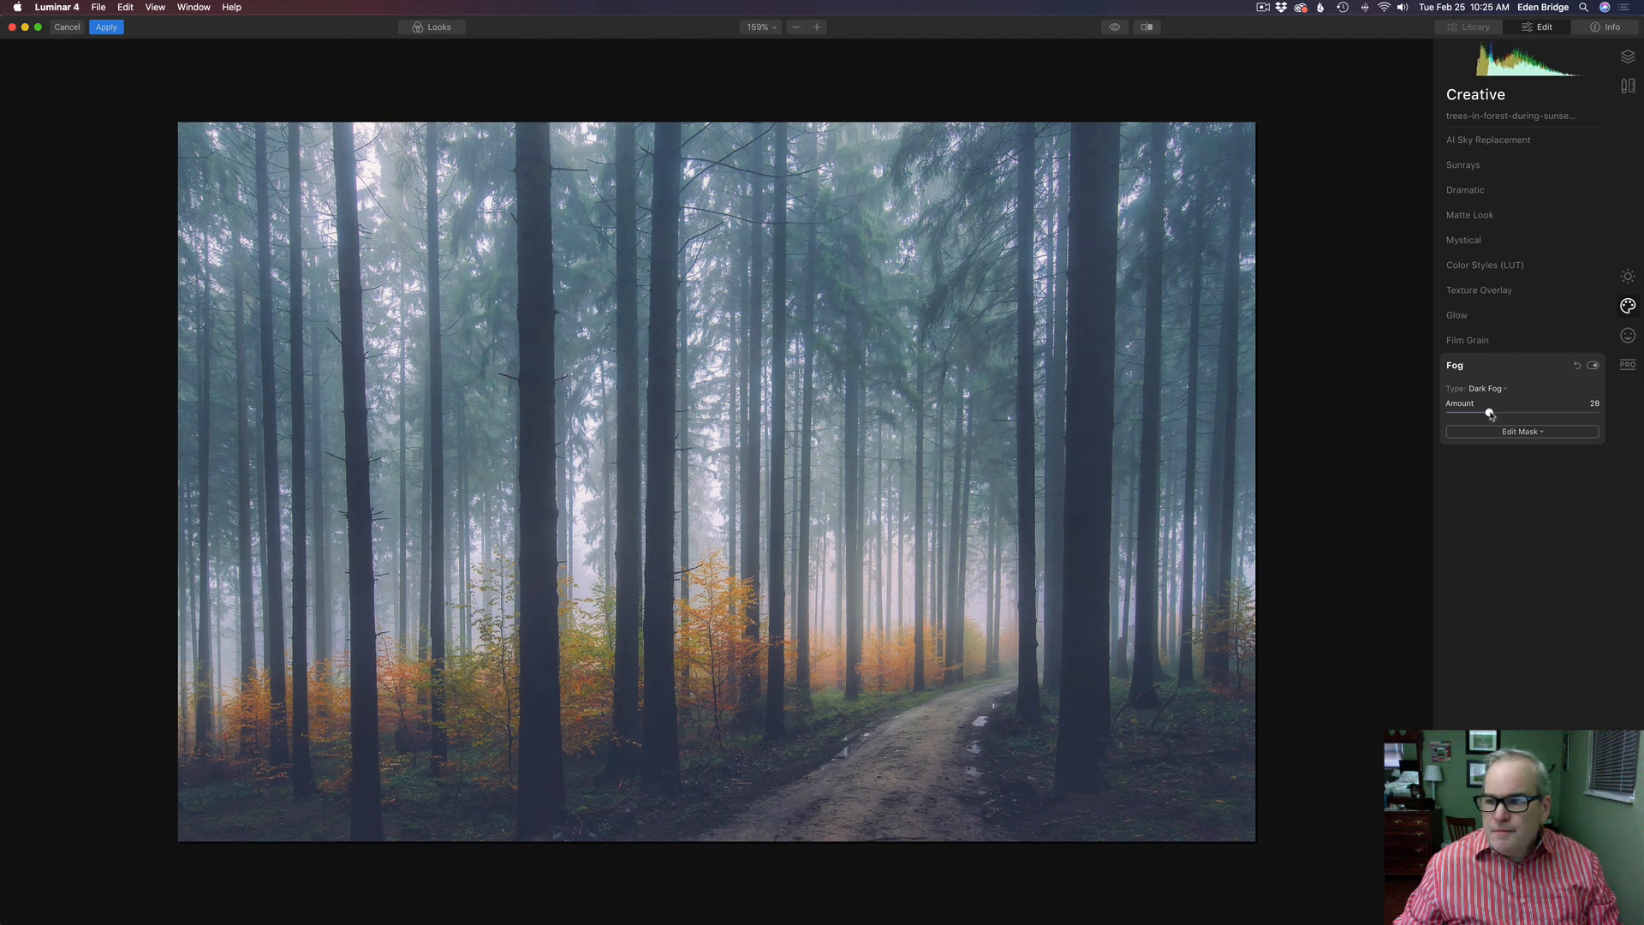
left_click_drag(1486, 411, 1493, 411)
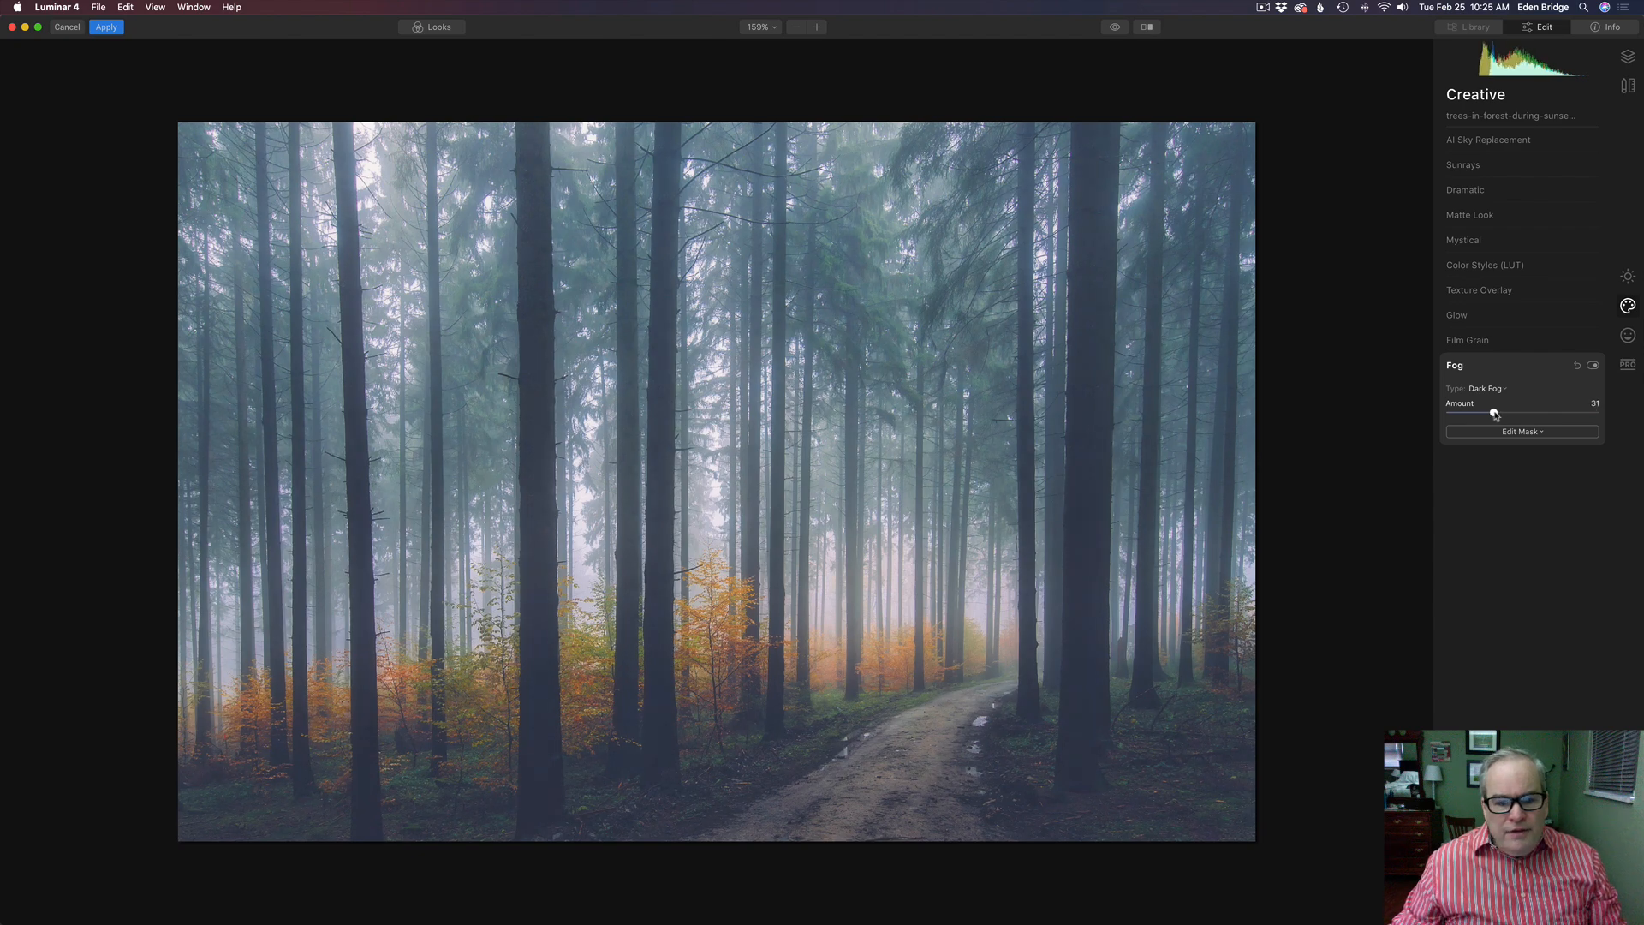
left_click_drag(1493, 411, 1478, 411)
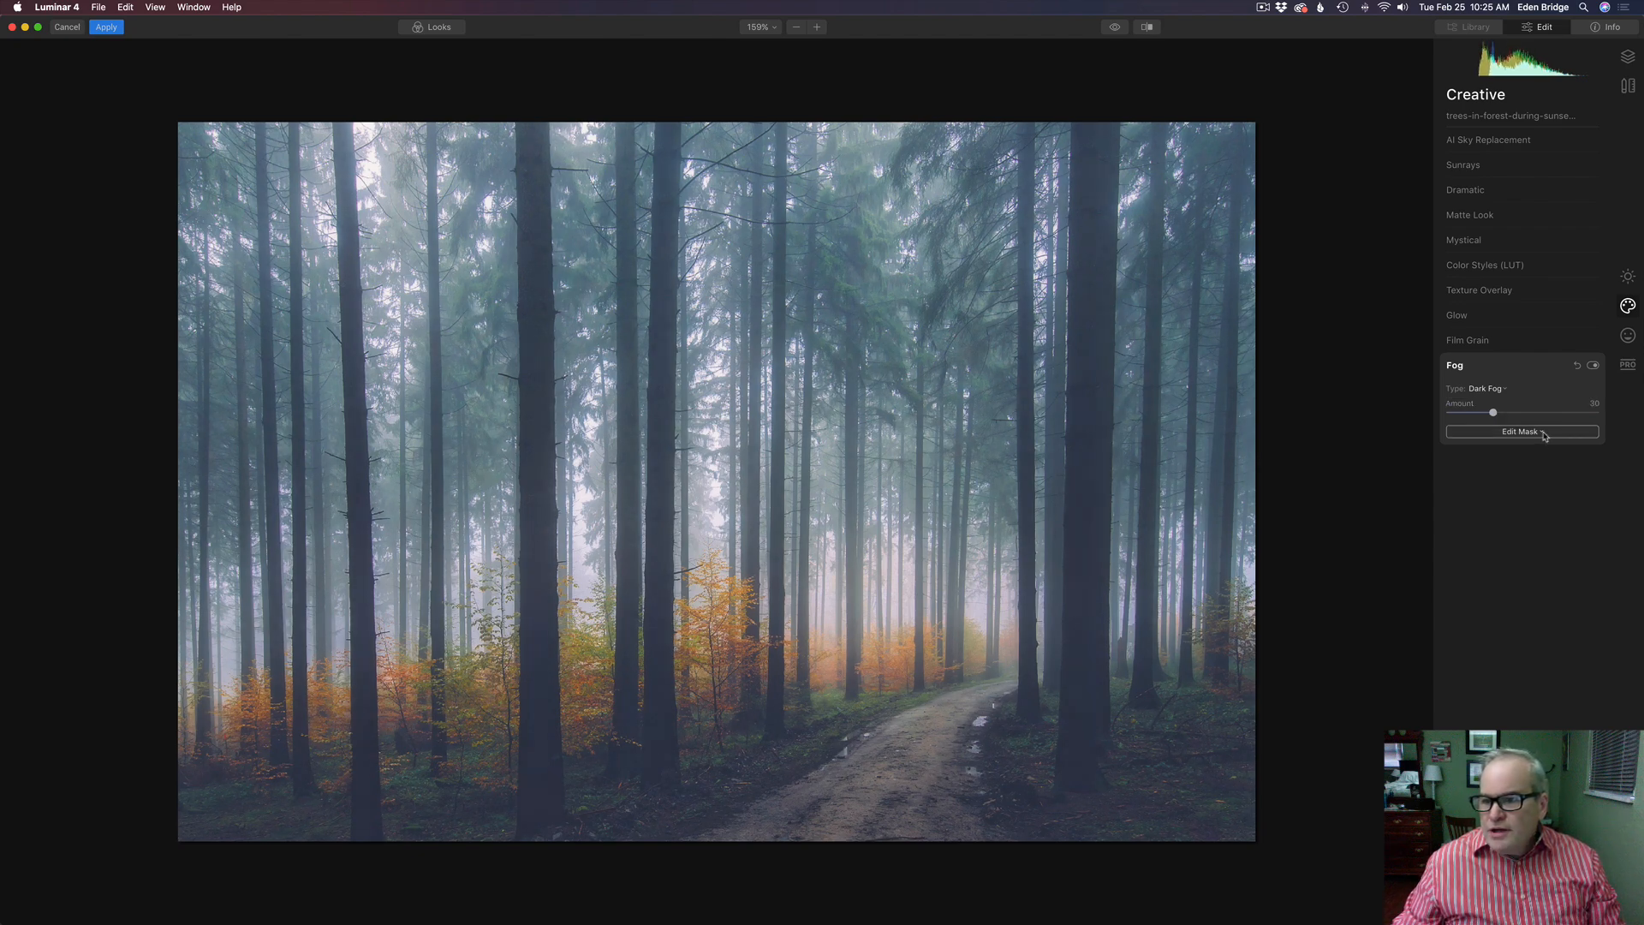
Thicken the Dark Fog, trying 55, 52 and 45 before settling the amount at 43
left_click(1521, 432)
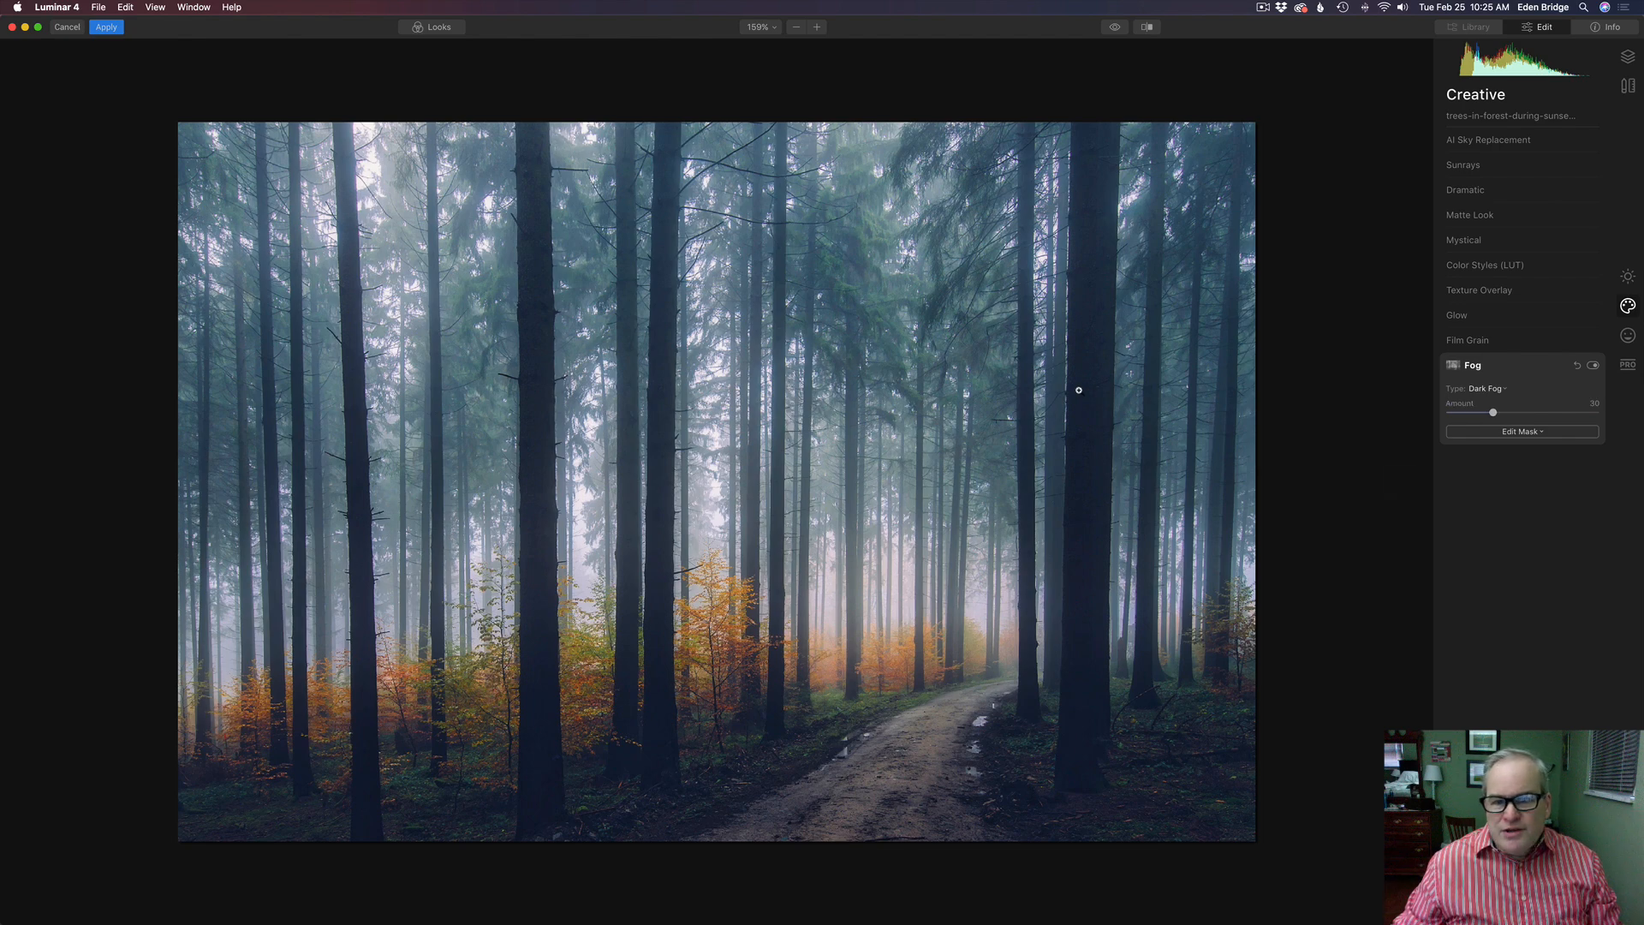
mouse_move(956, 577)
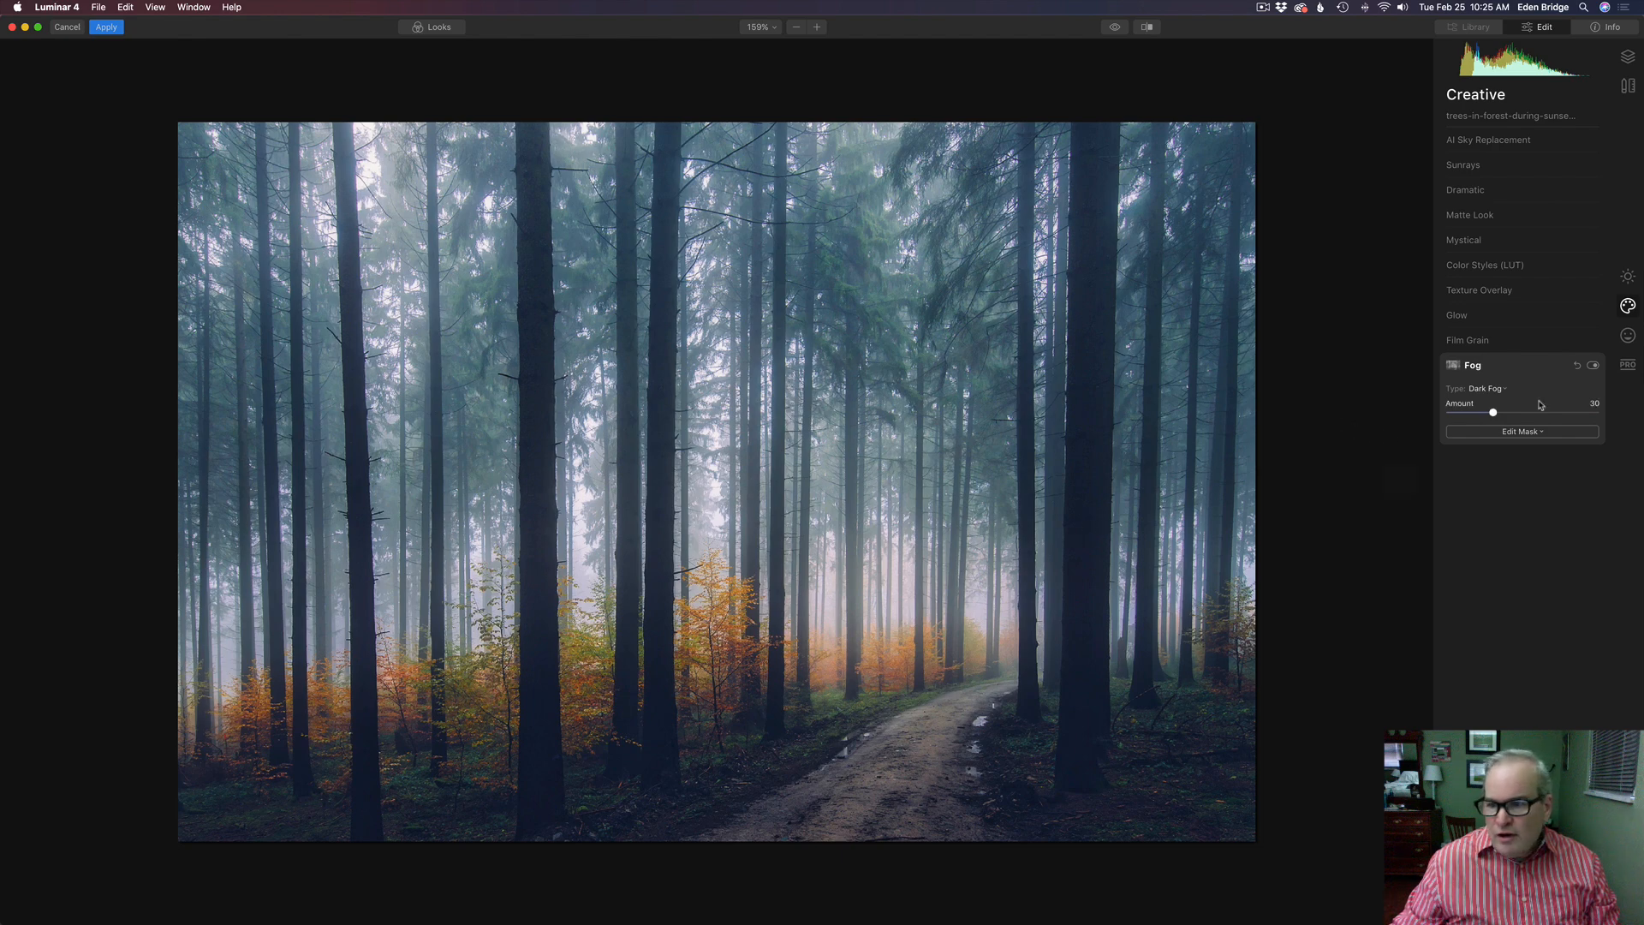
mouse_move(1493, 413)
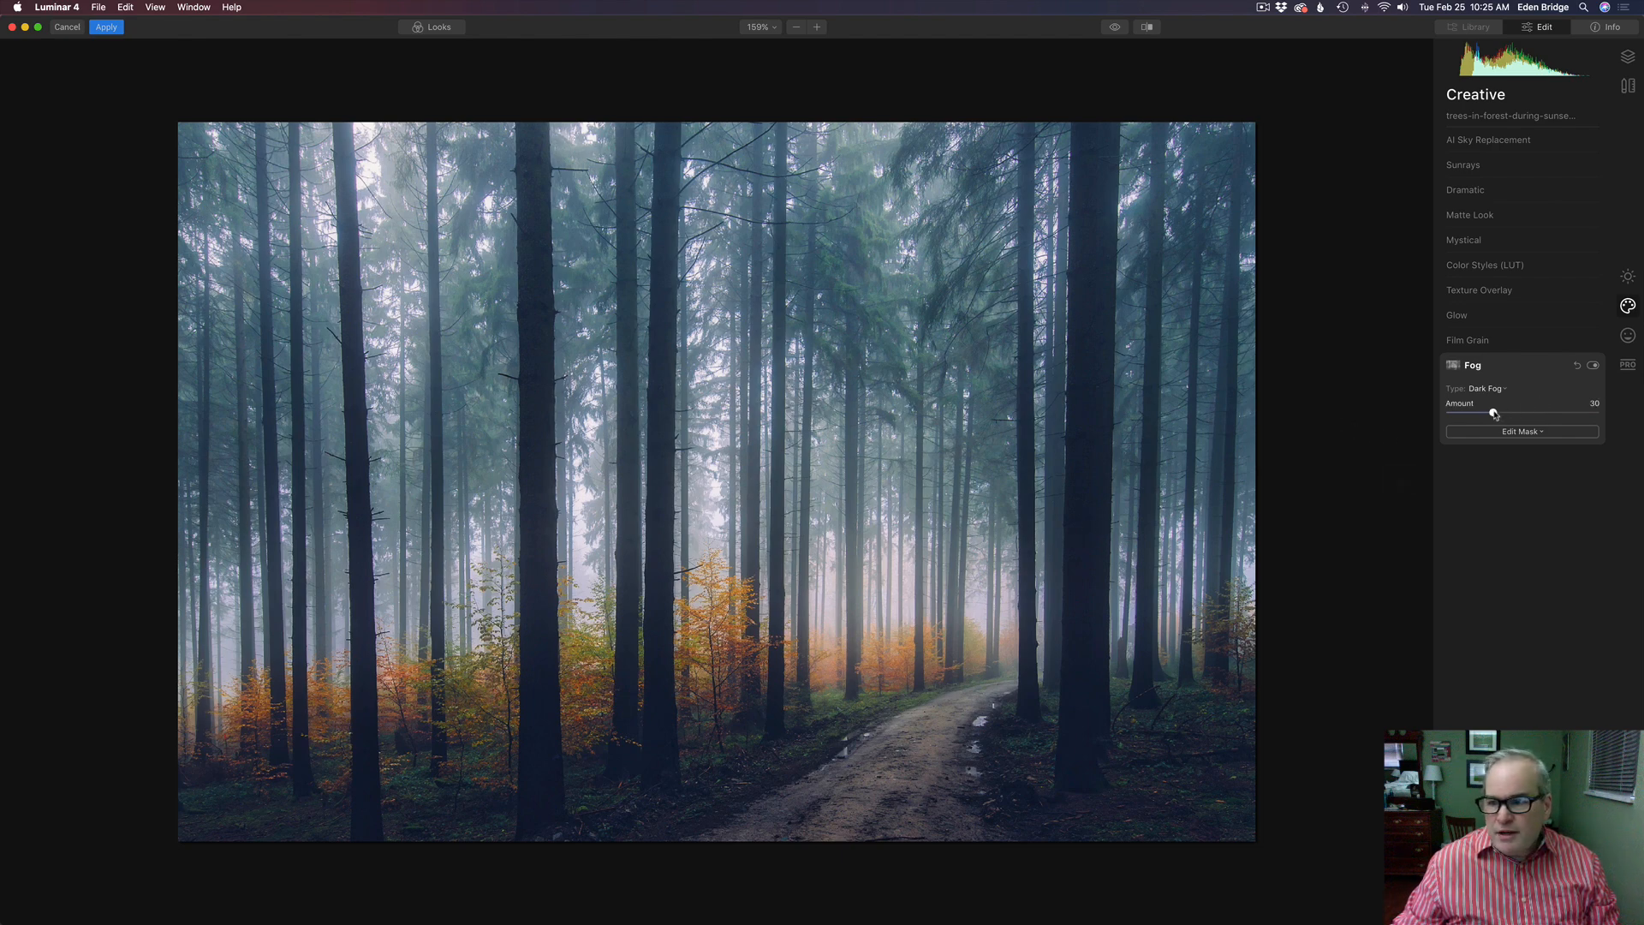
left_click_drag(1497, 413, 1531, 412)
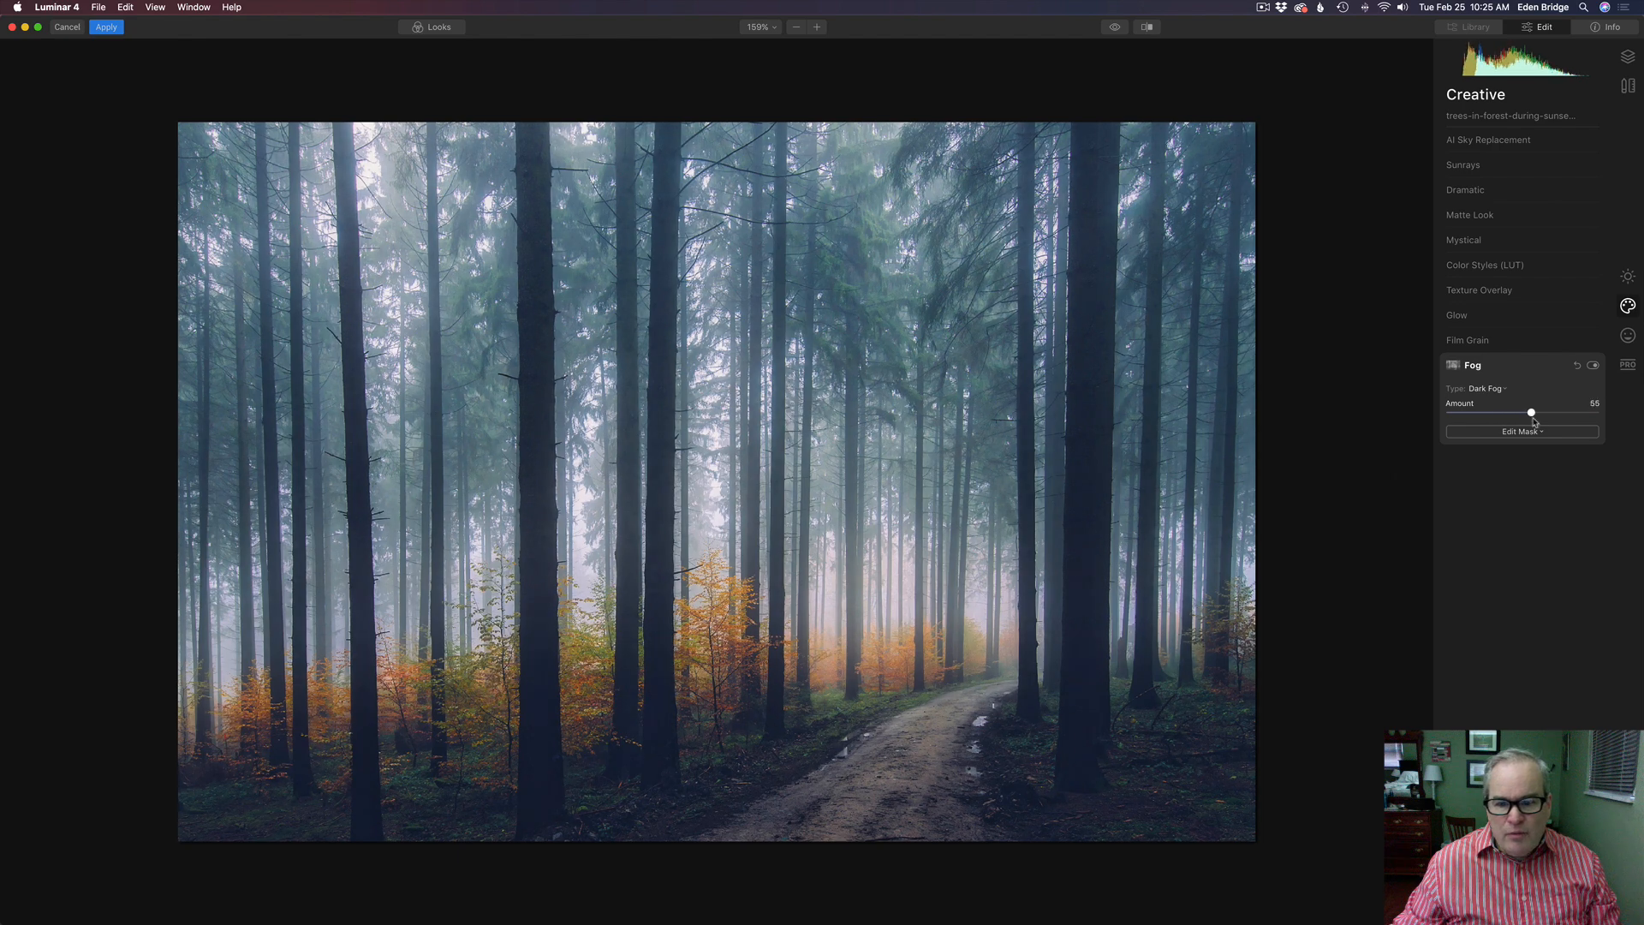
left_click_drag(1531, 413, 1512, 412)
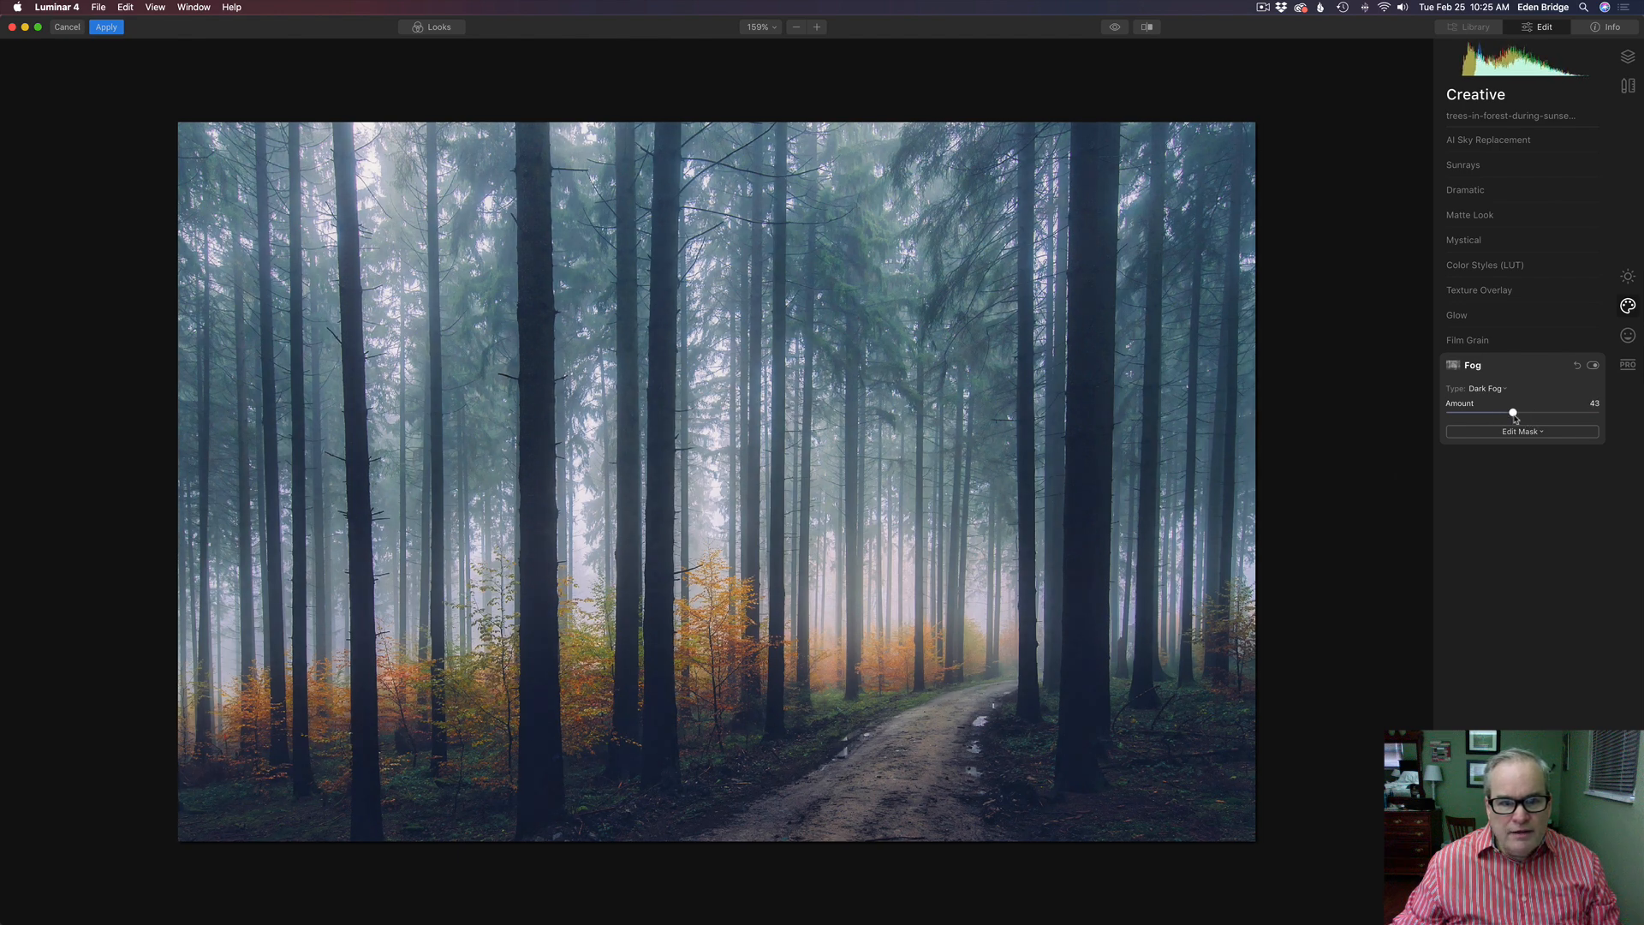
left_click_drag(1511, 412, 1526, 412)
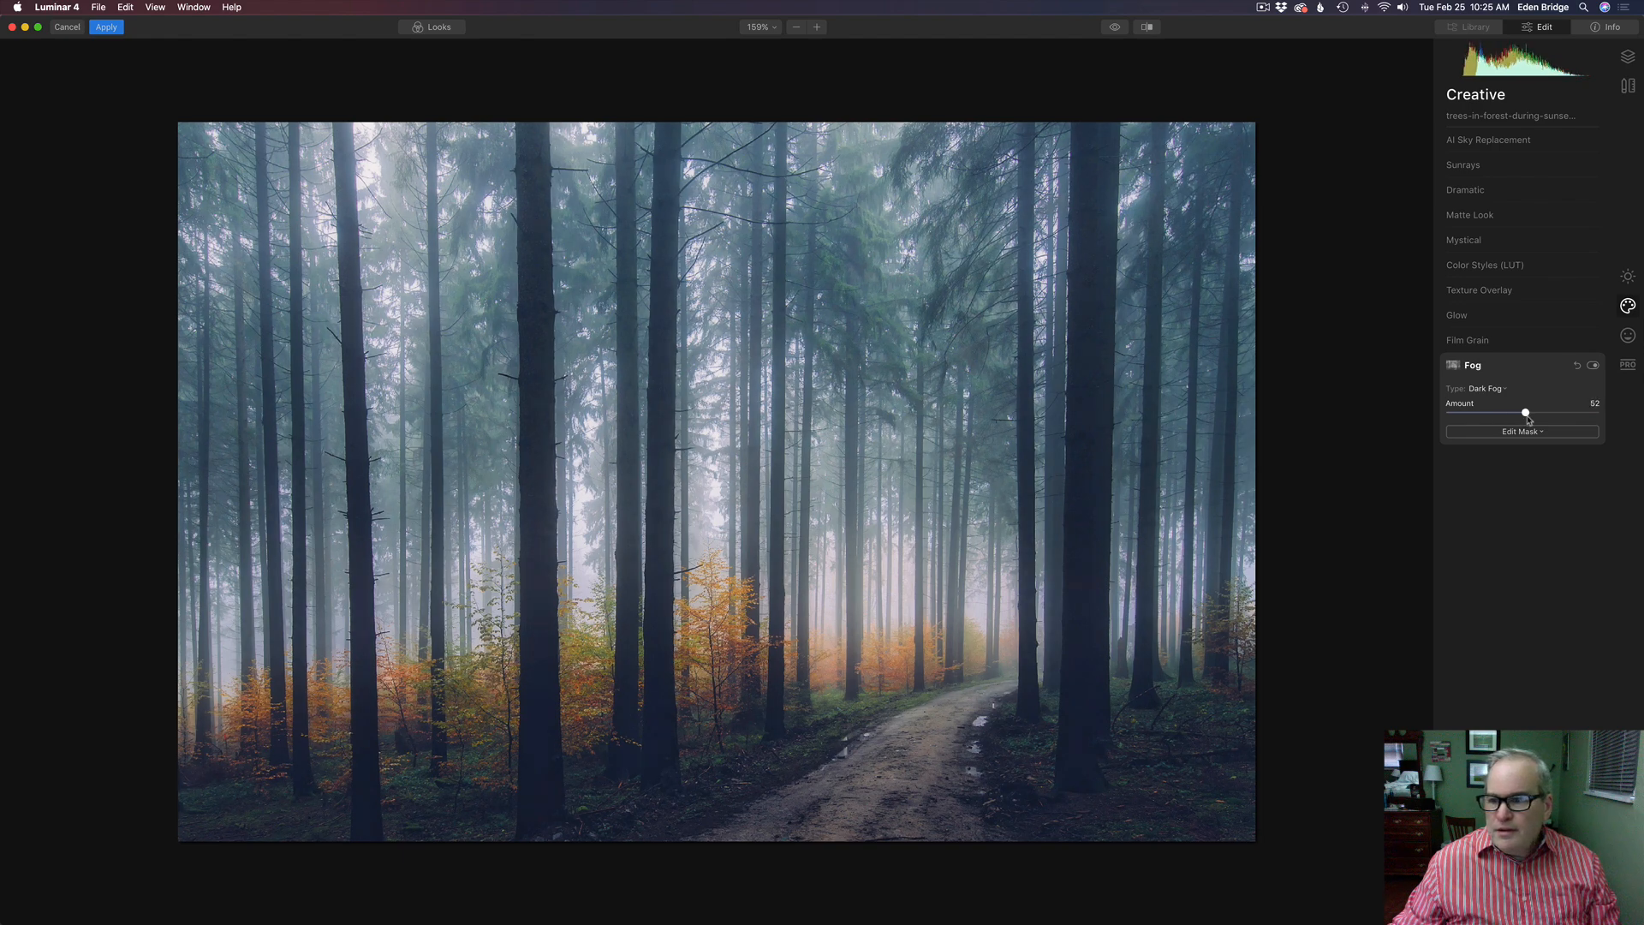
left_click_drag(1526, 413, 1512, 413)
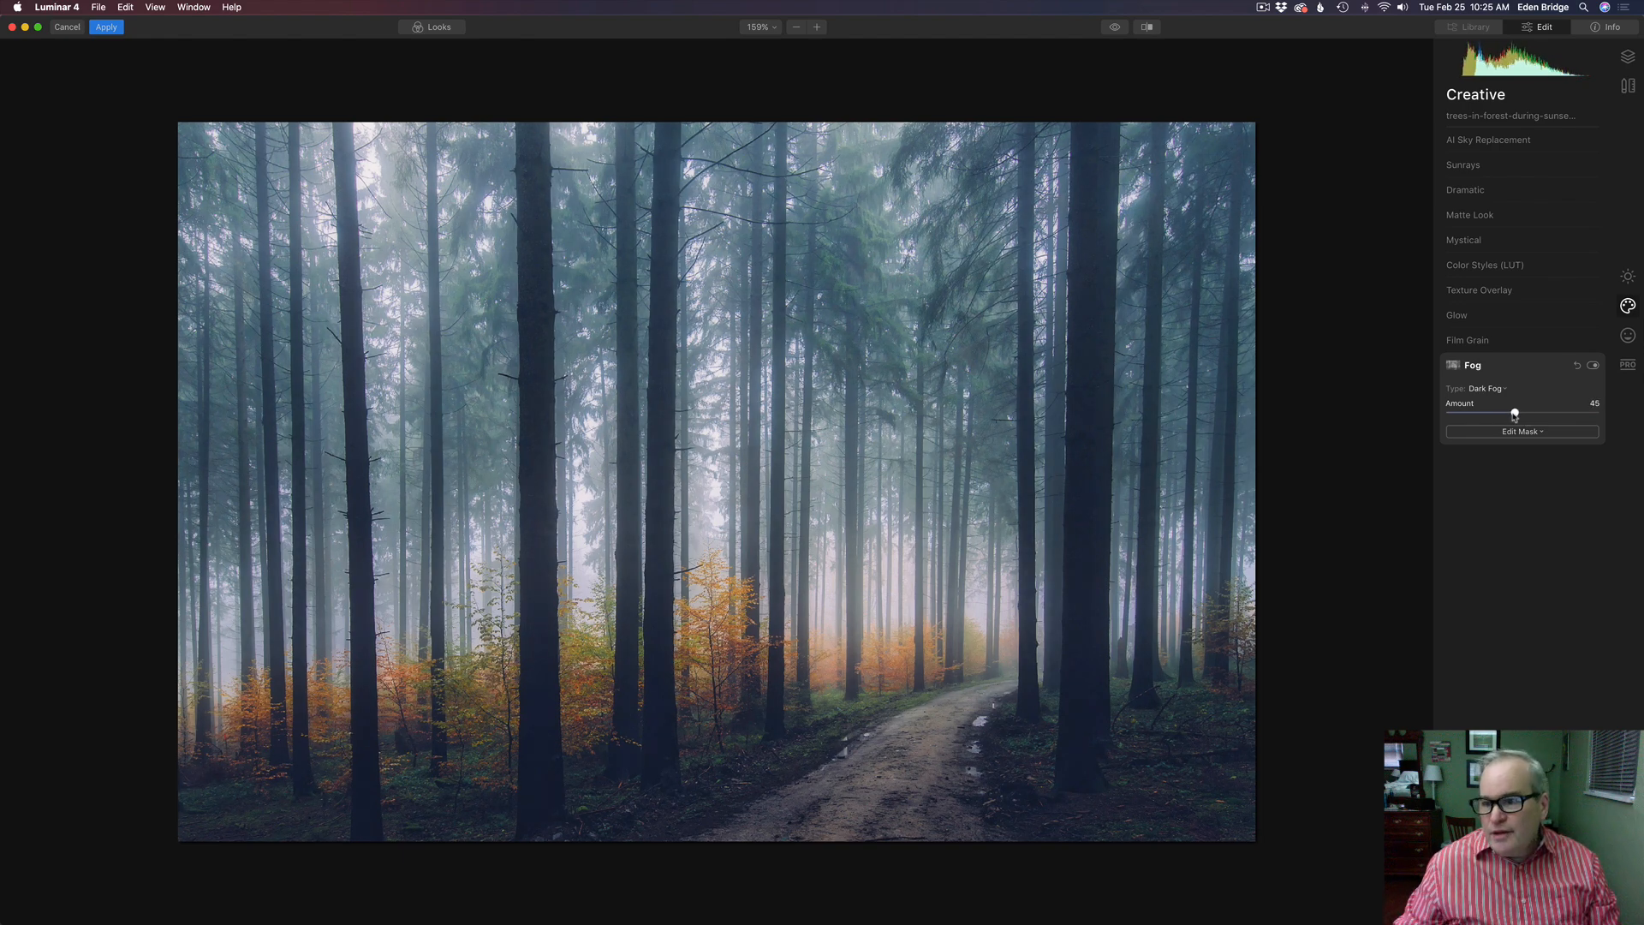
left_click_drag(1516, 413, 1510, 413)
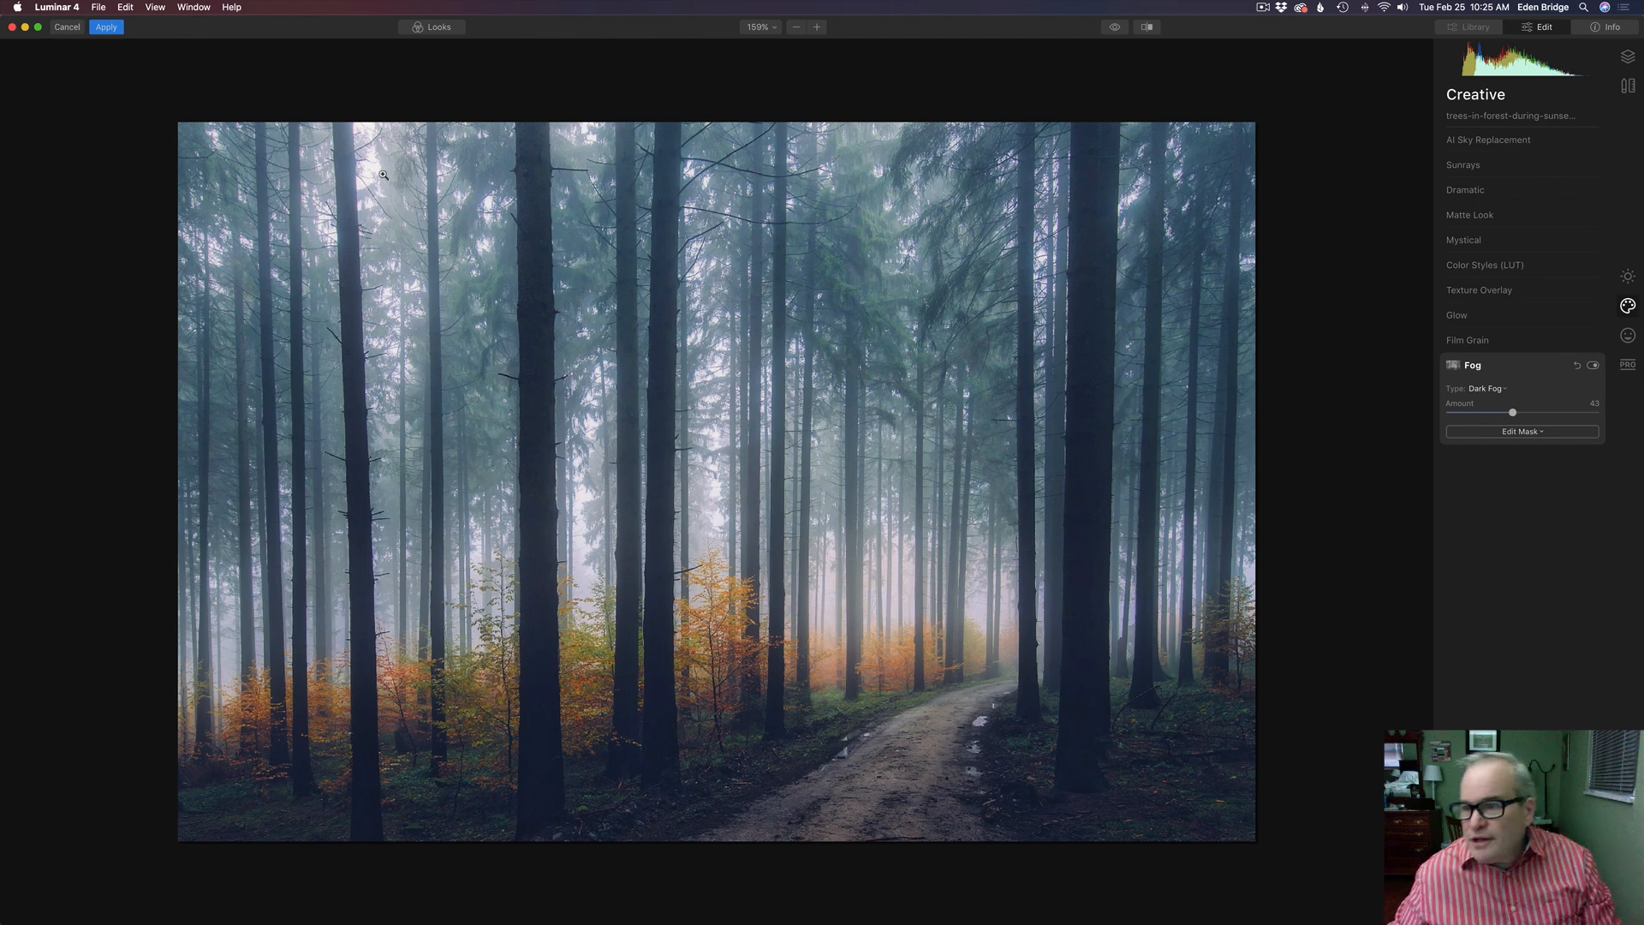
Place the sun near the top left of the treetops and set Sunrays amount to 28
left_click(1463, 165)
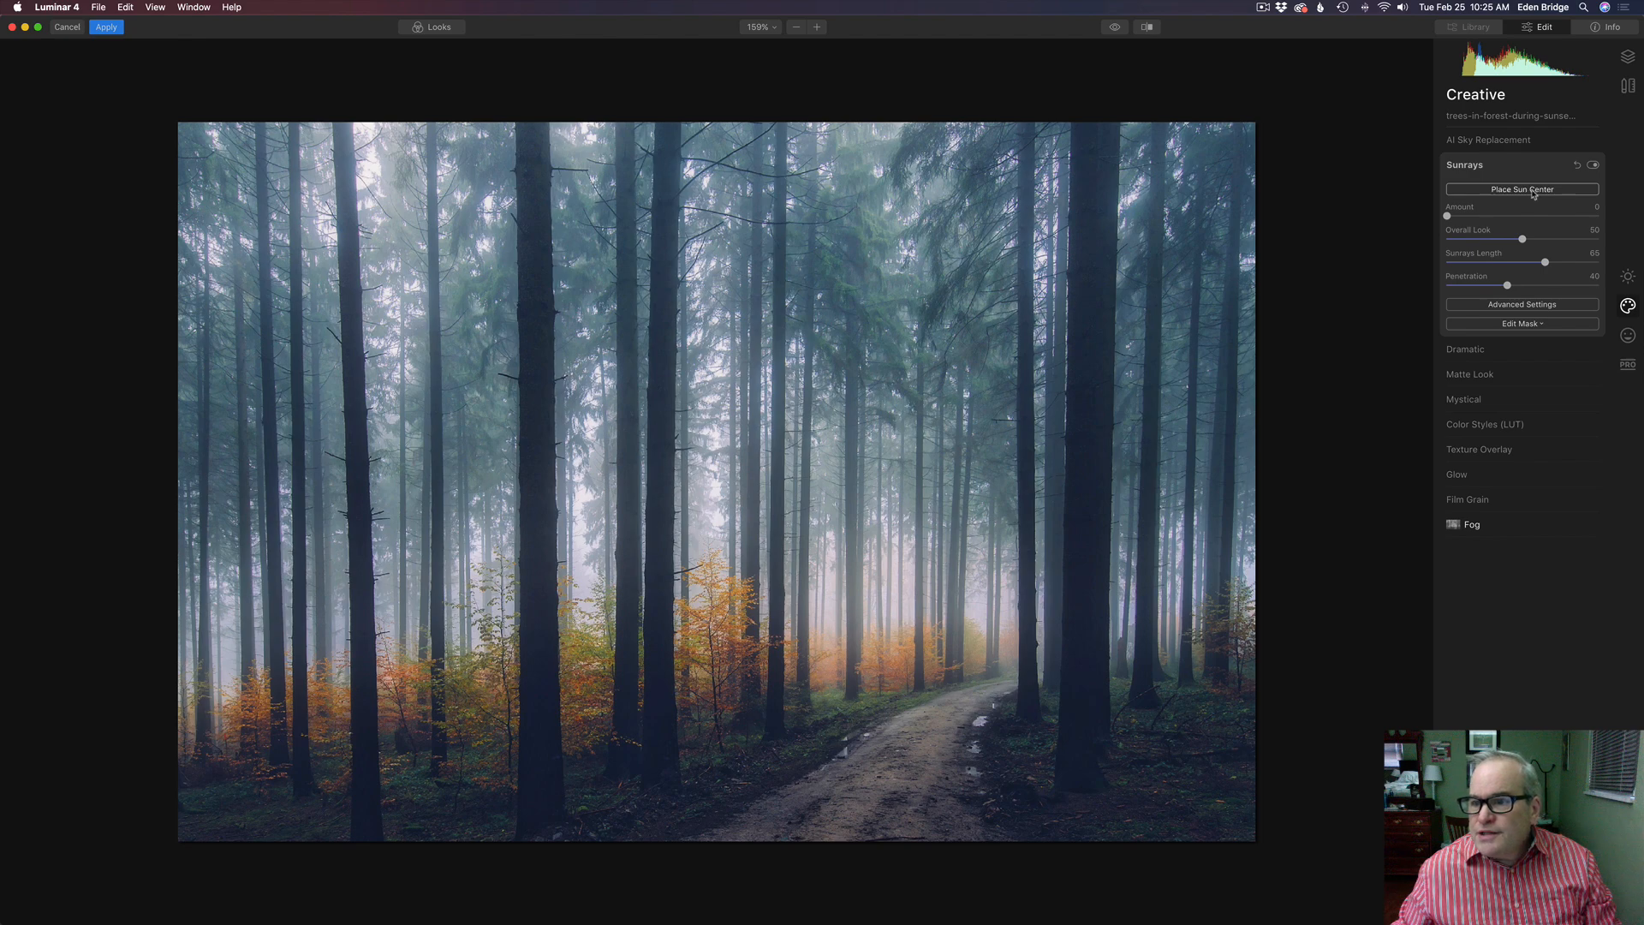
left_click(1521, 190)
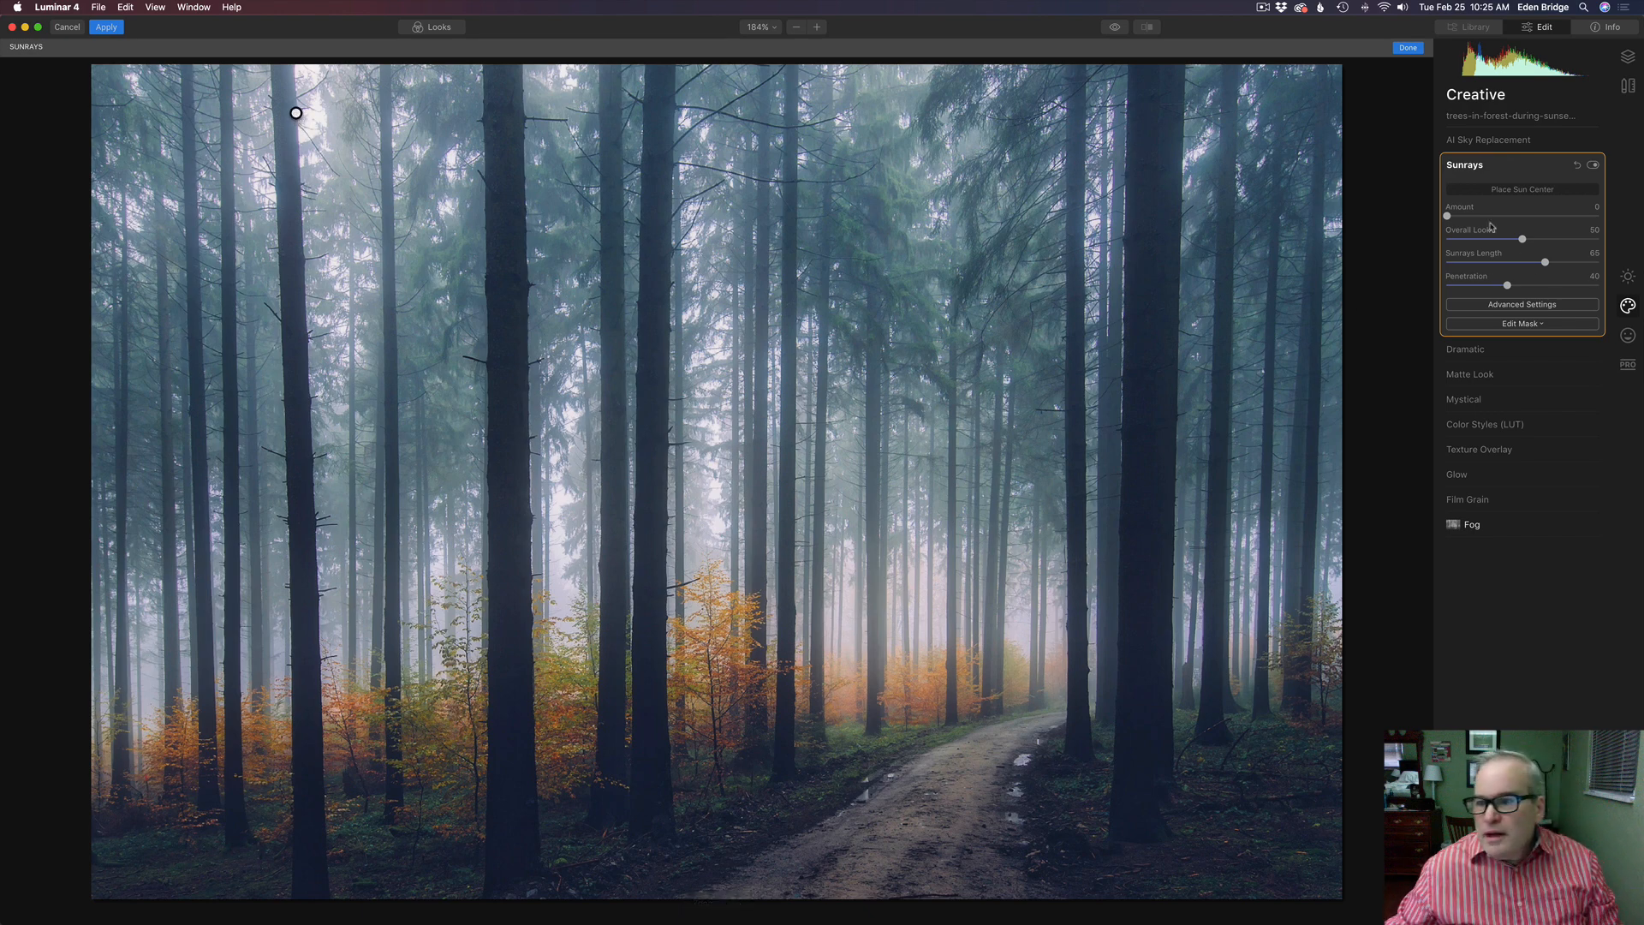
left_click_drag(1449, 215, 1464, 215)
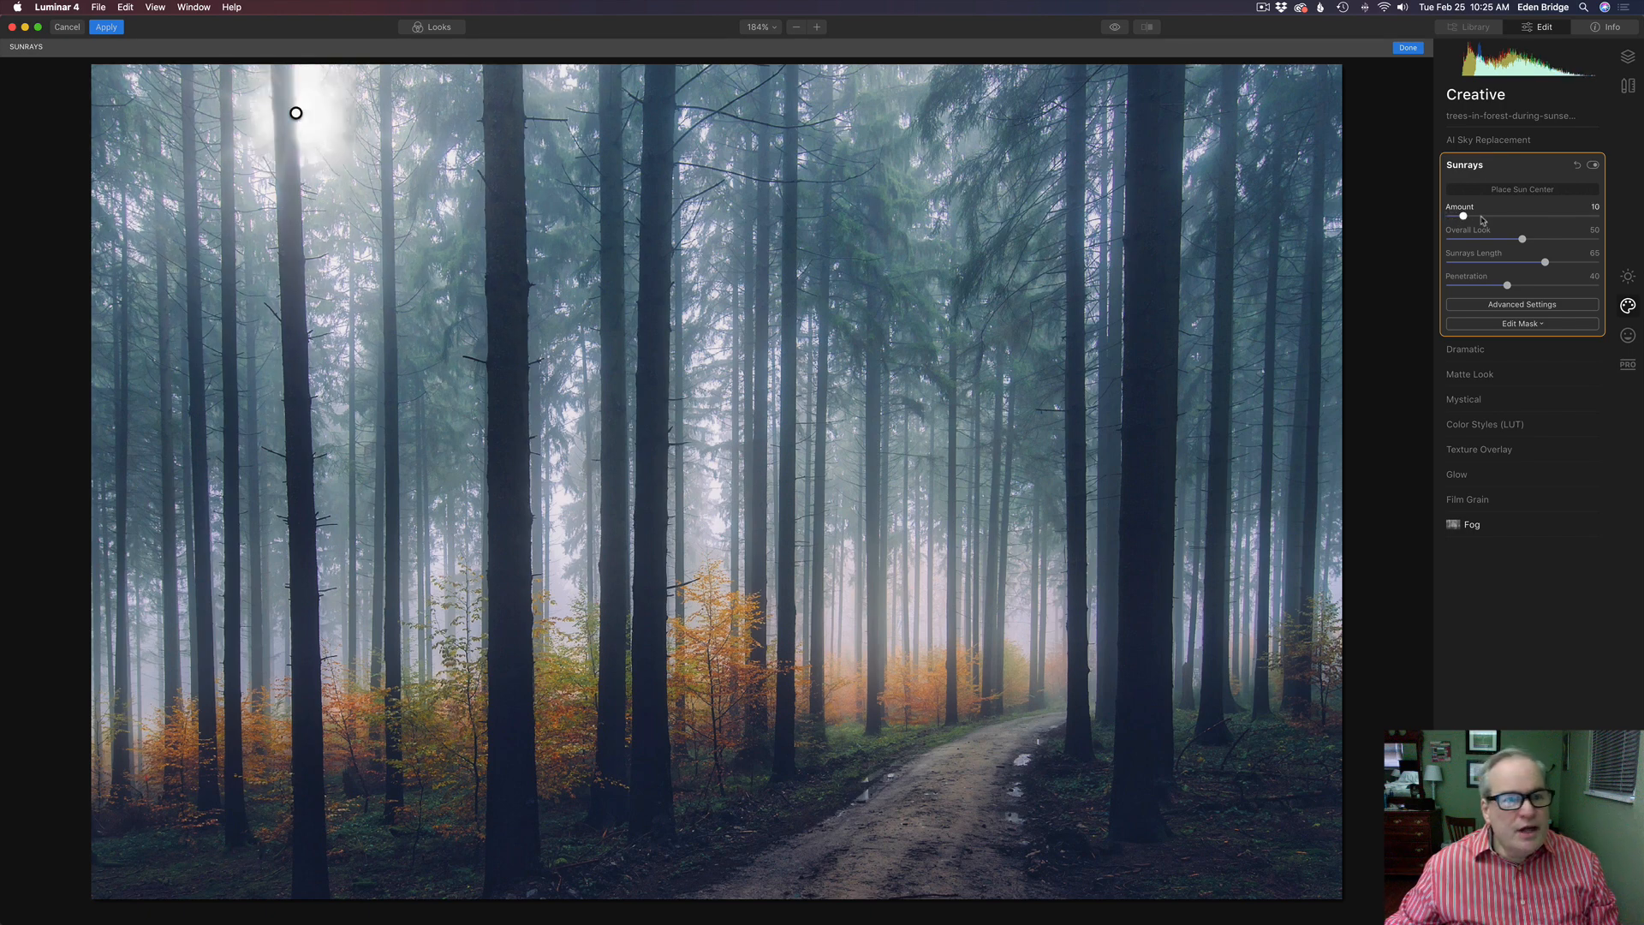
left_click_drag(1467, 215, 1492, 215)
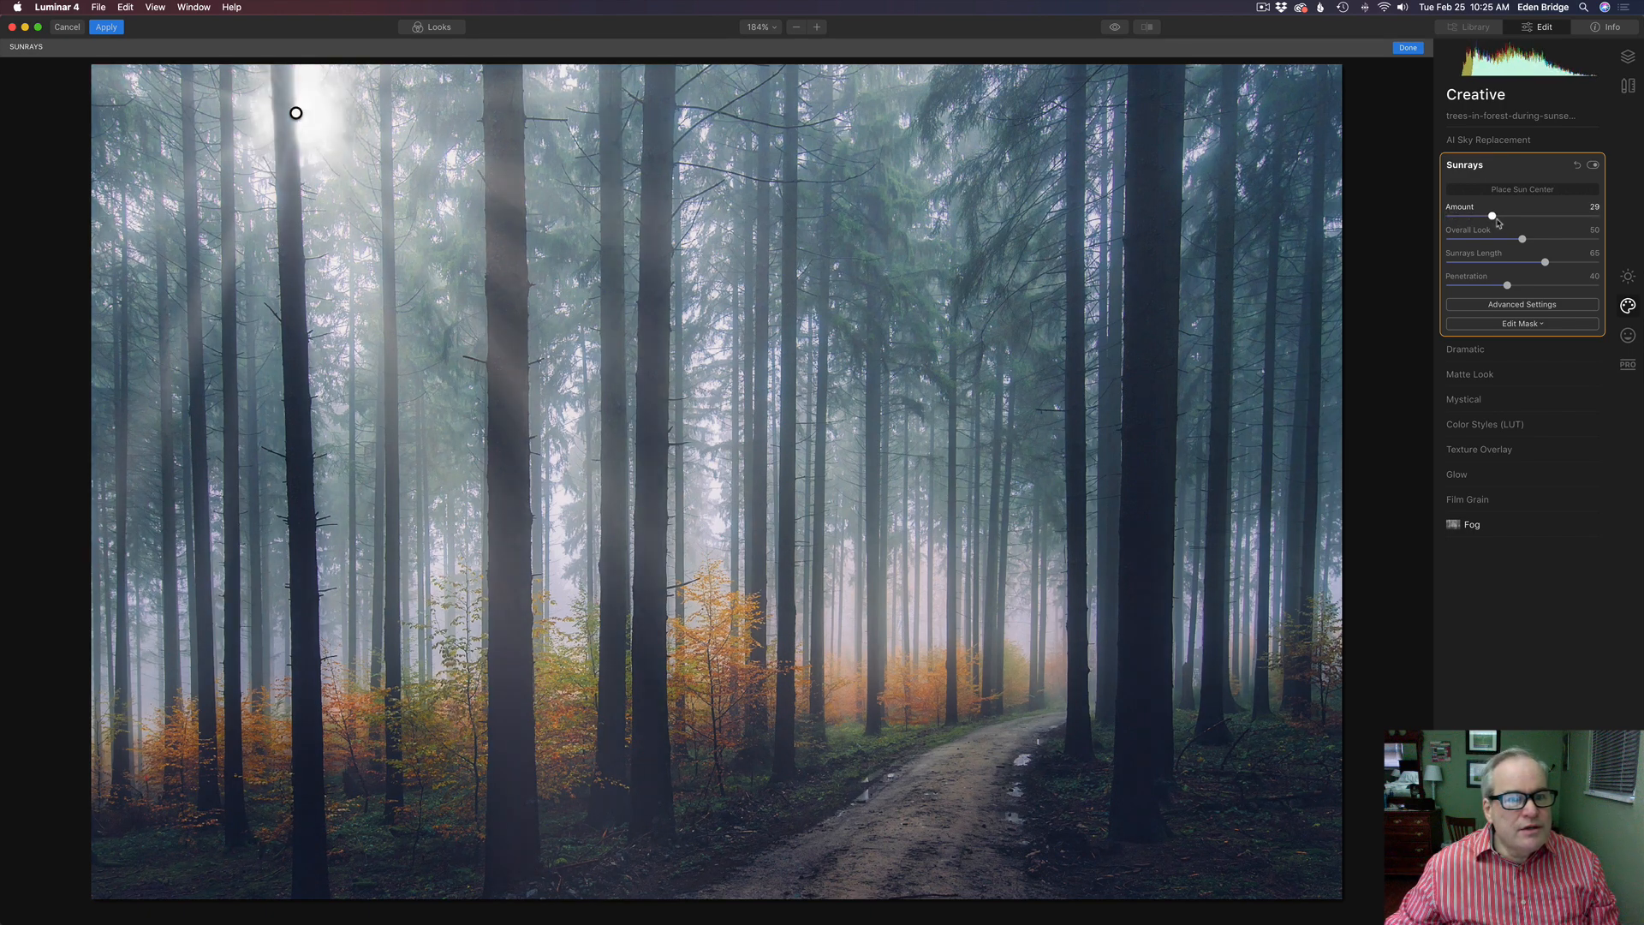
left_click_drag(1494, 216, 1490, 216)
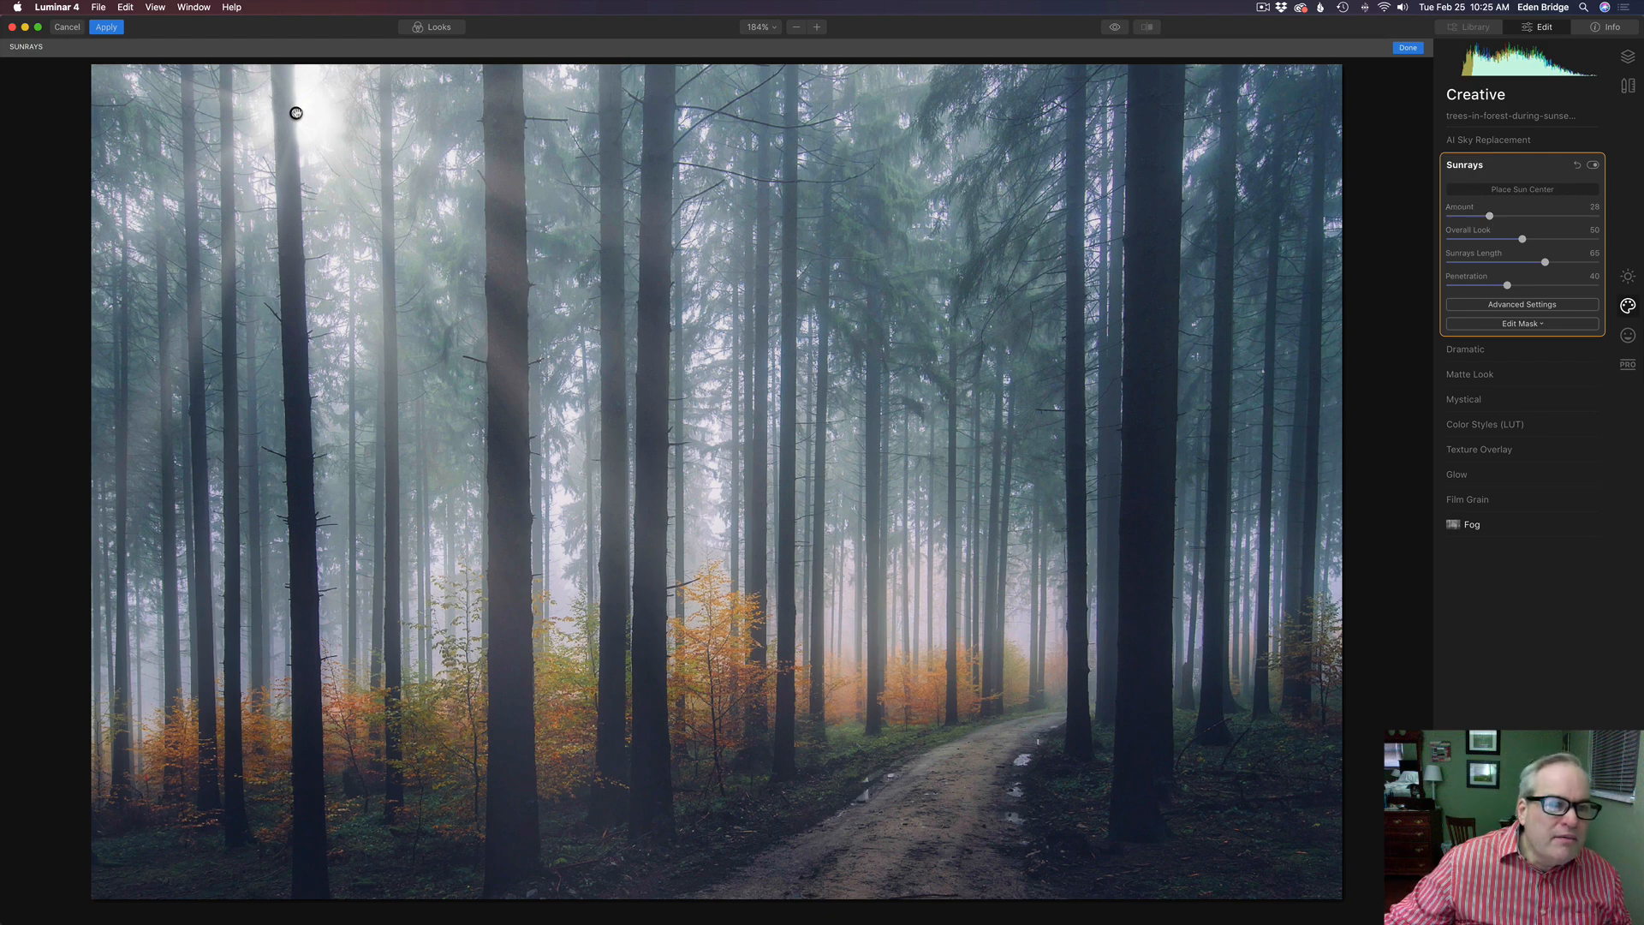
left_click_drag(296, 113, 282, 113)
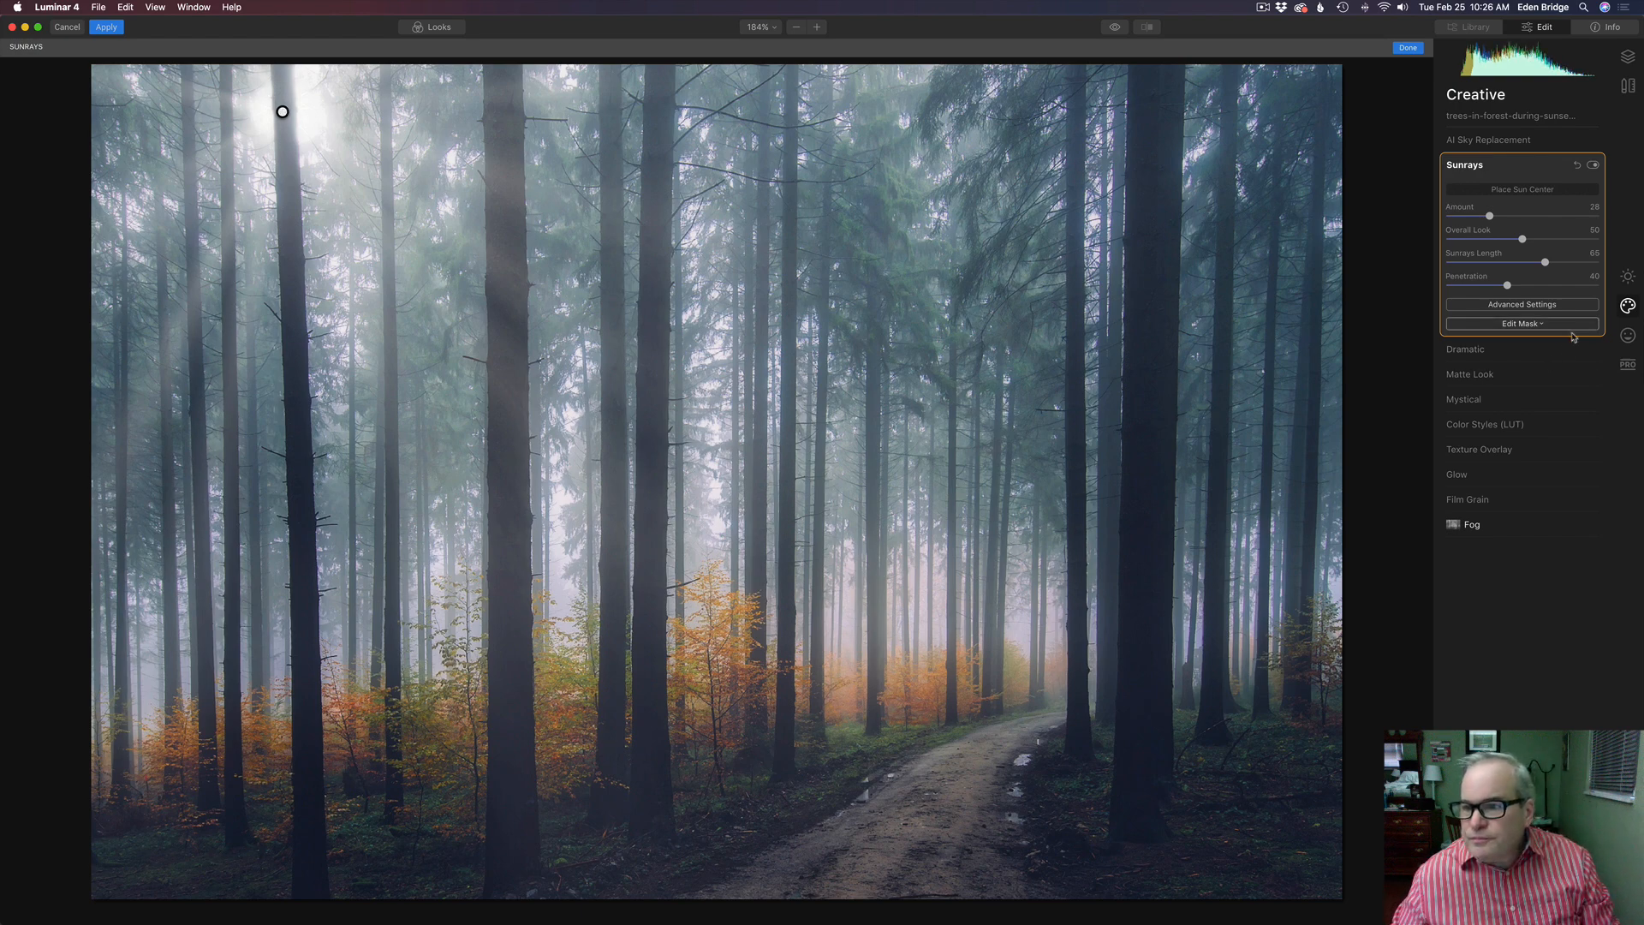
In the advanced sunray settings, set Penetration 14, Overall Look 16 and fewer sunrays
left_click(1521, 305)
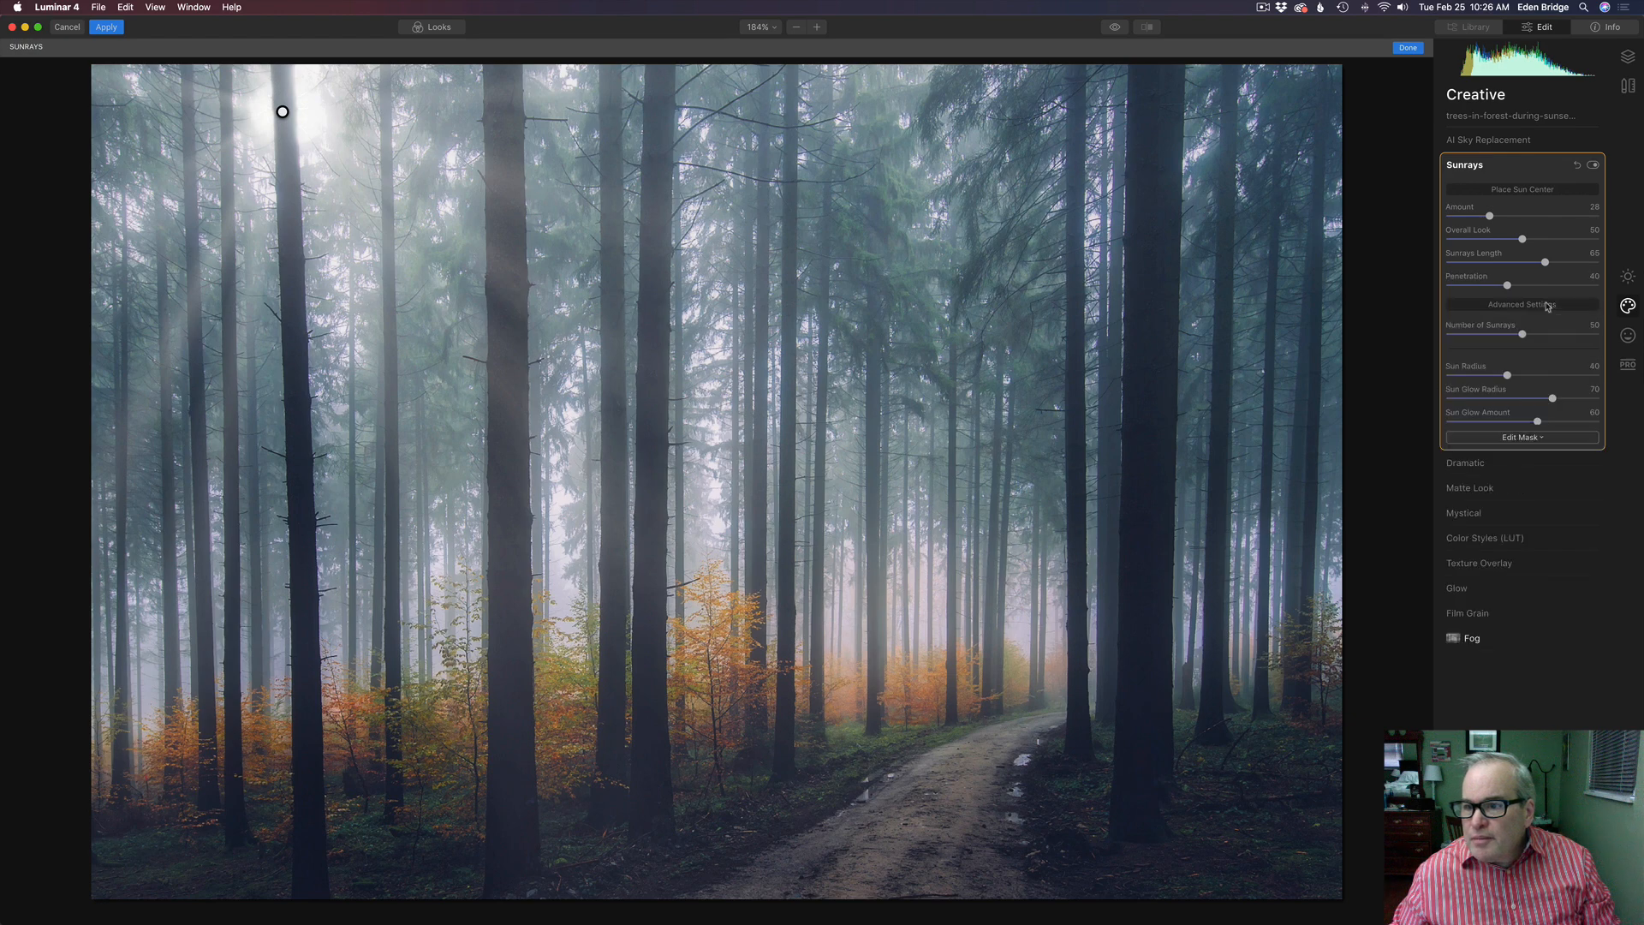
left_click(1521, 305)
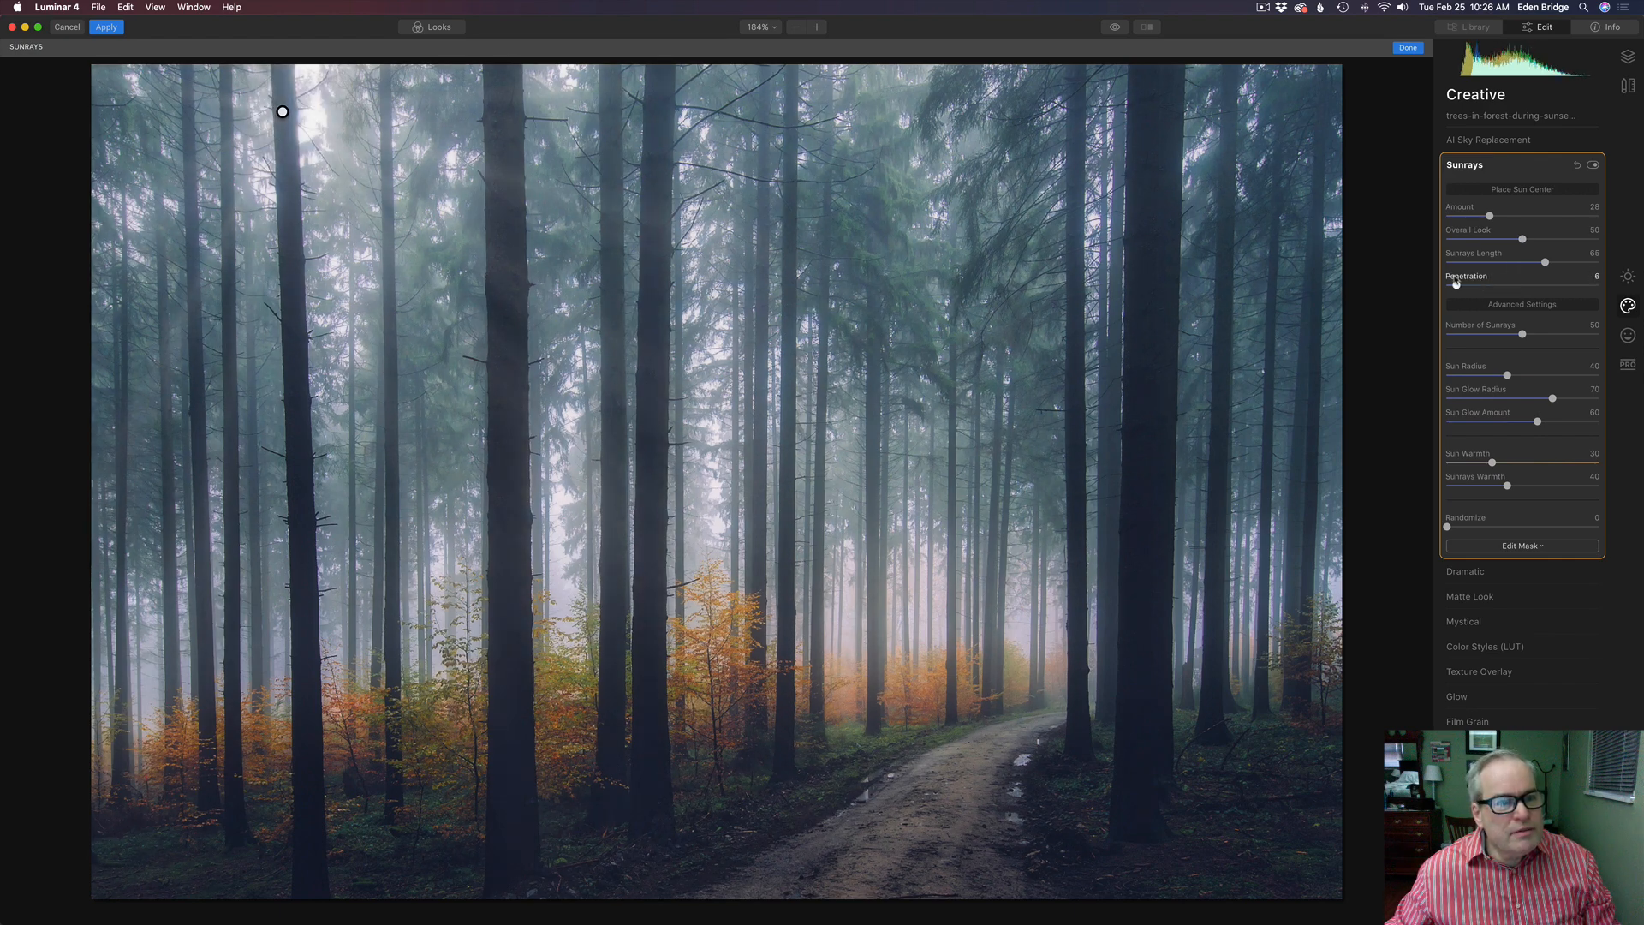
left_click_drag(1454, 291, 1468, 291)
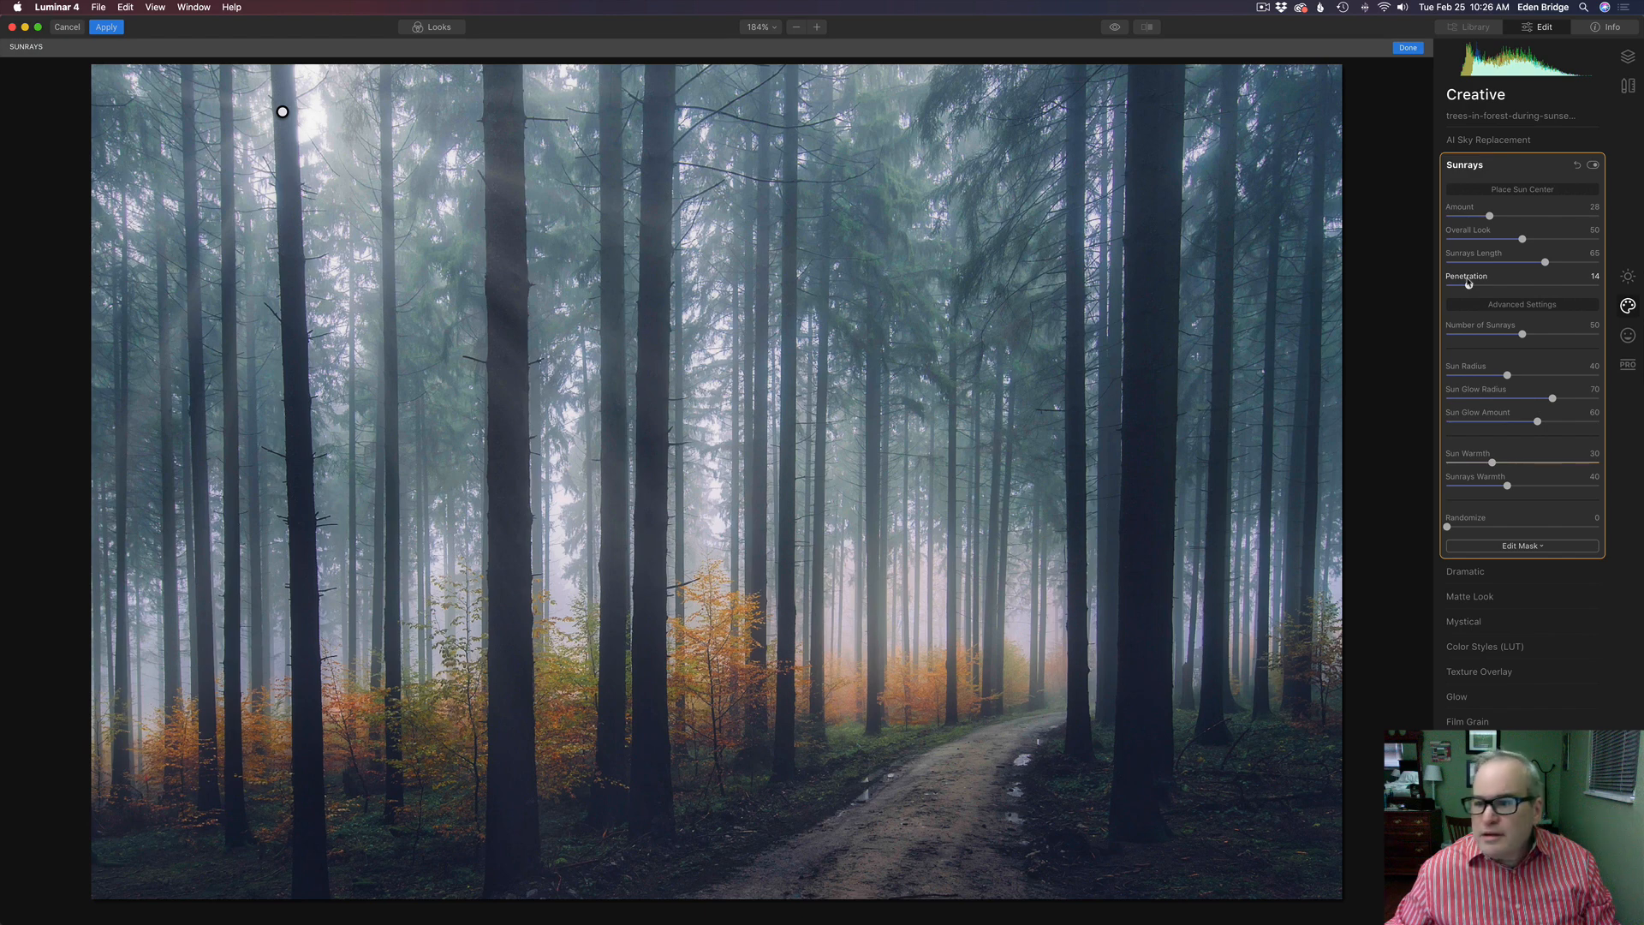
mouse_move(1521, 238)
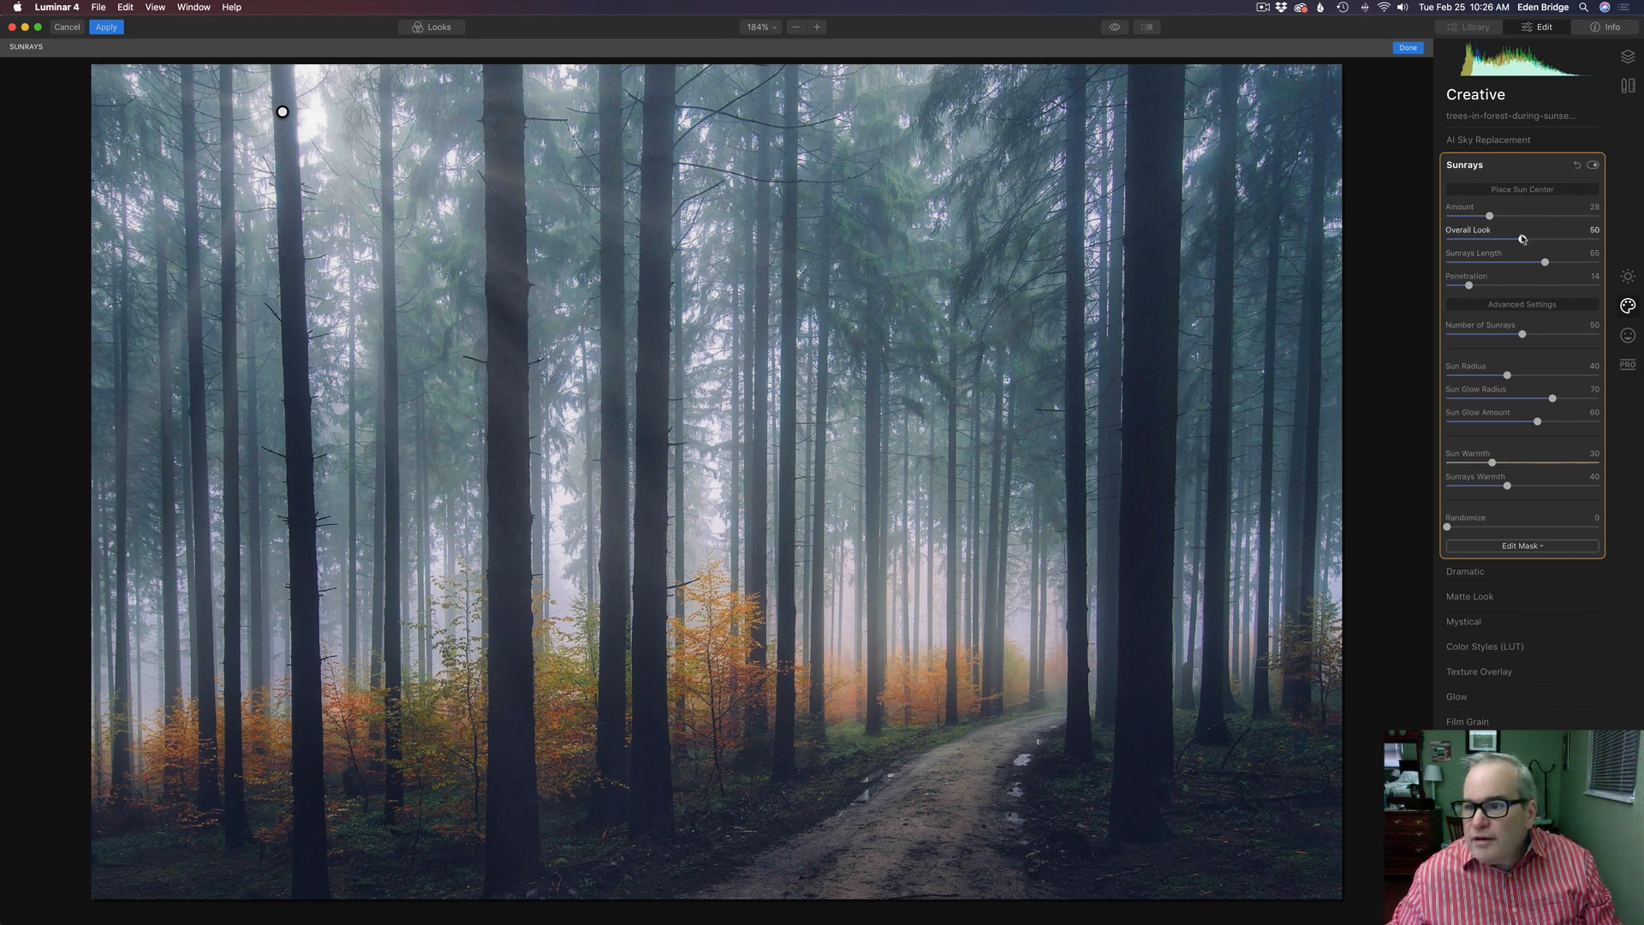
left_click_drag(1521, 238, 1467, 238)
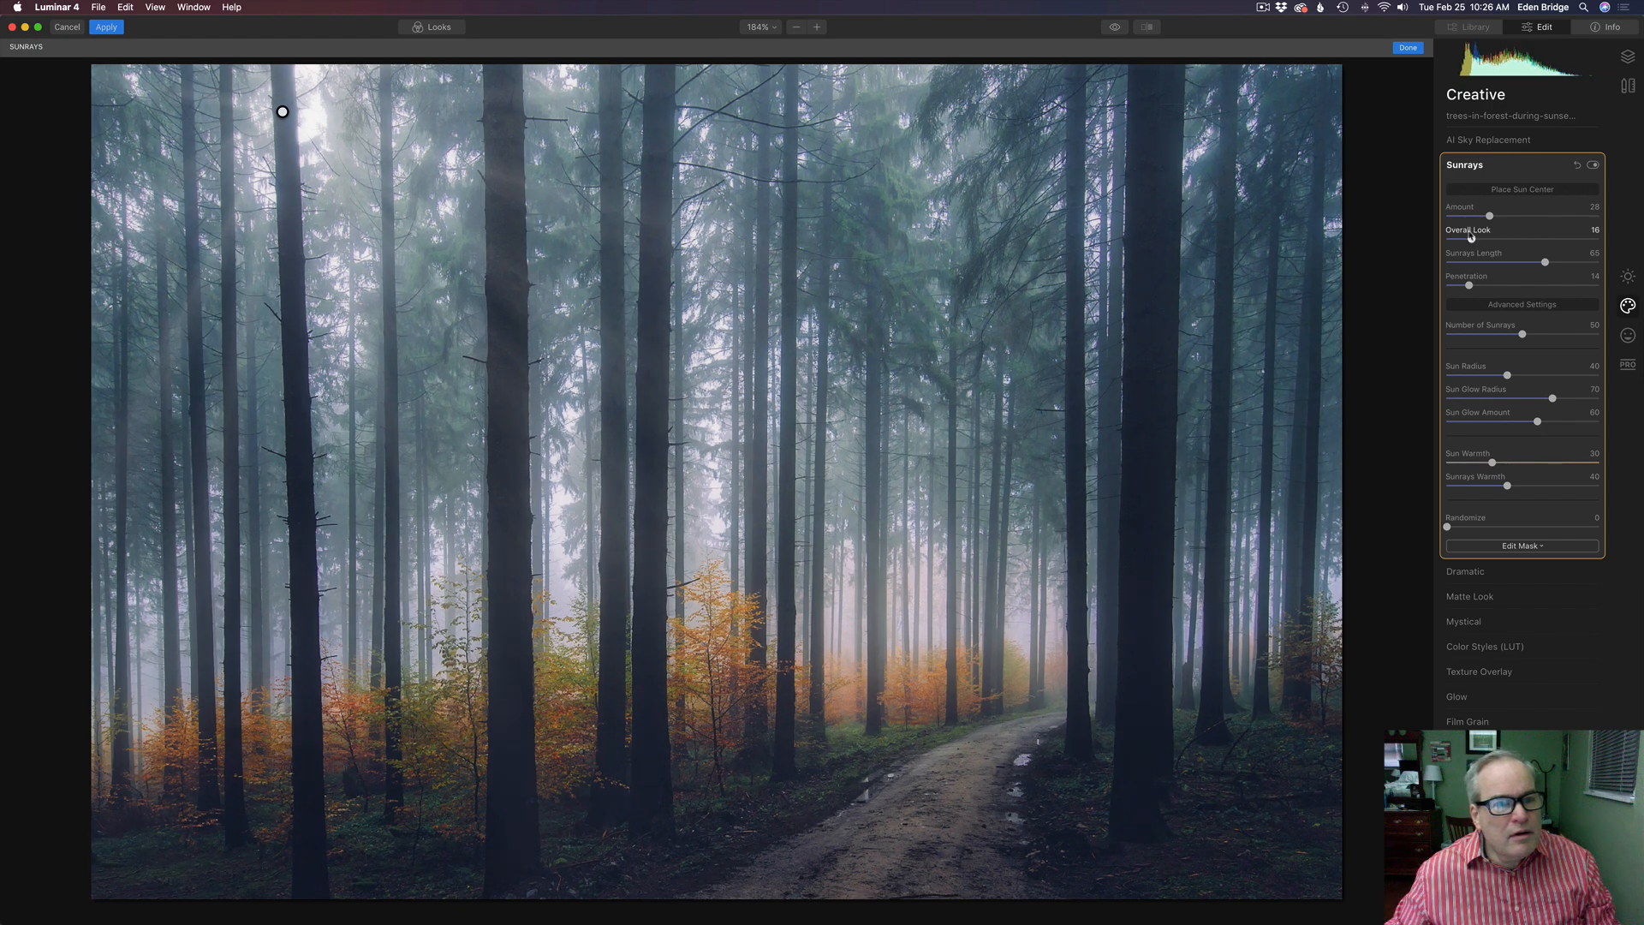
left_click_drag(1468, 240, 1459, 239)
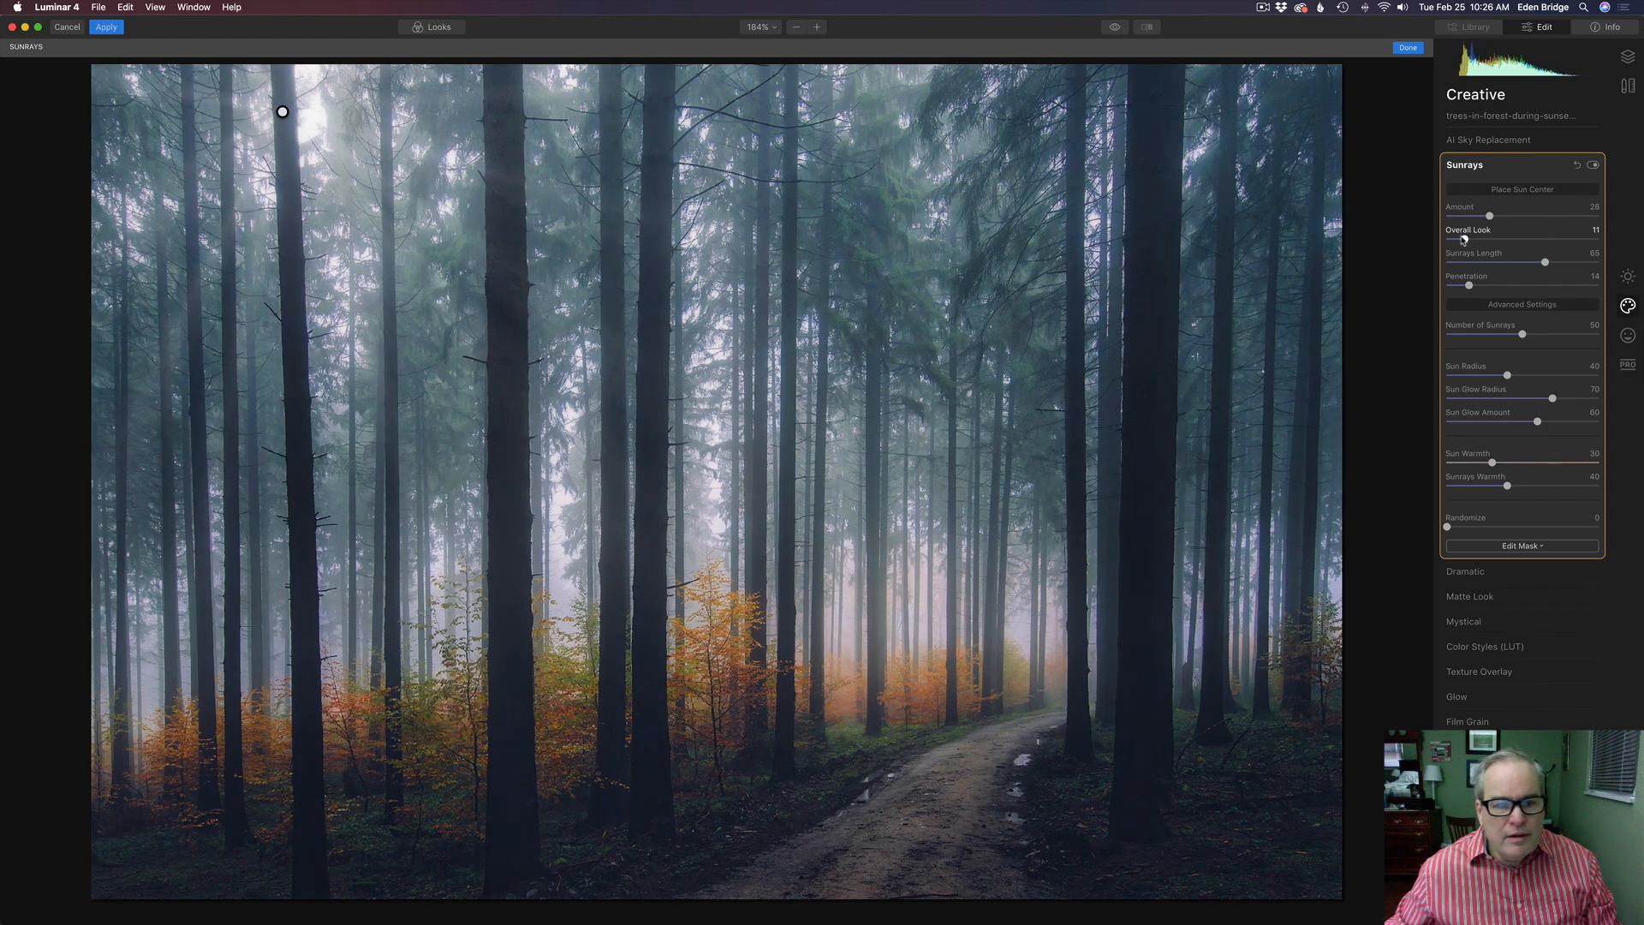
left_click_drag(1461, 240, 1456, 239)
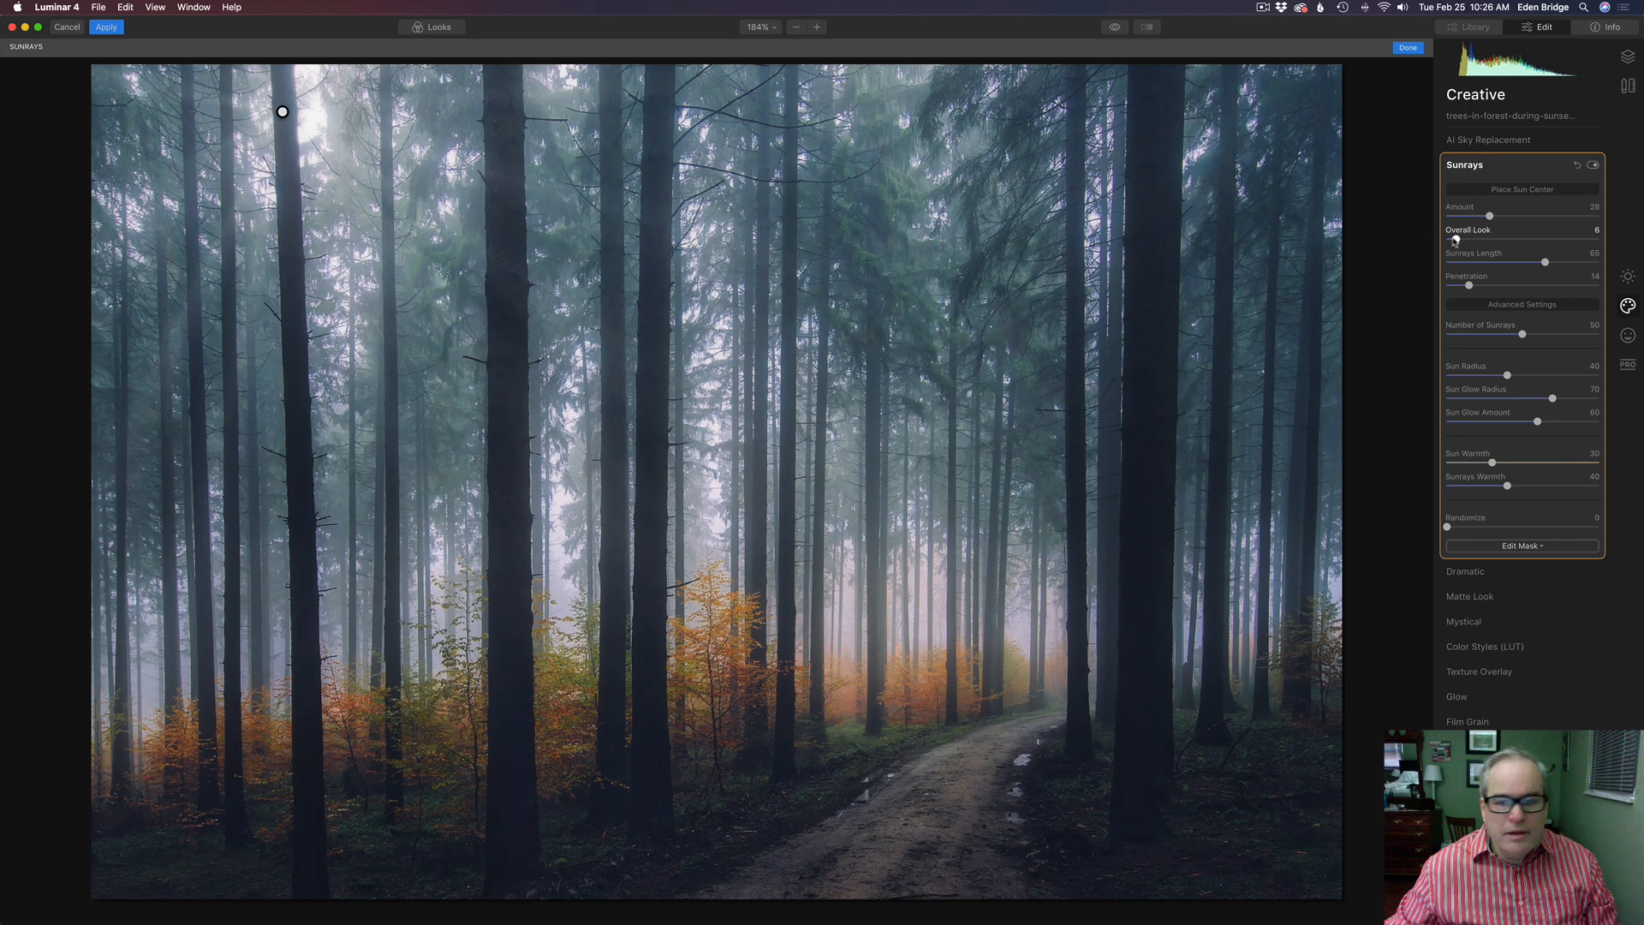
left_click_drag(1458, 241, 1478, 241)
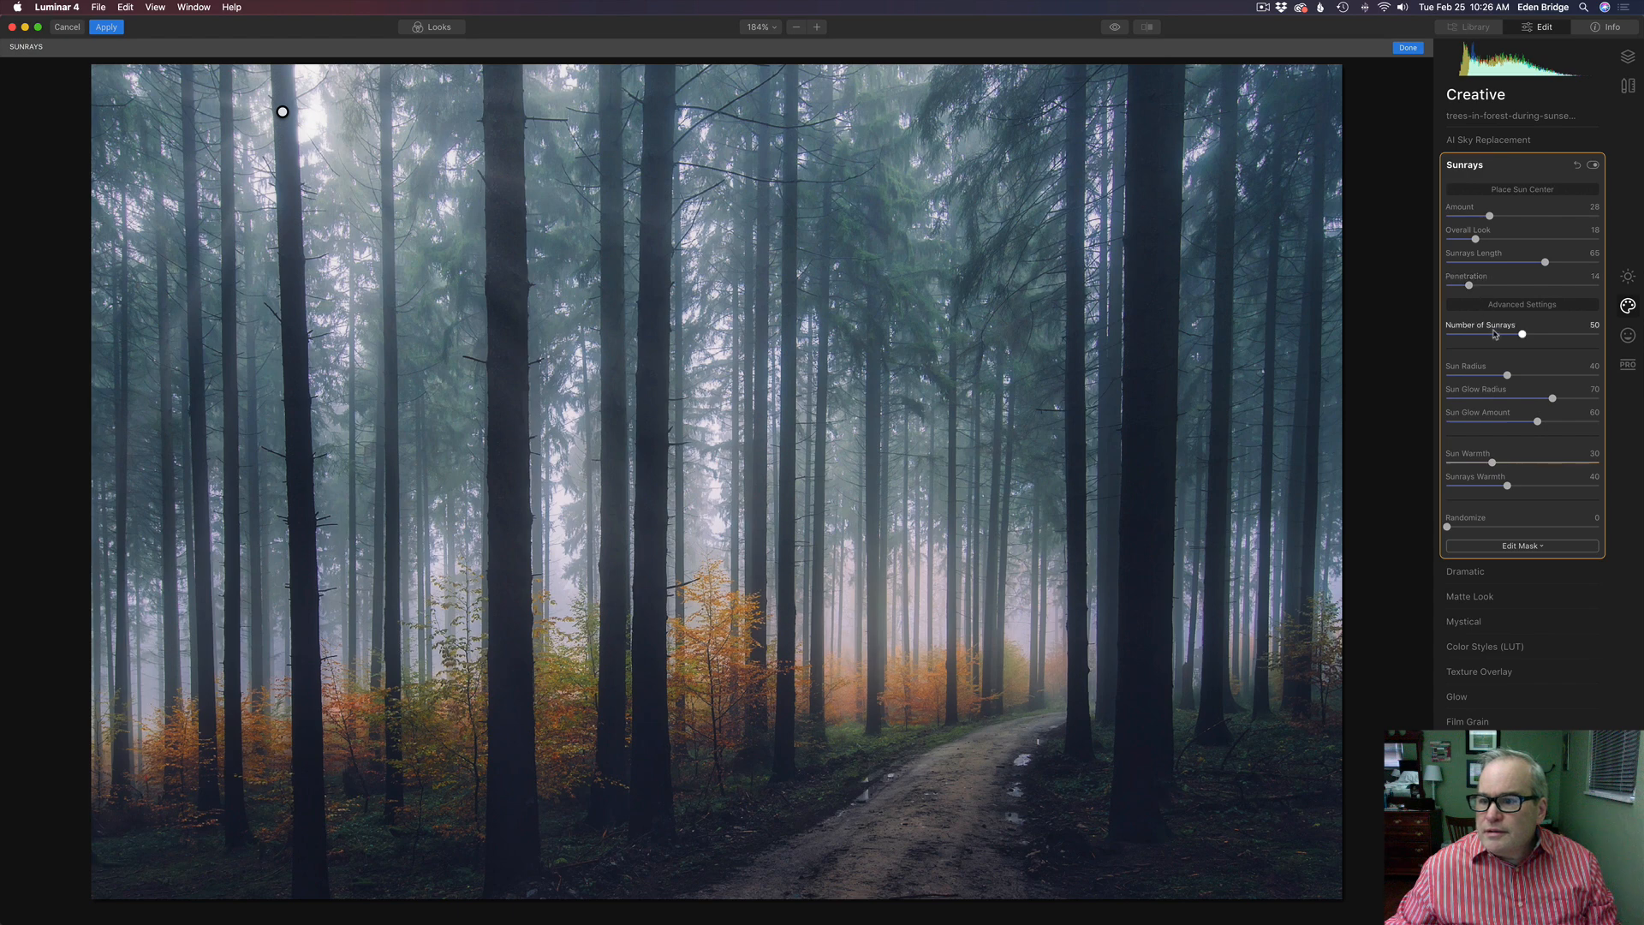
left_click_drag(1521, 334, 1461, 334)
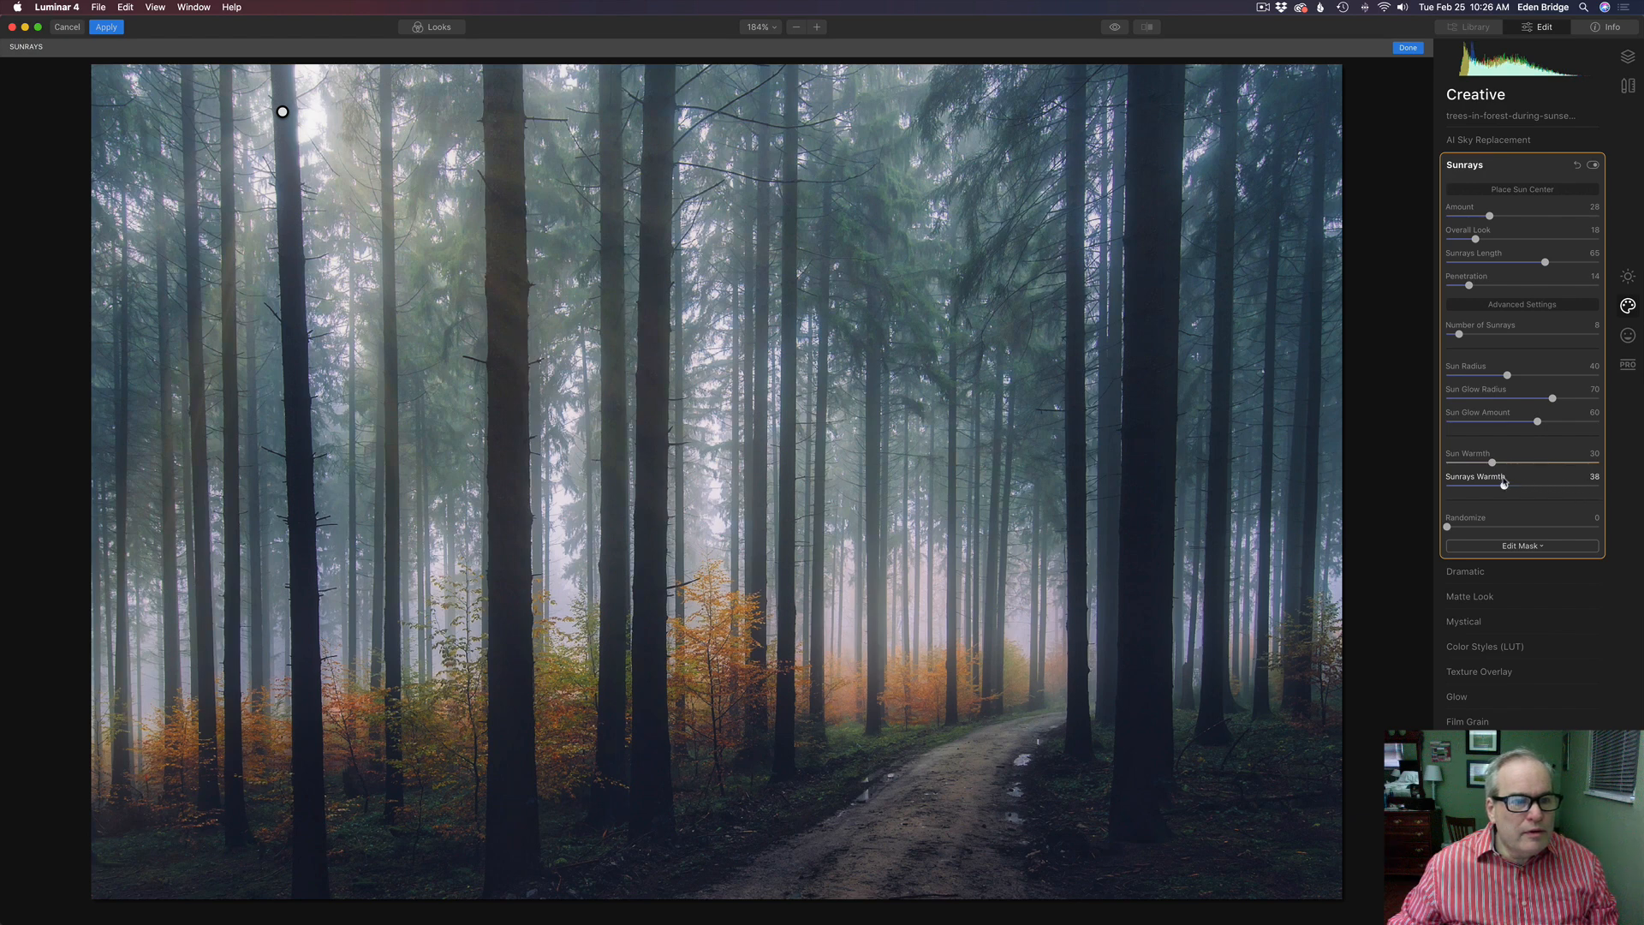
Warm the sunrays up, settling Sunrays Warmth at 59
left_click_drag(1504, 485, 1569, 485)
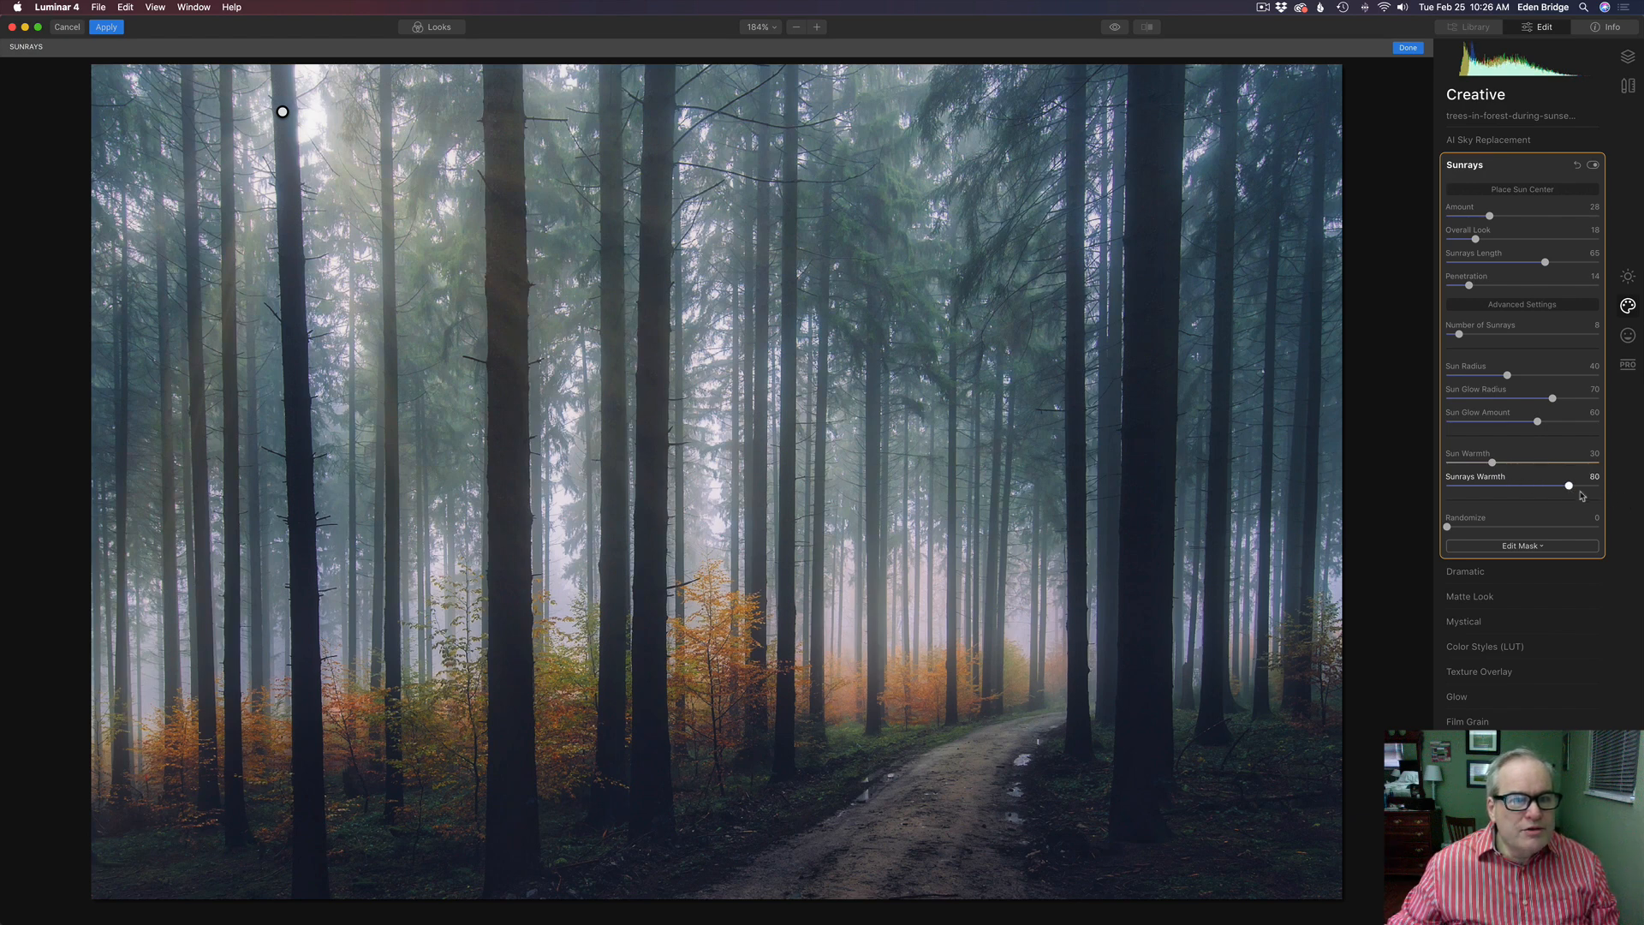
left_click_drag(1568, 485, 1629, 485)
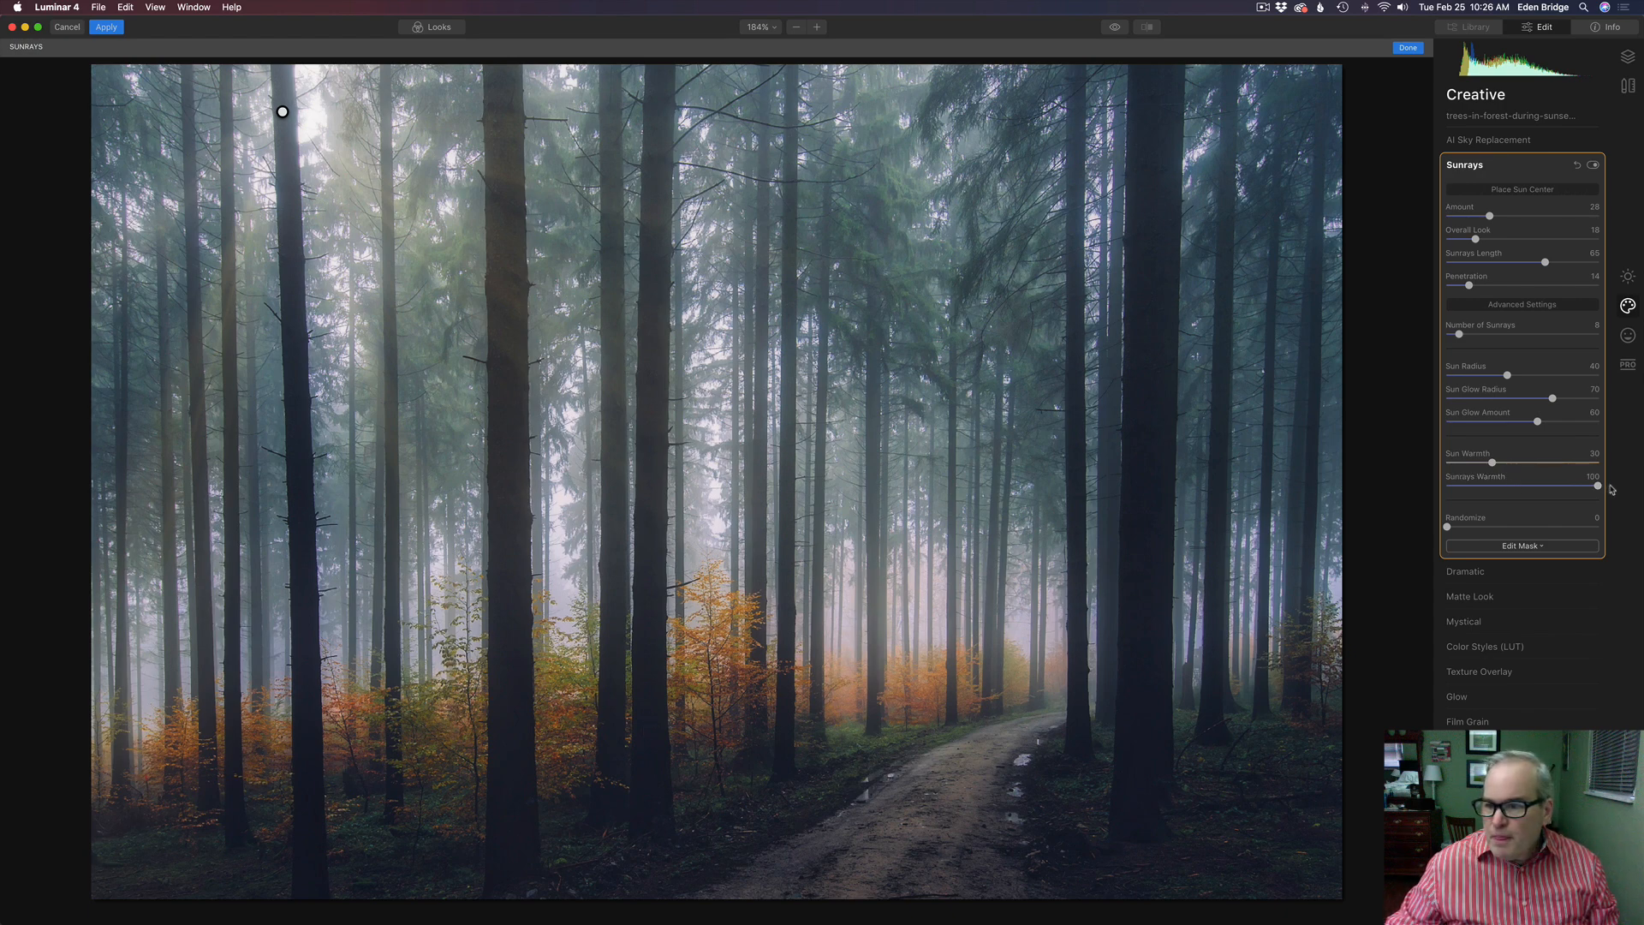
left_click_drag(1594, 485, 1535, 485)
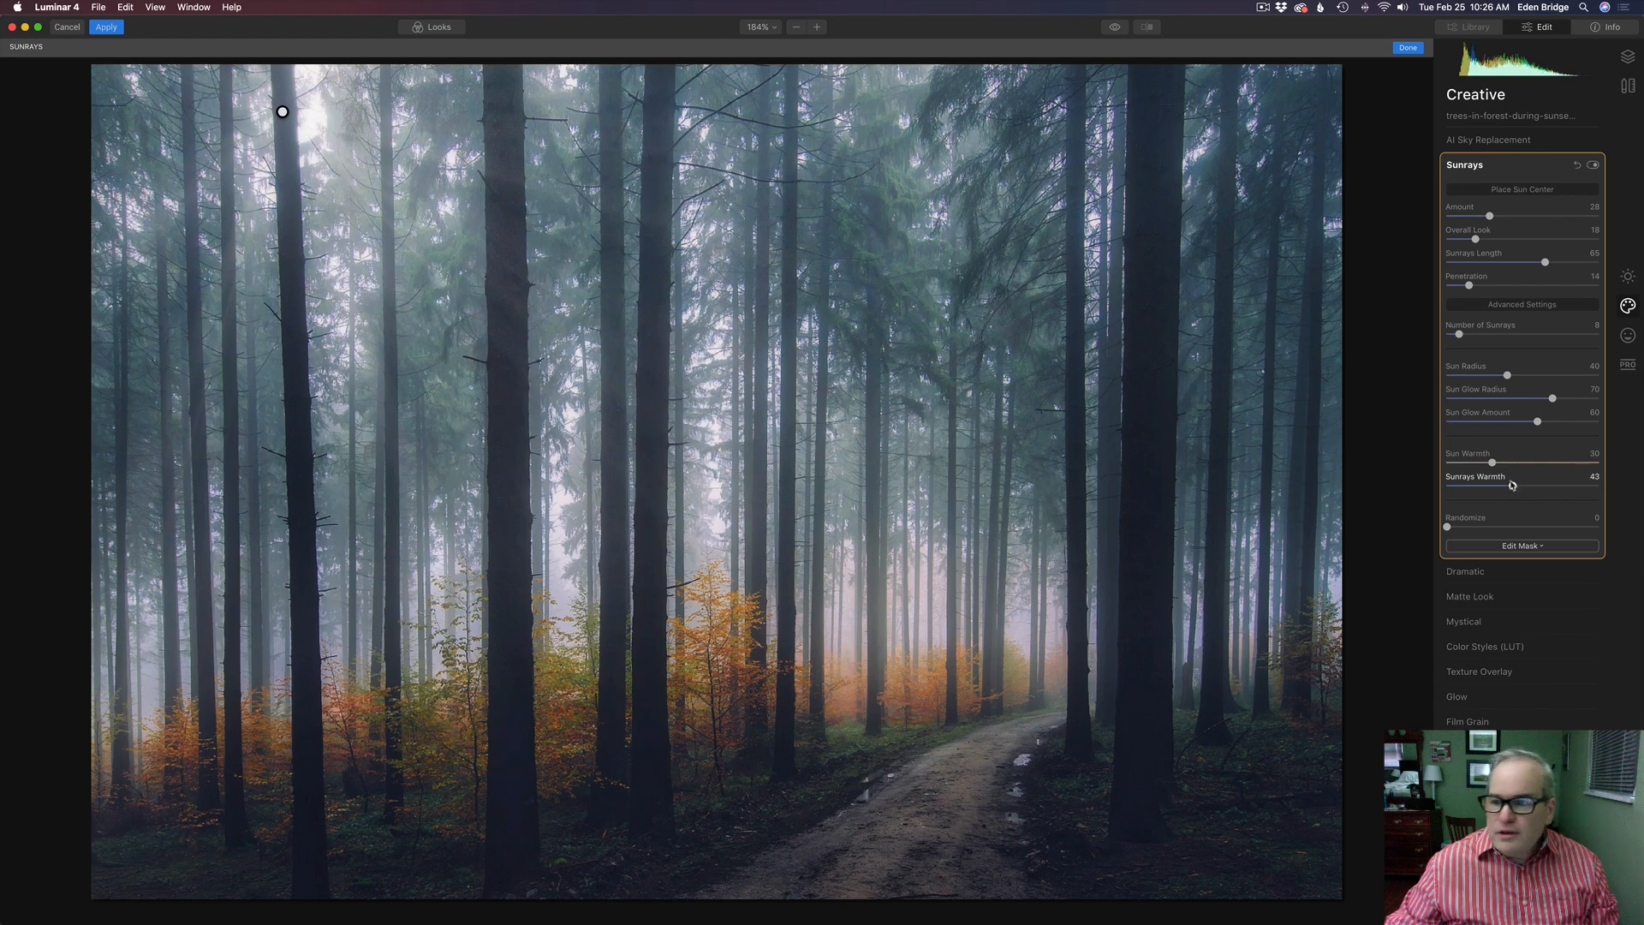
left_click_drag(1512, 488, 1542, 488)
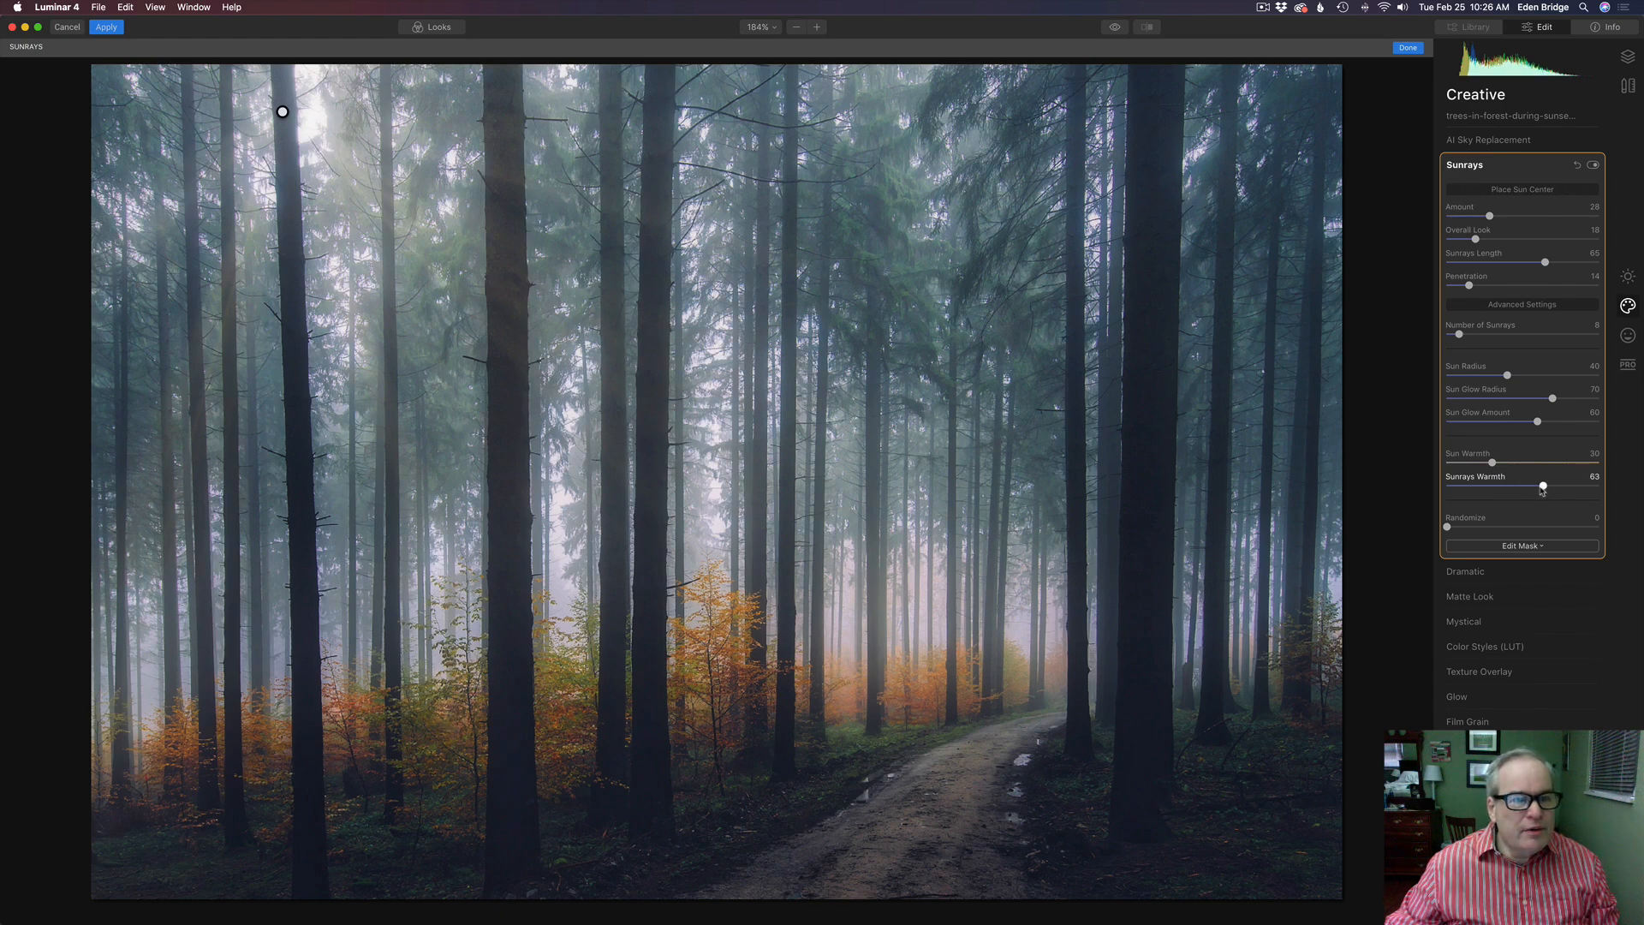
left_click_drag(1543, 486, 1534, 487)
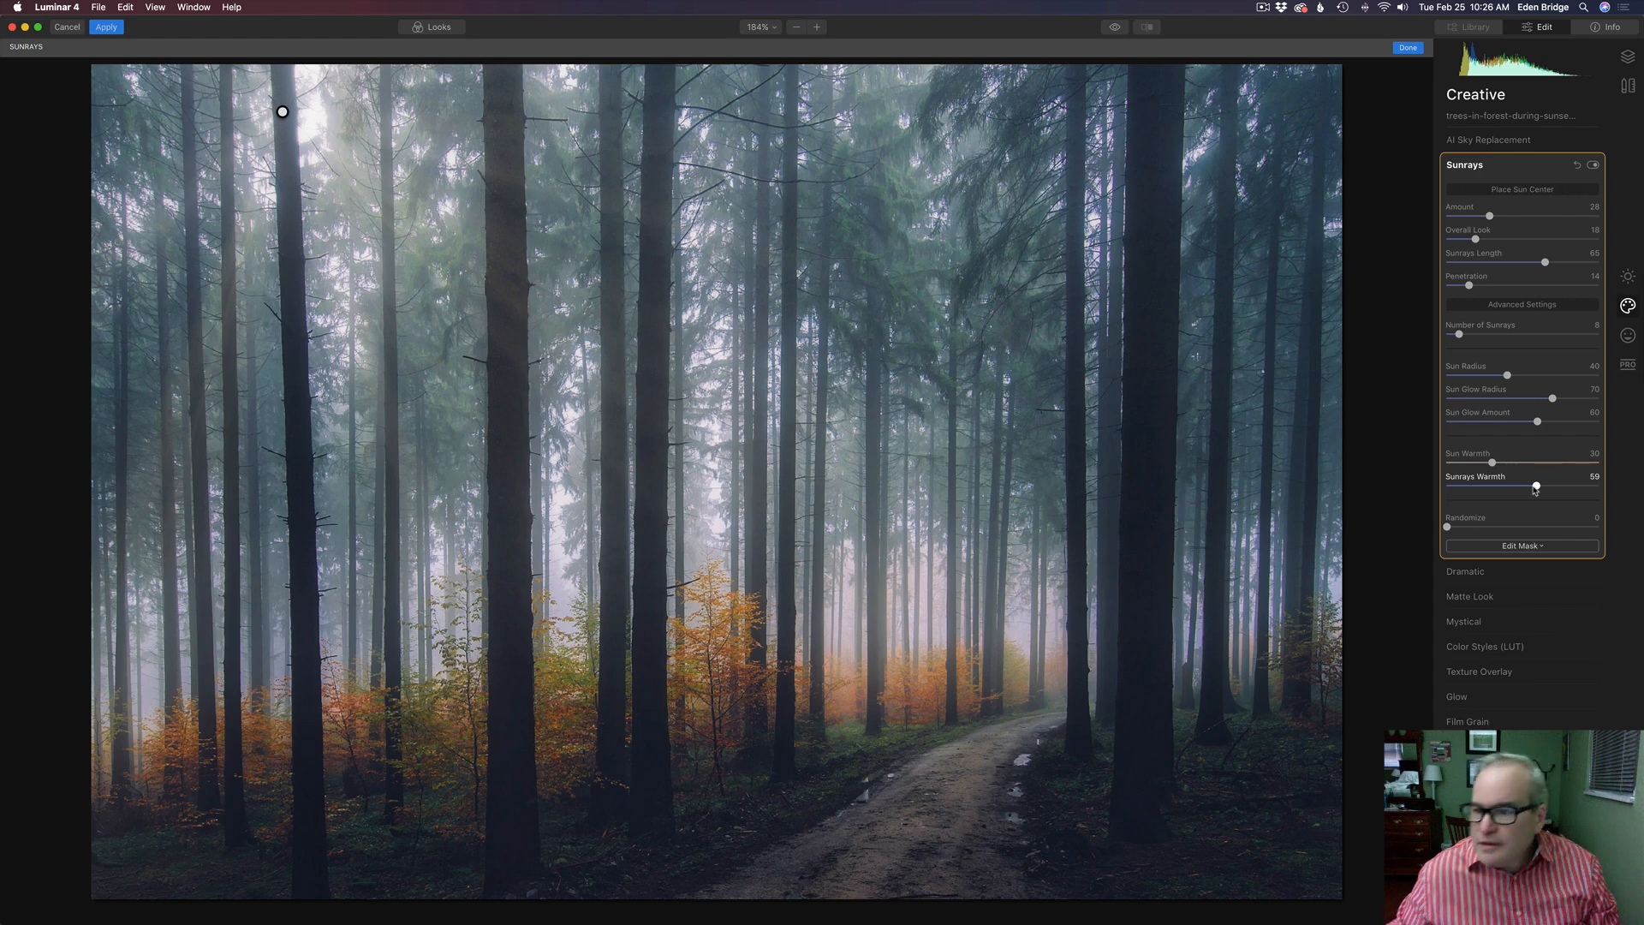
mouse_move(1534, 478)
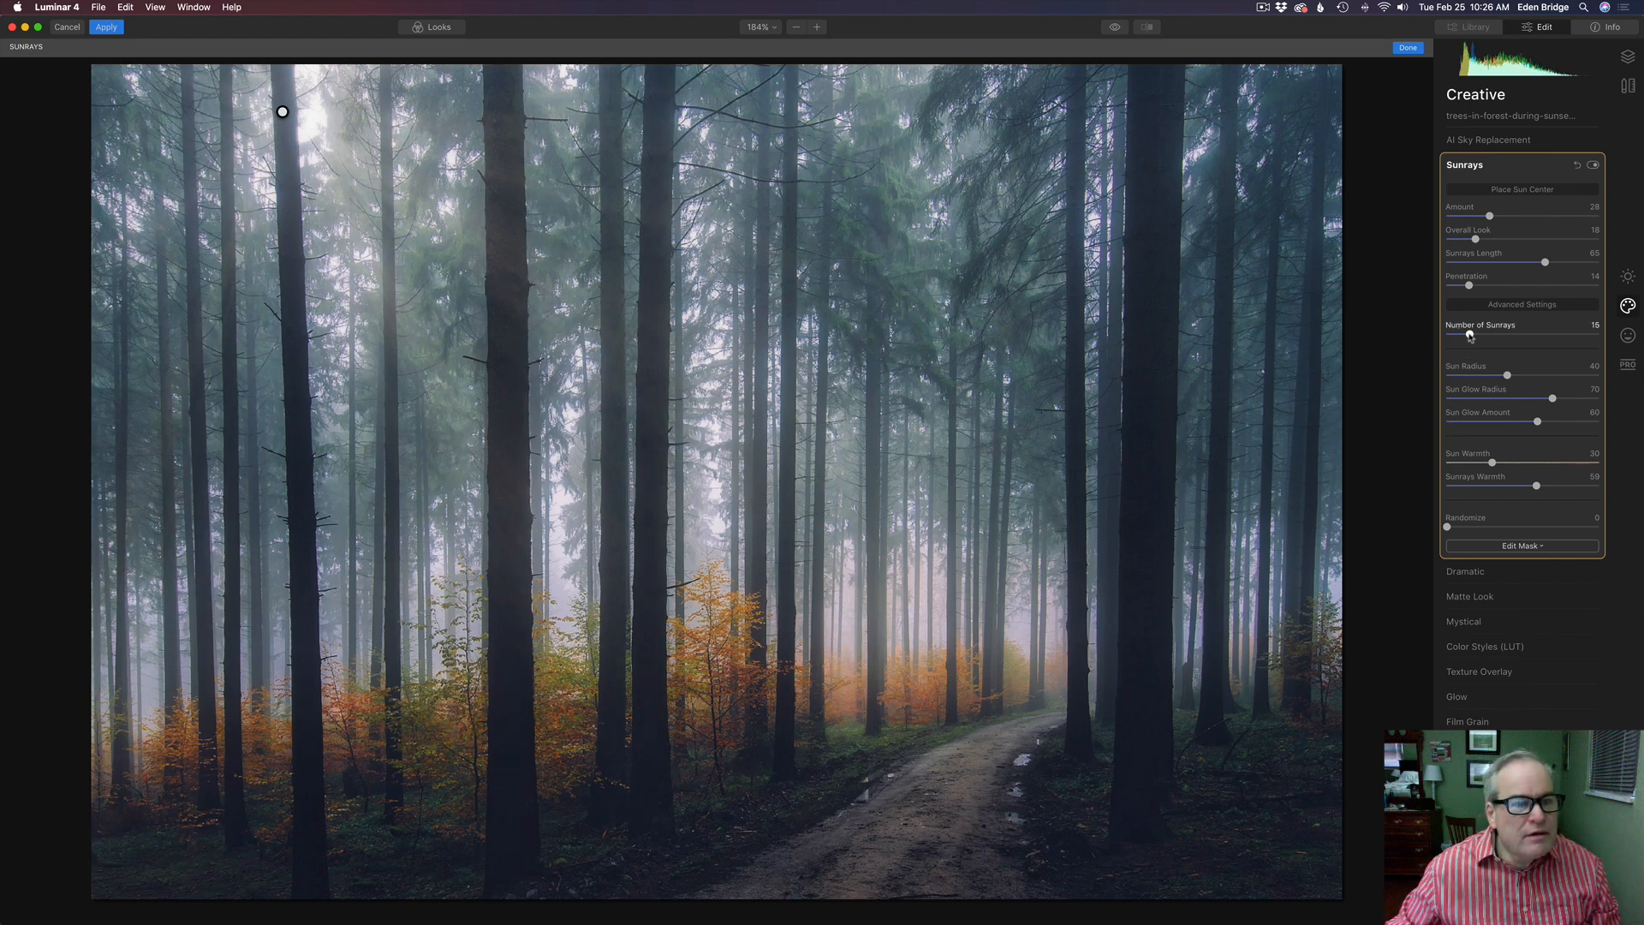
mouse_move(1488, 349)
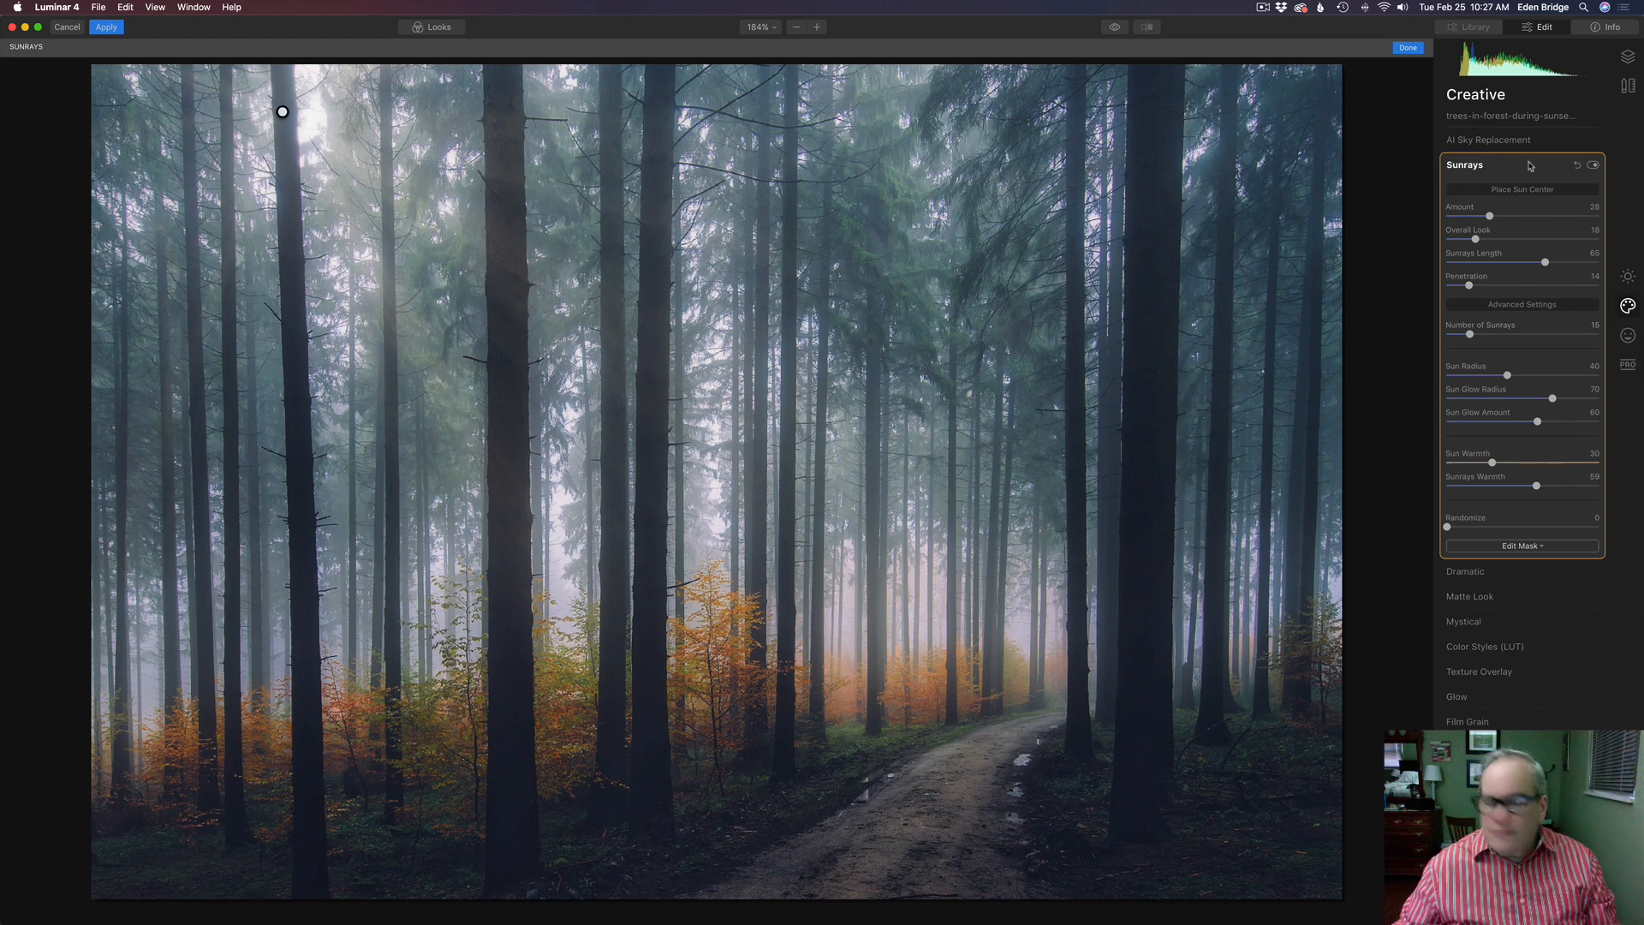
left_click(1462, 164)
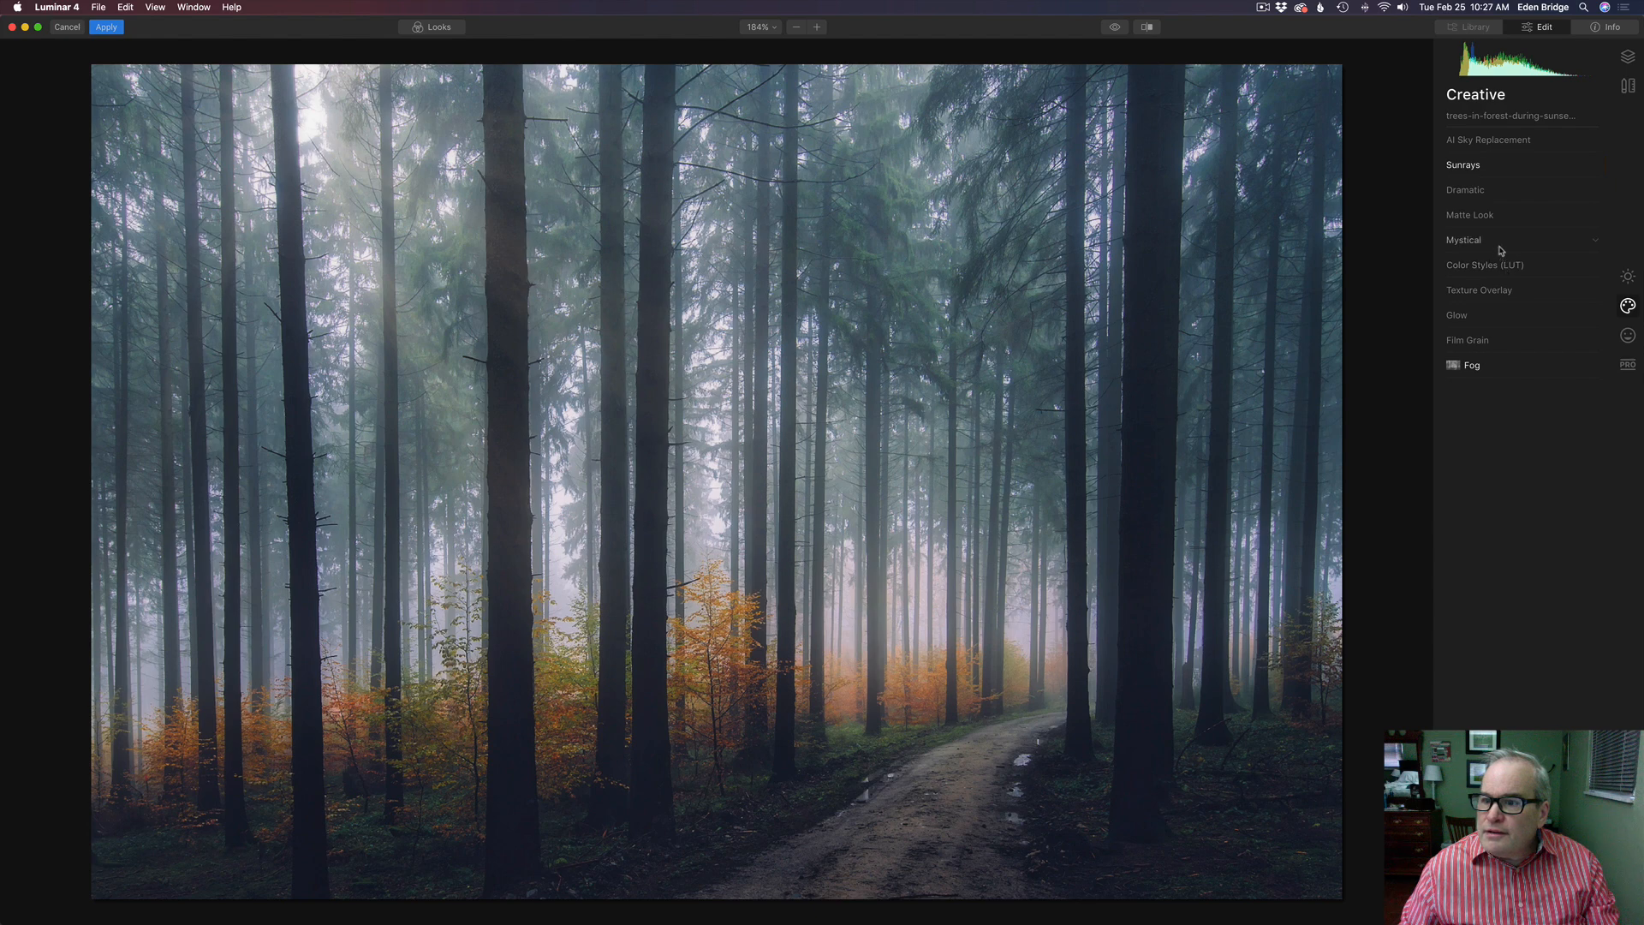
Preview the Long Beach, Riverside and 1990 color-style LUTs on the forest photo
left_click(1485, 264)
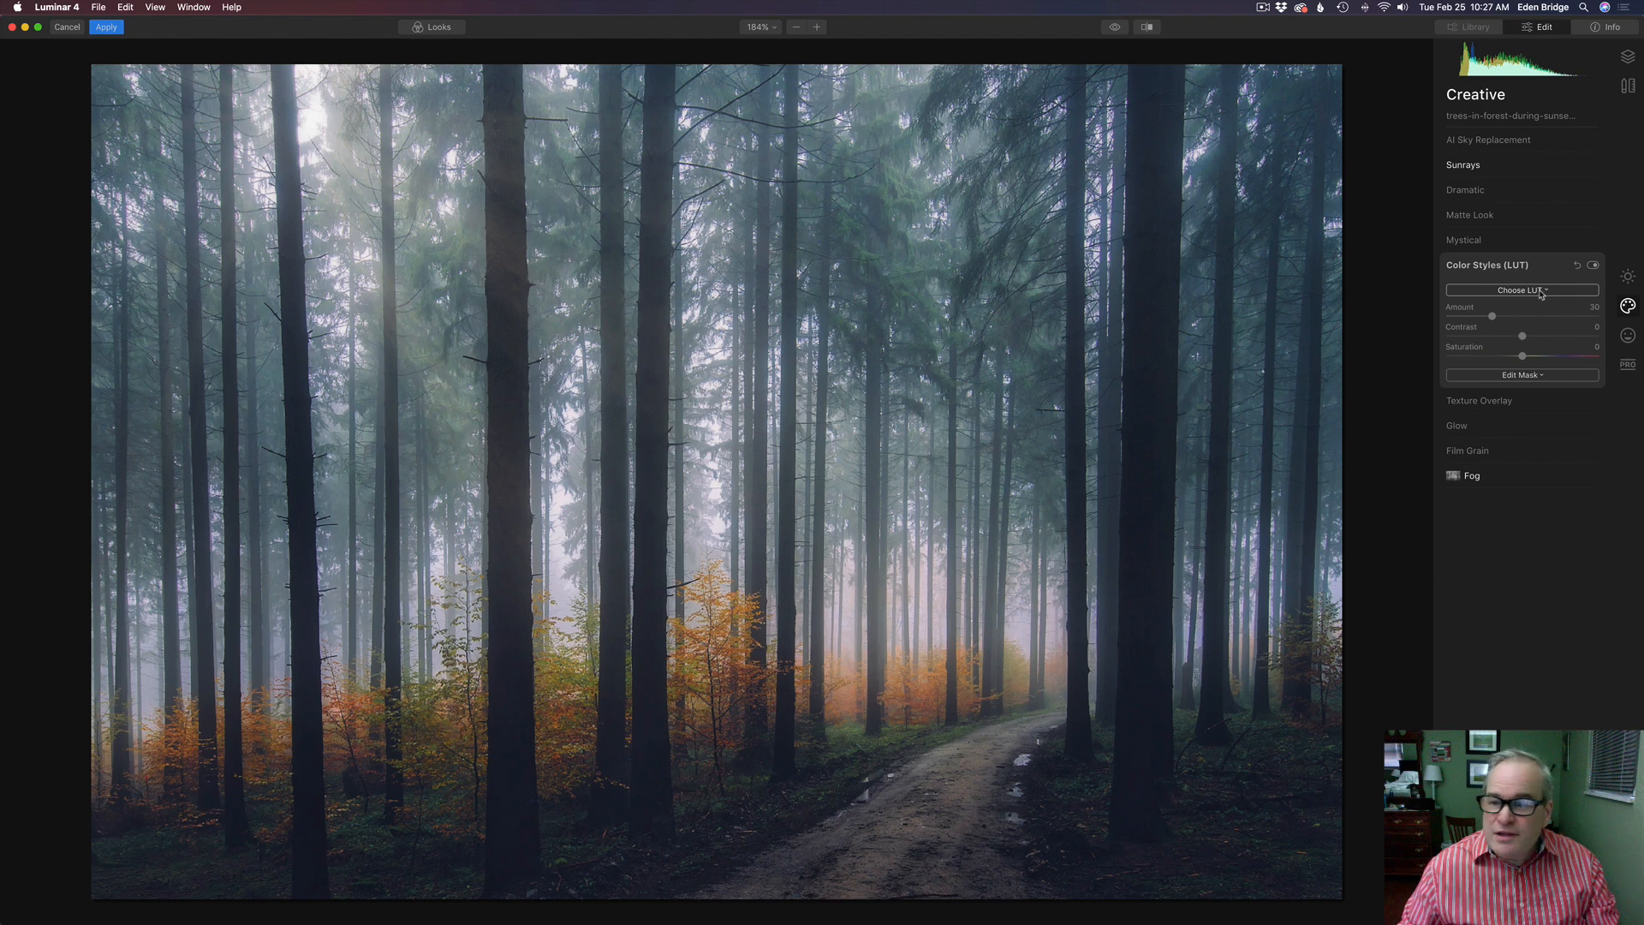
left_click(1521, 291)
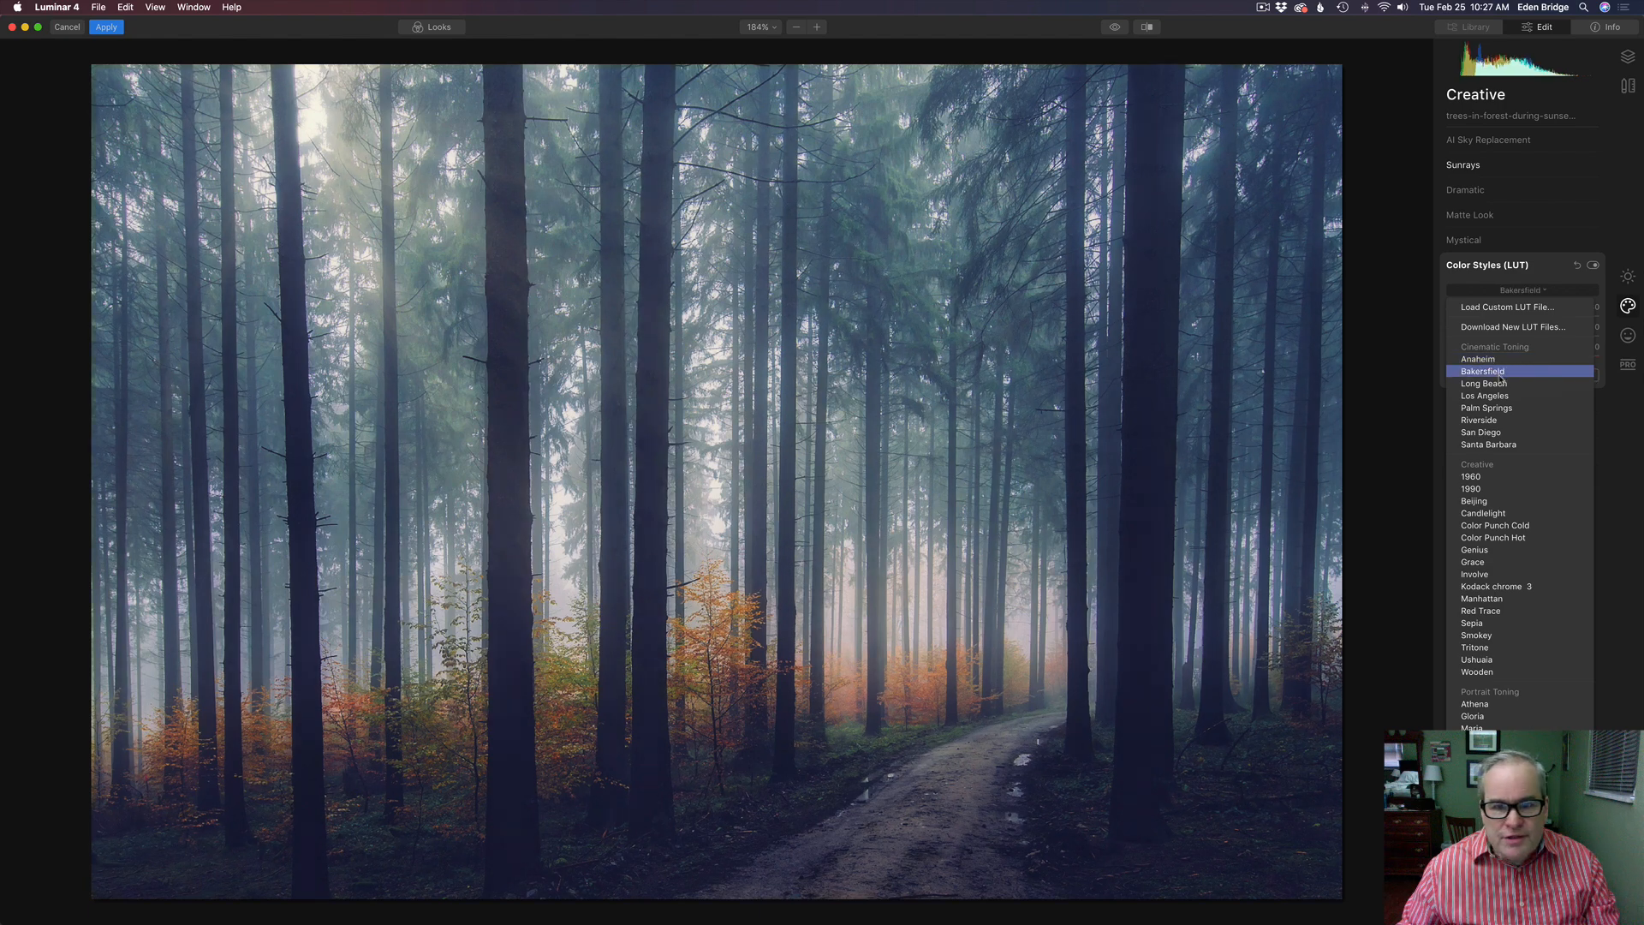
left_click(1483, 382)
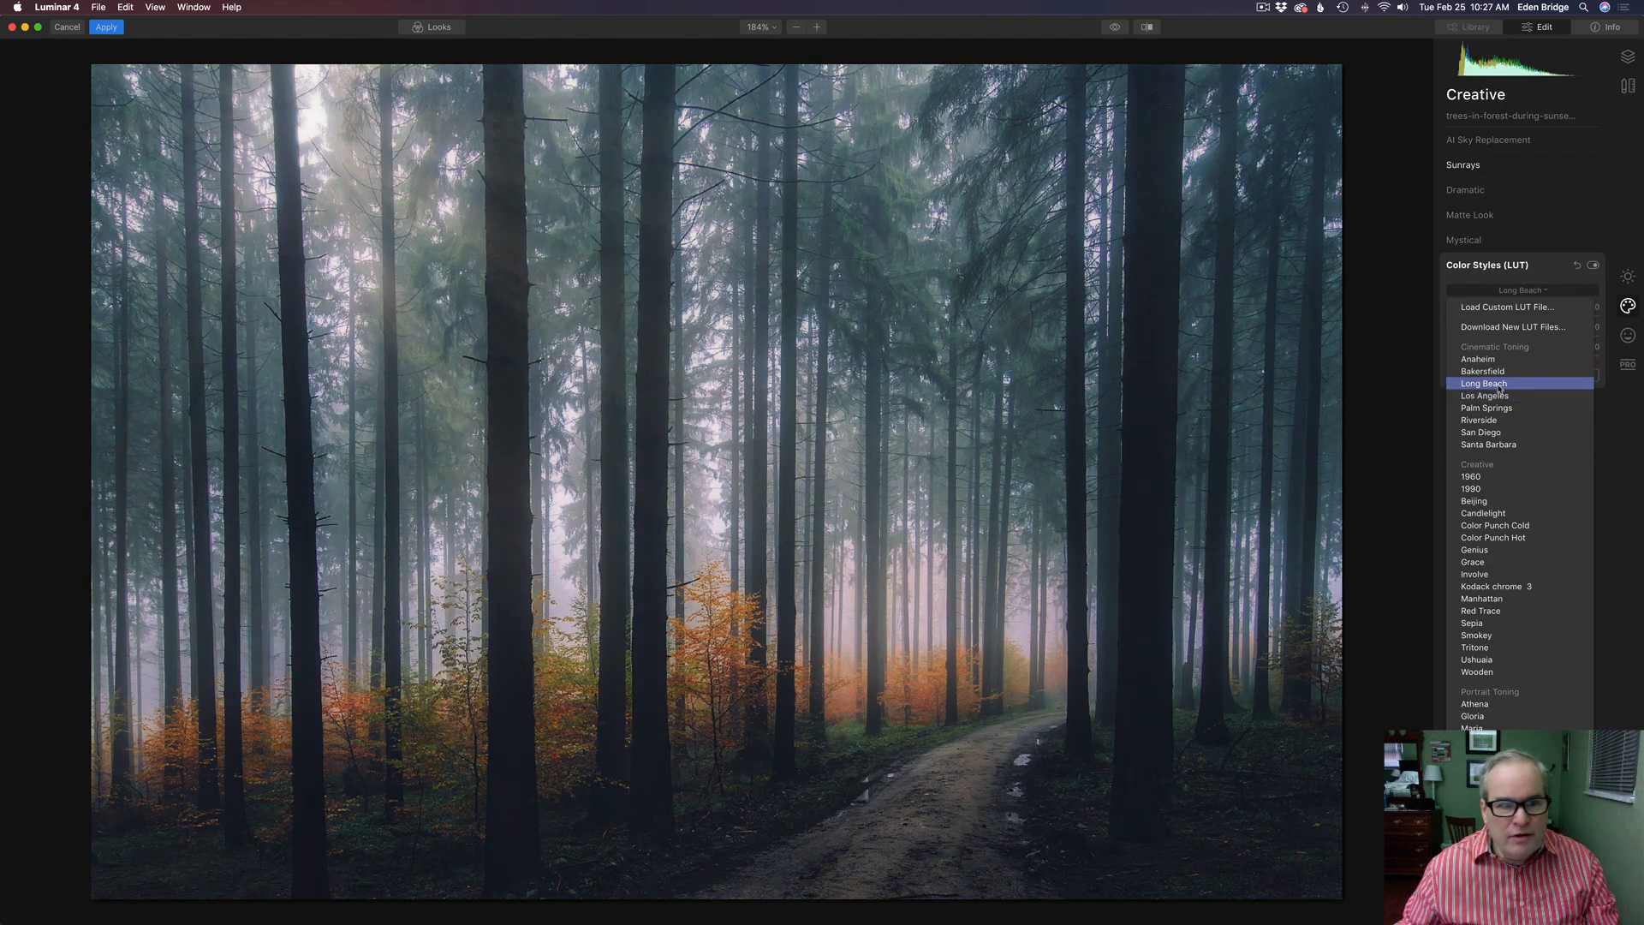
left_click(1521, 420)
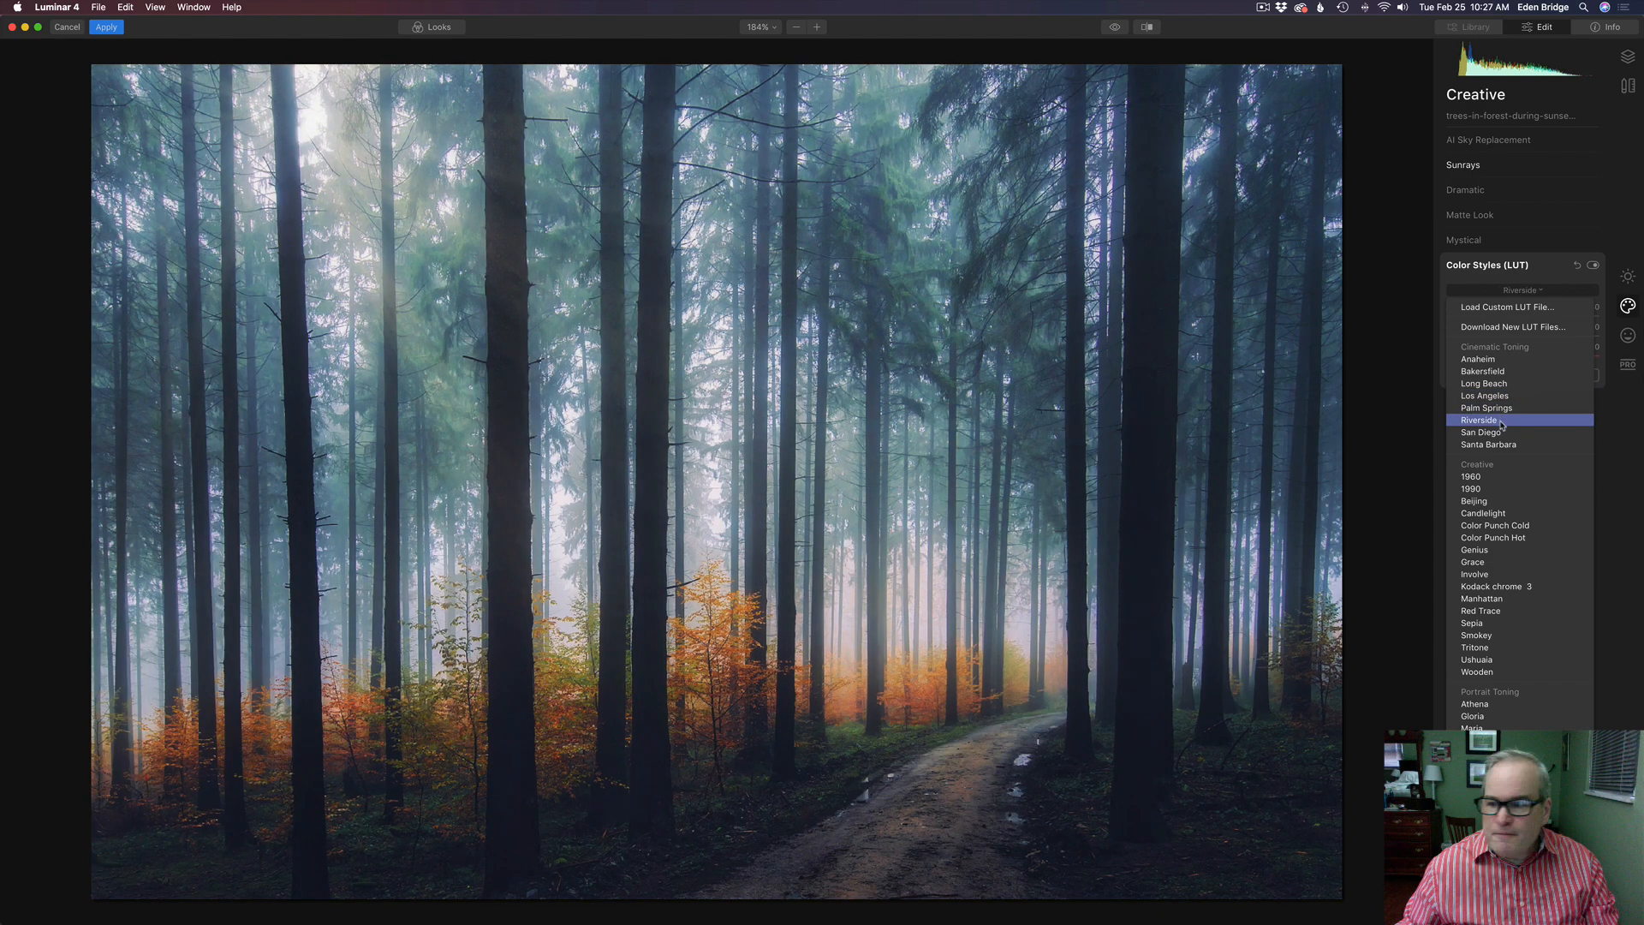
left_click(1473, 489)
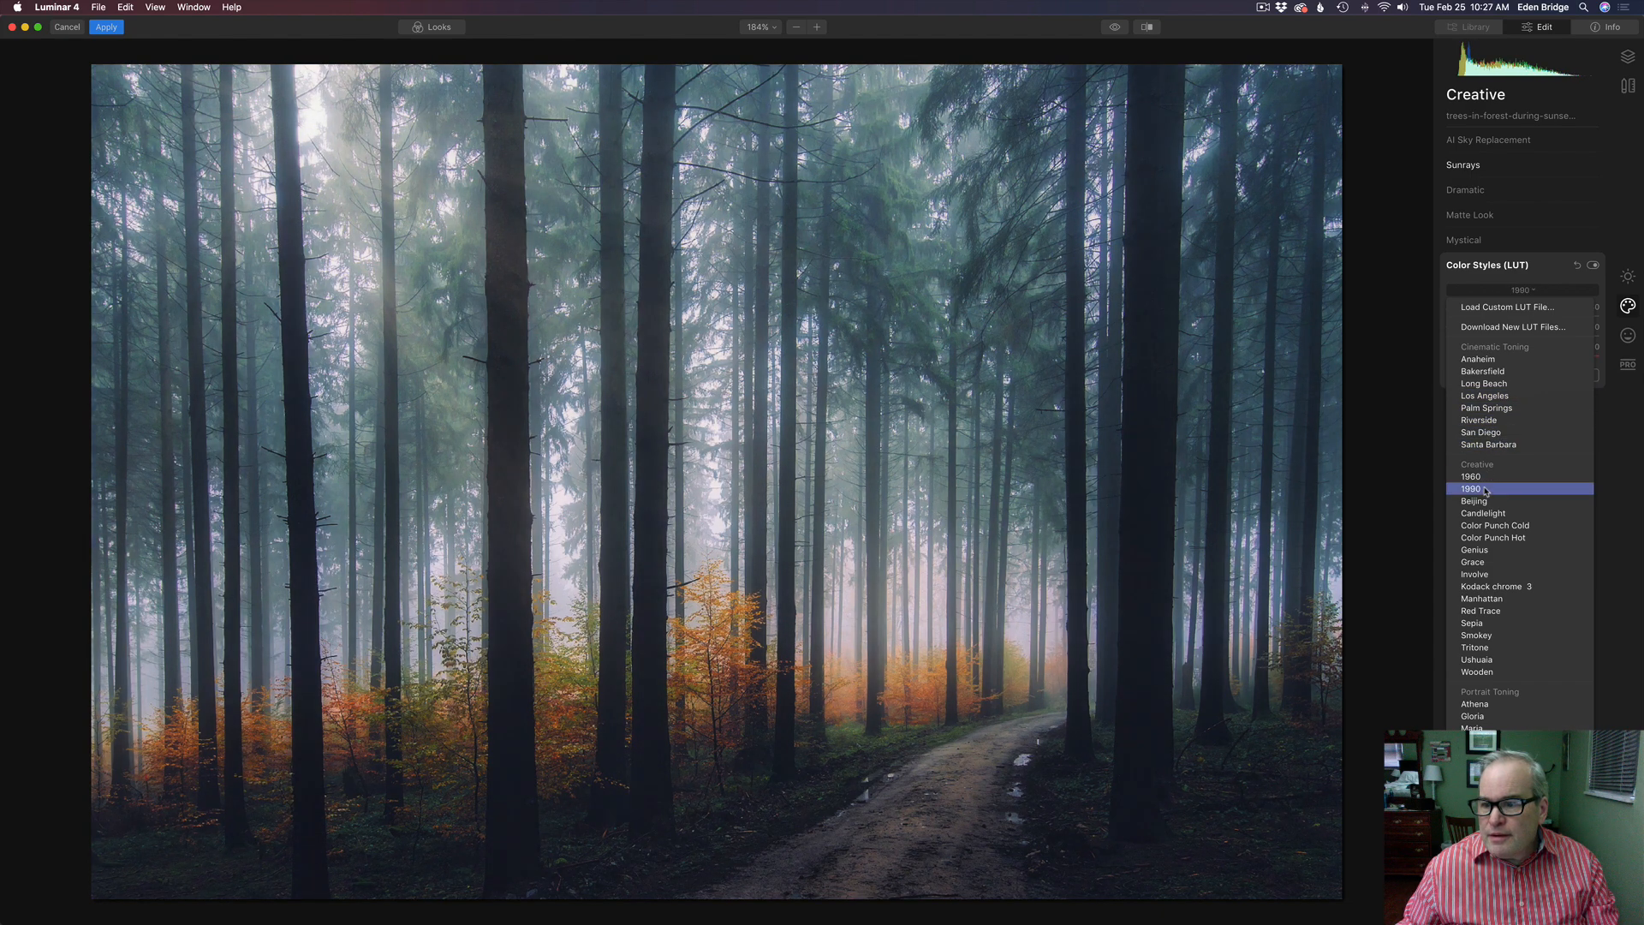
Preview Genius and another LUT, then apply the Sepia LUT
left_click(1475, 550)
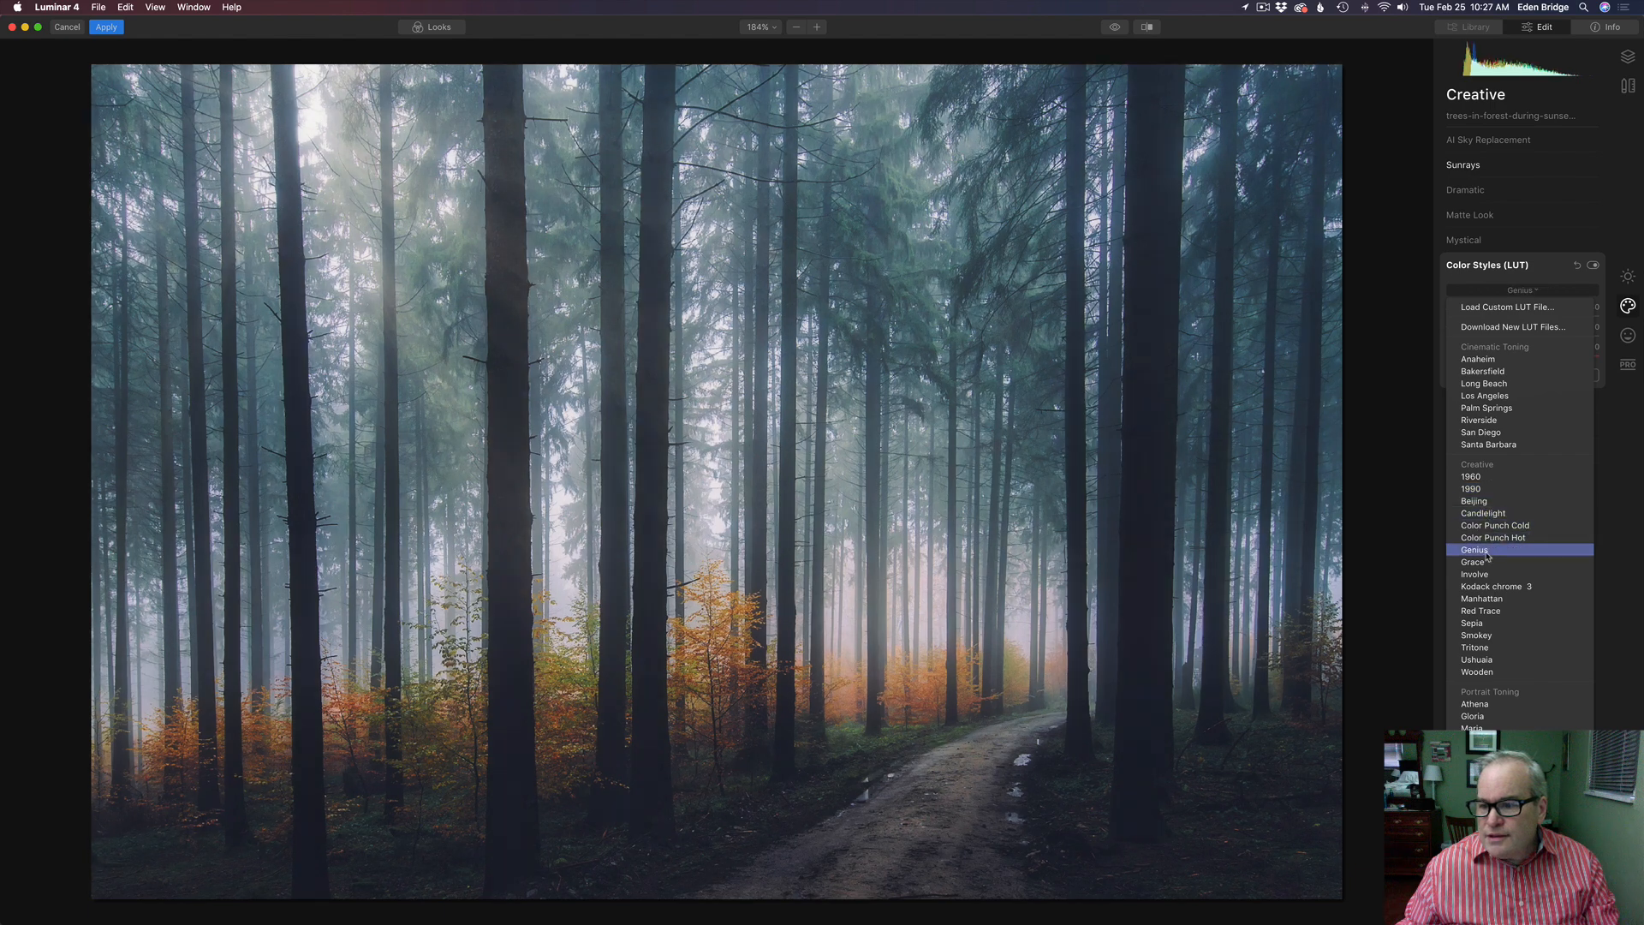
left_click(1473, 624)
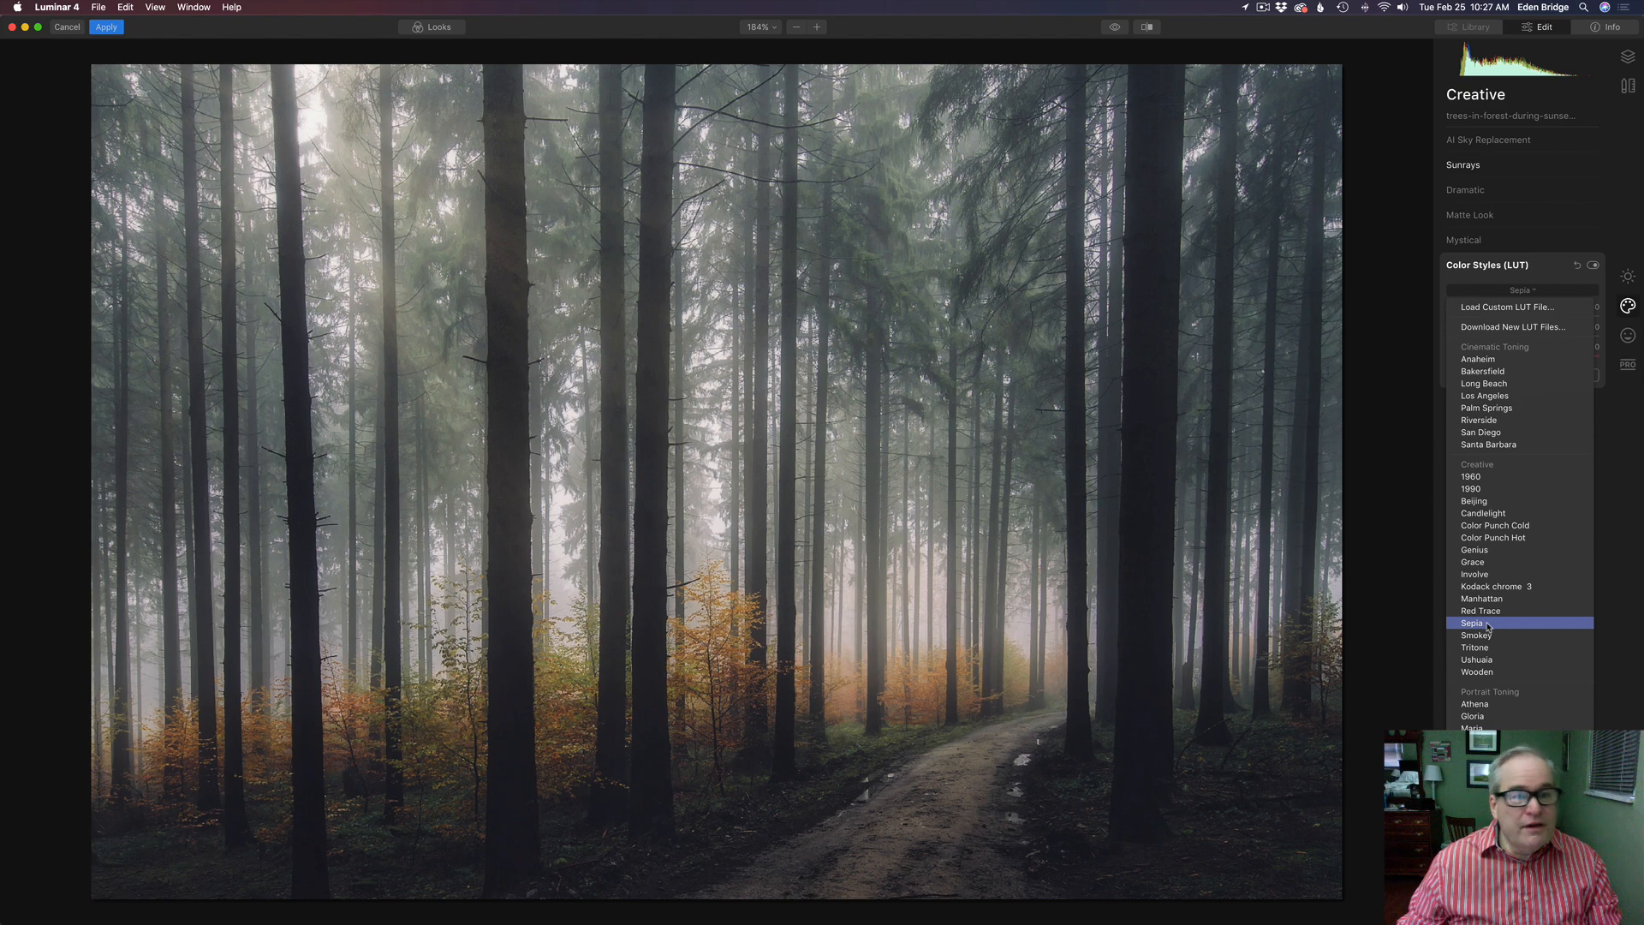
left_click(1473, 622)
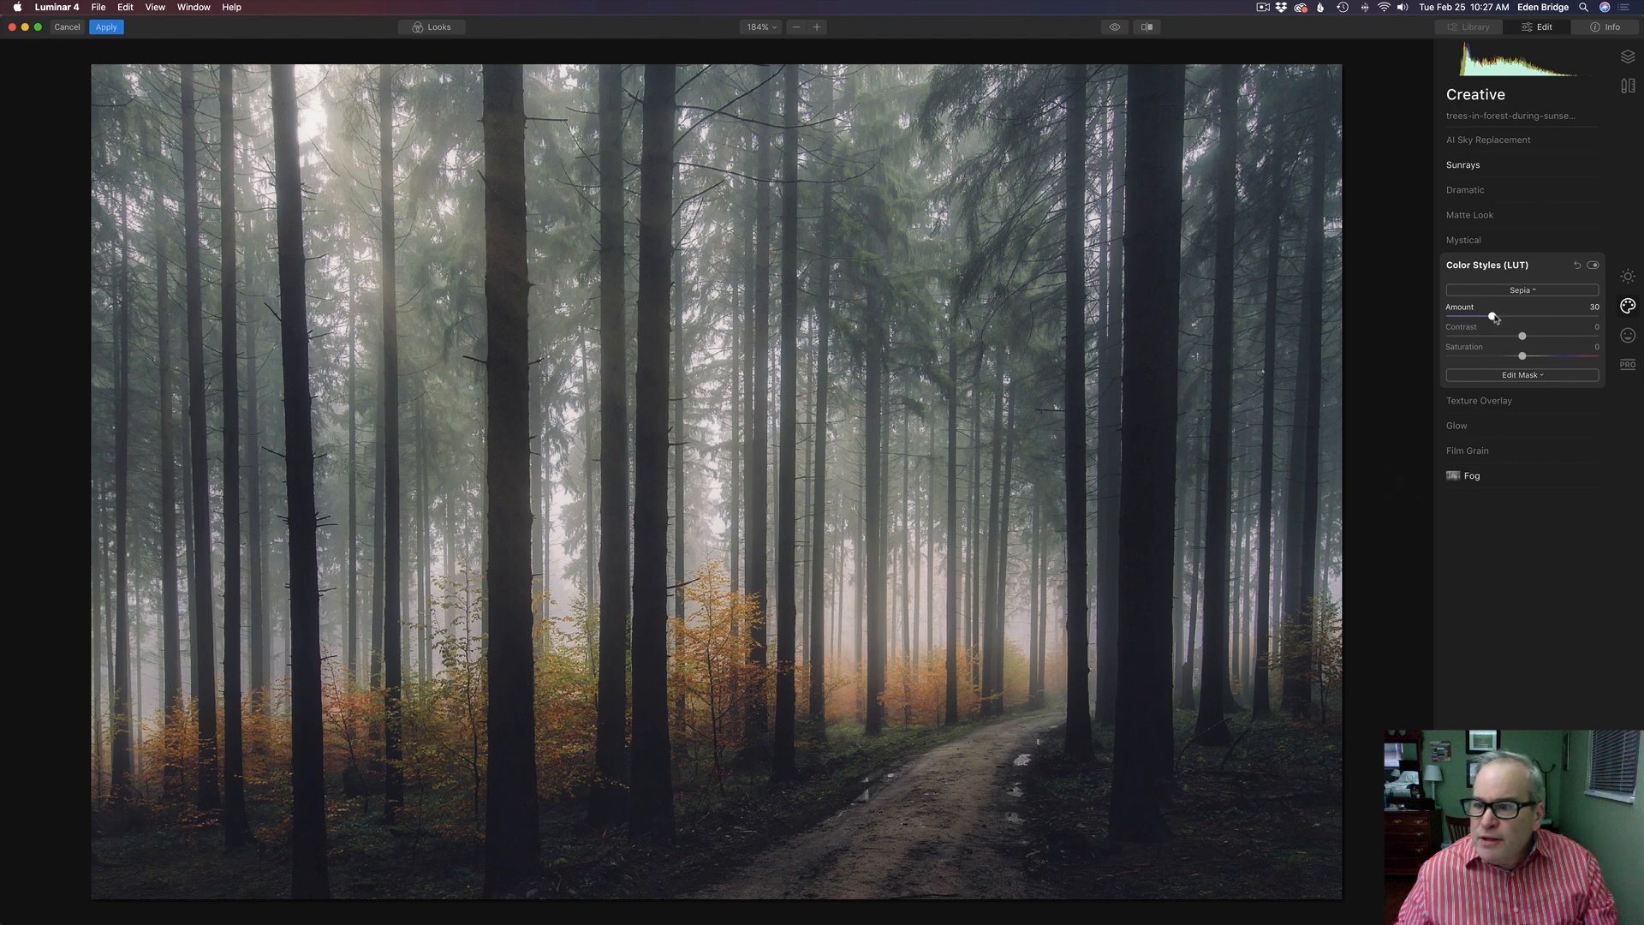
Strengthen the Sepia LUT, settling its amount at 63
left_click_drag(1492, 315, 1517, 315)
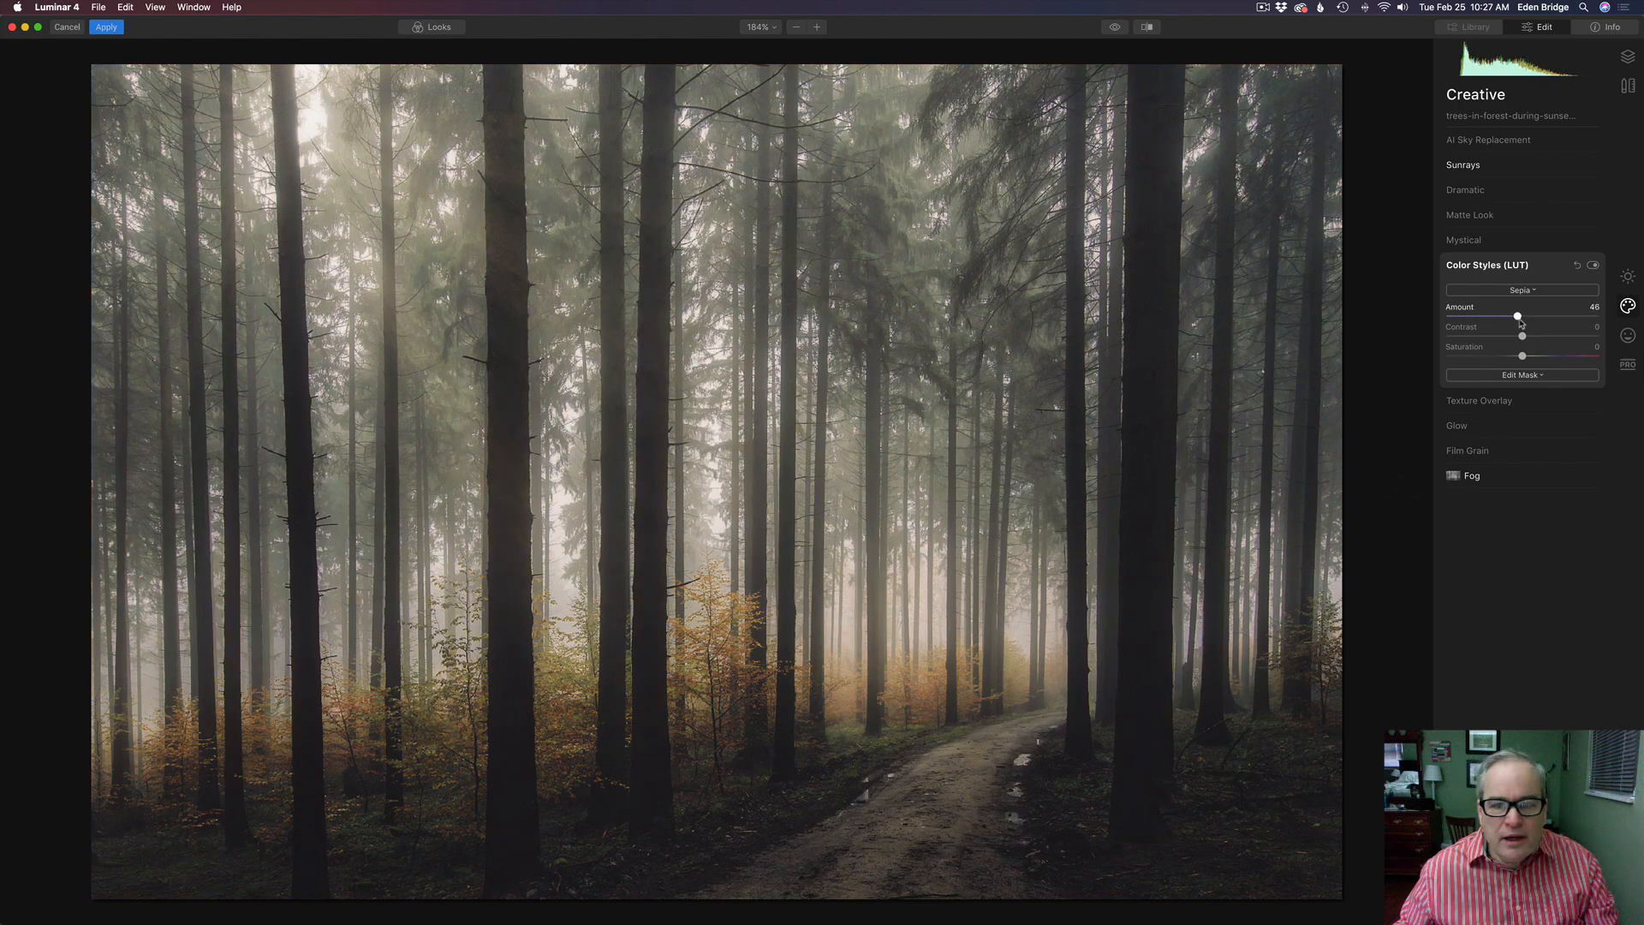
left_click_drag(1518, 317, 1553, 317)
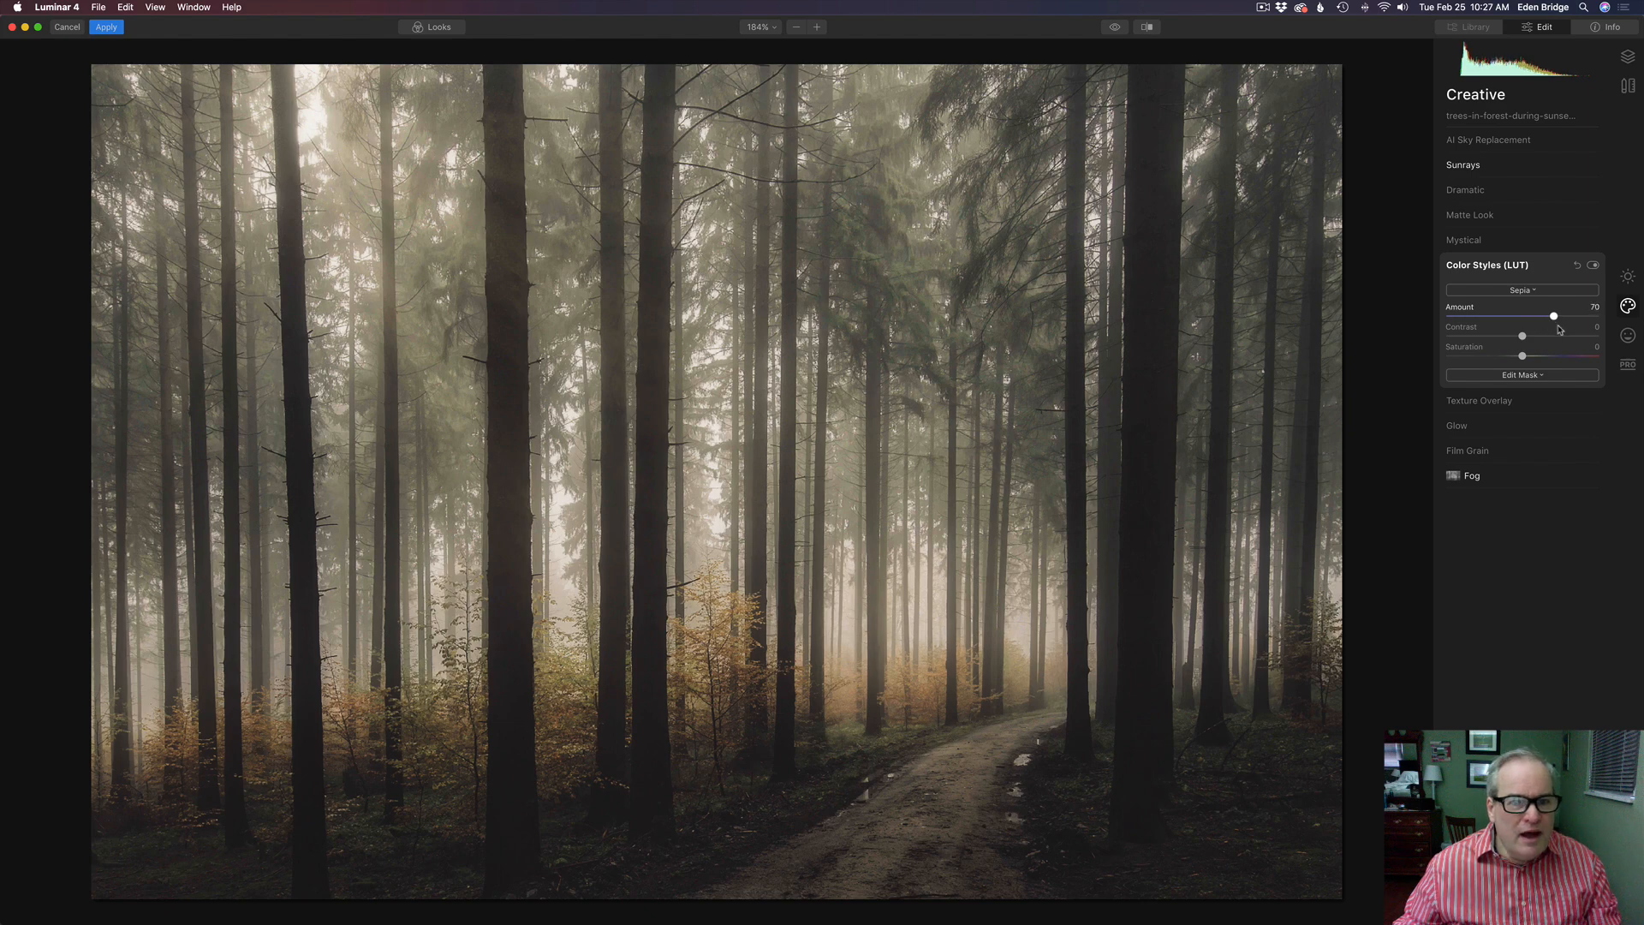
left_click_drag(1553, 315, 1543, 315)
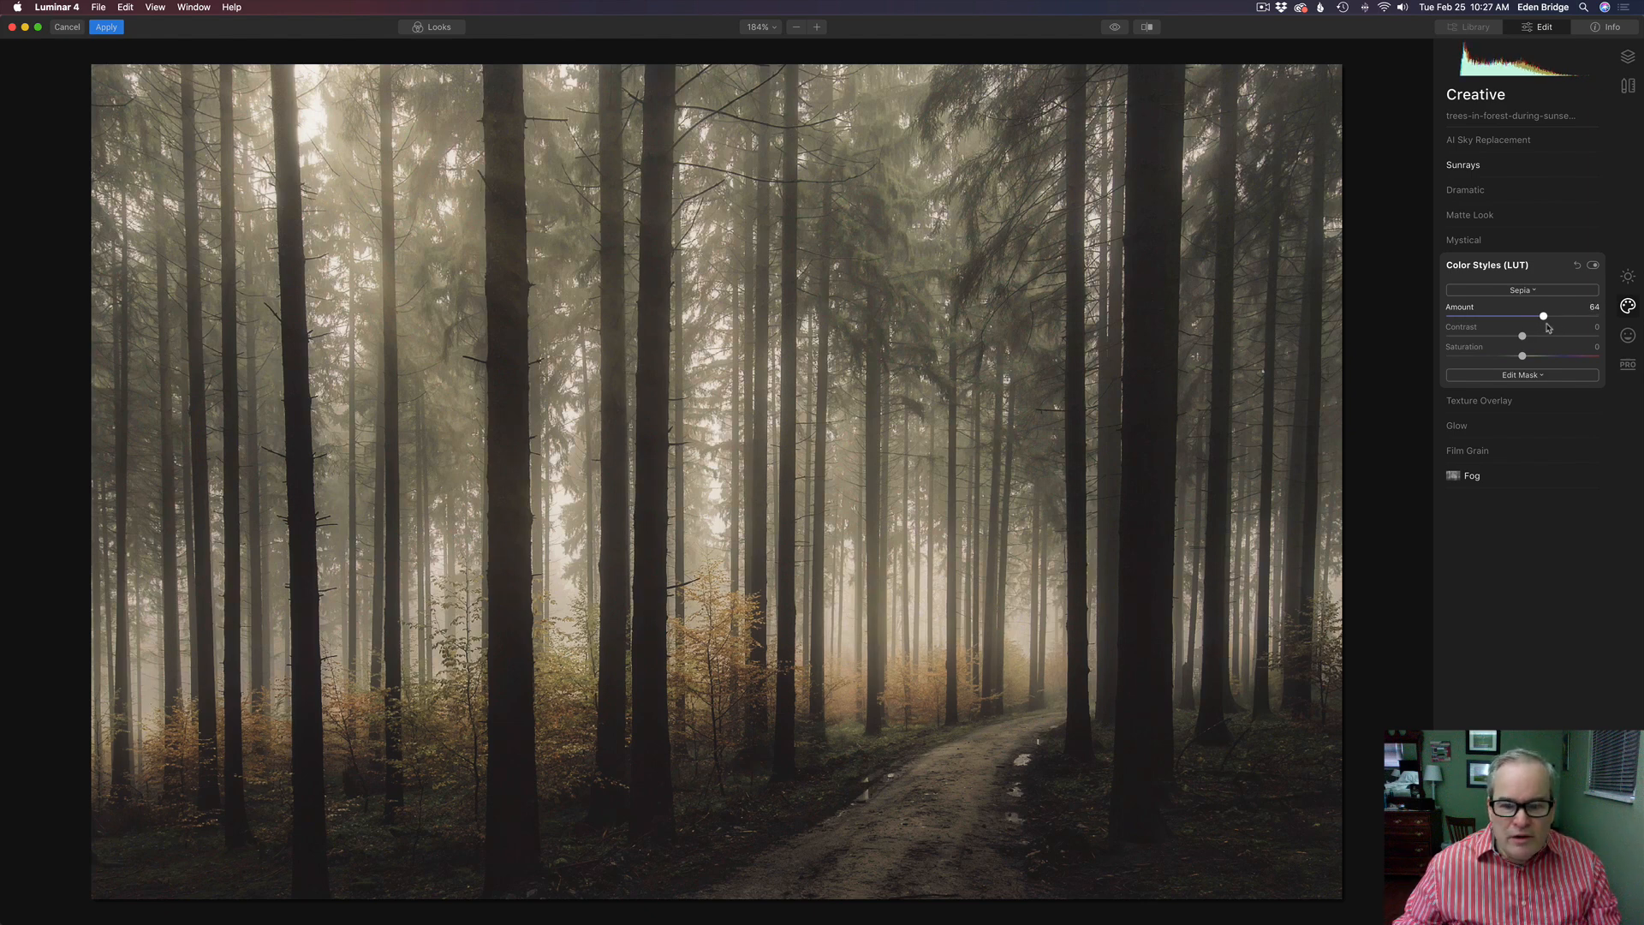
left_click_drag(1543, 315, 1530, 315)
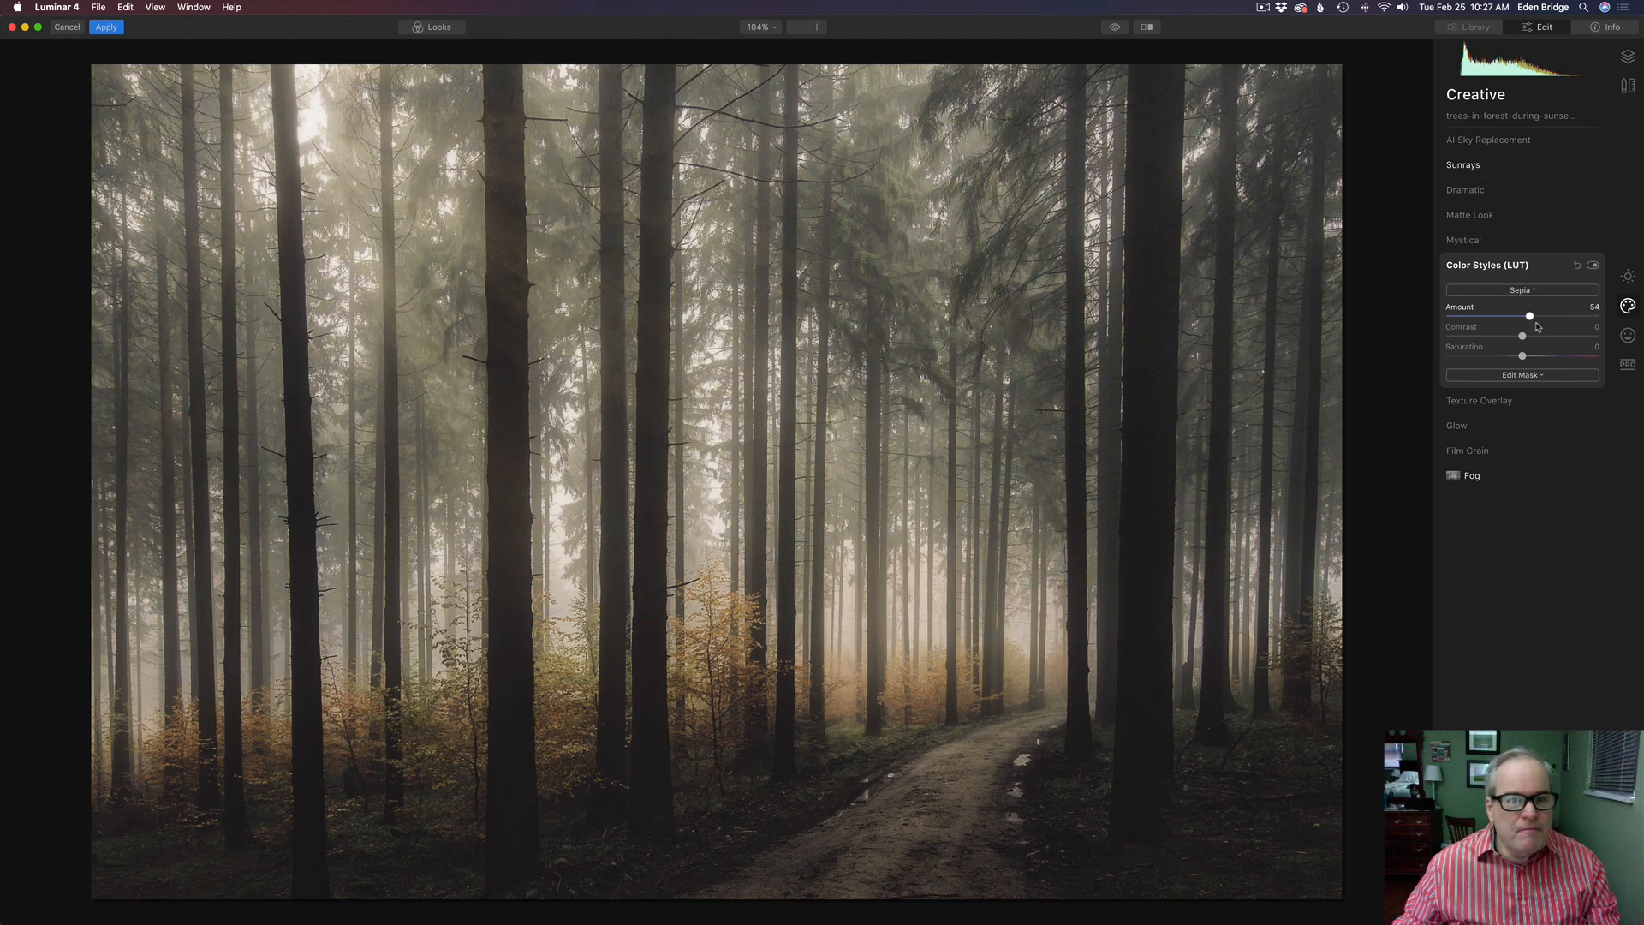
left_click_drag(1530, 316, 1540, 315)
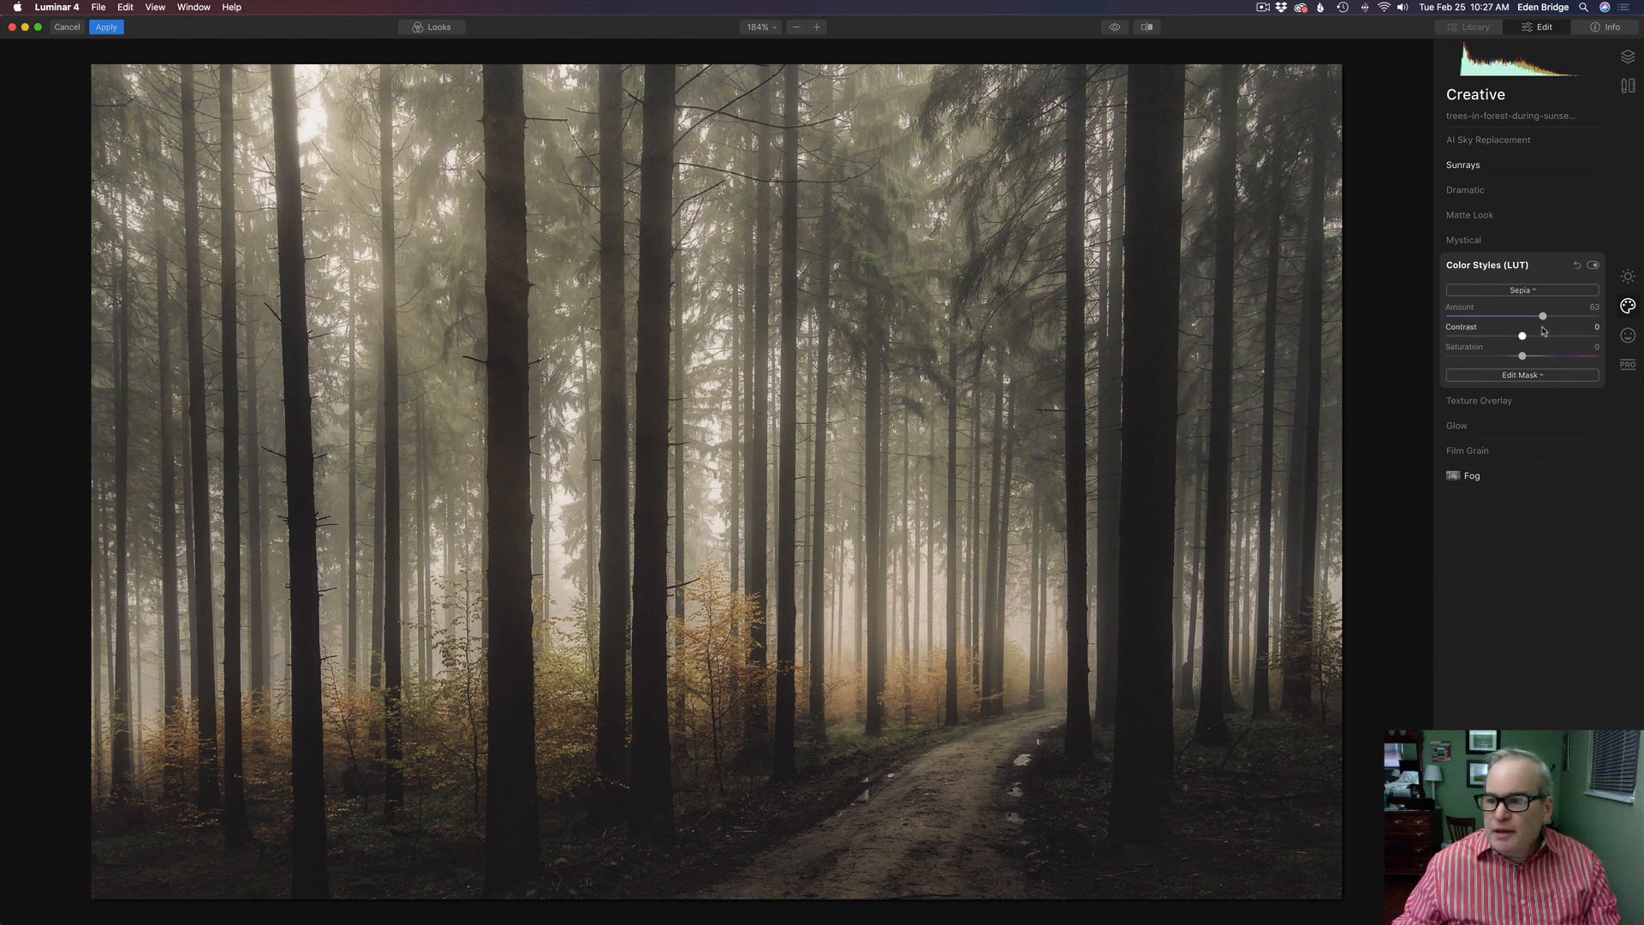
Try various Sepia contrast values and settle it at -11
left_click_drag(1524, 335, 1545, 336)
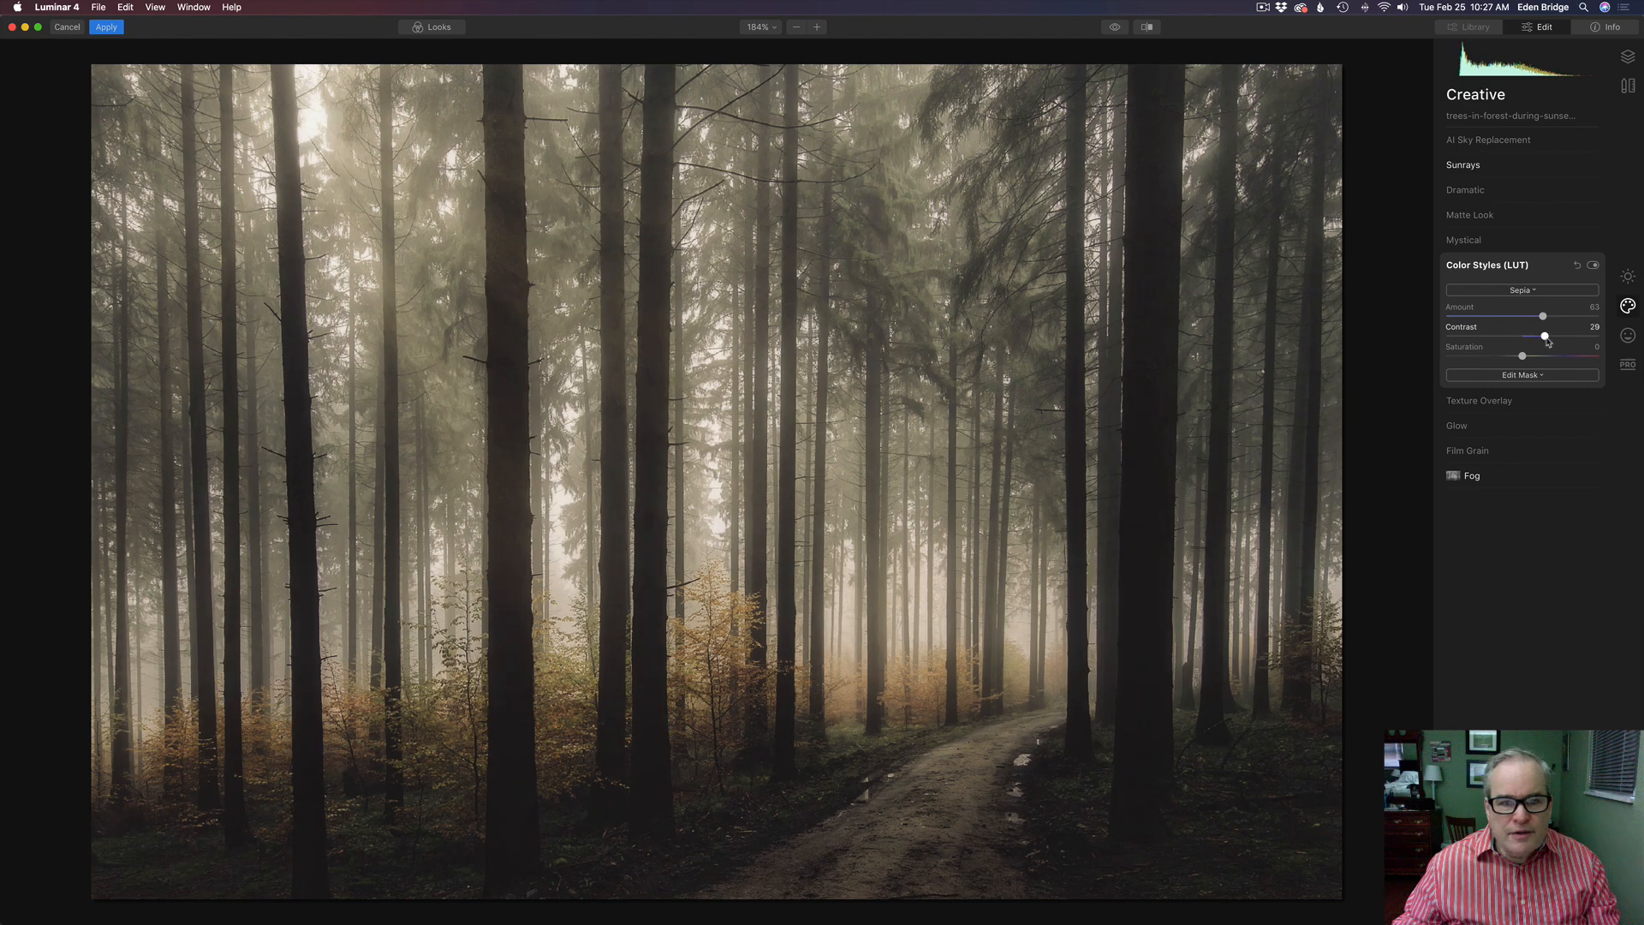
left_click_drag(1545, 337, 1536, 338)
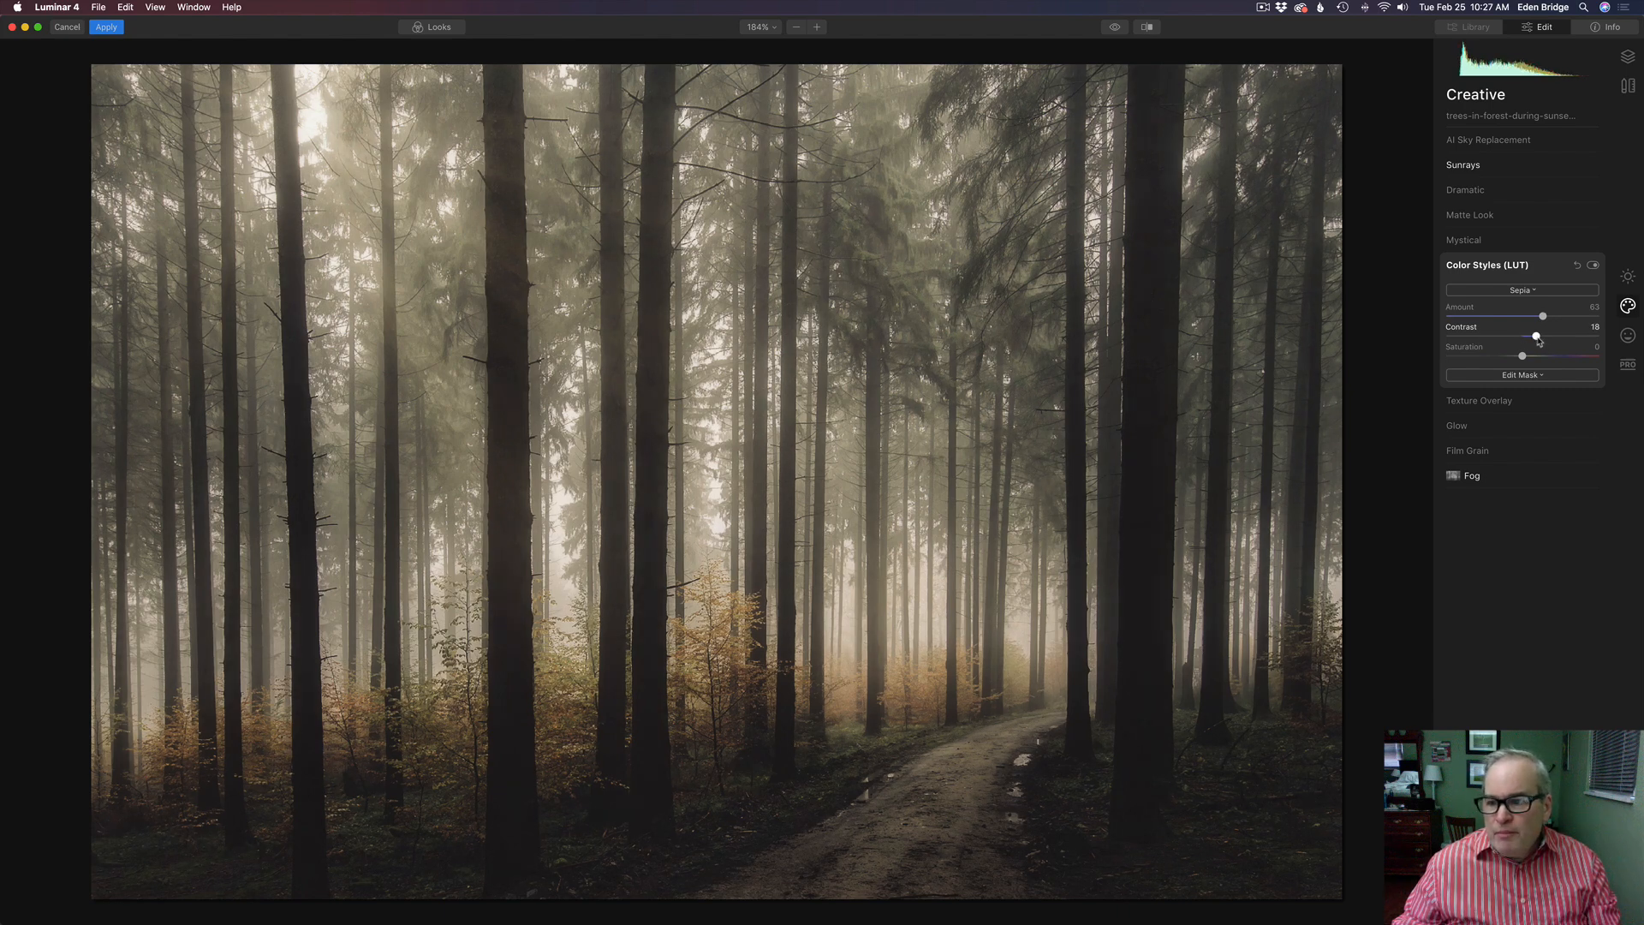
left_click_drag(1537, 336, 1558, 336)
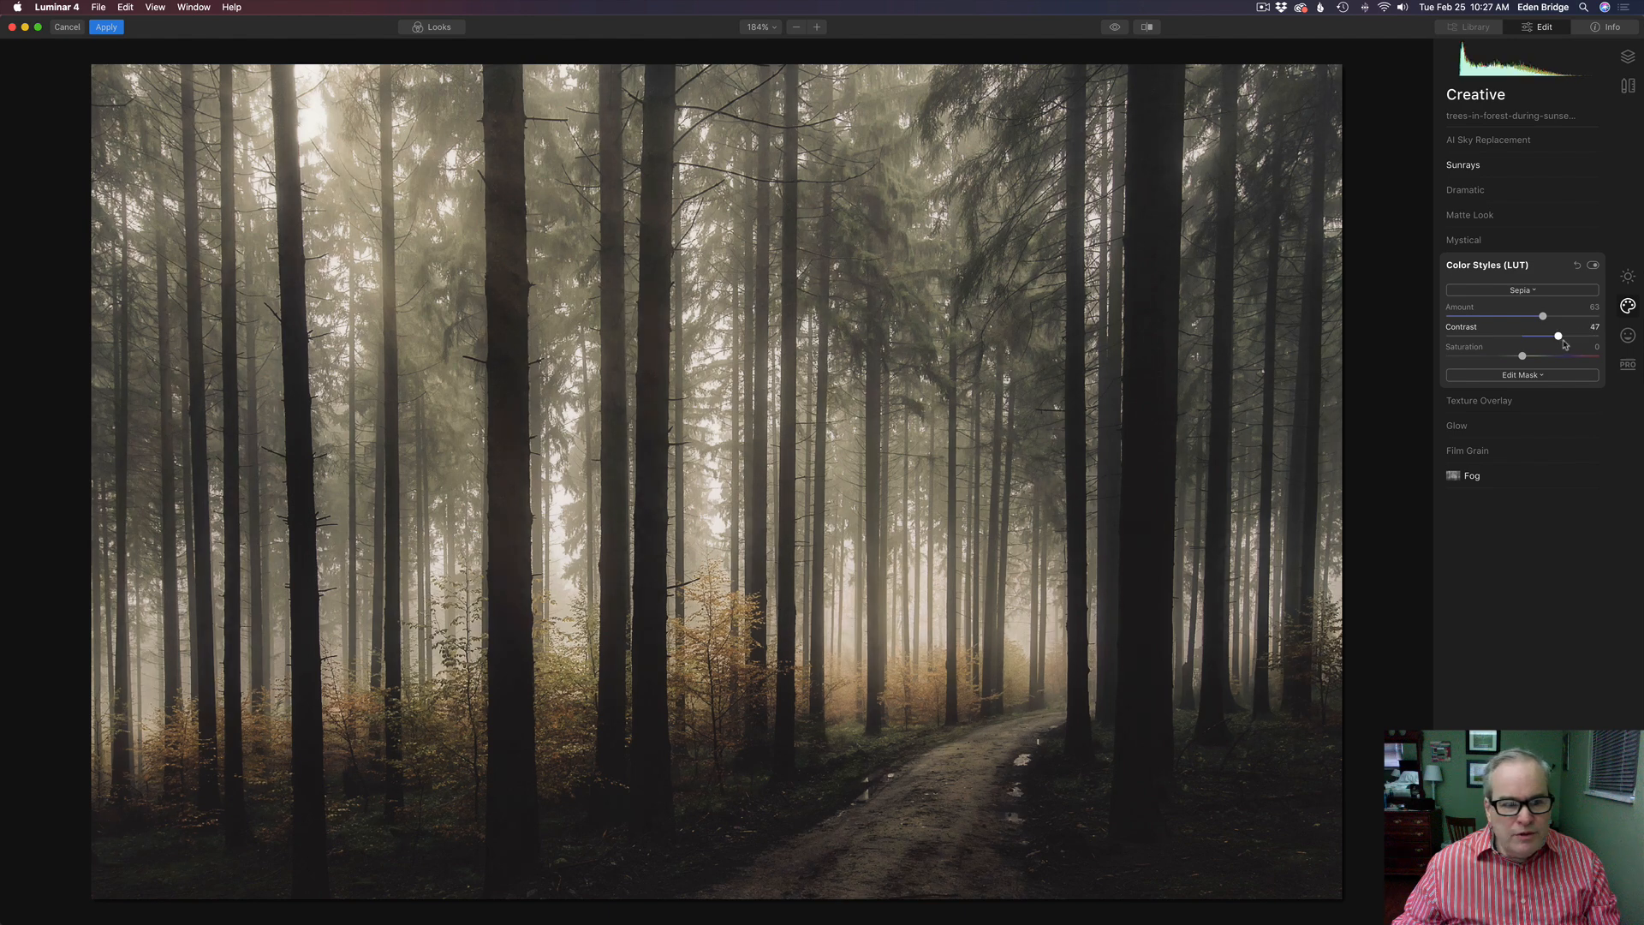
left_click_drag(1559, 336, 1573, 336)
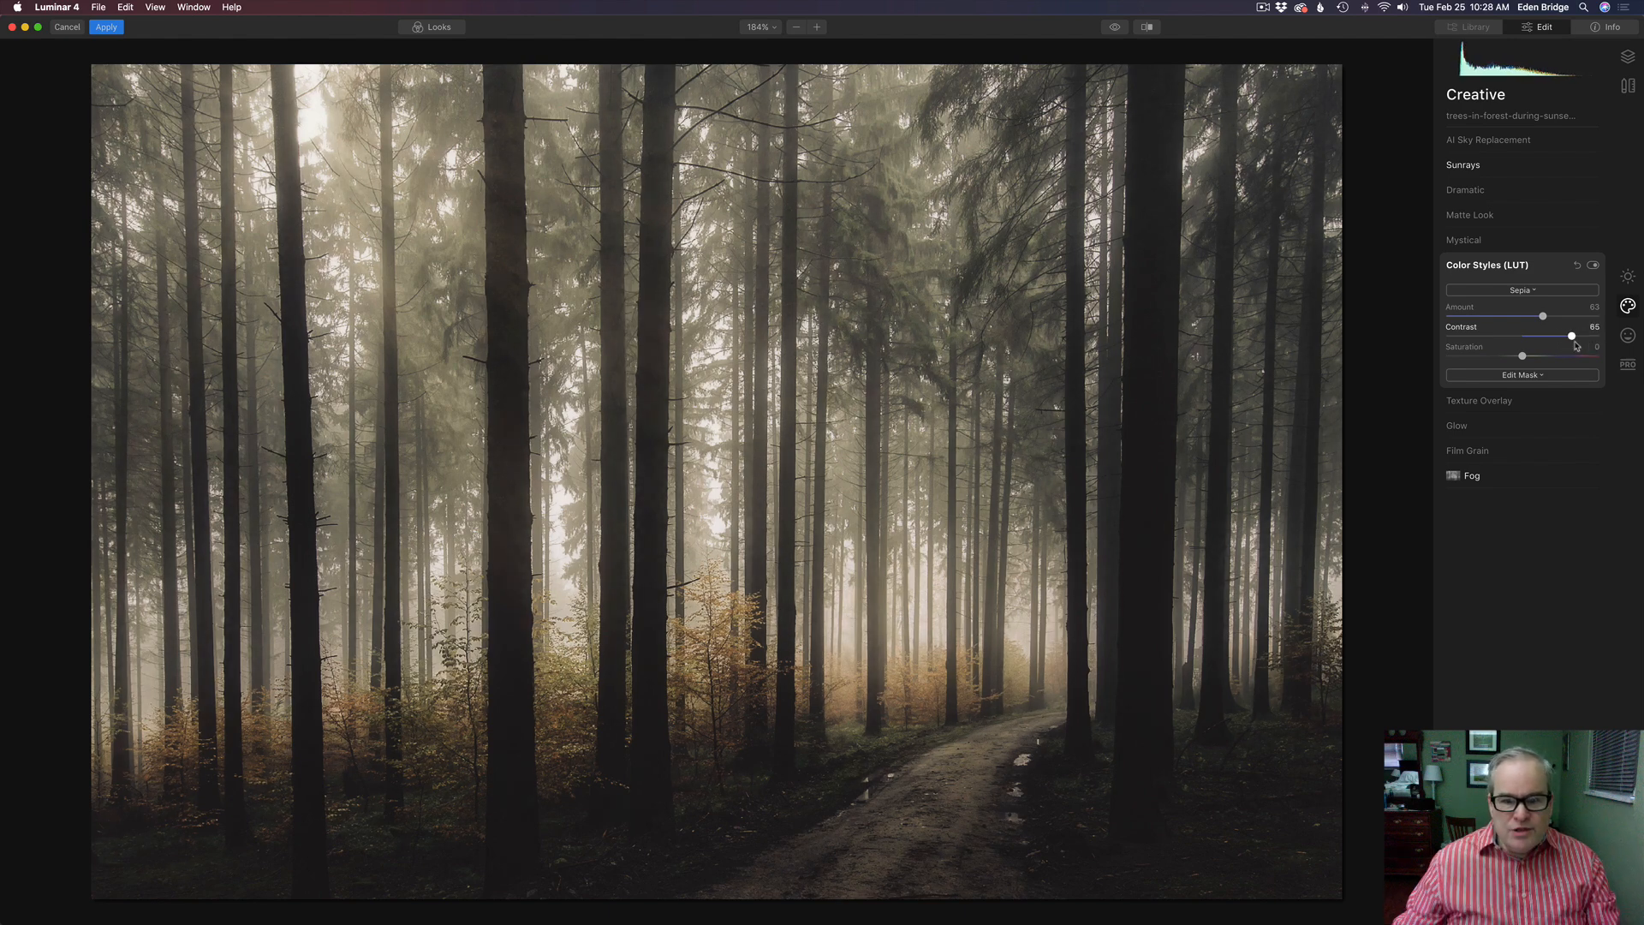
left_click_drag(1572, 335, 1526, 336)
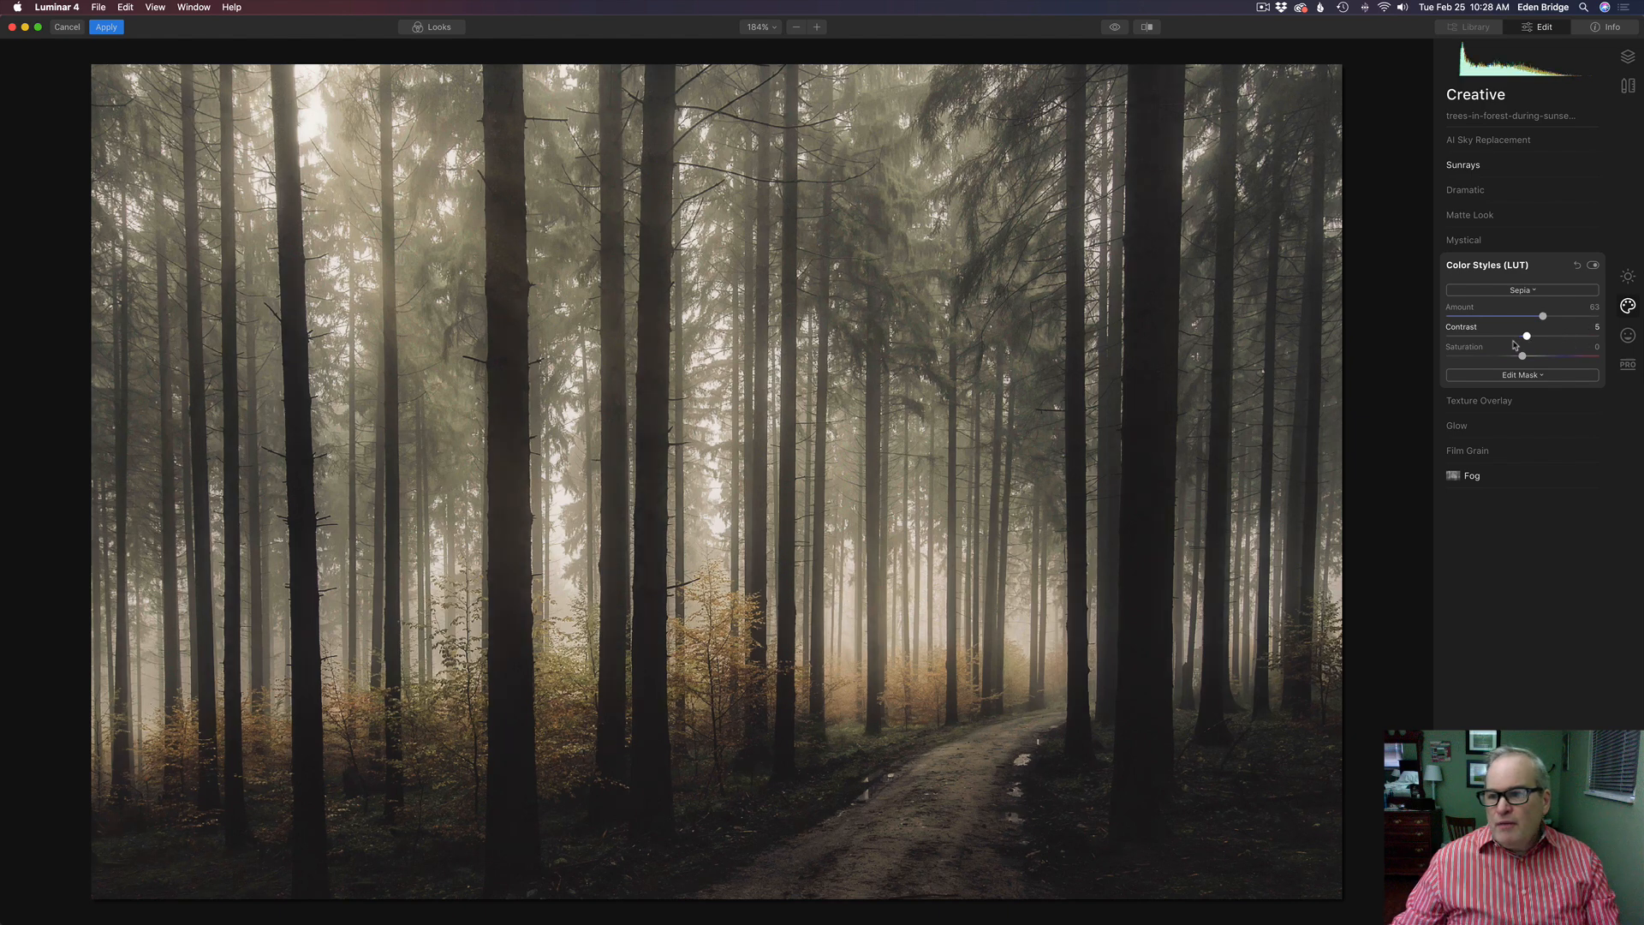
left_click_drag(1526, 336, 1500, 336)
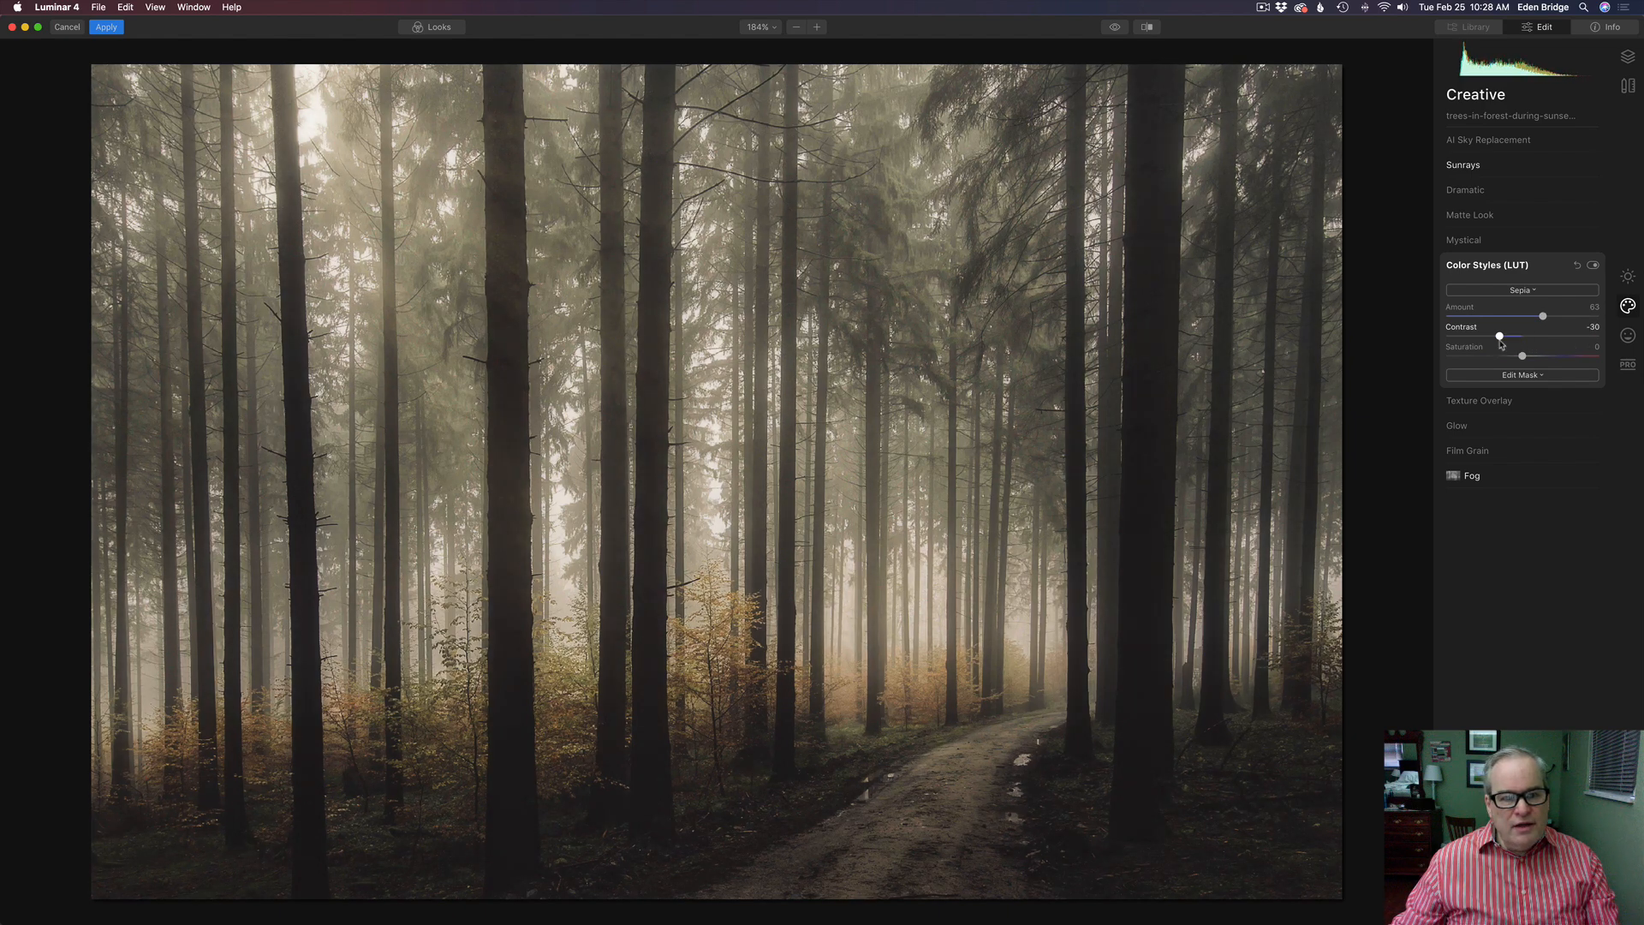
left_click_drag(1500, 336, 1491, 335)
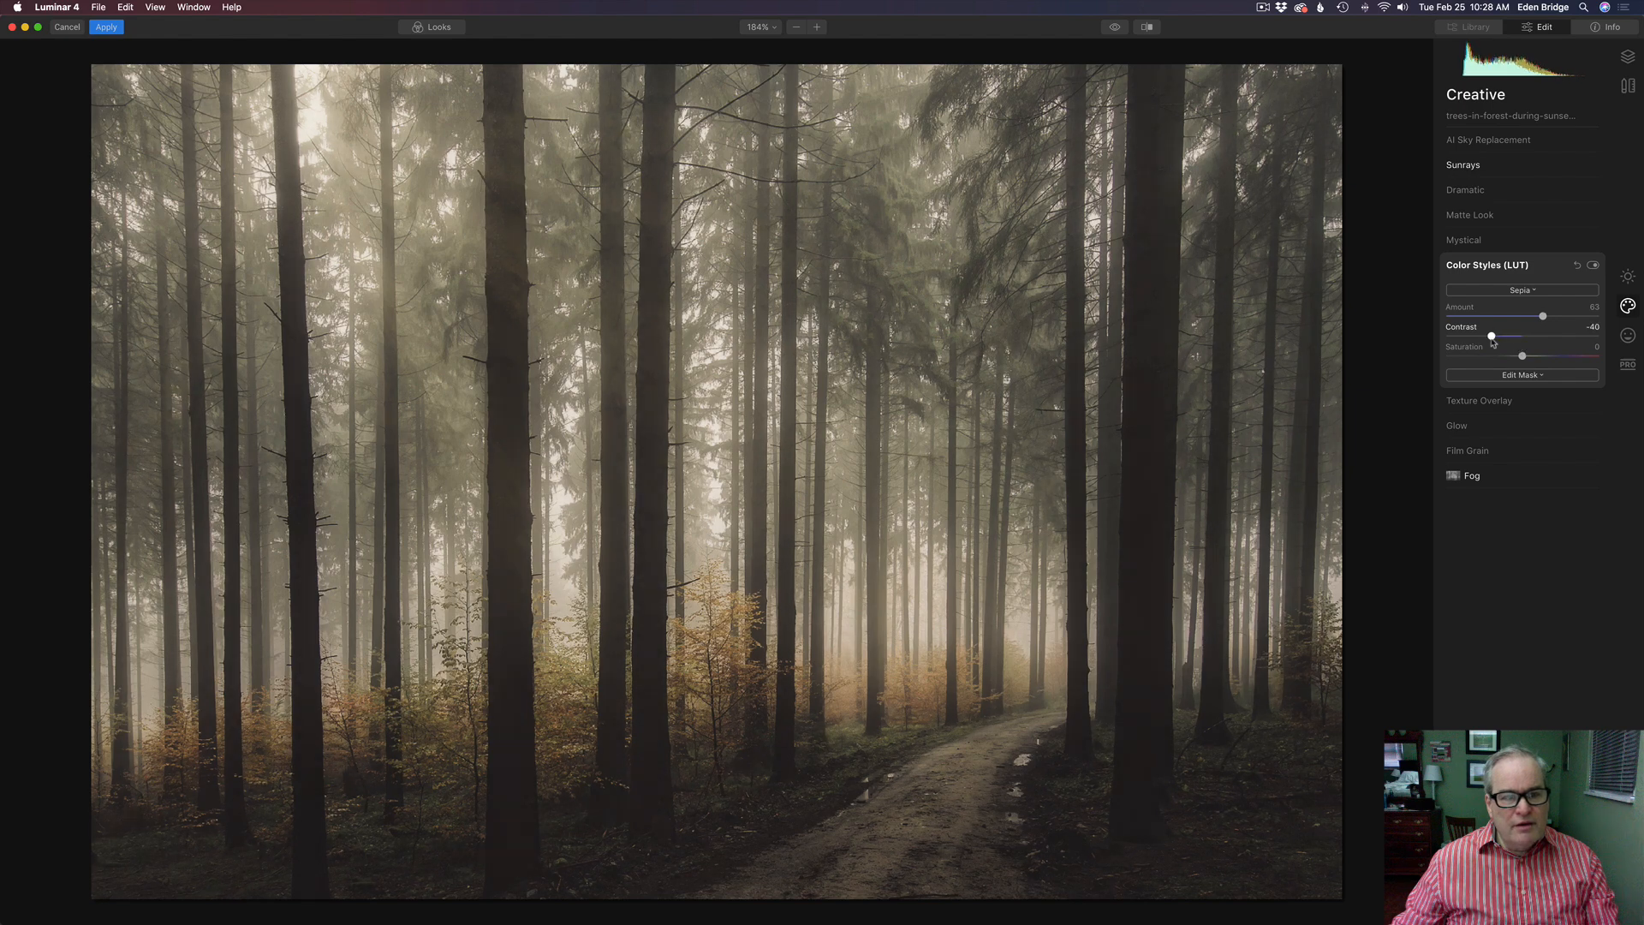
left_click_drag(1492, 336, 1517, 336)
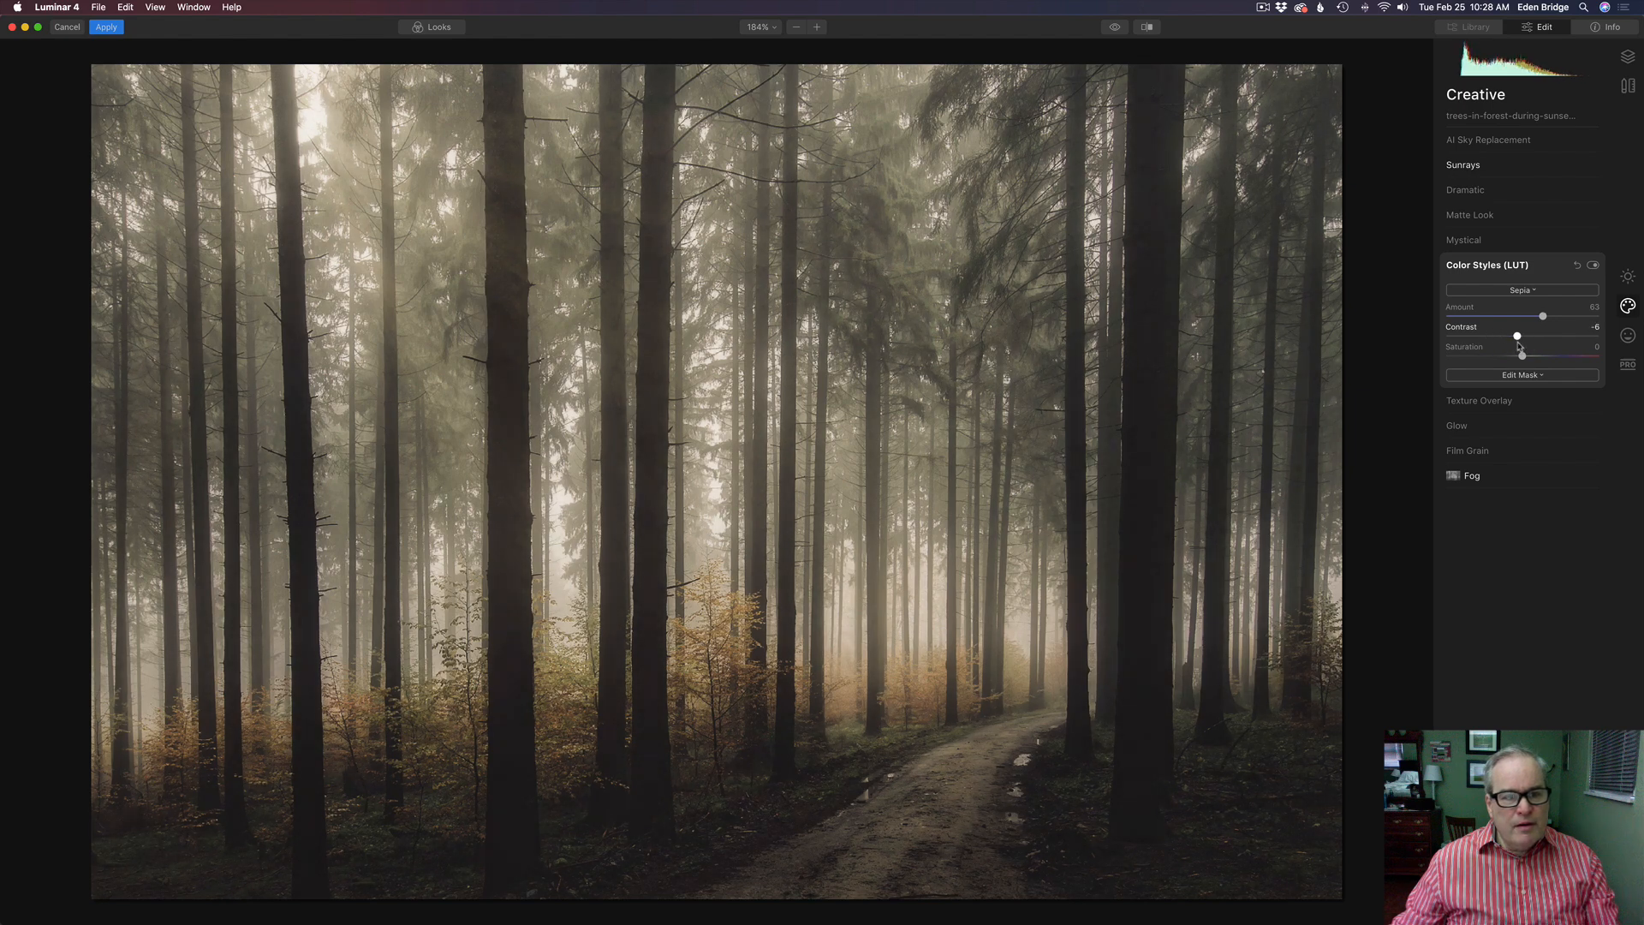
left_click_drag(1515, 336, 1521, 336)
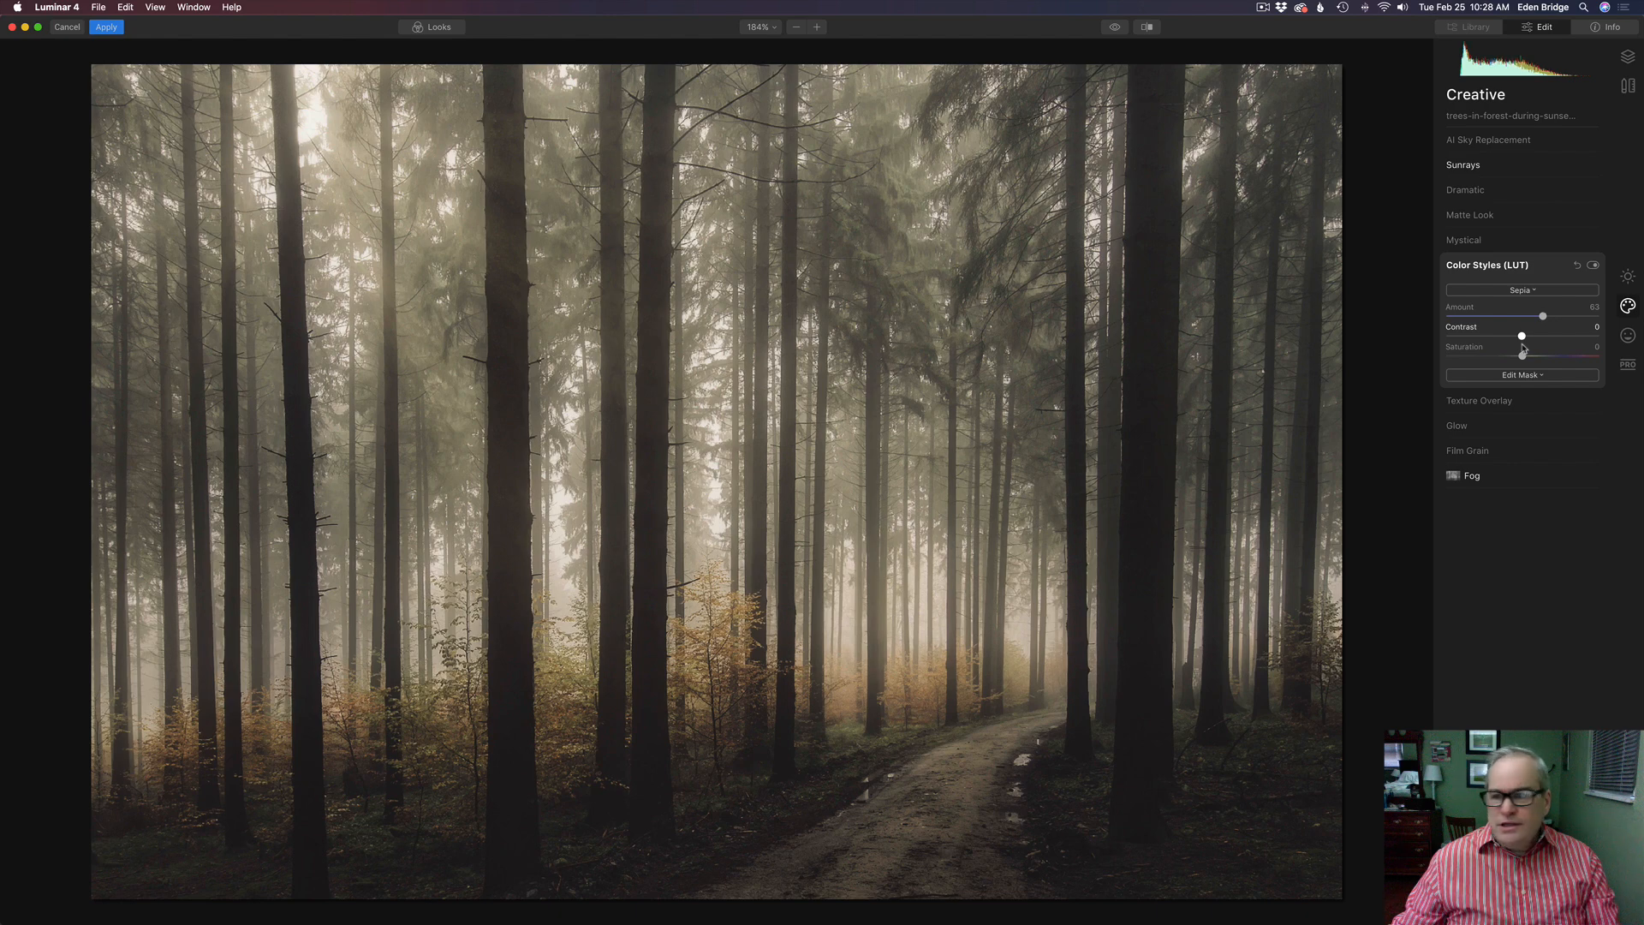
left_click_drag(1521, 335, 1515, 336)
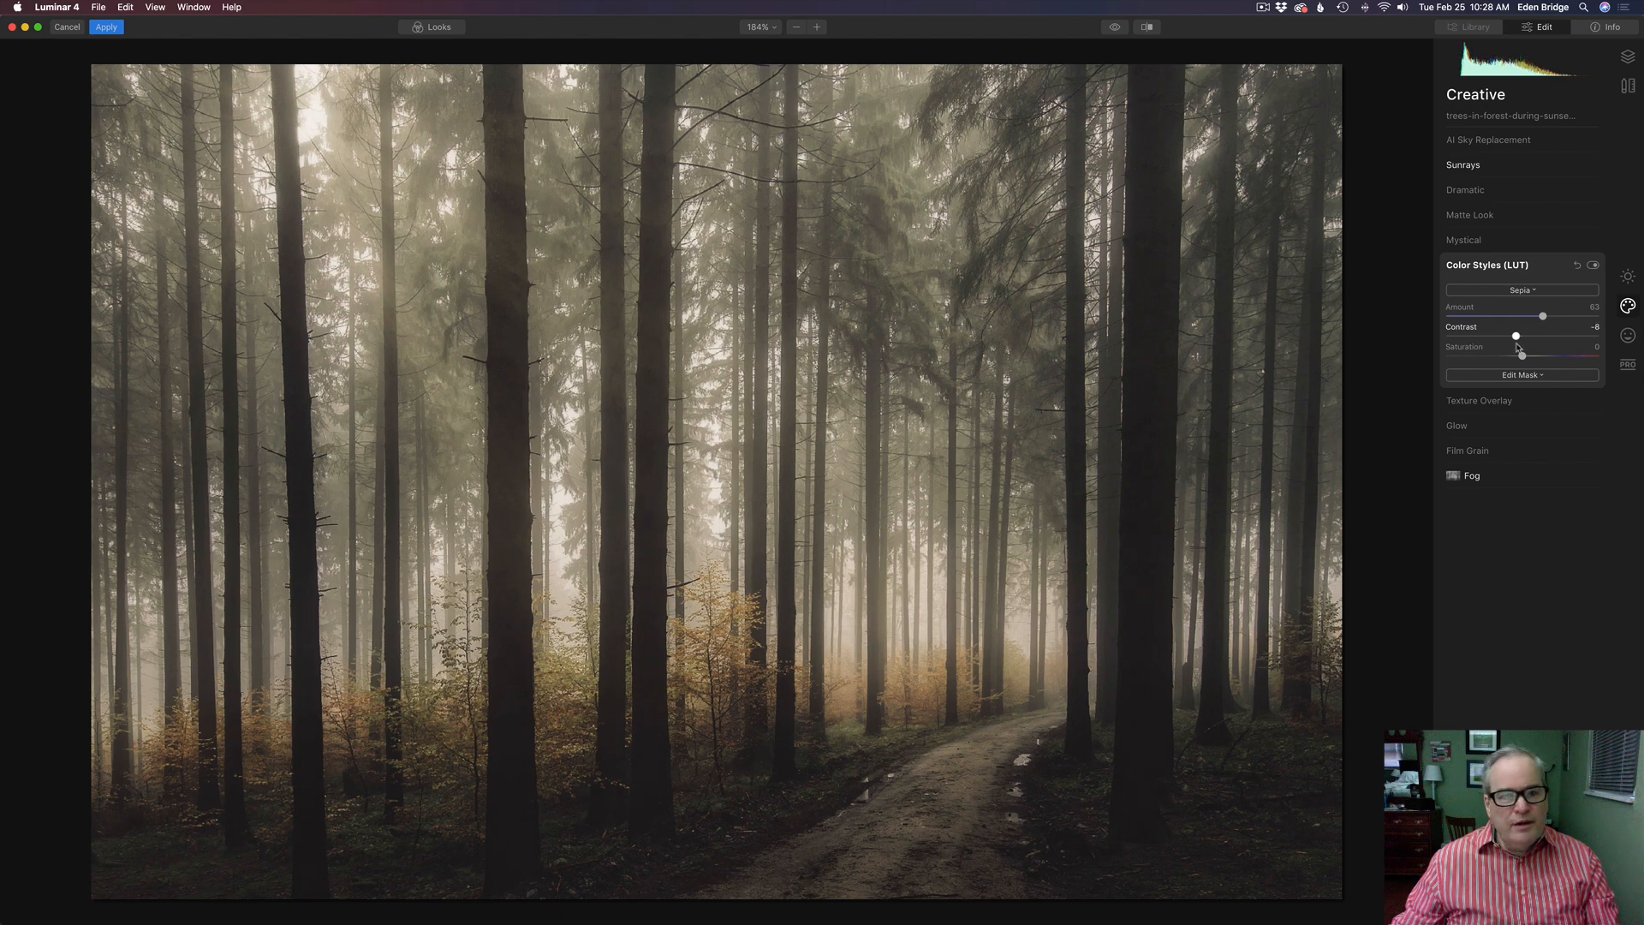
left_click_drag(1516, 336, 1513, 335)
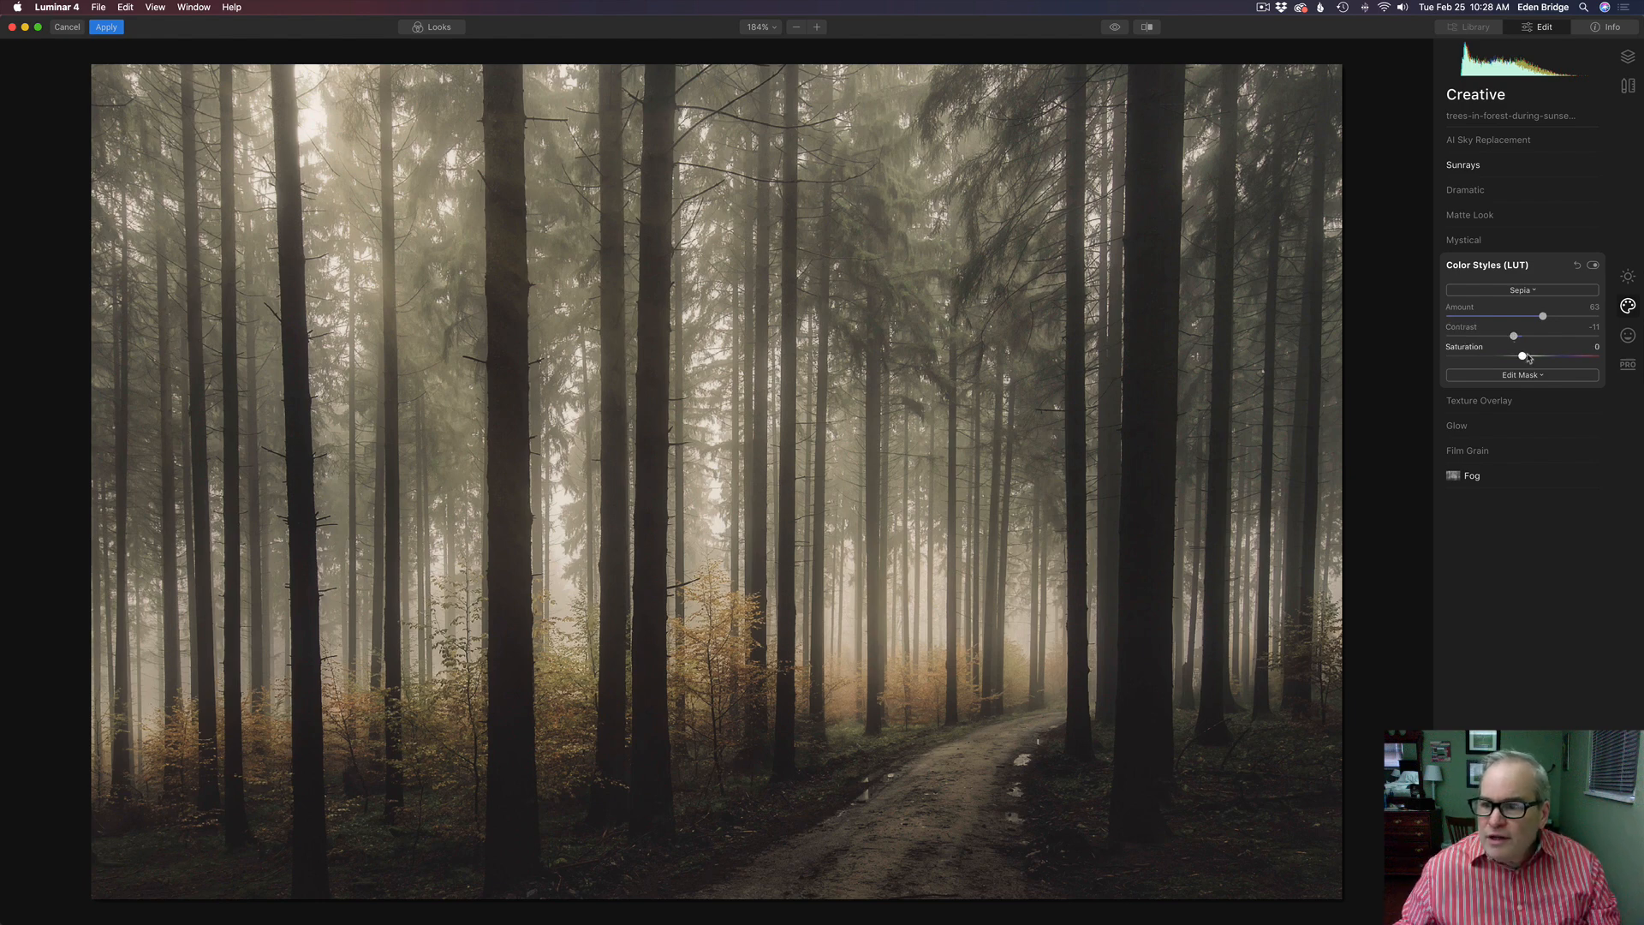
Push the Sepia saturation to maximum, then return it to zero
left_click_drag(1521, 354, 1598, 354)
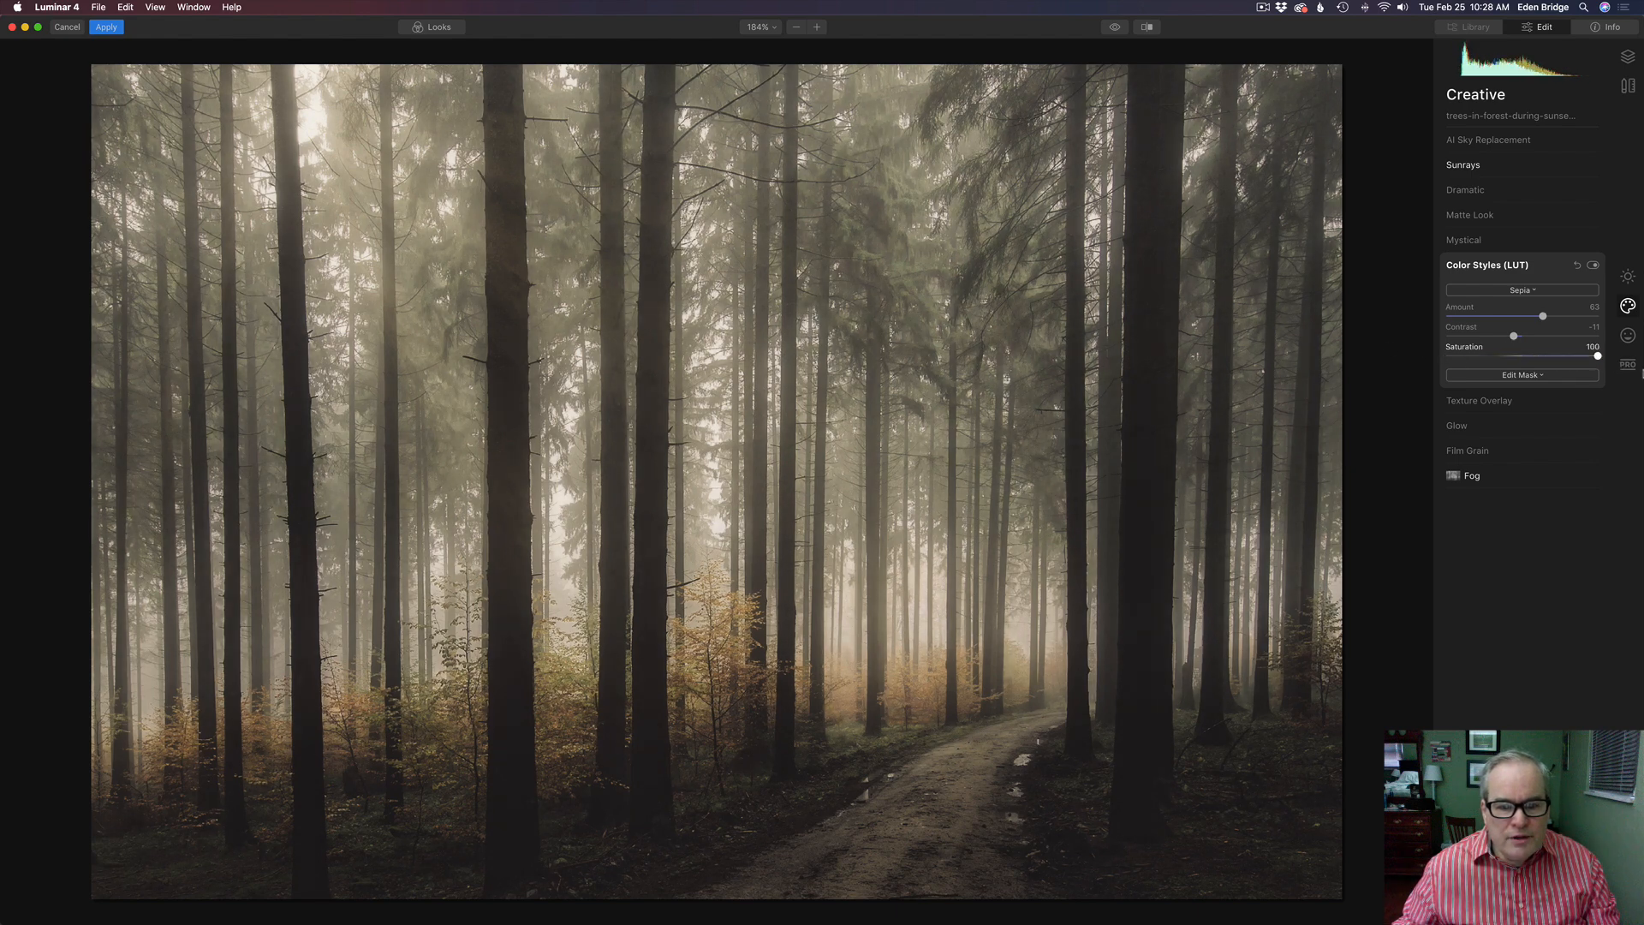
left_click_drag(1599, 356, 1524, 356)
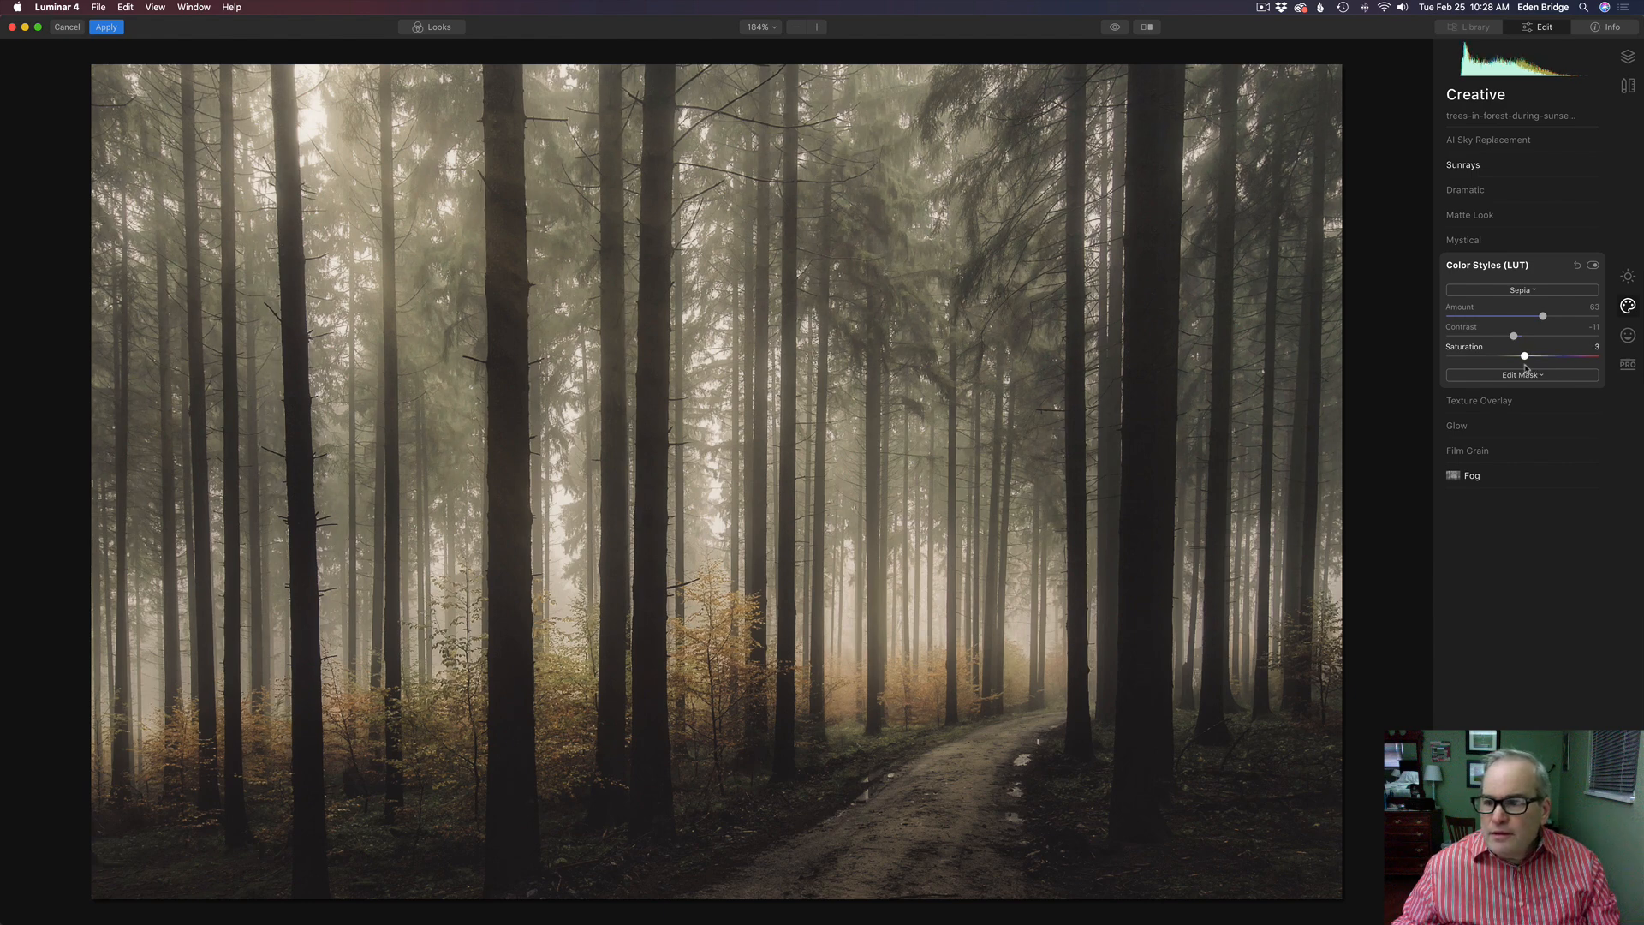
left_click_drag(1524, 357, 1521, 356)
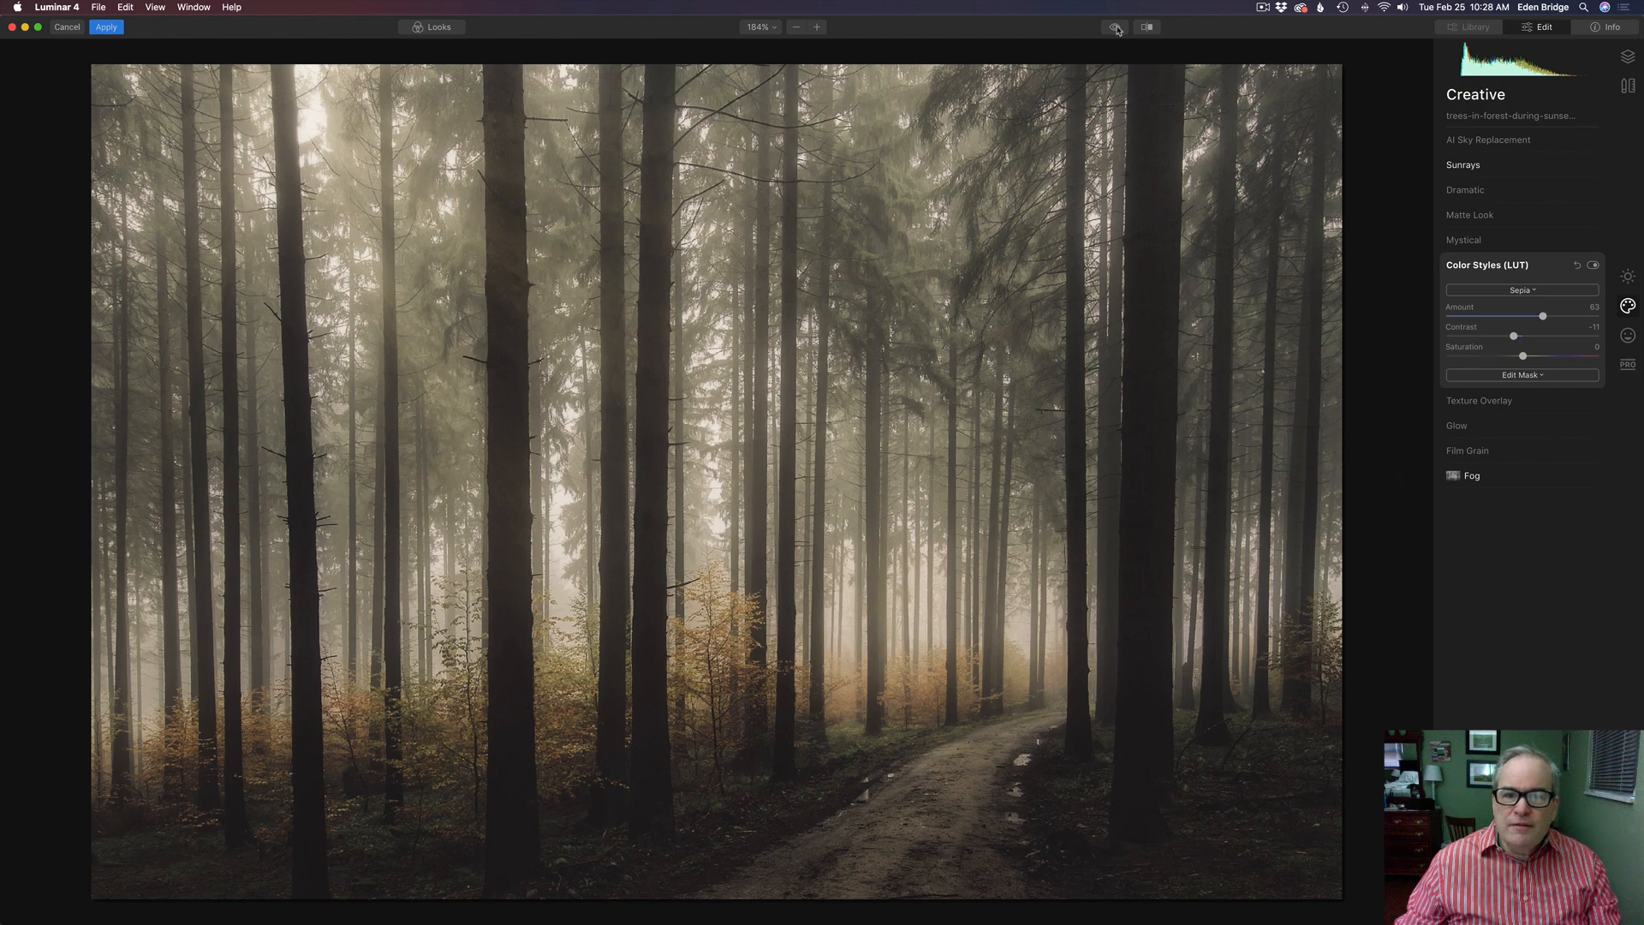
Compare the forest photo before and after the edits
left_click(1115, 27)
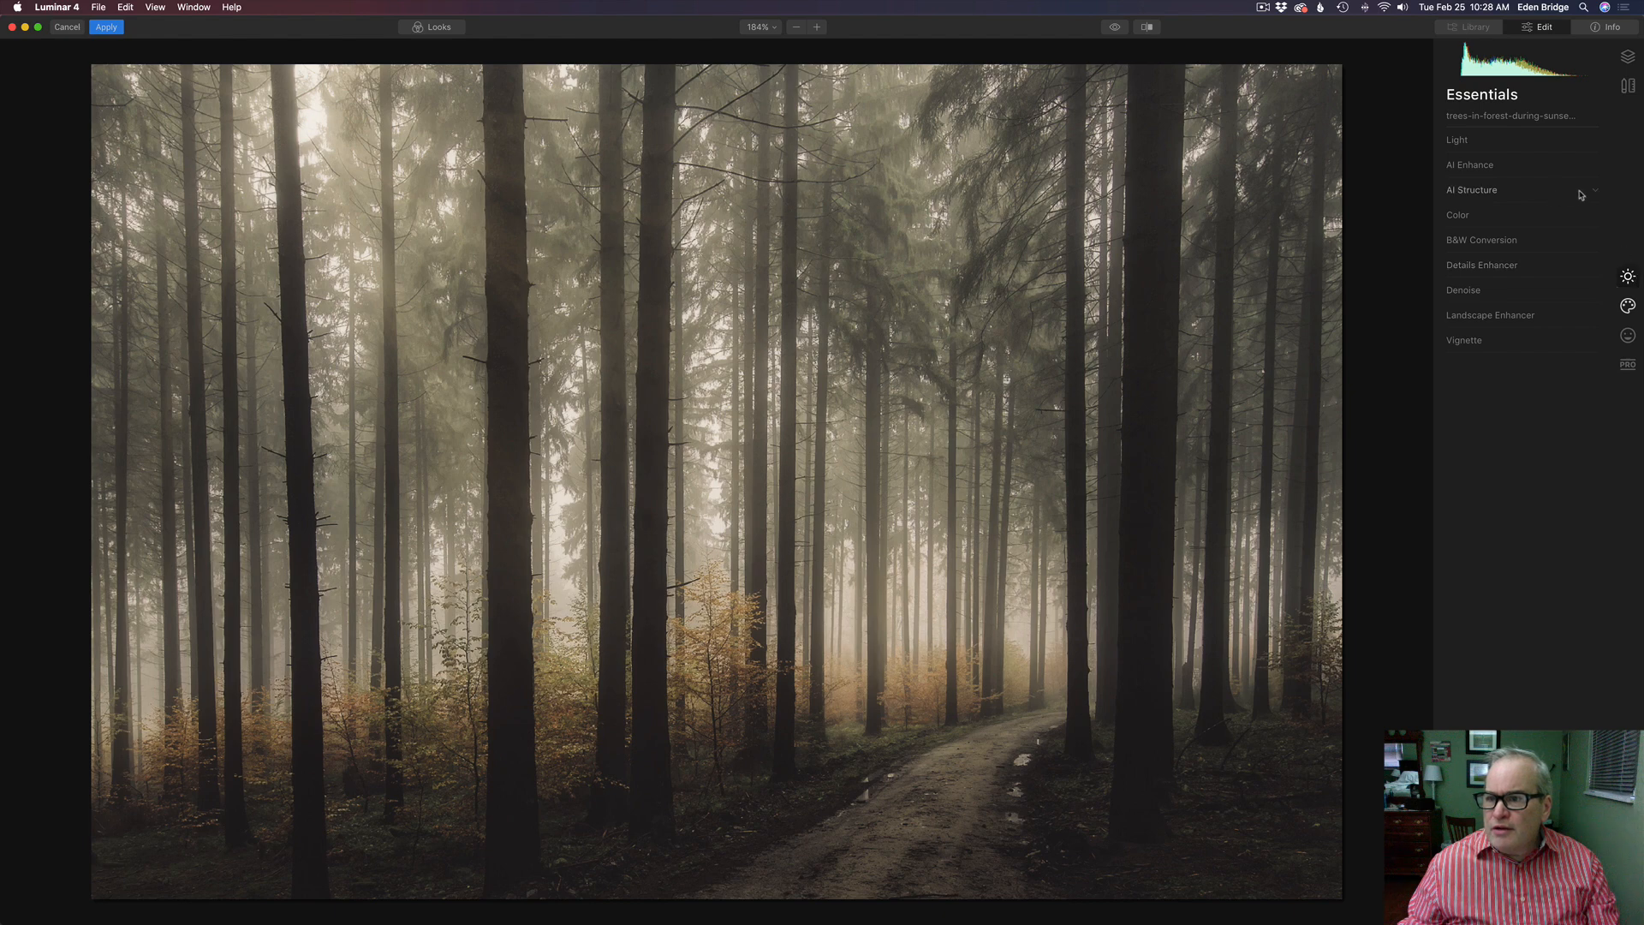
Raise the AI Structure amount on the forest photo to about 37
left_click(1471, 190)
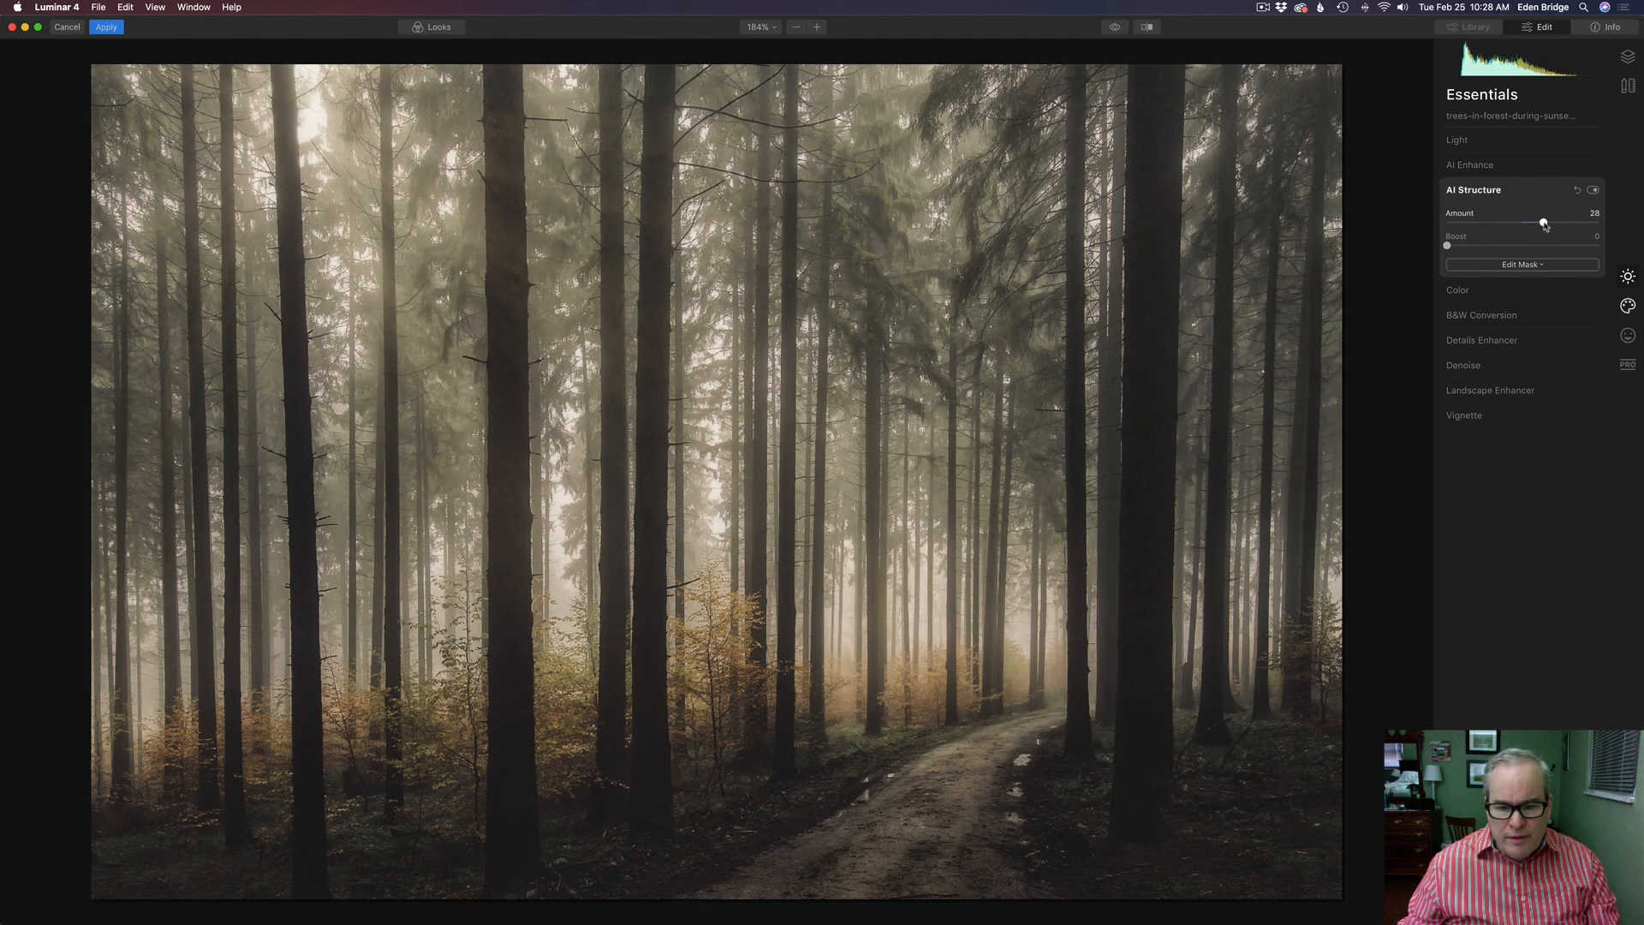
left_click_drag(1542, 223, 1548, 222)
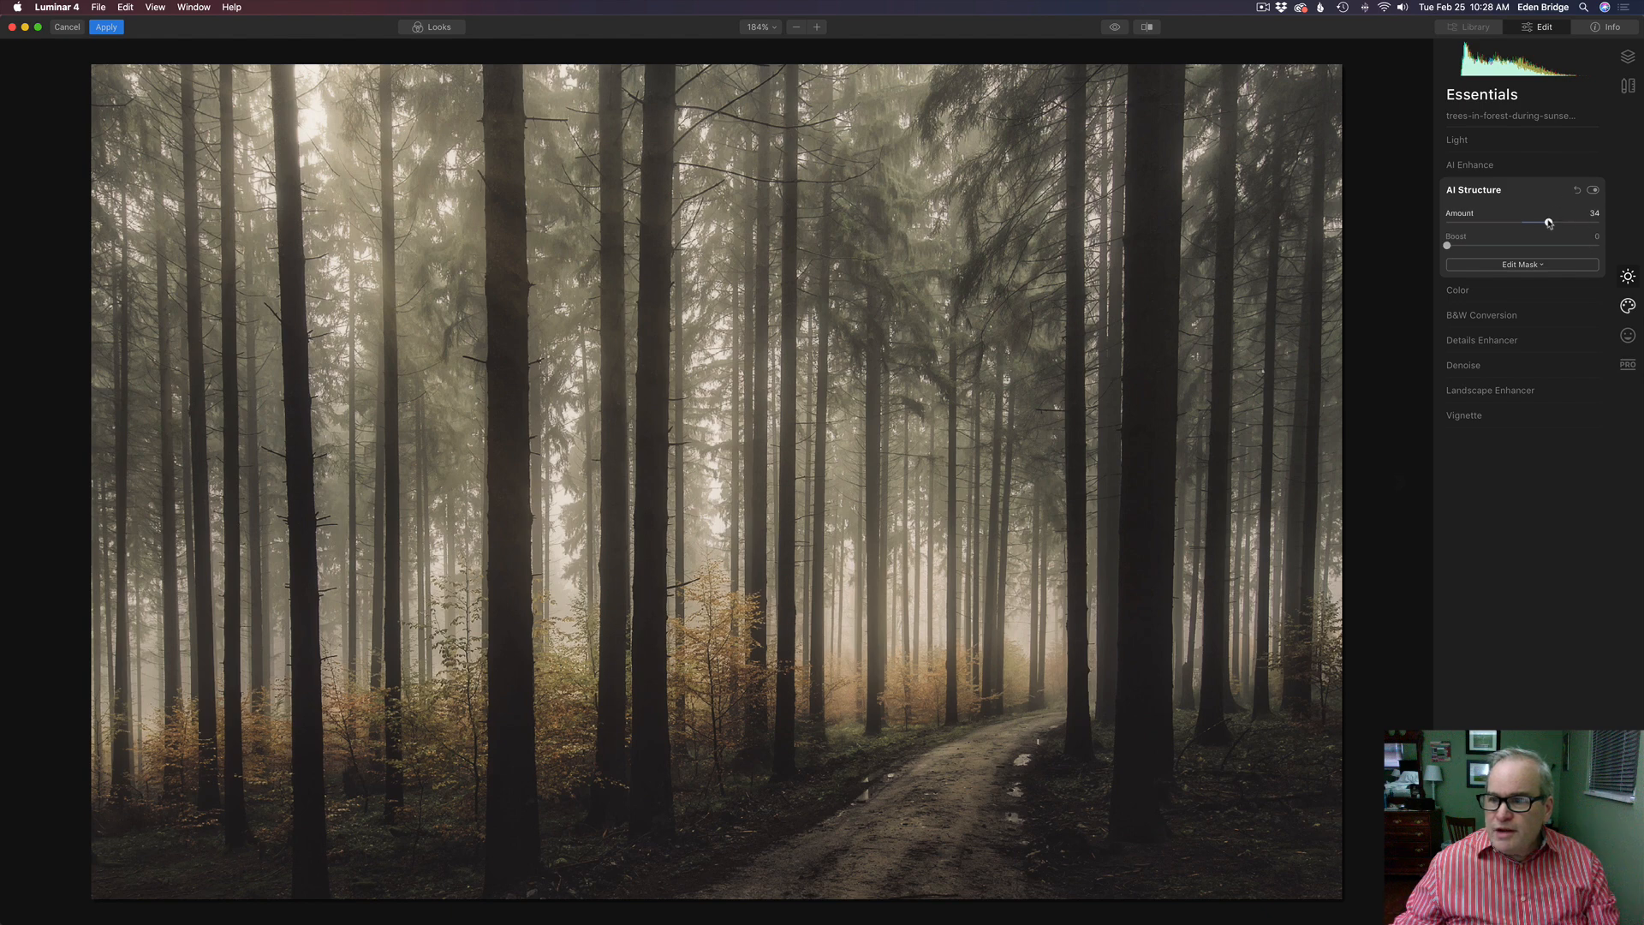
left_click_drag(1549, 223, 1554, 223)
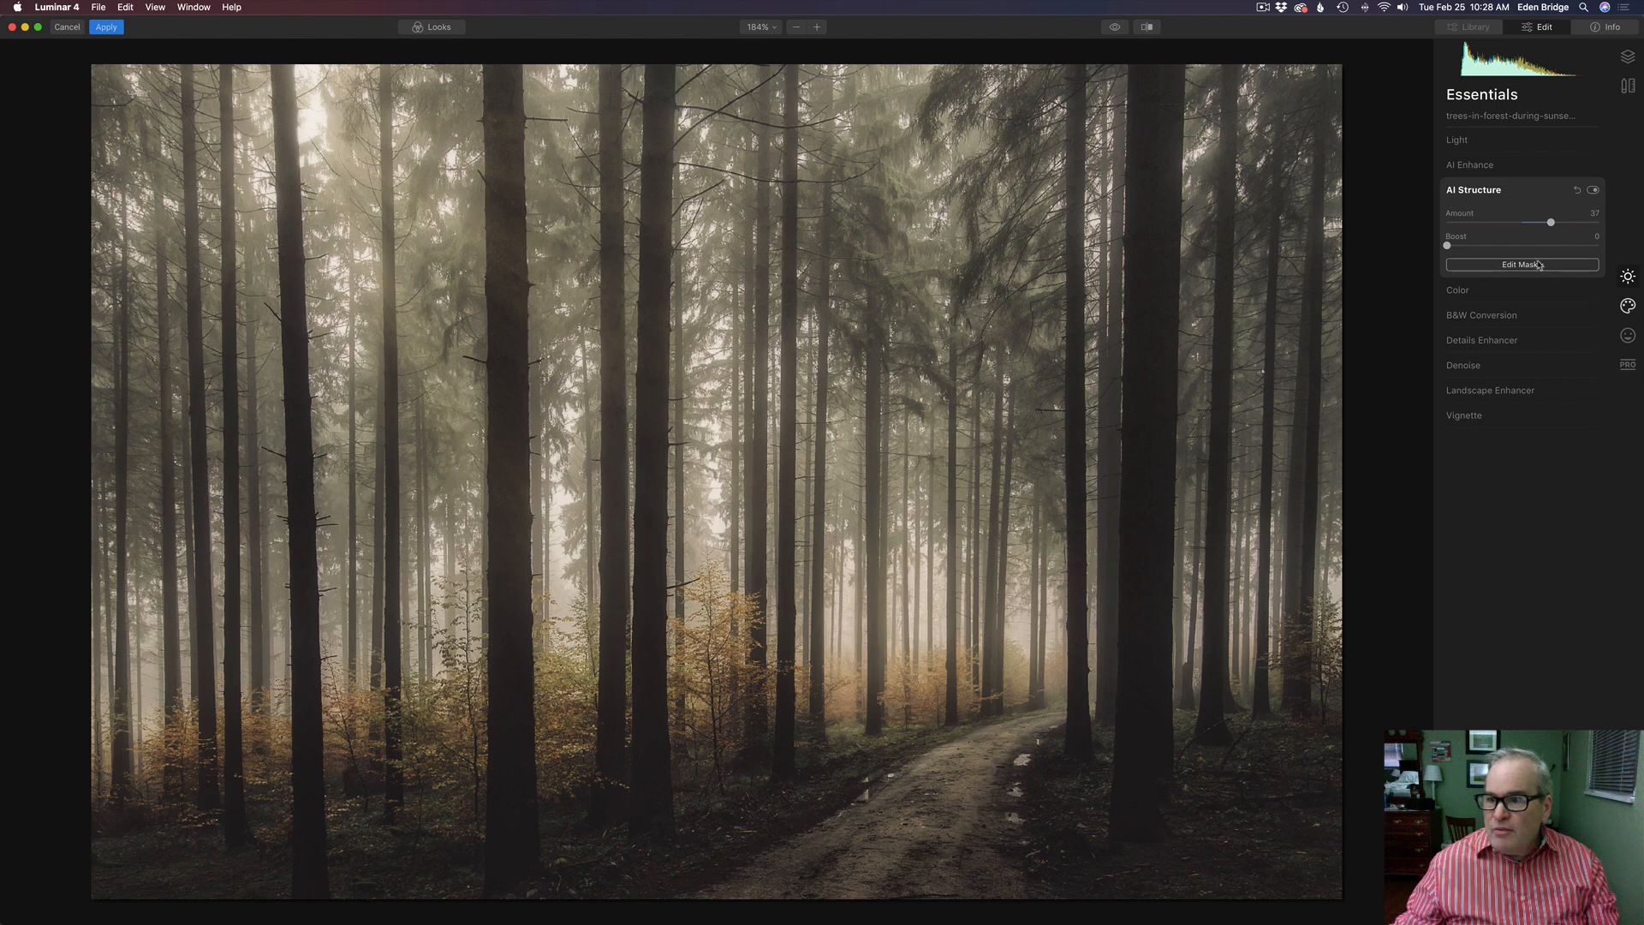
Start a Brush mask for AI Structure to paint it over the path and foreground
left_click(1521, 264)
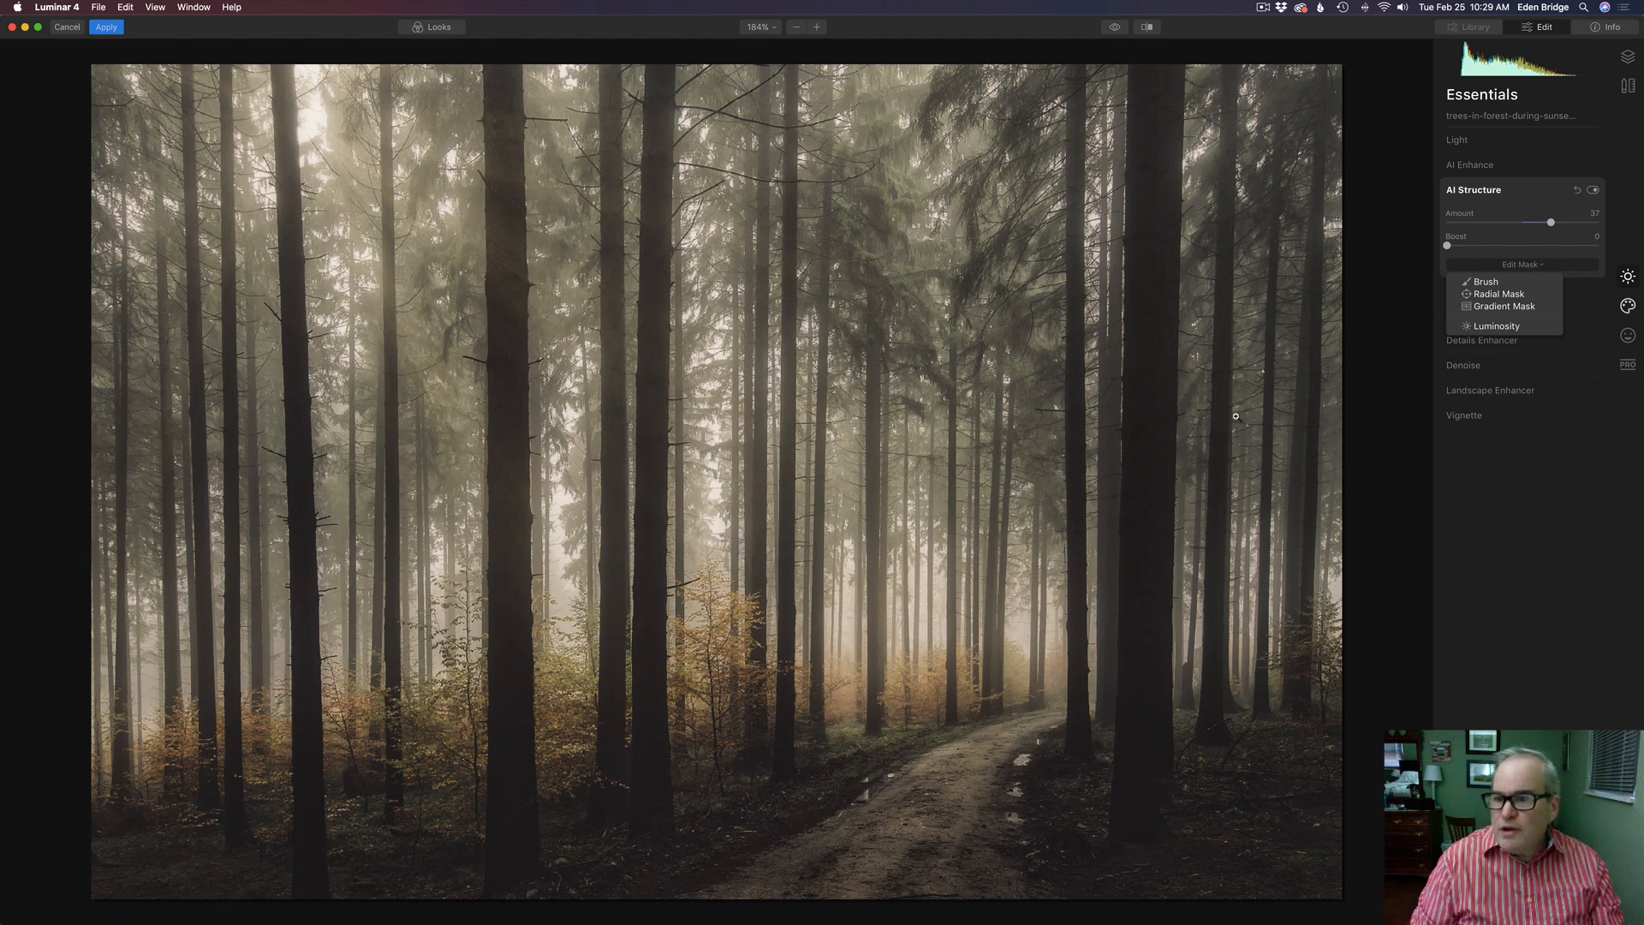
left_click(1483, 281)
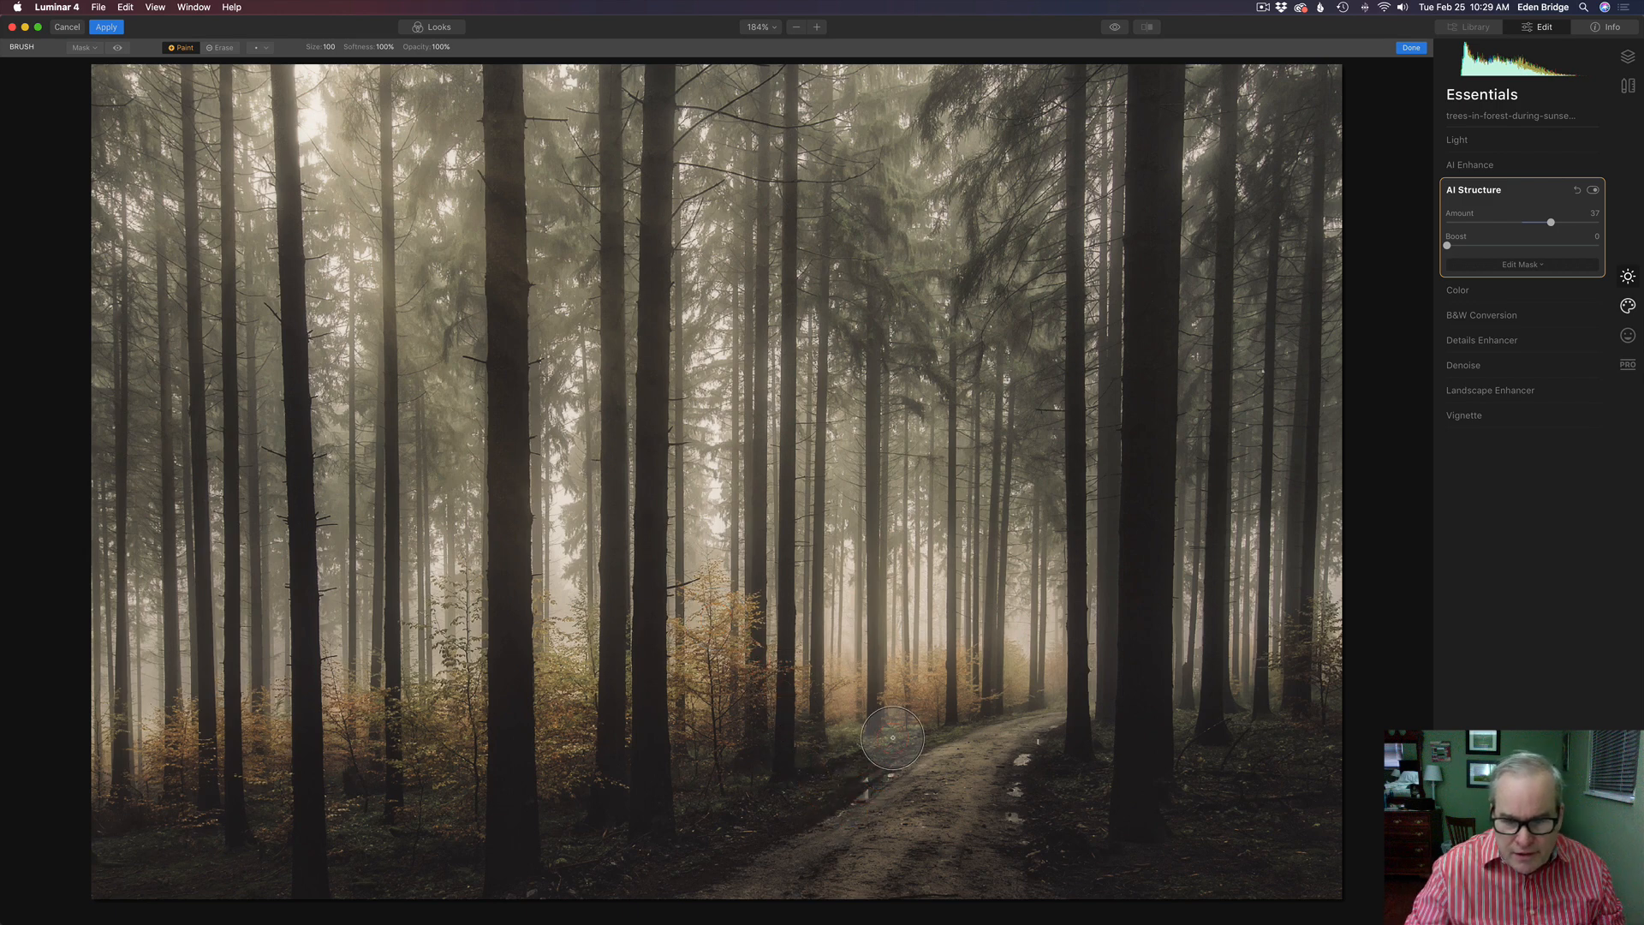
mouse_move(904, 756)
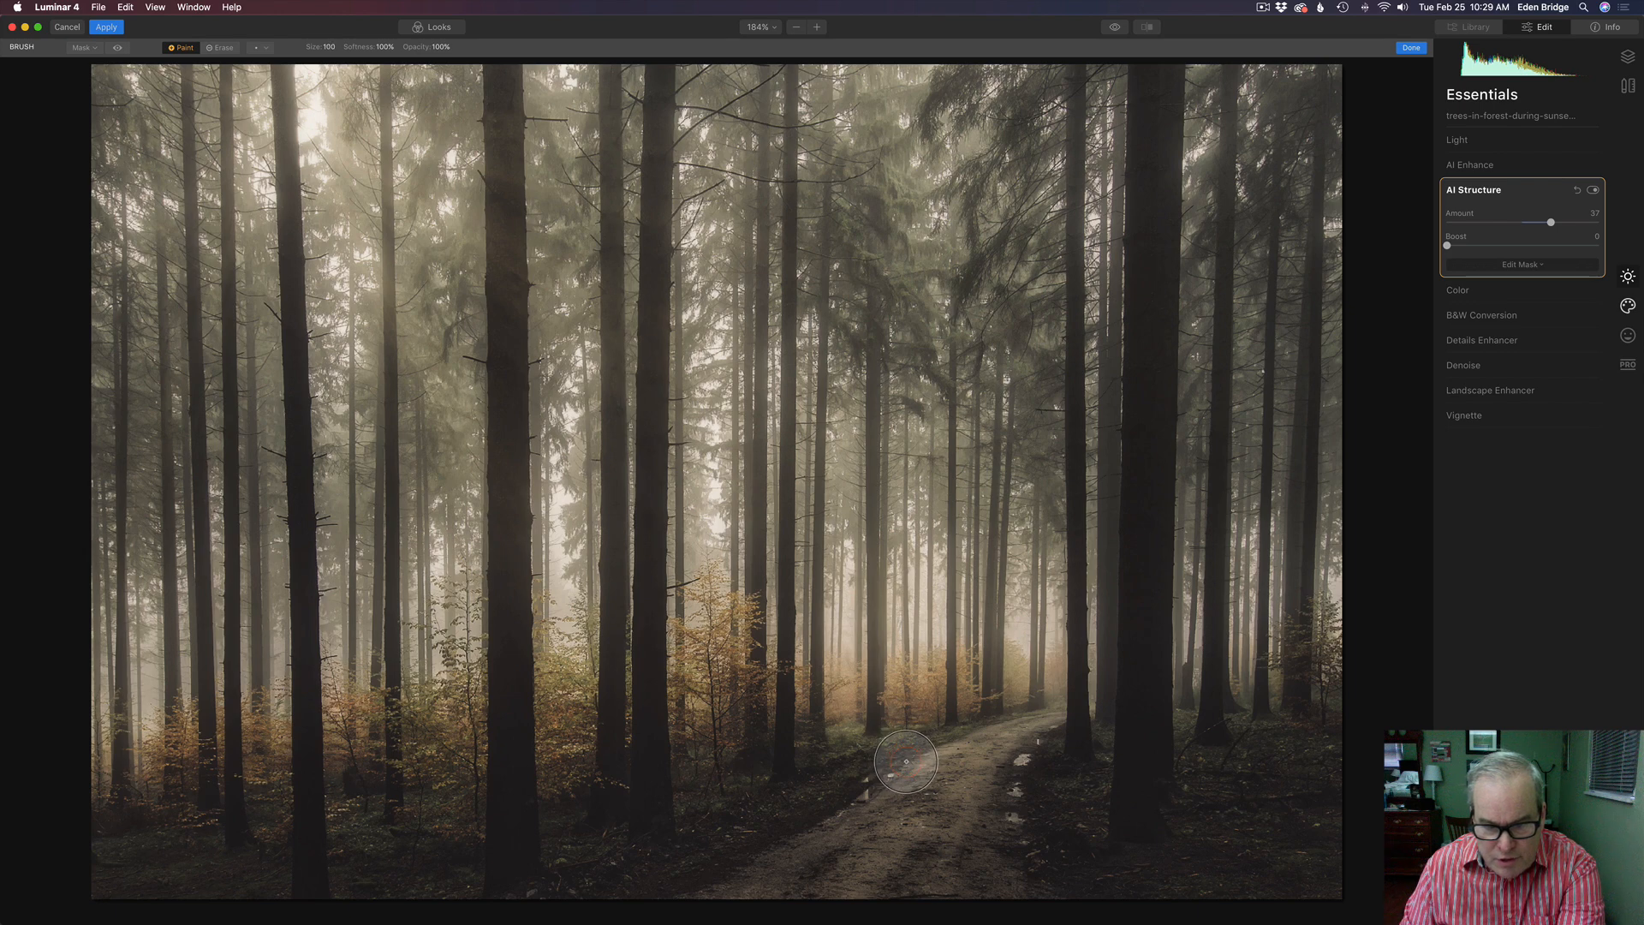
mouse_move(670, 882)
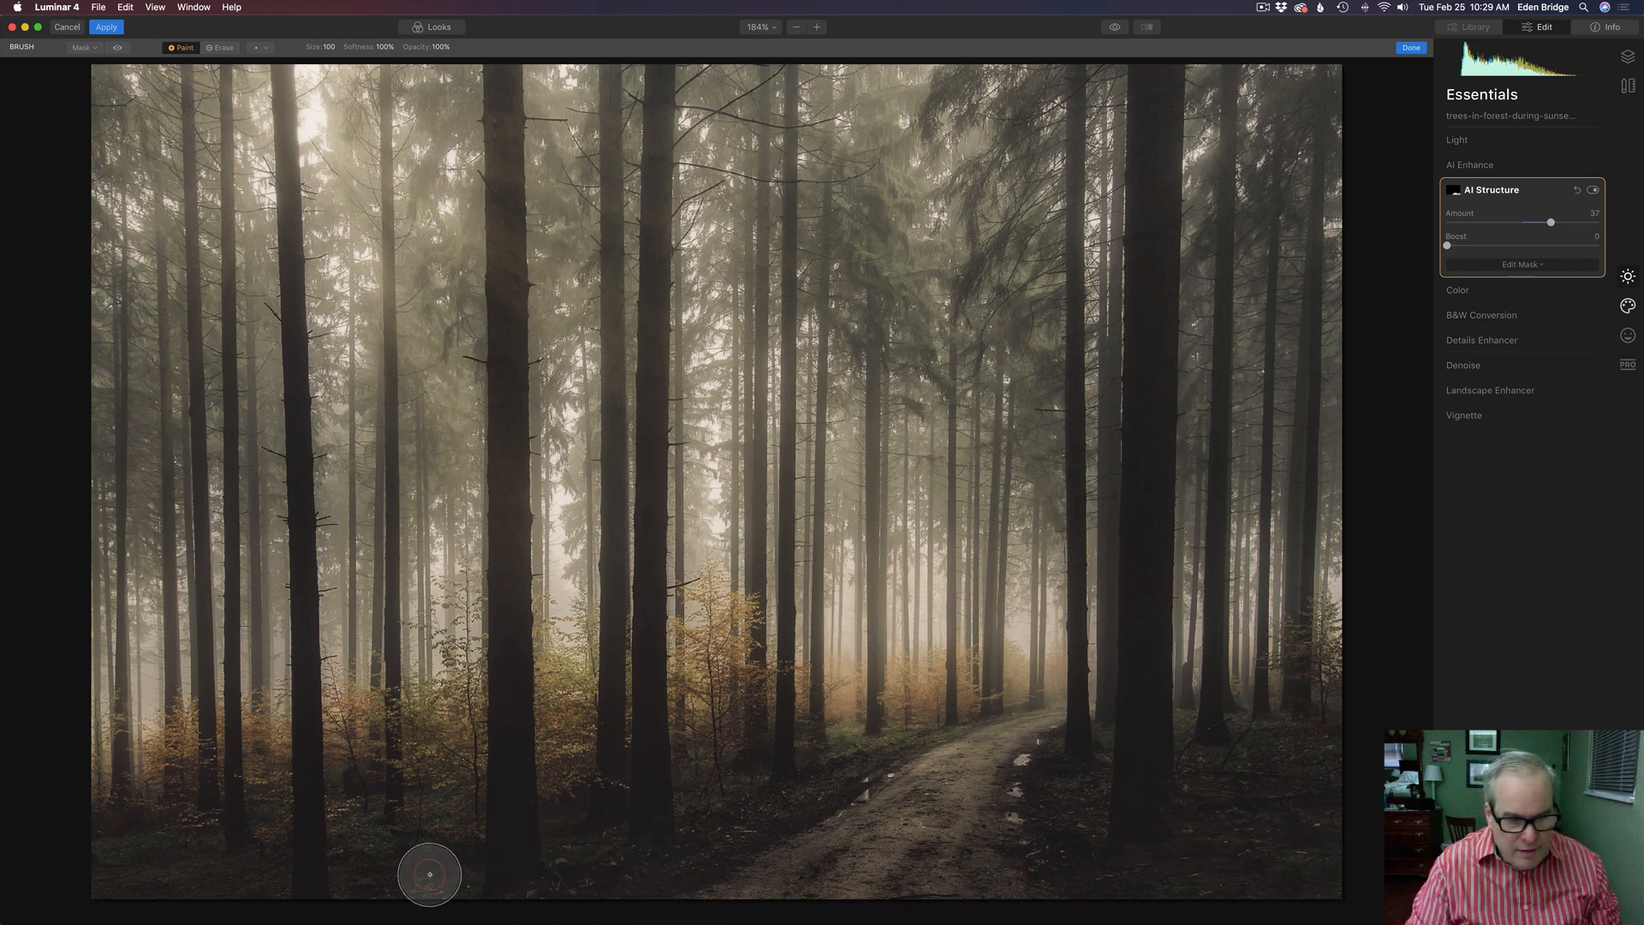
mouse_move(137, 862)
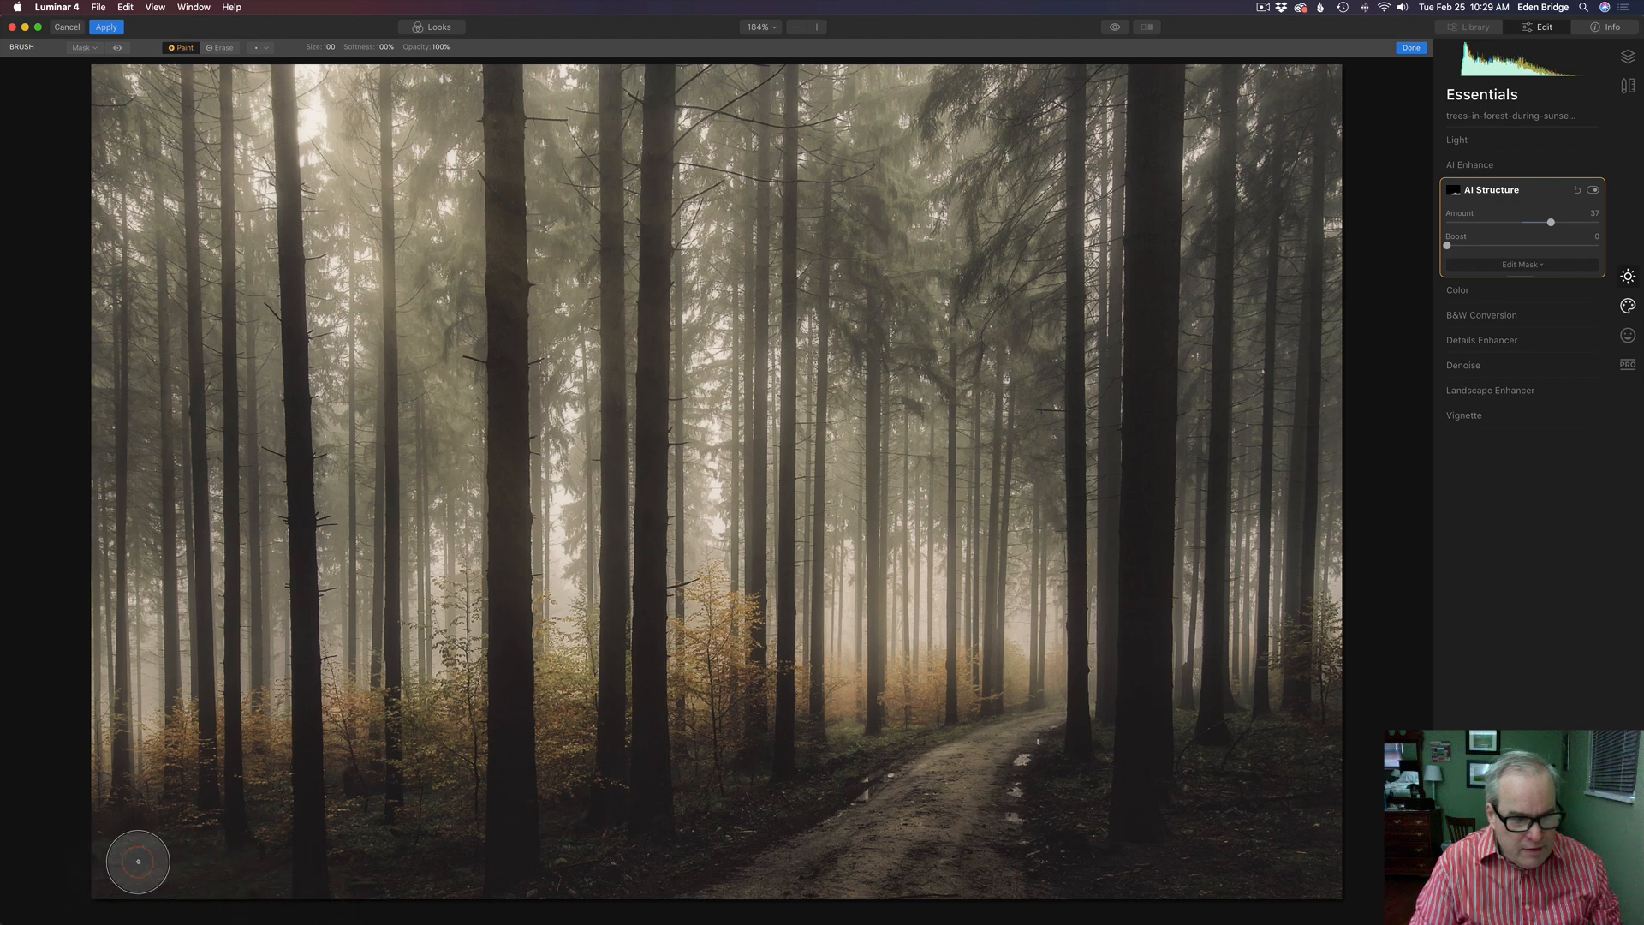
mouse_move(399, 881)
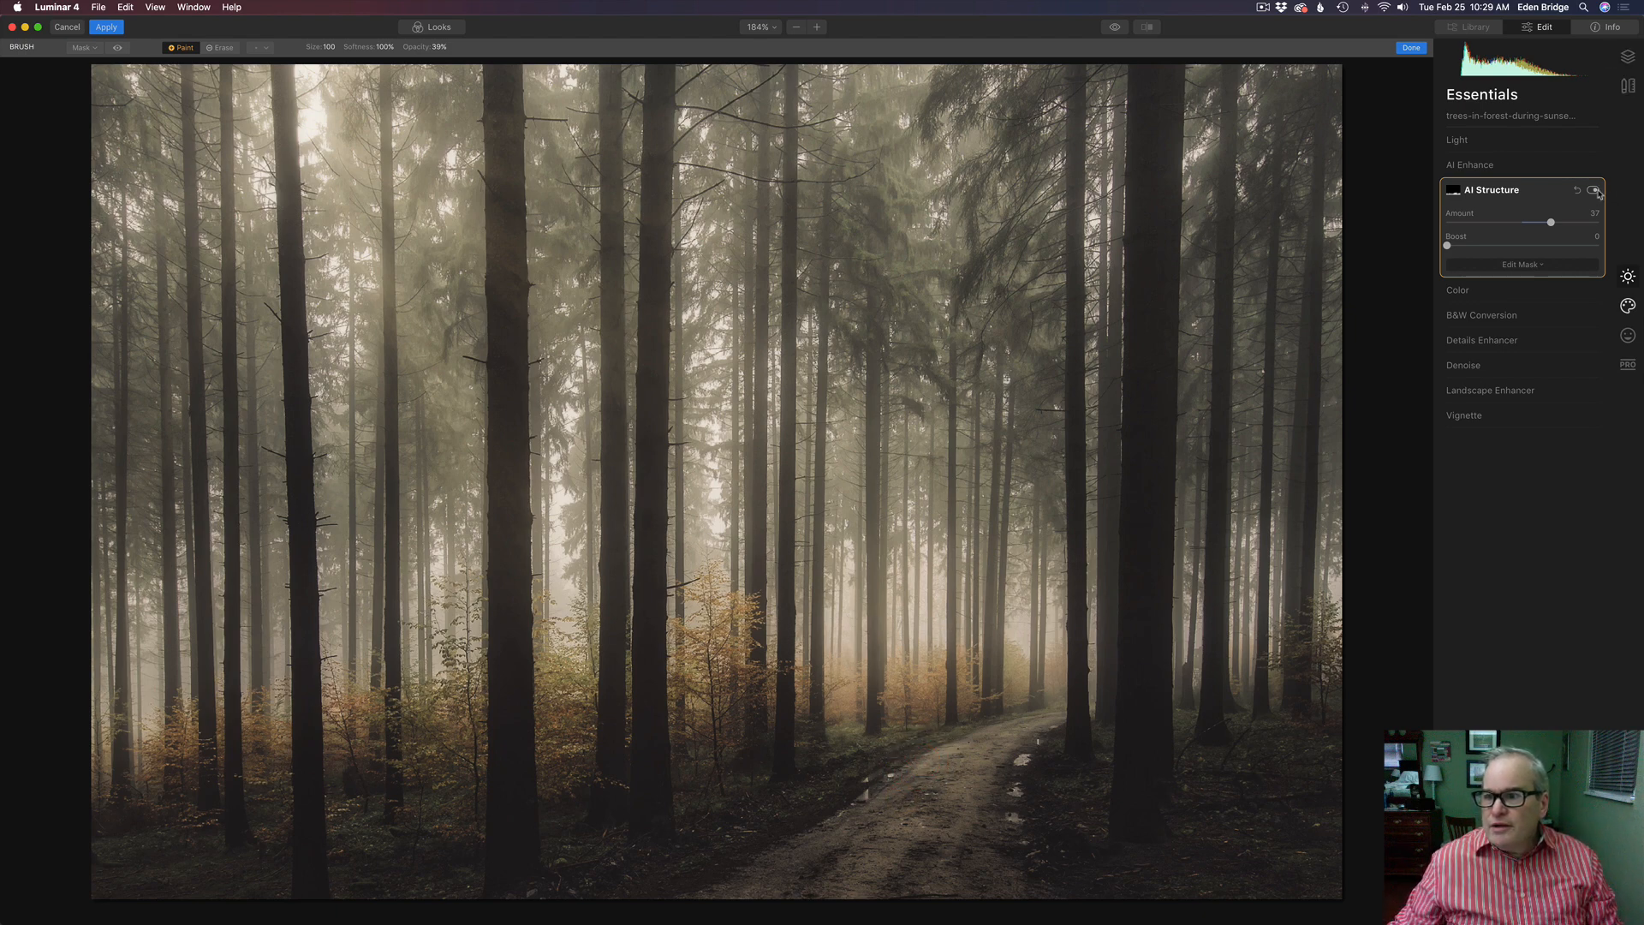
Compare AI Structure on/off, then commit the hand-painted AI Structure mask
left_click(1595, 190)
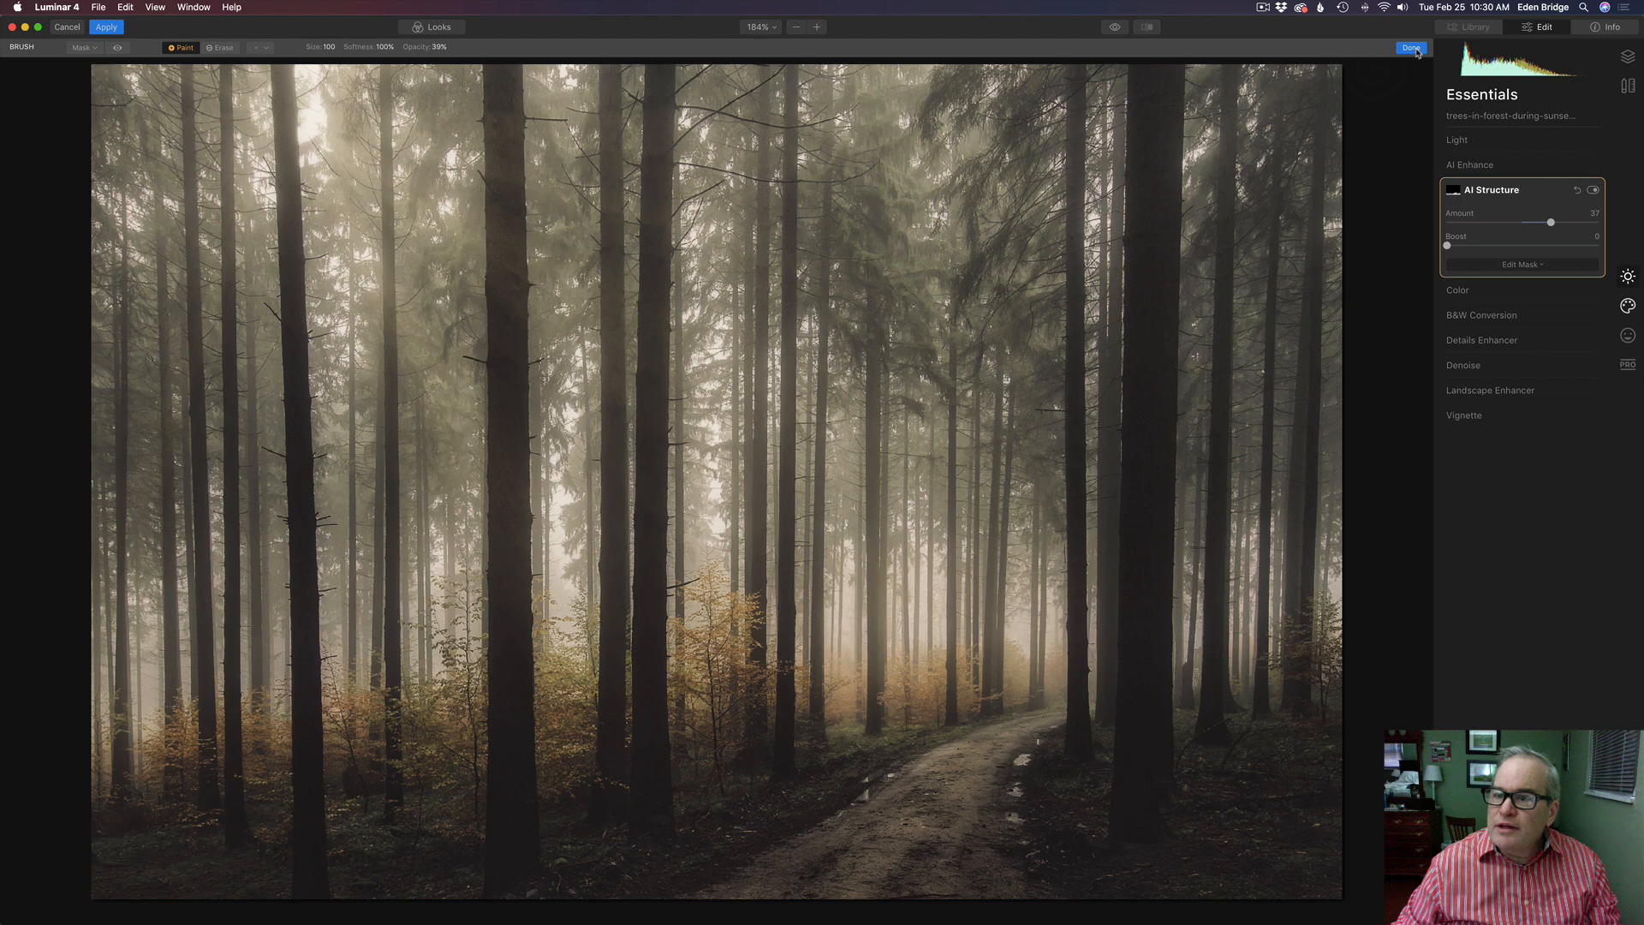
left_click(1410, 48)
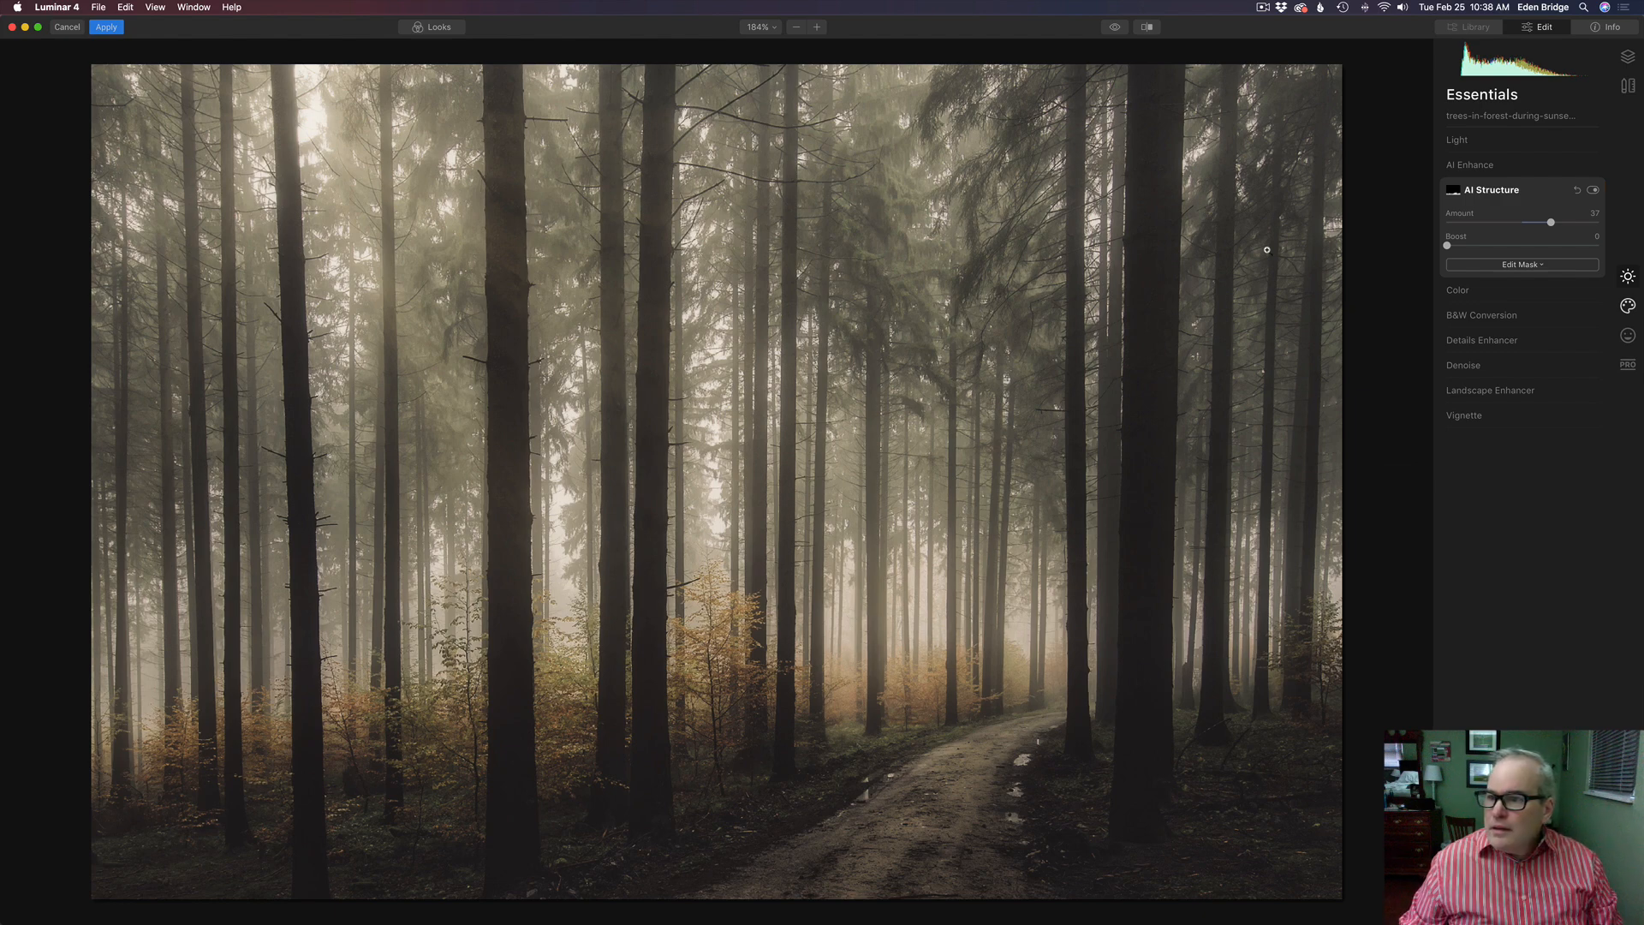
In the Creative tools, ease the Sepia Color Style (LUT) amount from 63 down to 50
left_click(1629, 305)
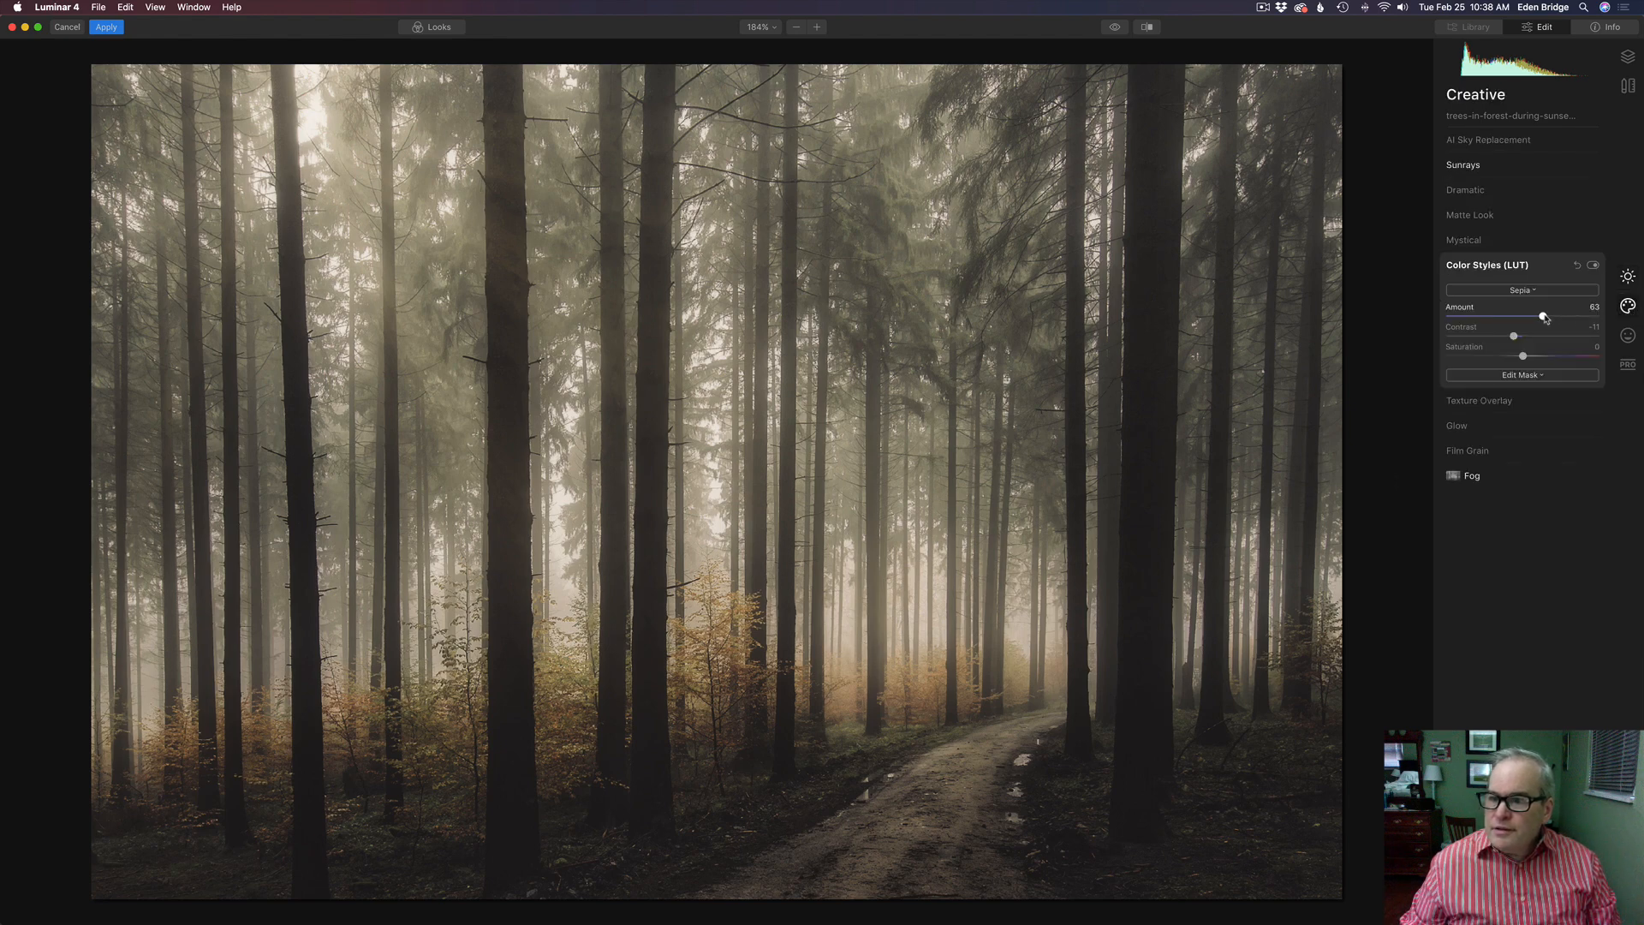
left_click_drag(1542, 315, 1528, 316)
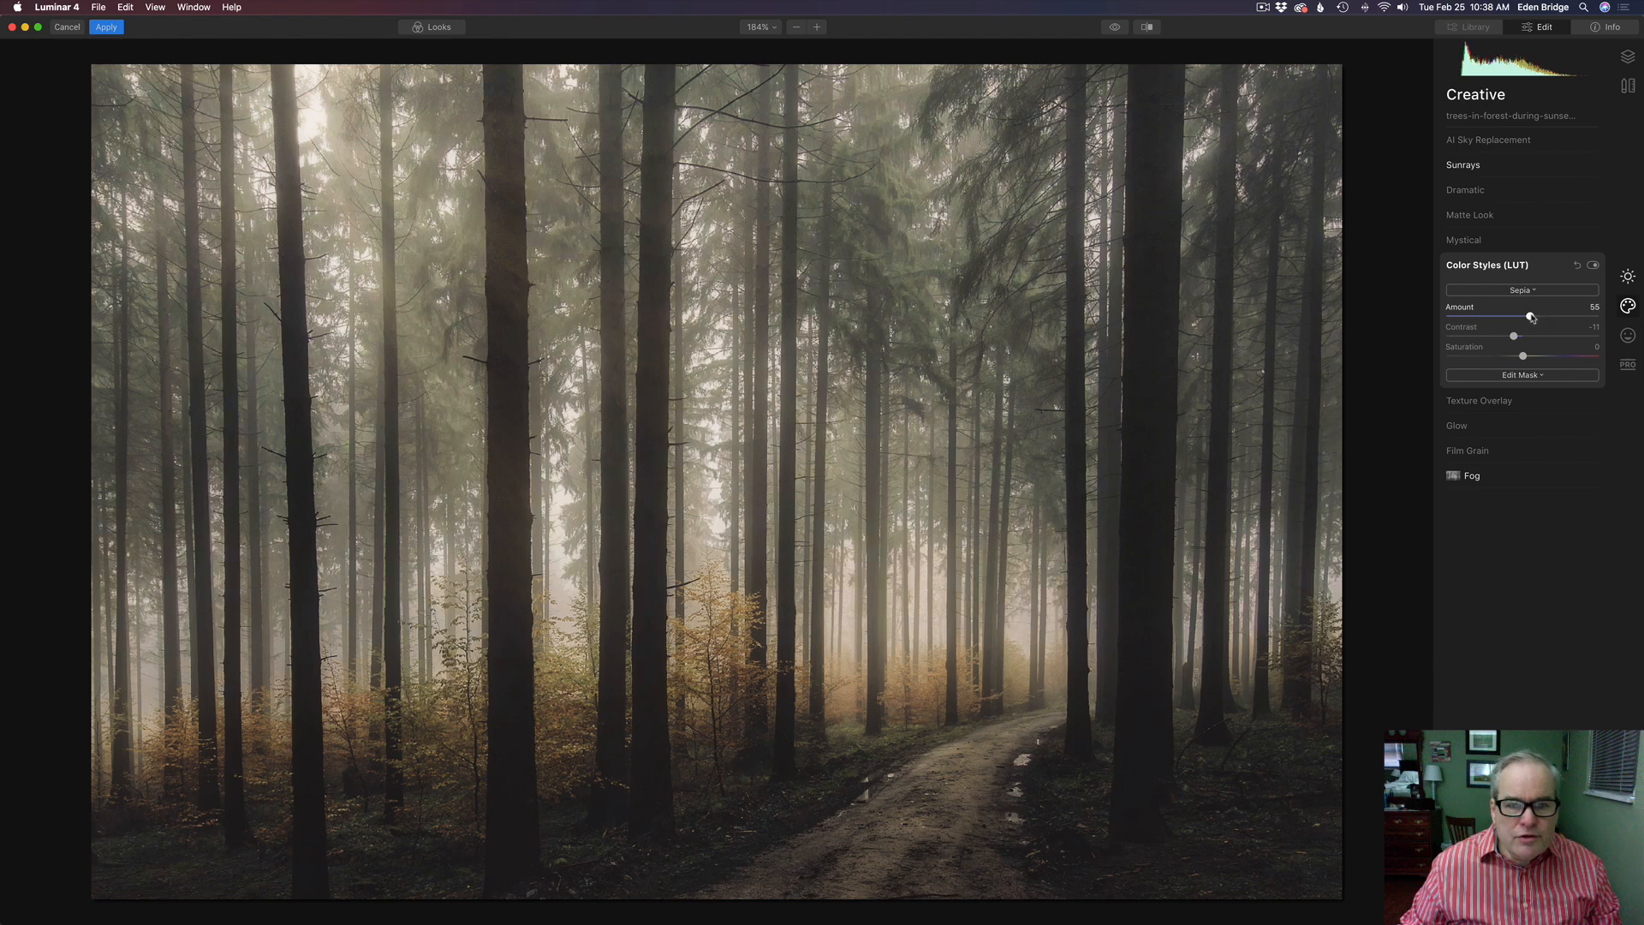
left_click_drag(1529, 317, 1525, 317)
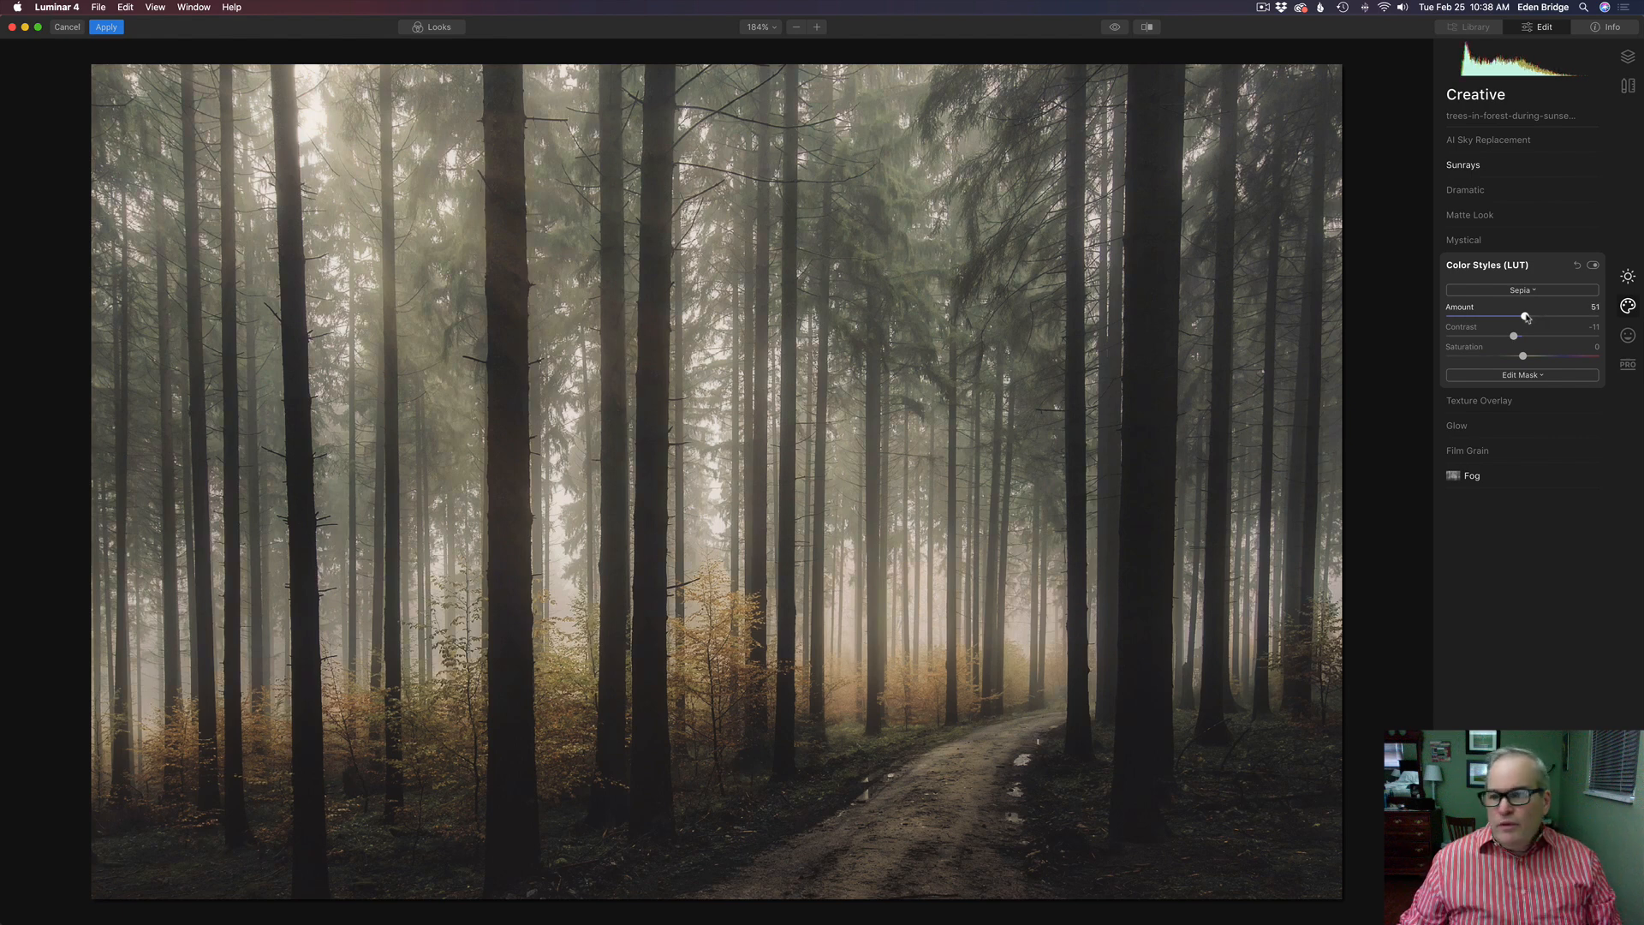
left_click_drag(1528, 318, 1523, 319)
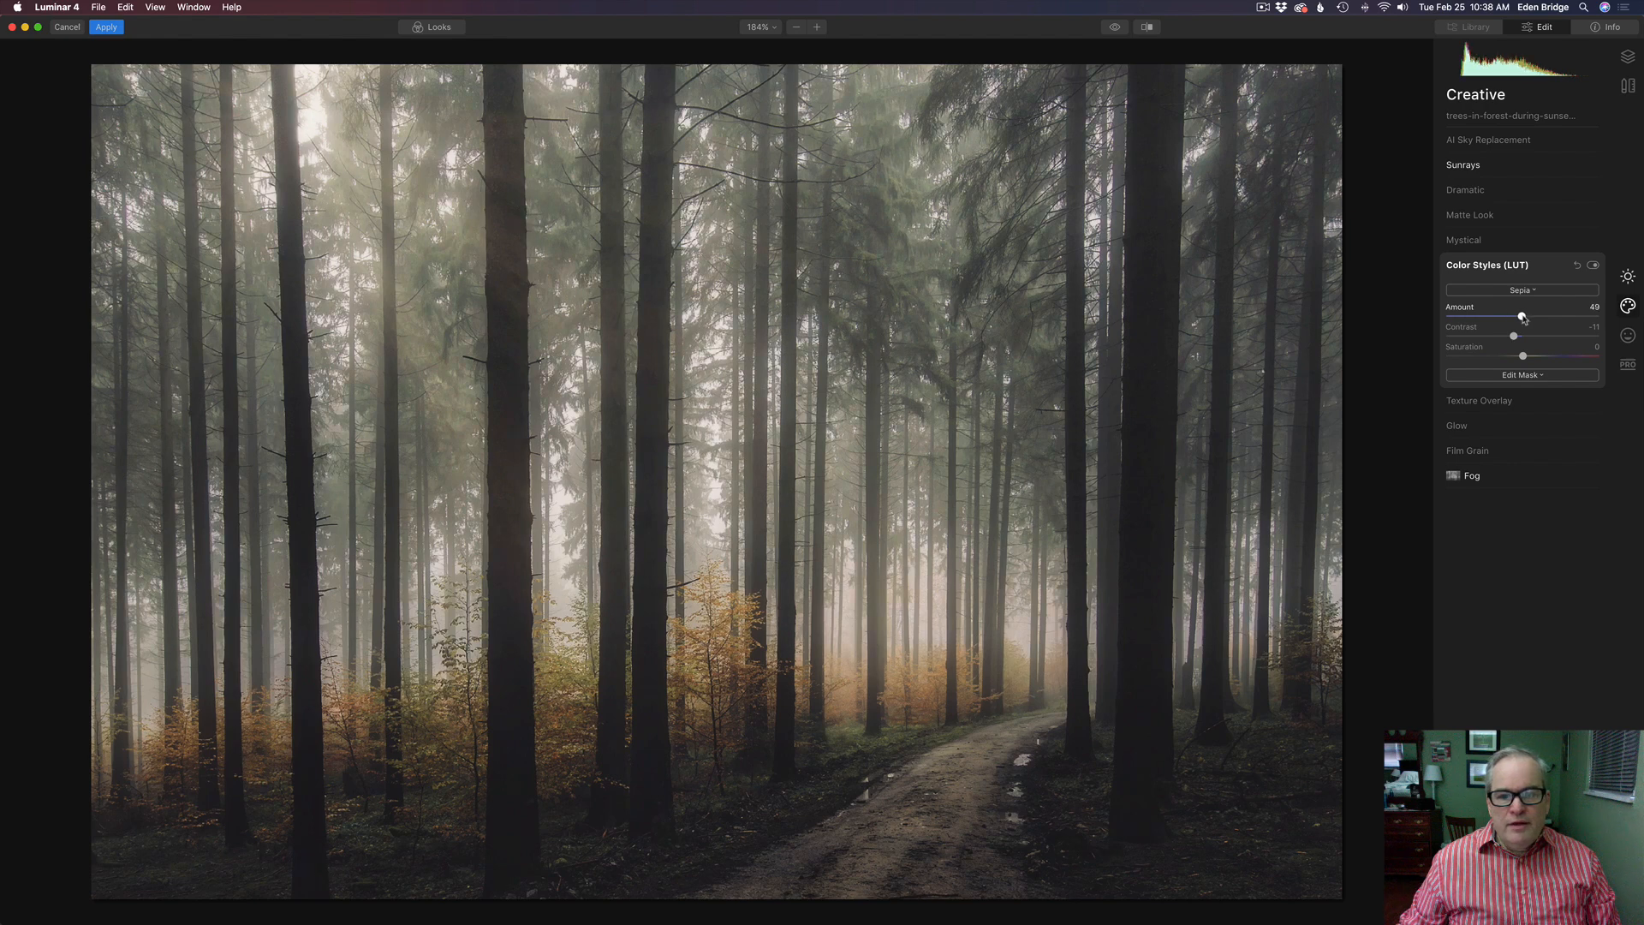
left_click_drag(1521, 319, 1524, 319)
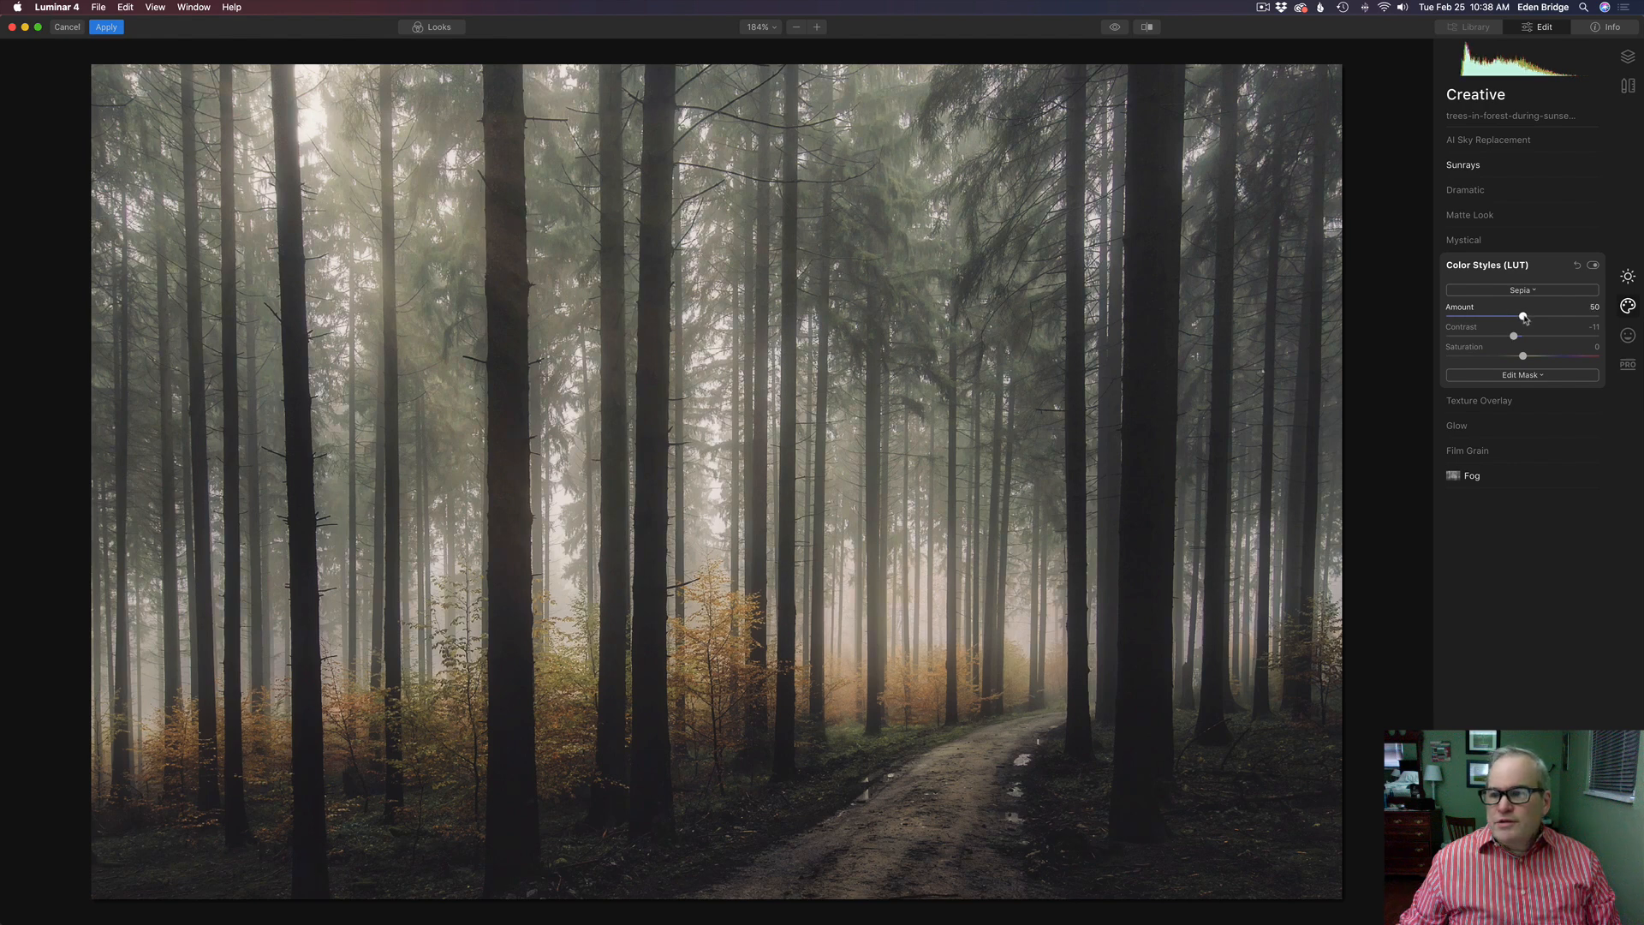
left_click(1464, 165)
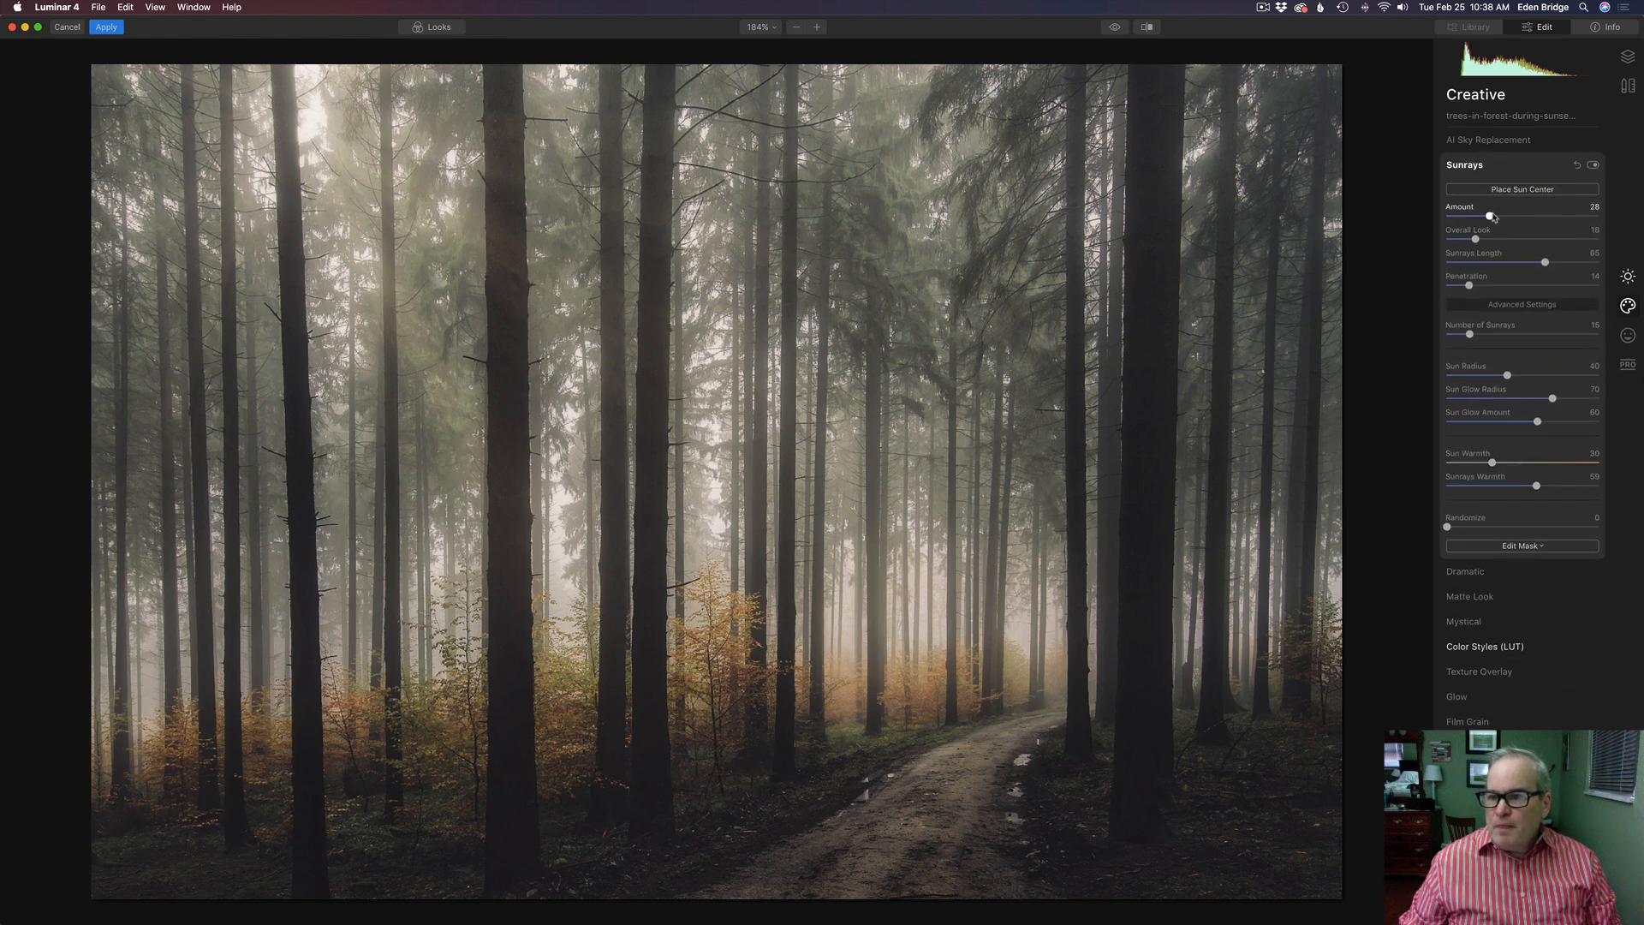
Strengthen the Sunrays amount from 28 to about 39
left_click_drag(1489, 218, 1494, 217)
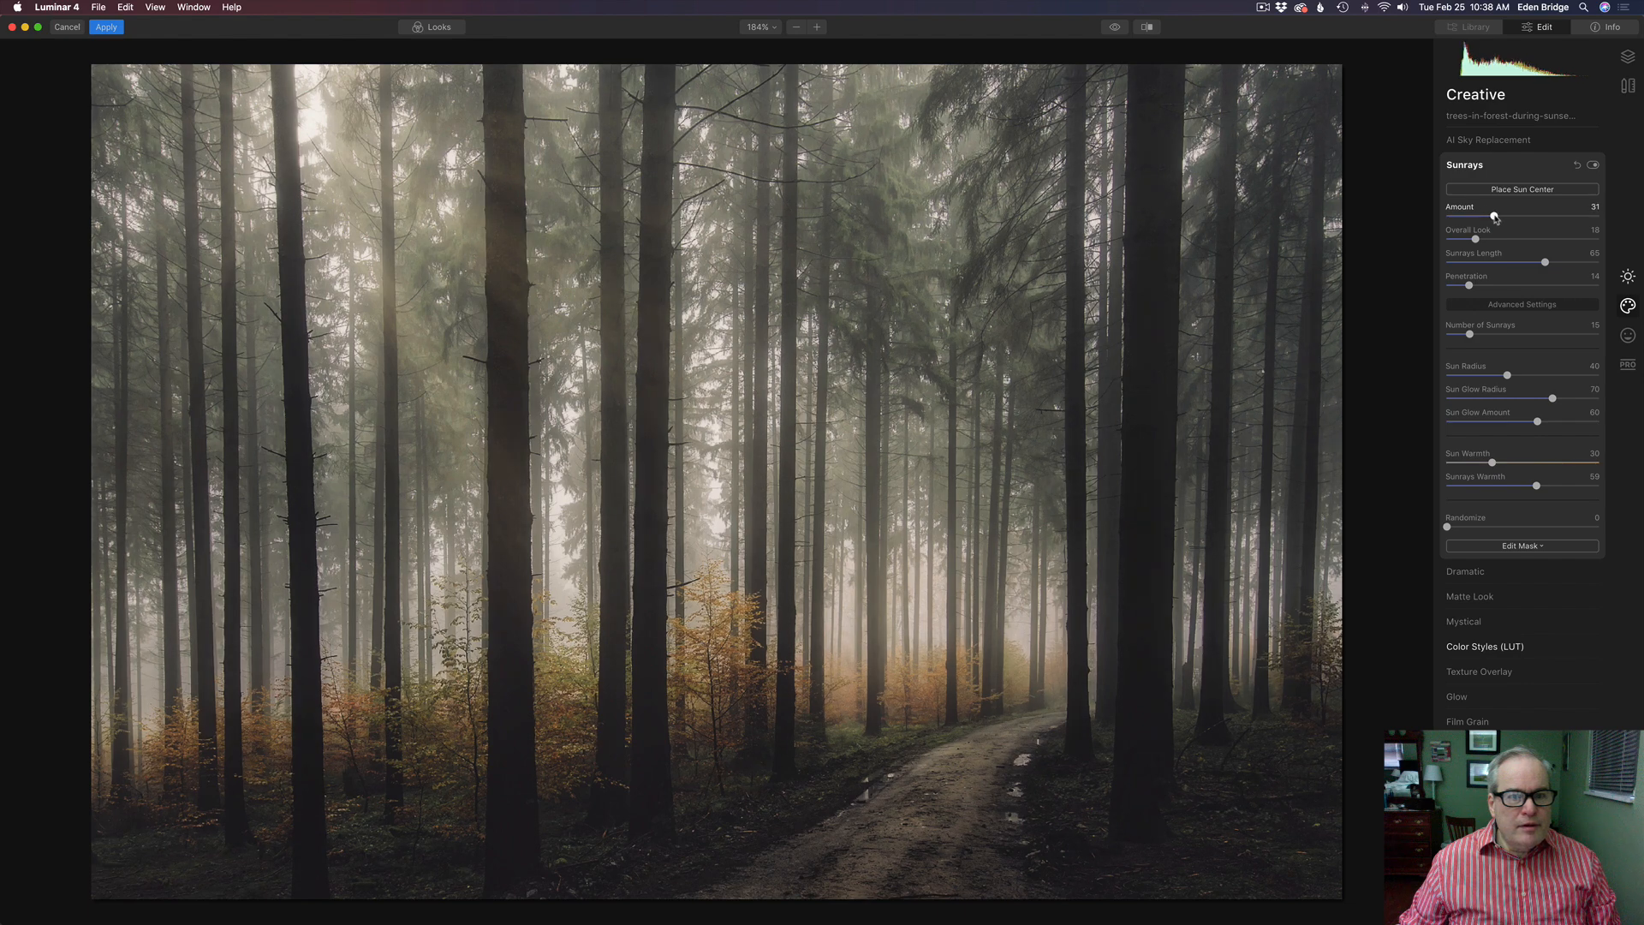
left_click_drag(1494, 218, 1510, 217)
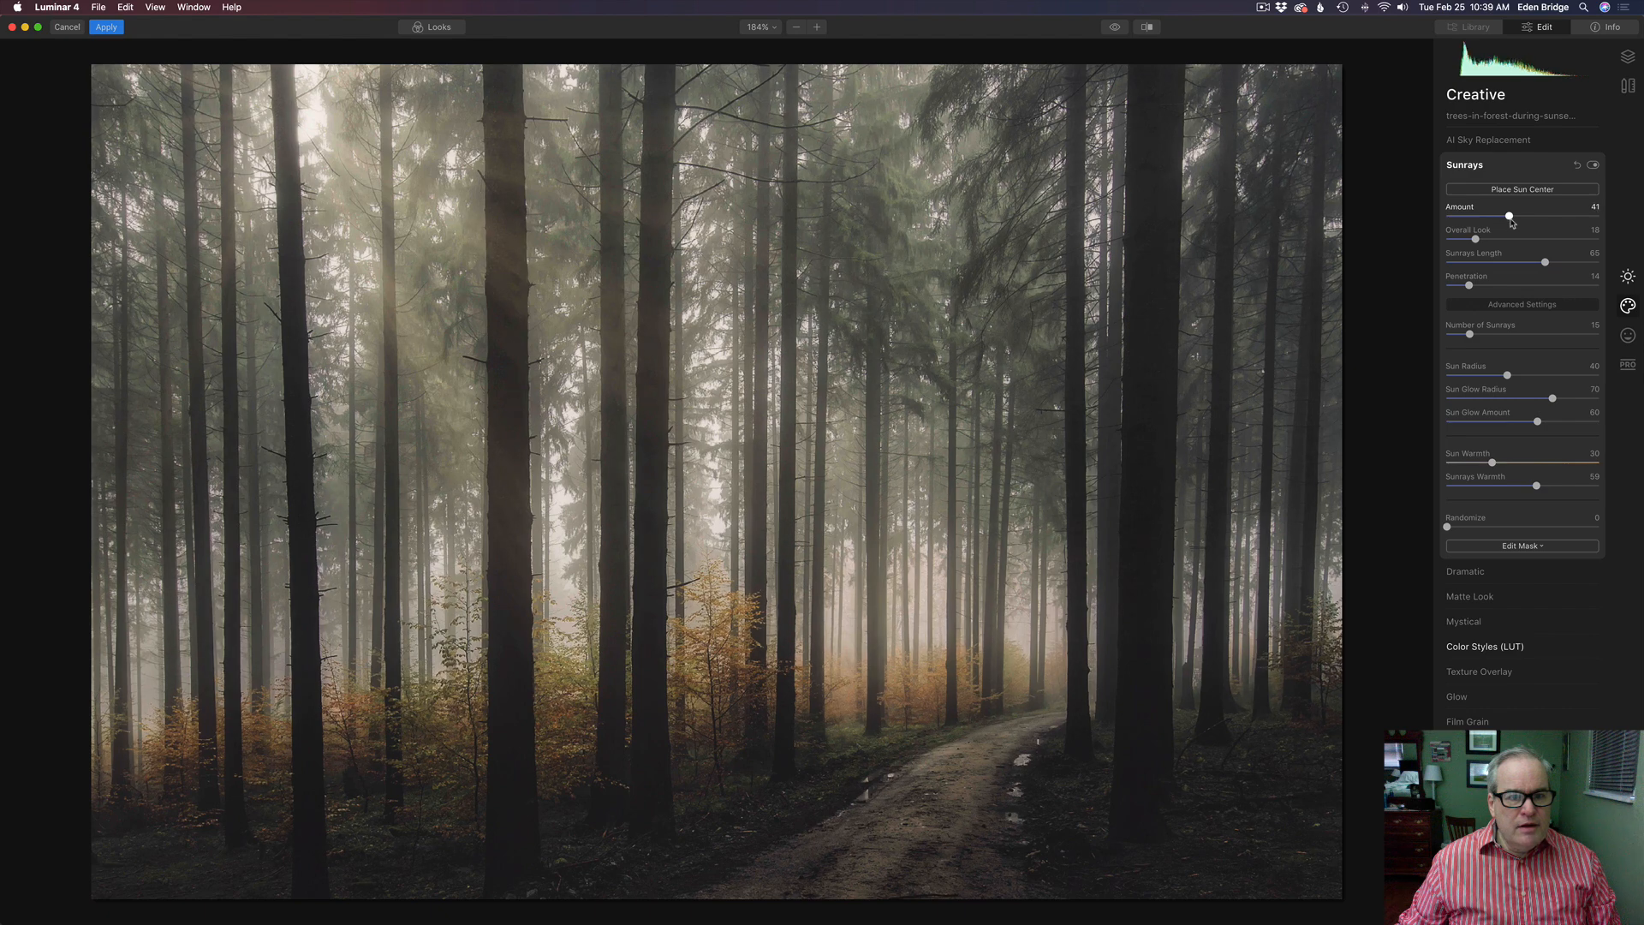
left_click_drag(1511, 218, 1504, 218)
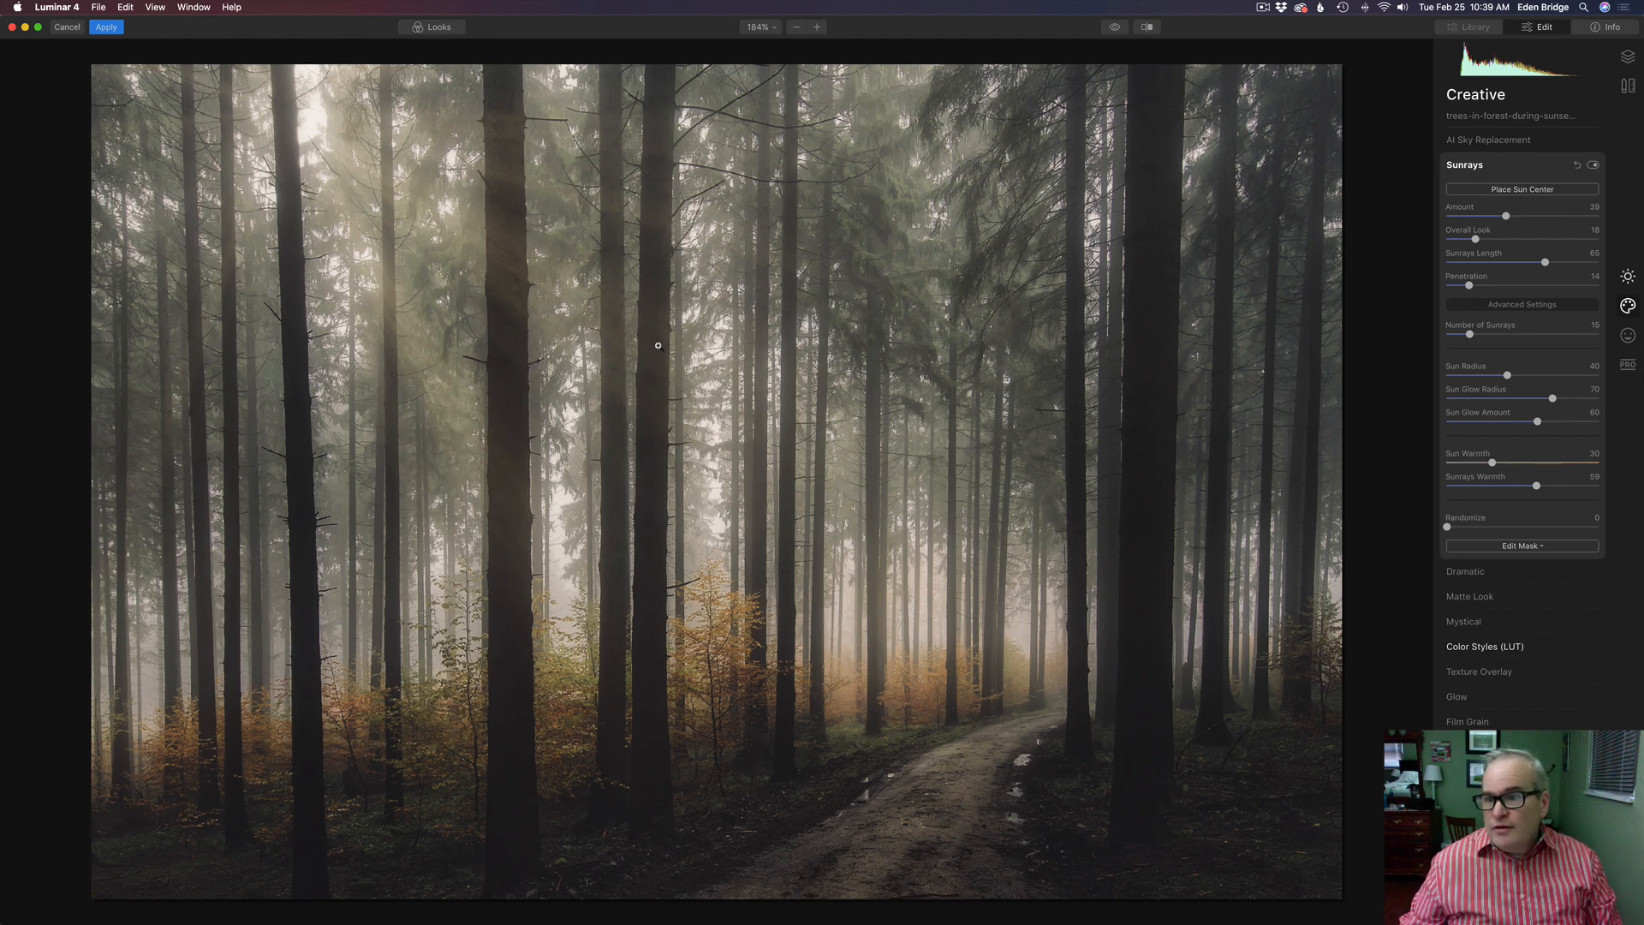
mouse_move(834, 291)
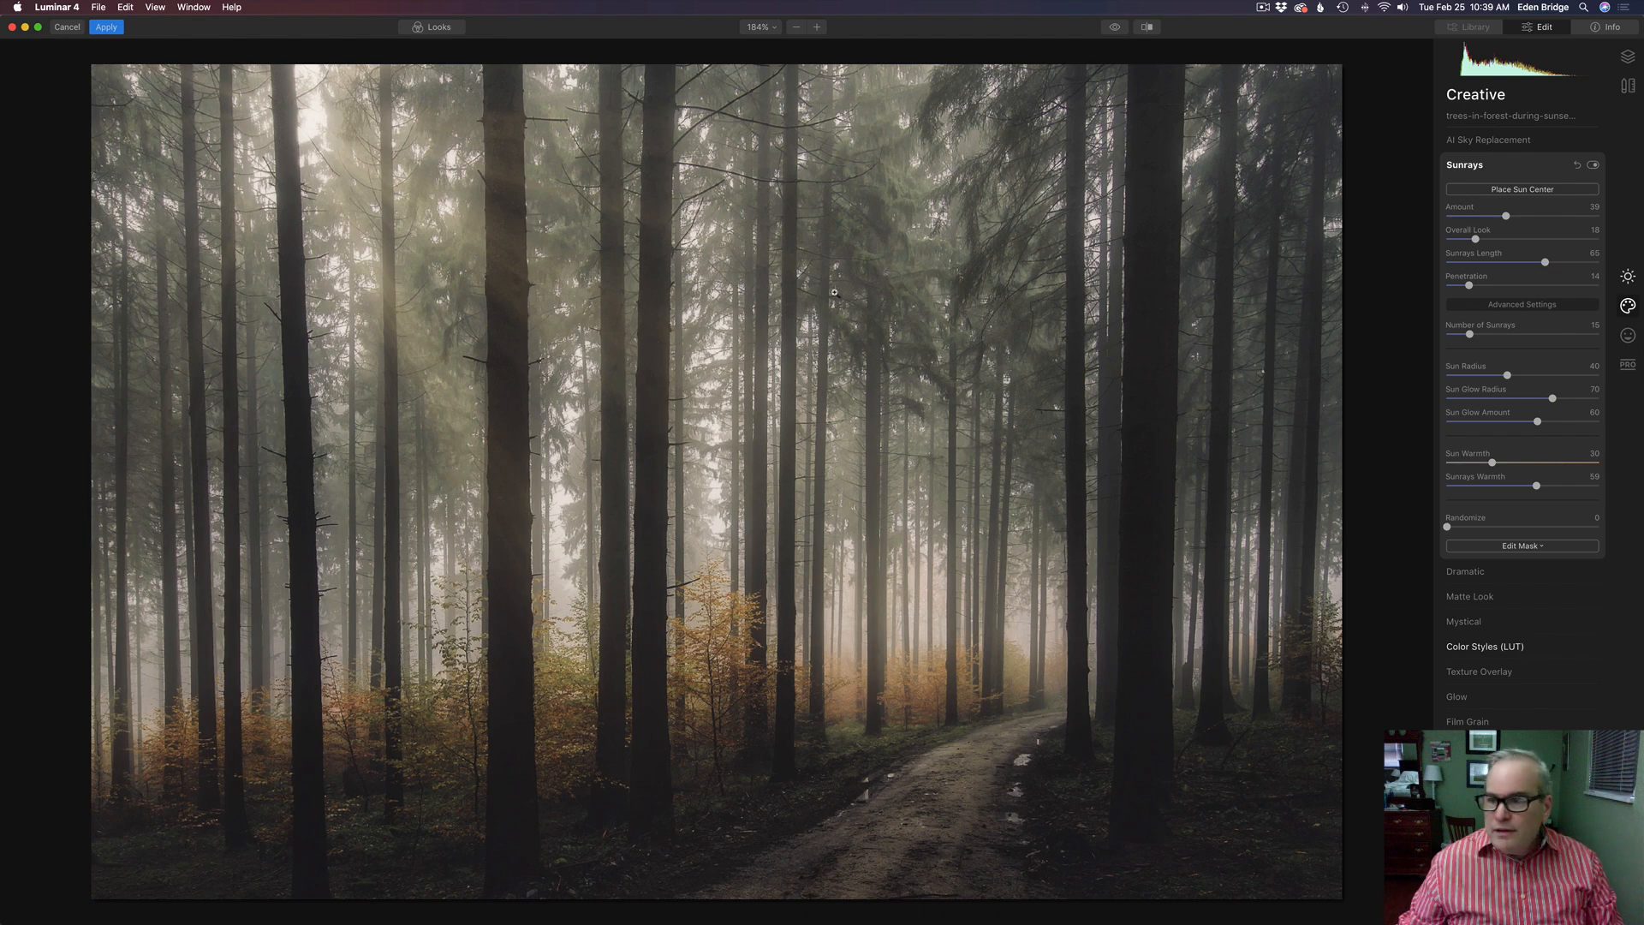
mouse_move(1616, 157)
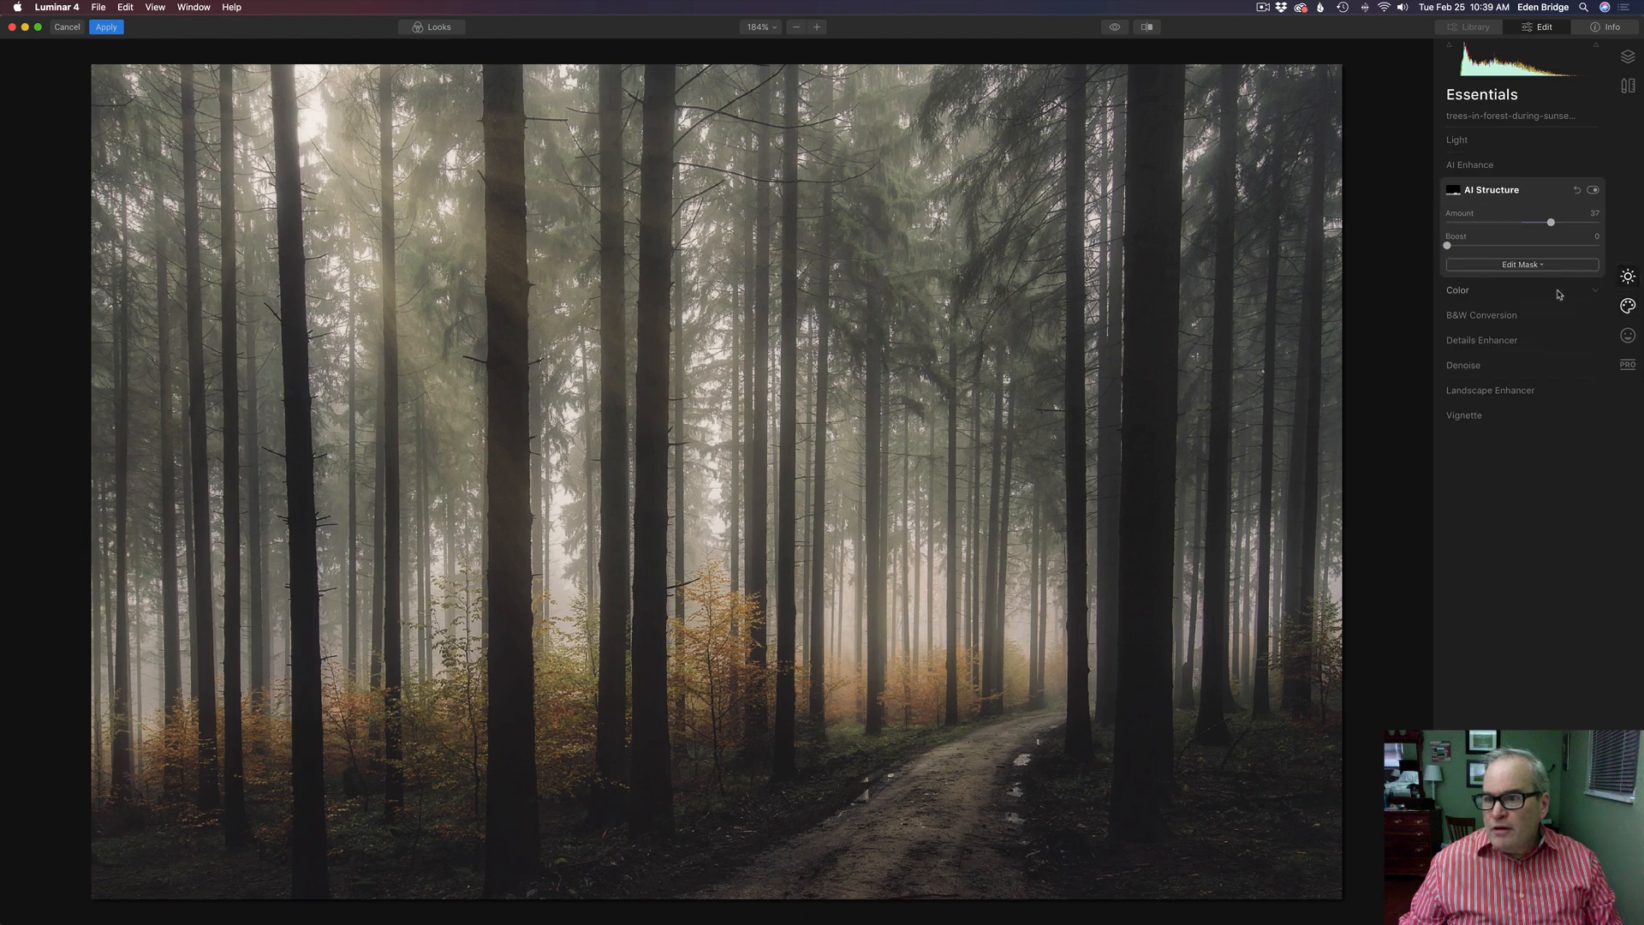
In Color's advanced settings, give the orange range saturation about 42 and luminance 3
left_click(1458, 291)
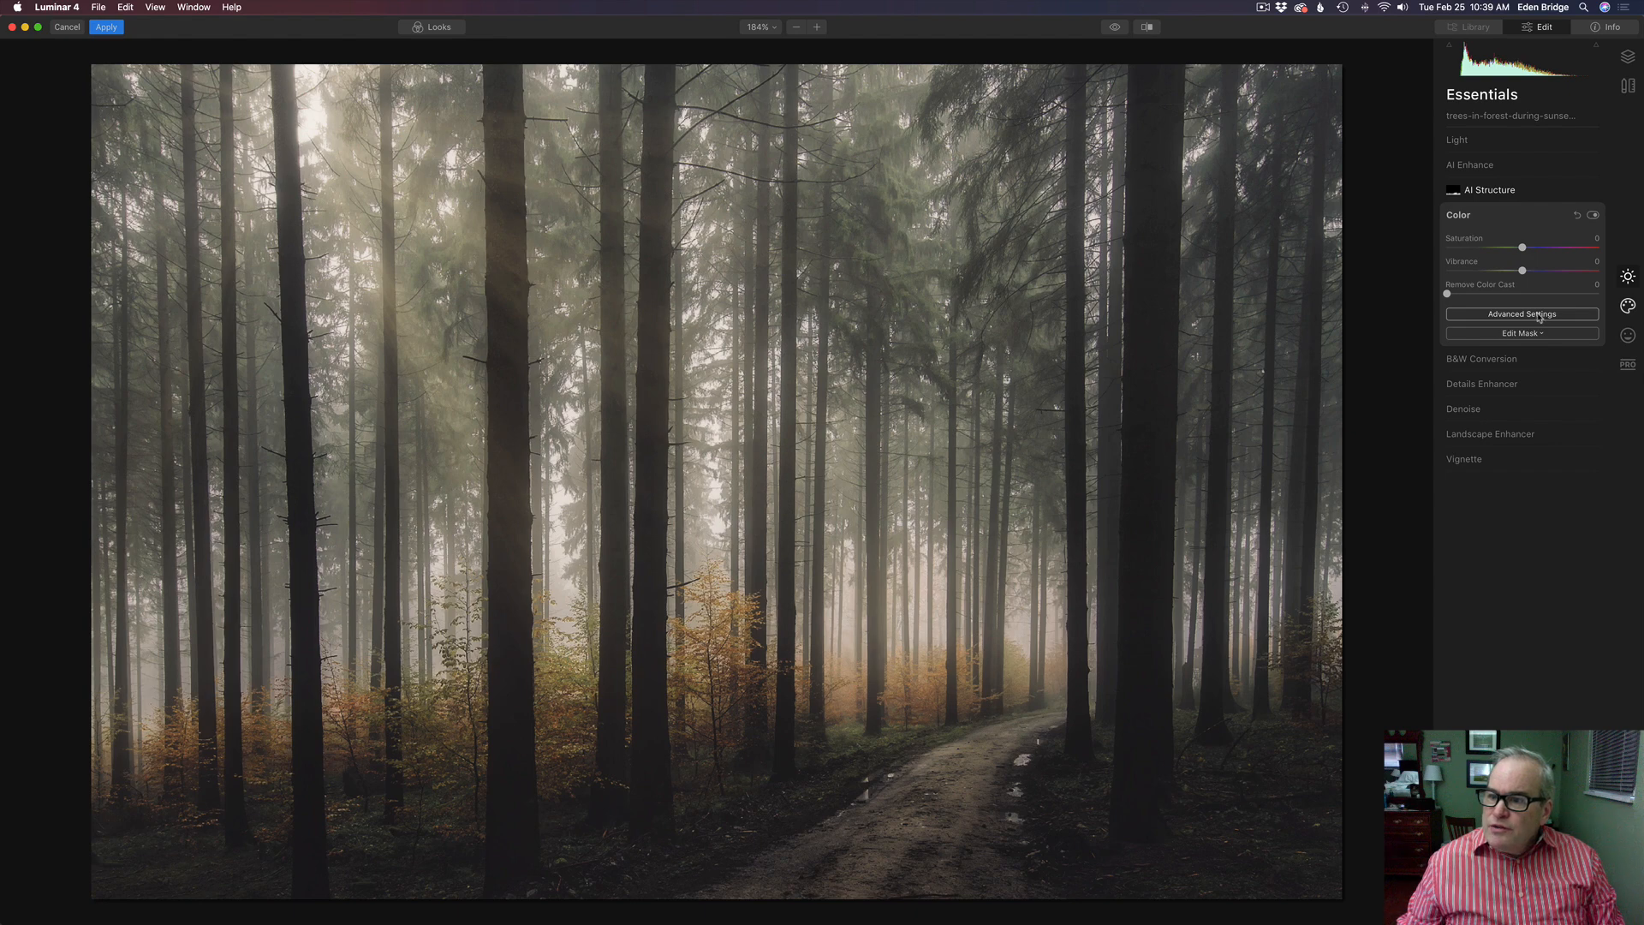
left_click(1521, 314)
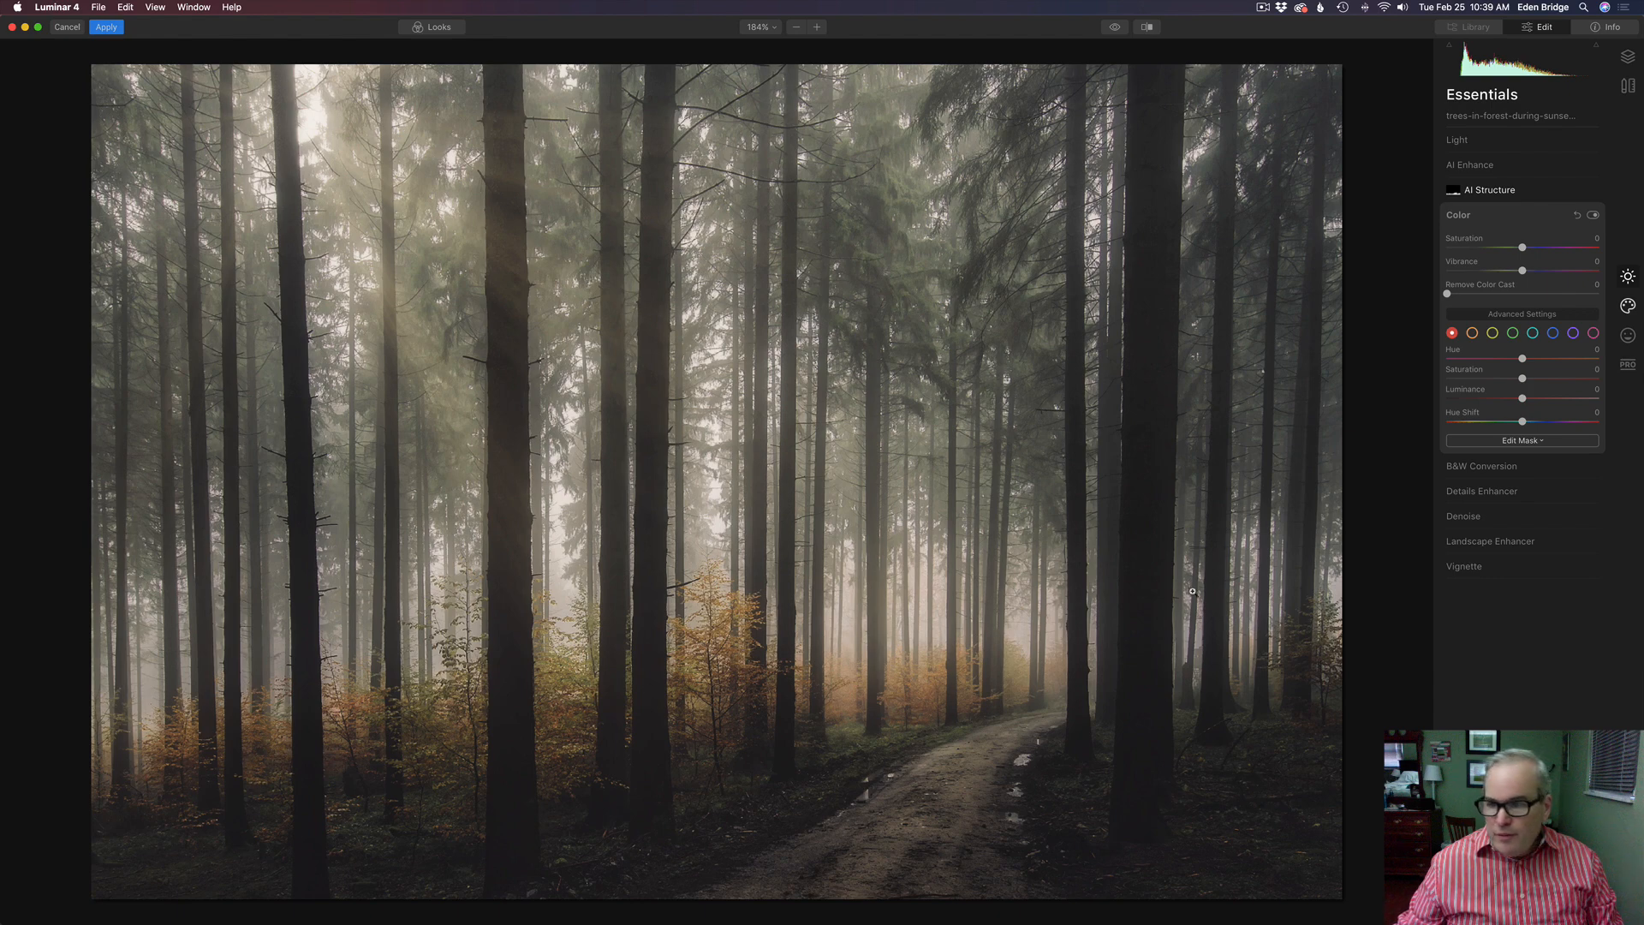
mouse_move(1259, 465)
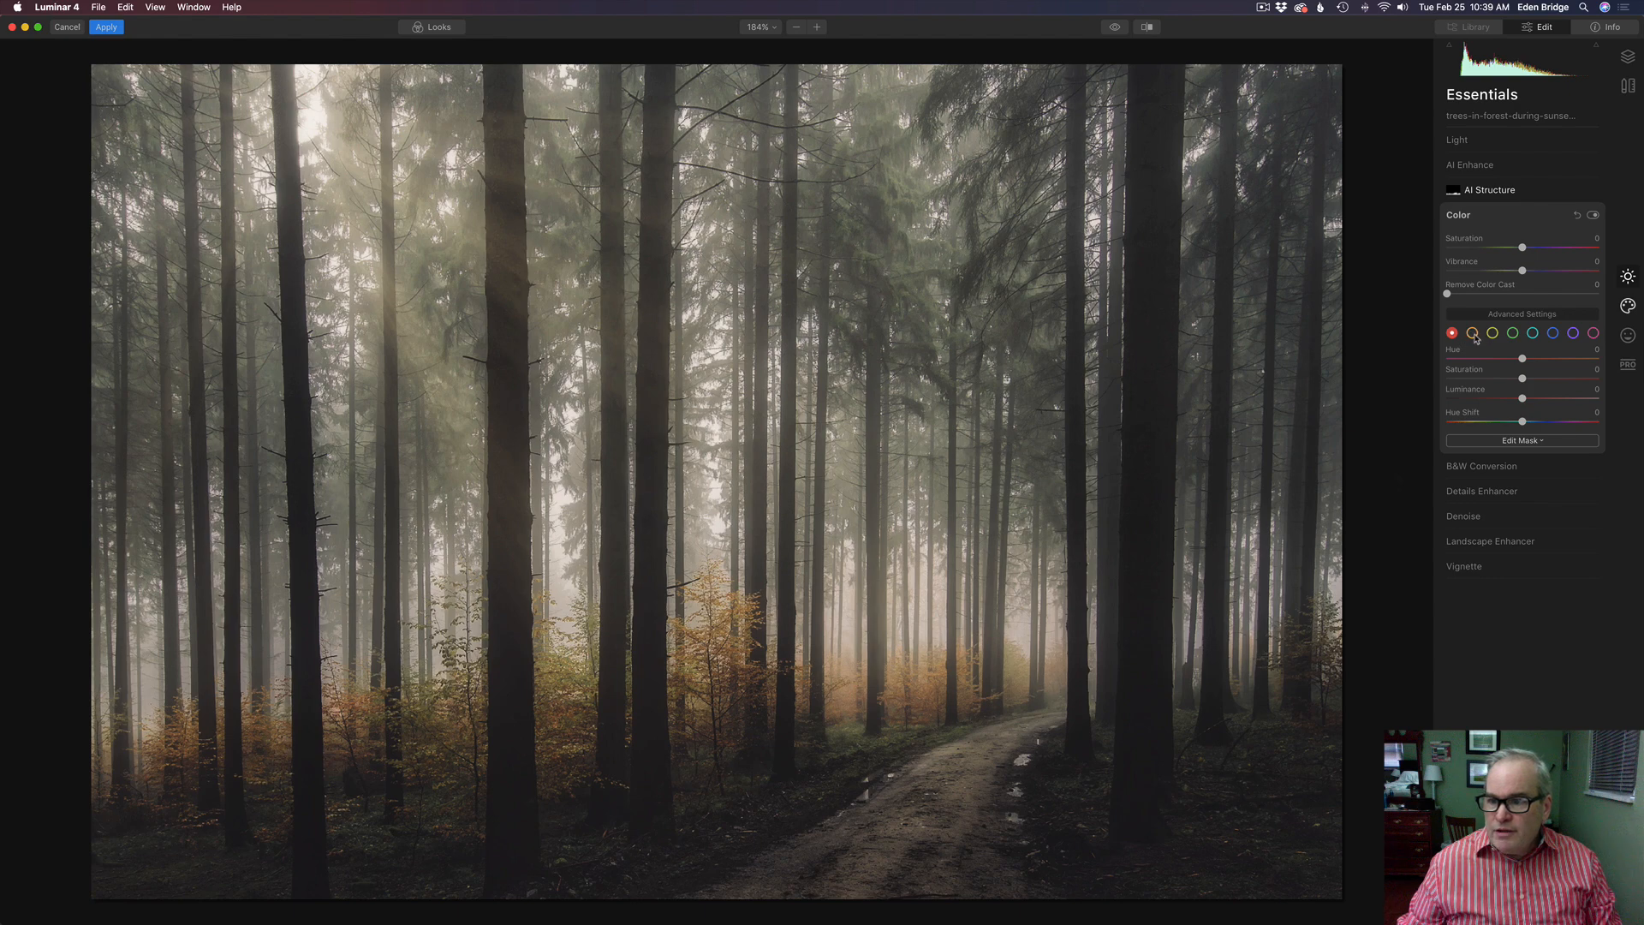
left_click(1473, 332)
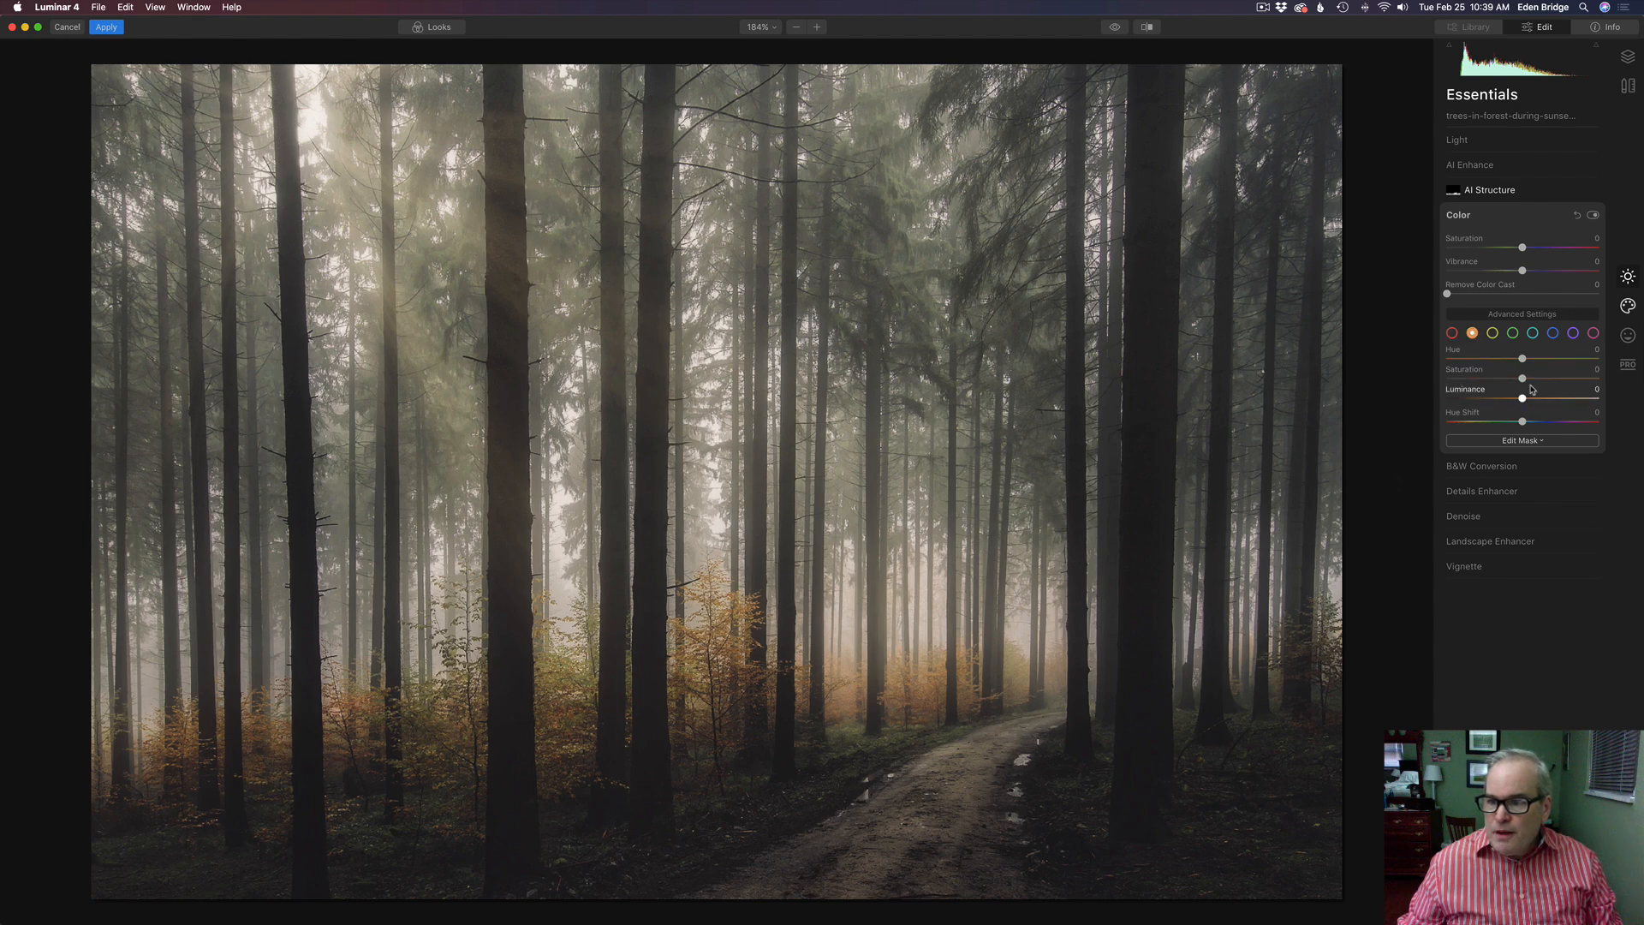
left_click_drag(1523, 377, 1556, 377)
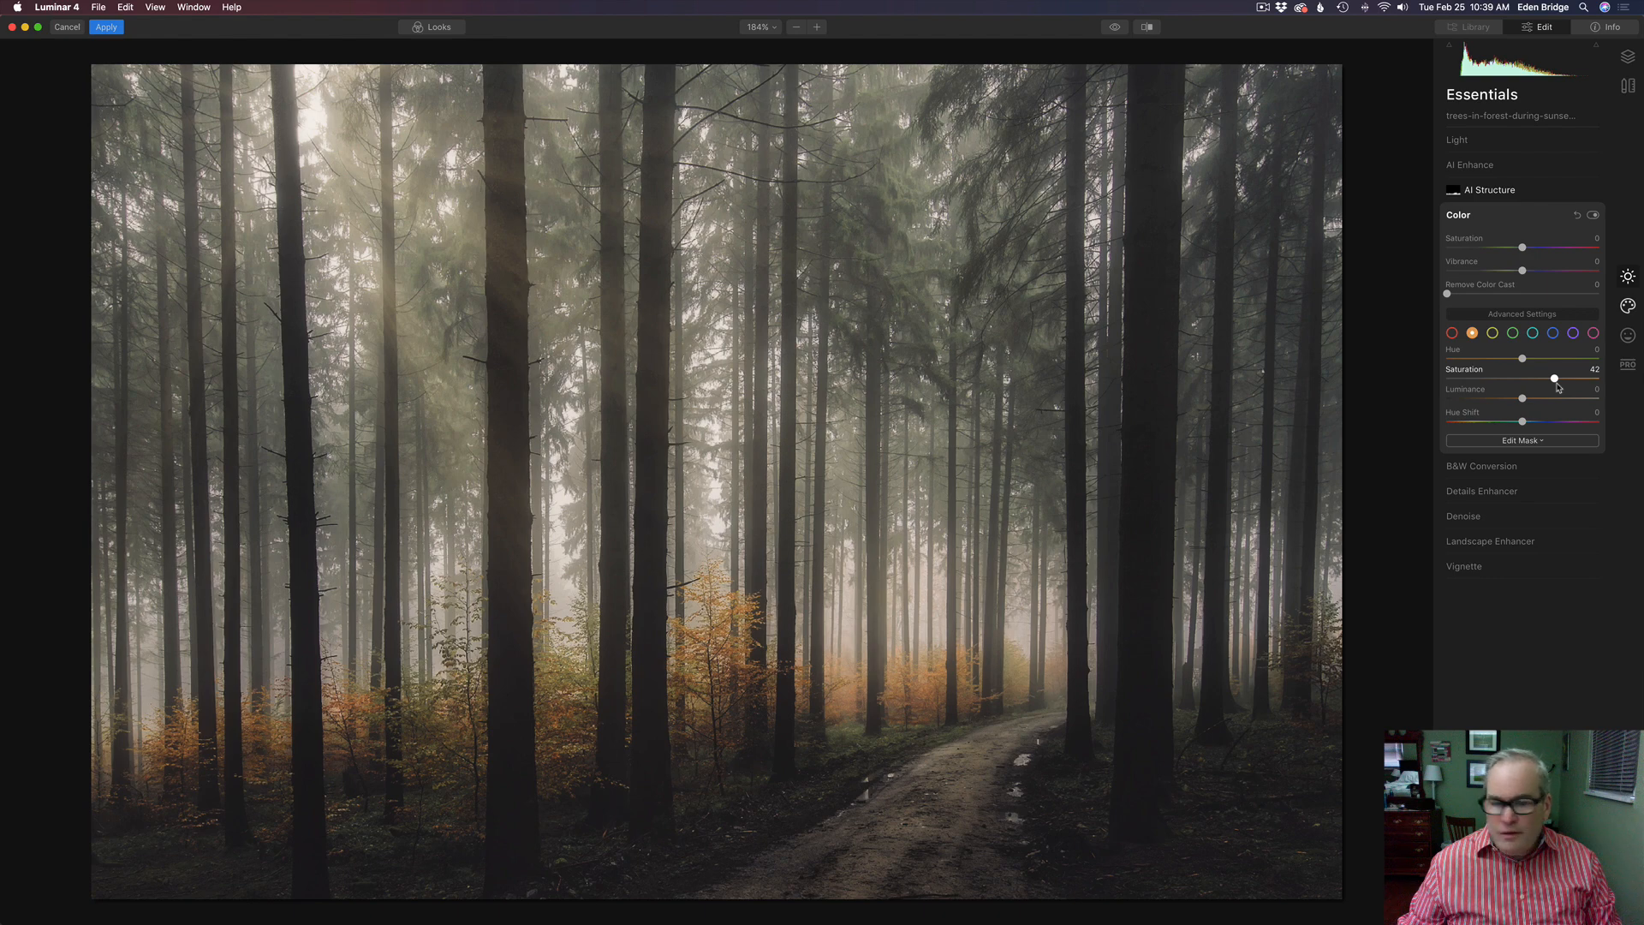
left_click_drag(1555, 380, 1559, 380)
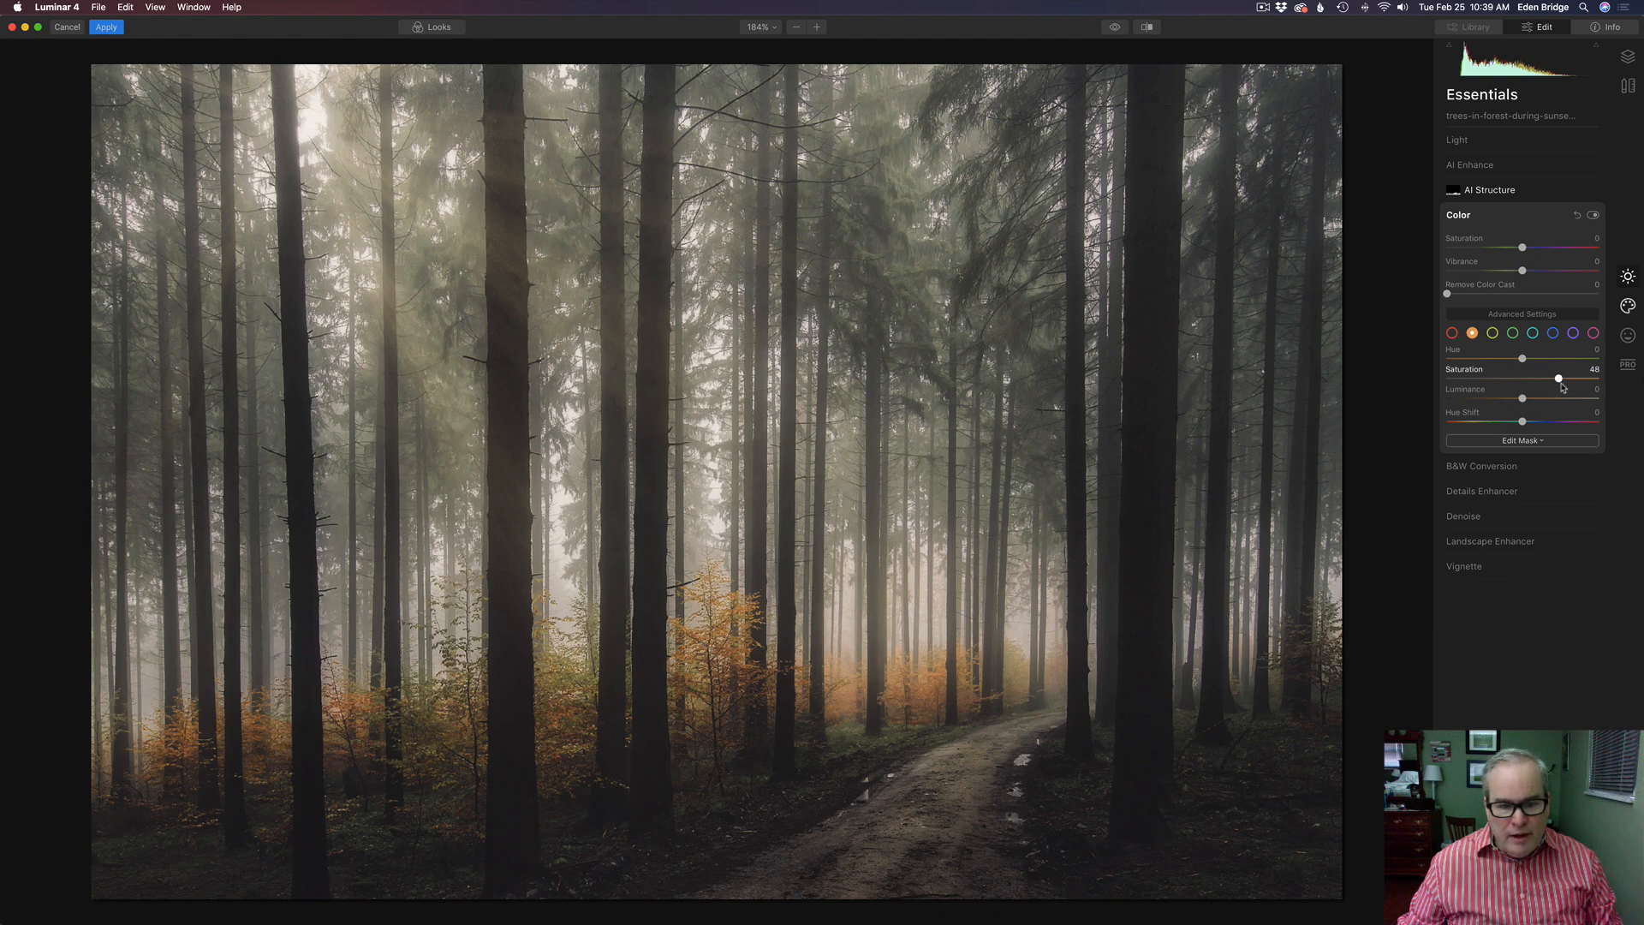
left_click_drag(1559, 378, 1553, 378)
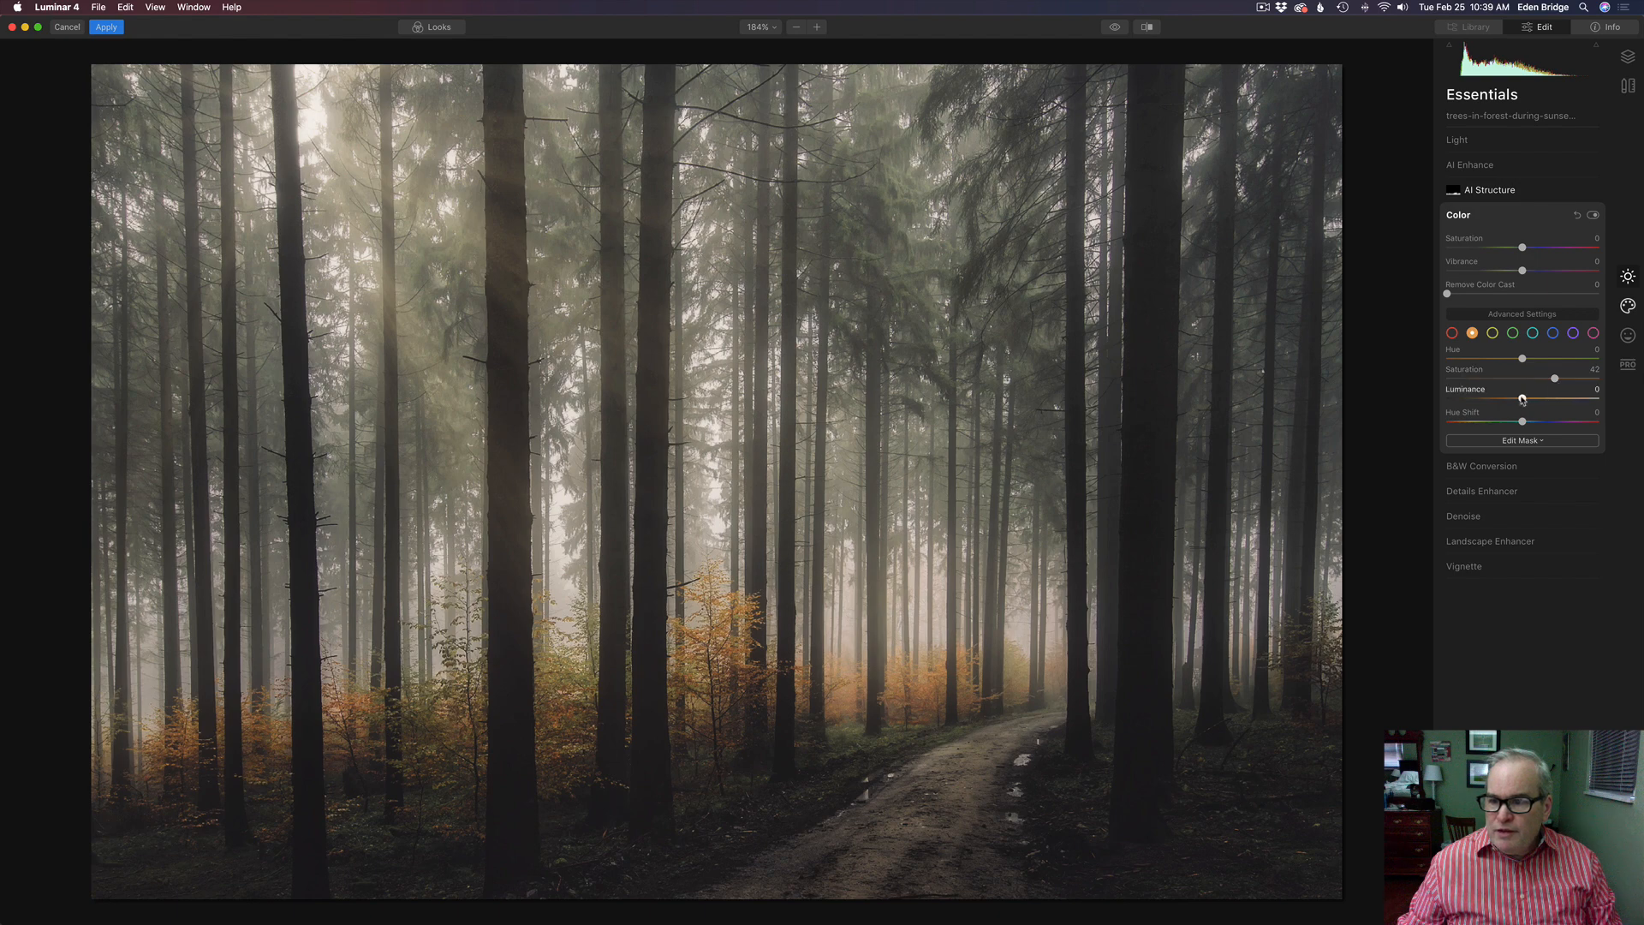
left_click_drag(1523, 399, 1514, 399)
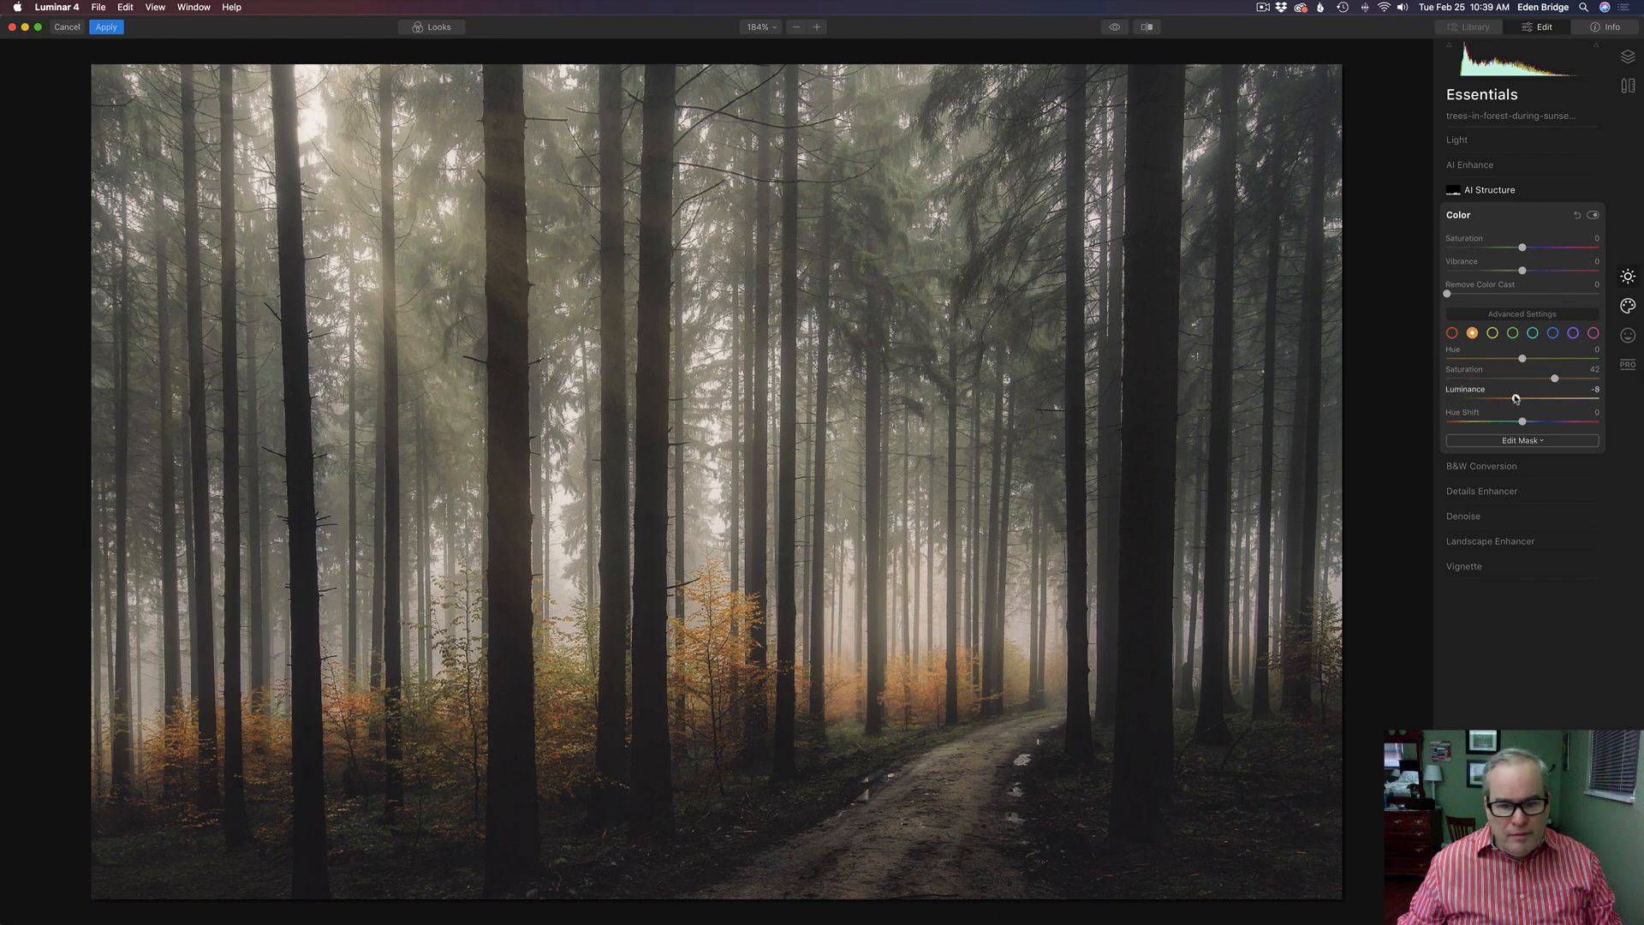
left_click_drag(1555, 401, 1570, 401)
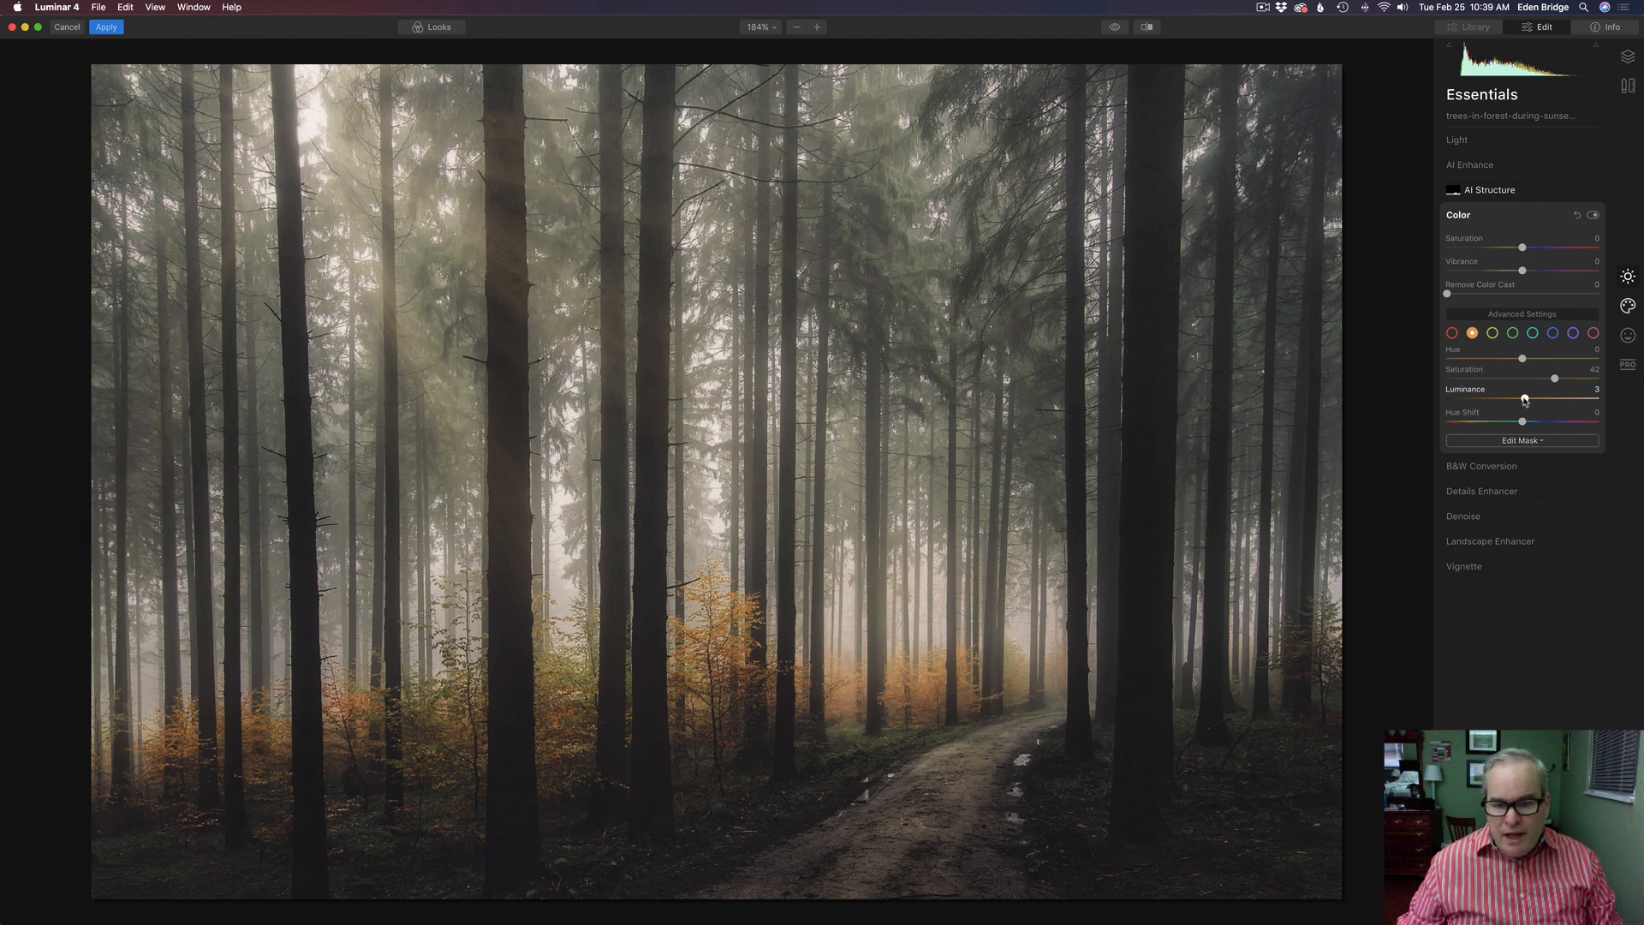
mouse_move(1257, 413)
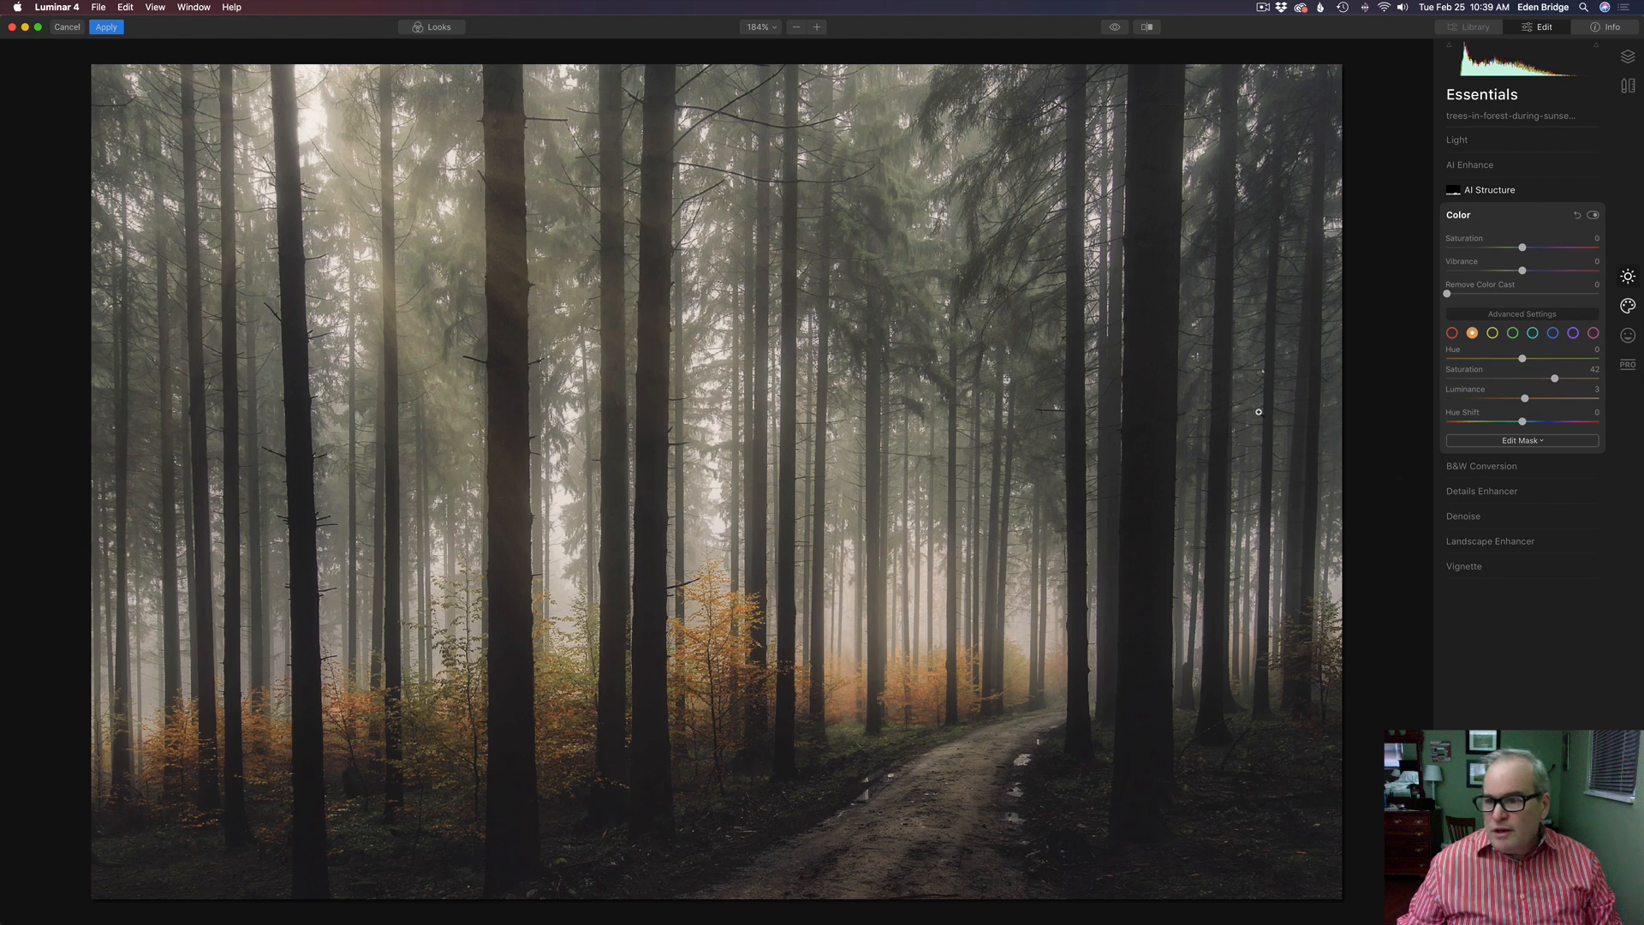
left_click(1492, 334)
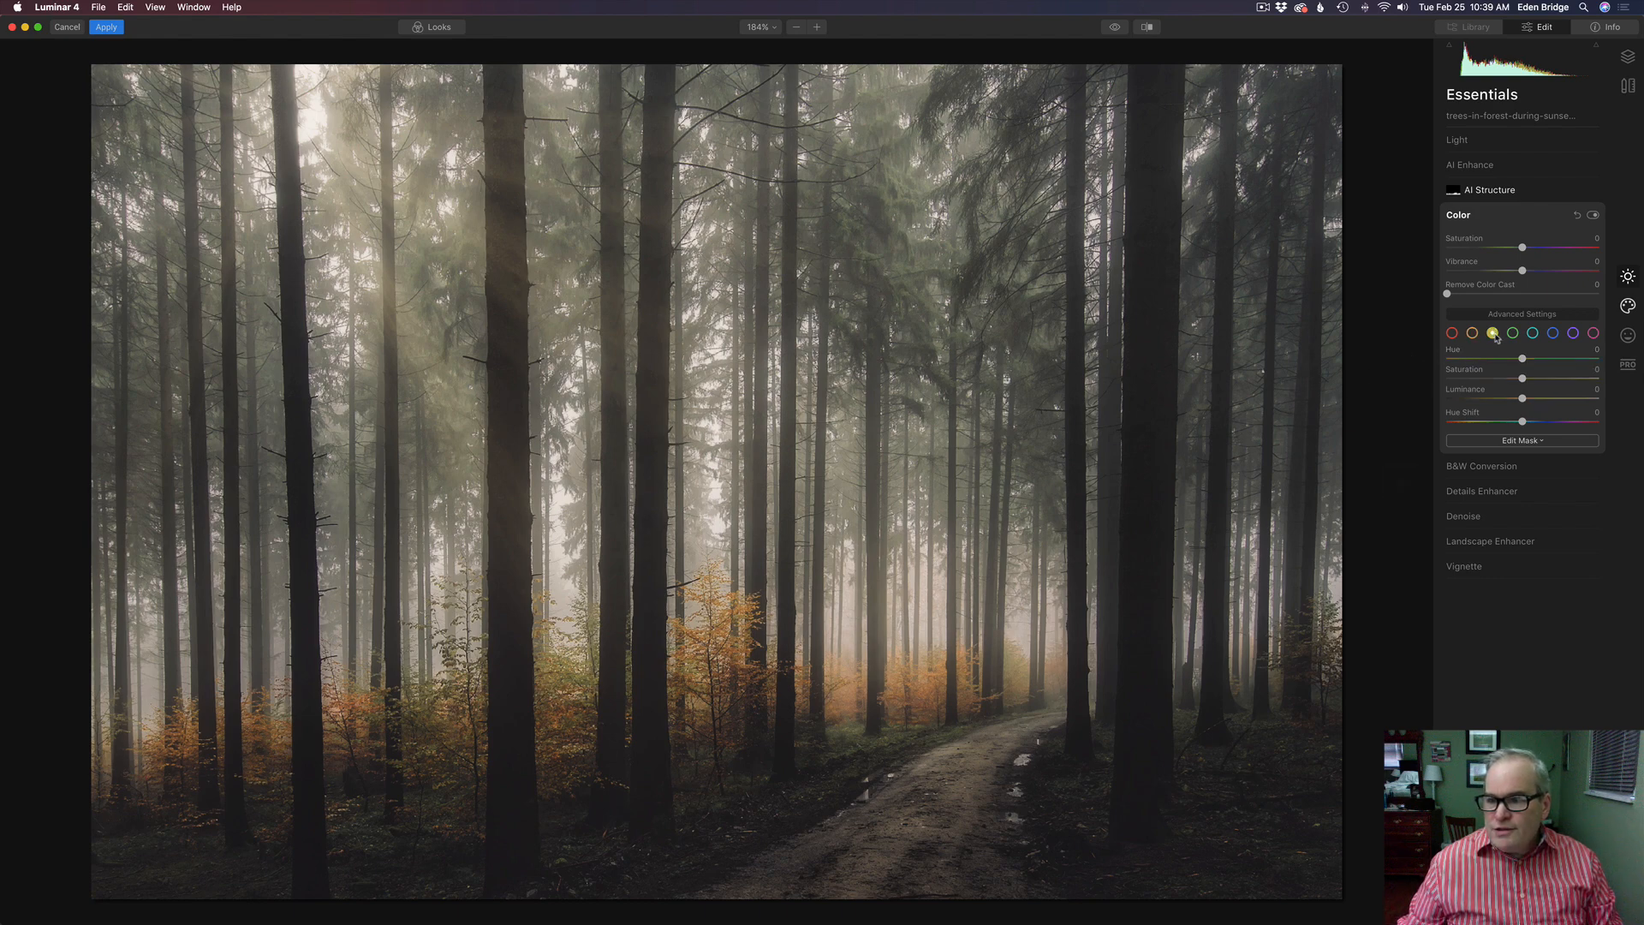
Give the yellow range saturation about 52 with luminance left near zero, then compare the colour edits
left_click_drag(1522, 379, 1530, 379)
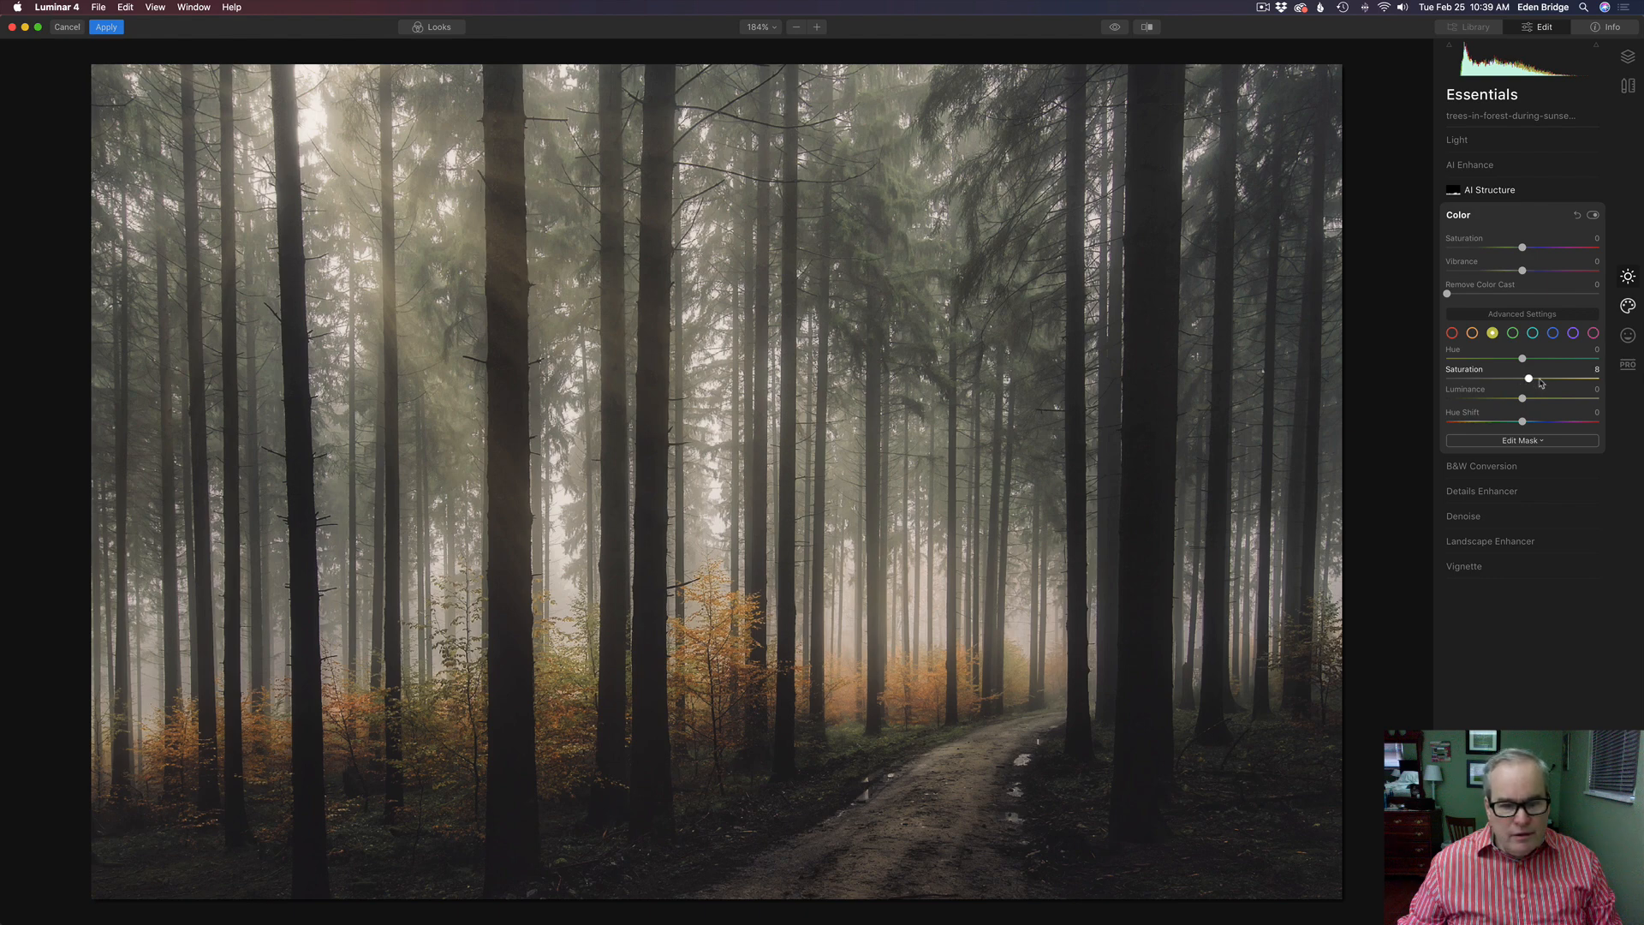
left_click_drag(1528, 377, 1570, 377)
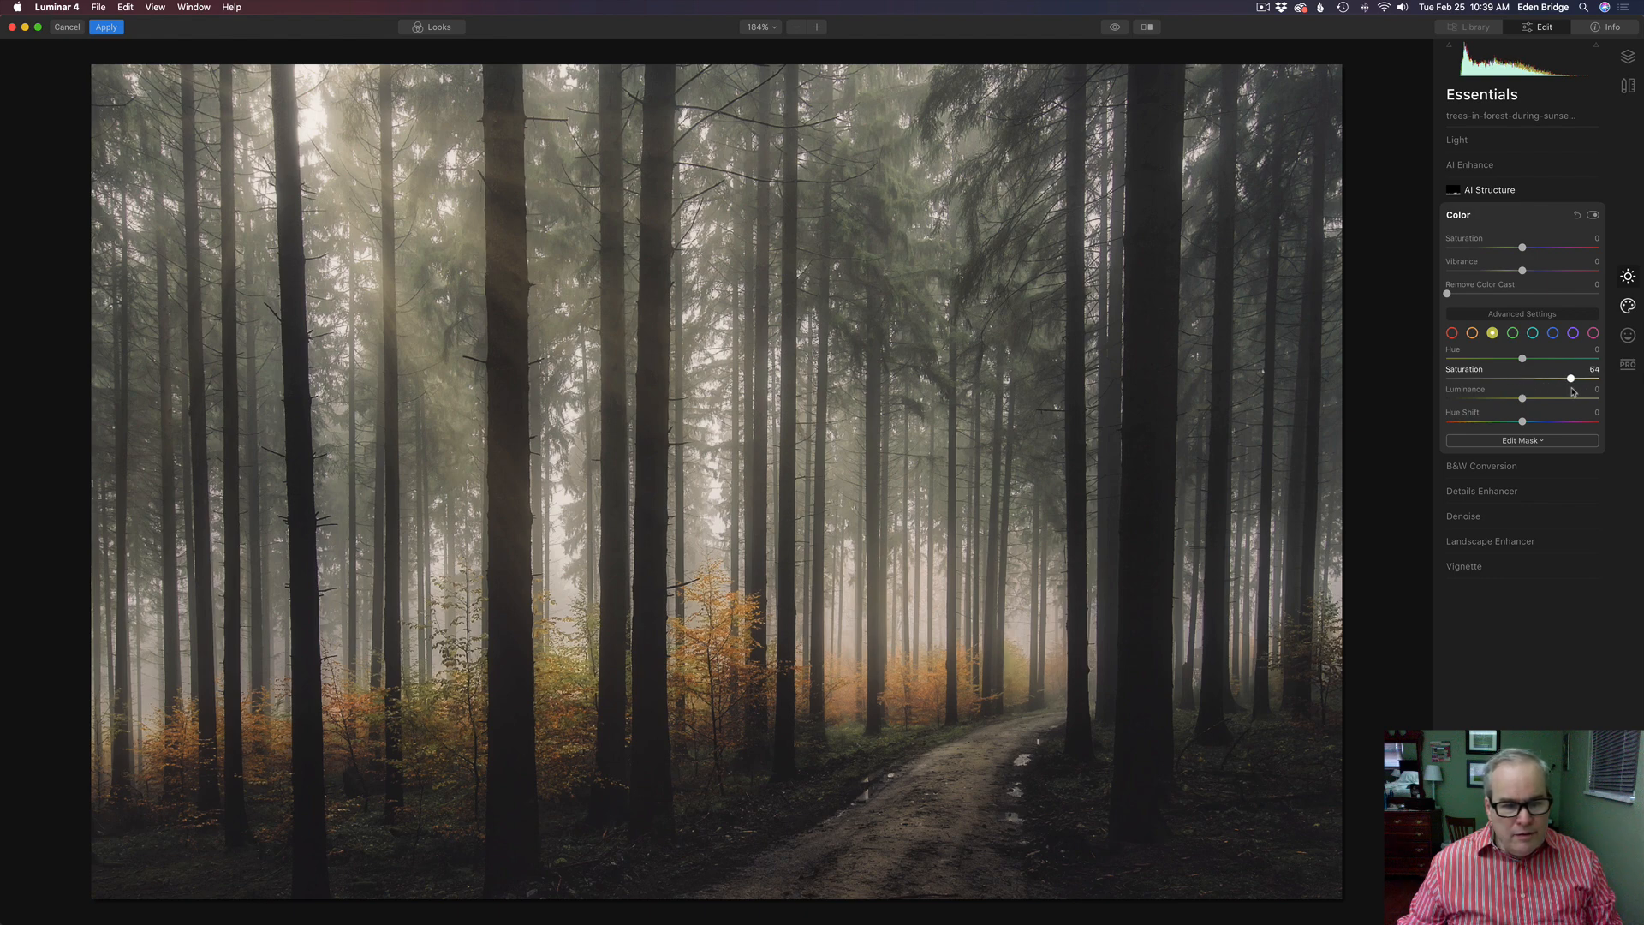
left_click_drag(1571, 378, 1586, 379)
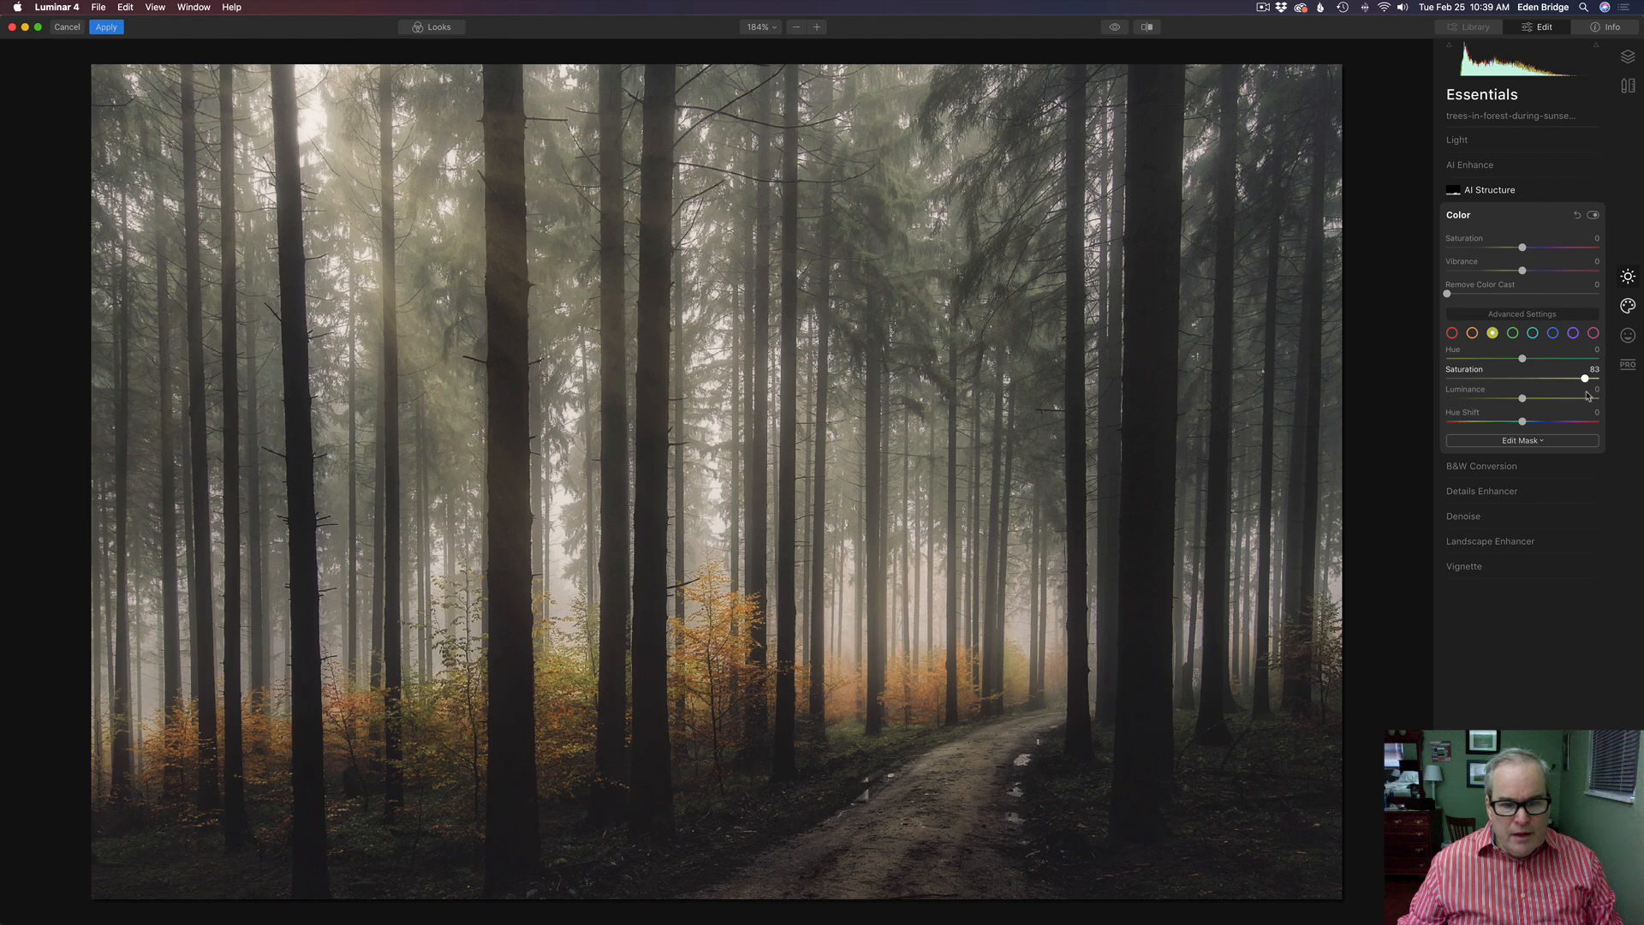
left_click_drag(1586, 380, 1567, 380)
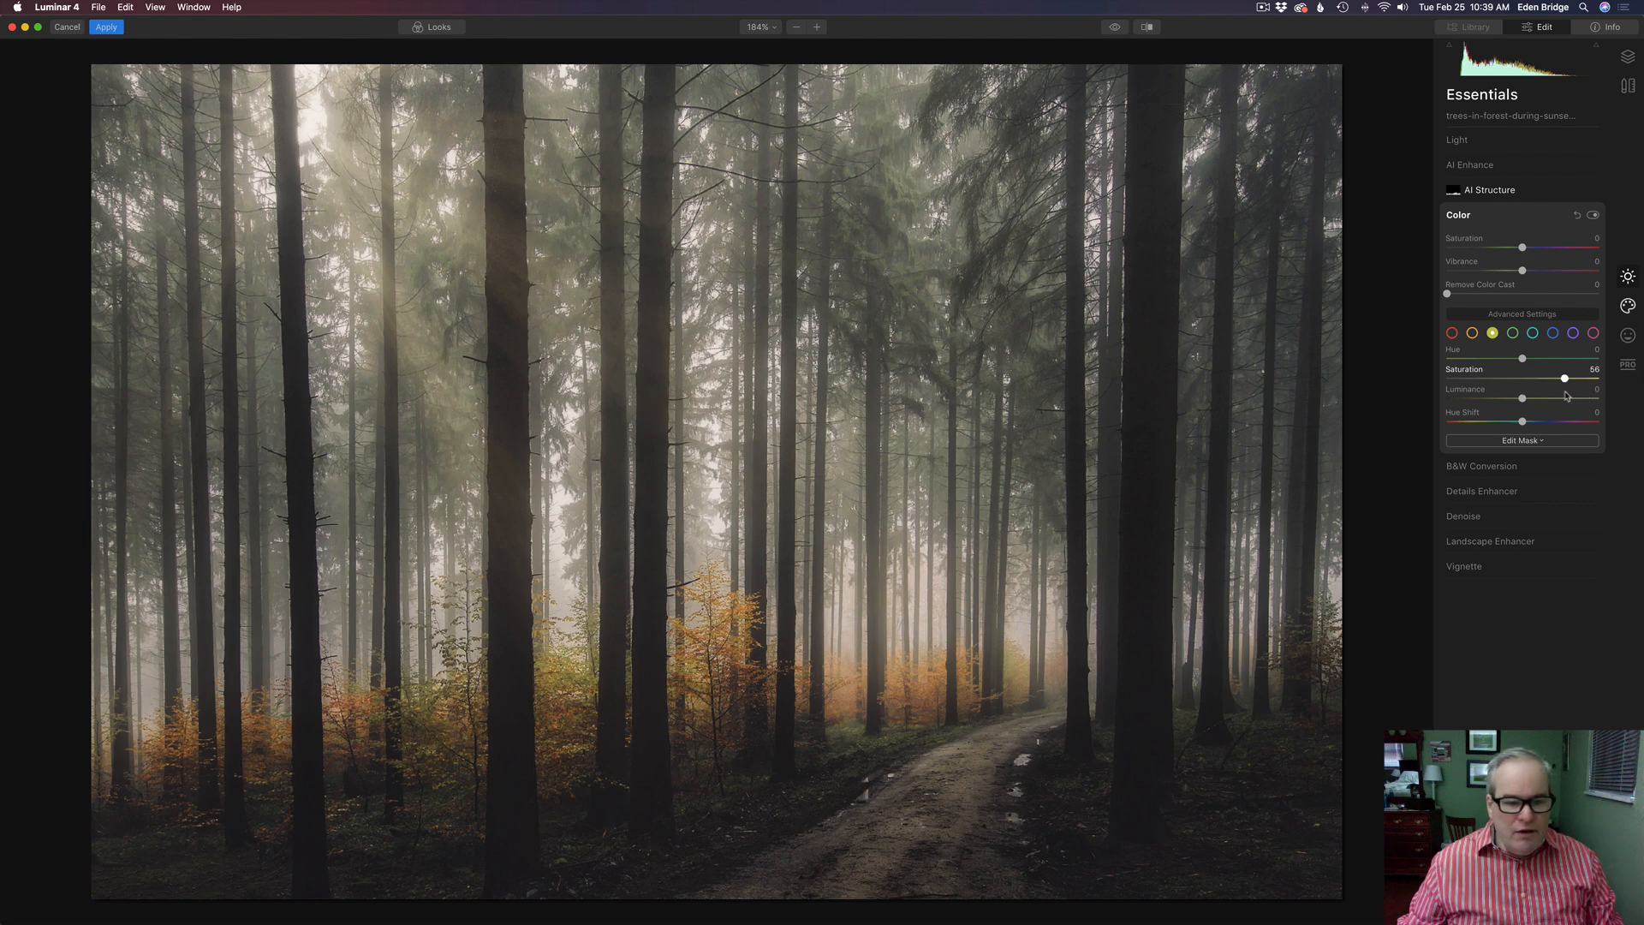
left_click_drag(1567, 379, 1562, 378)
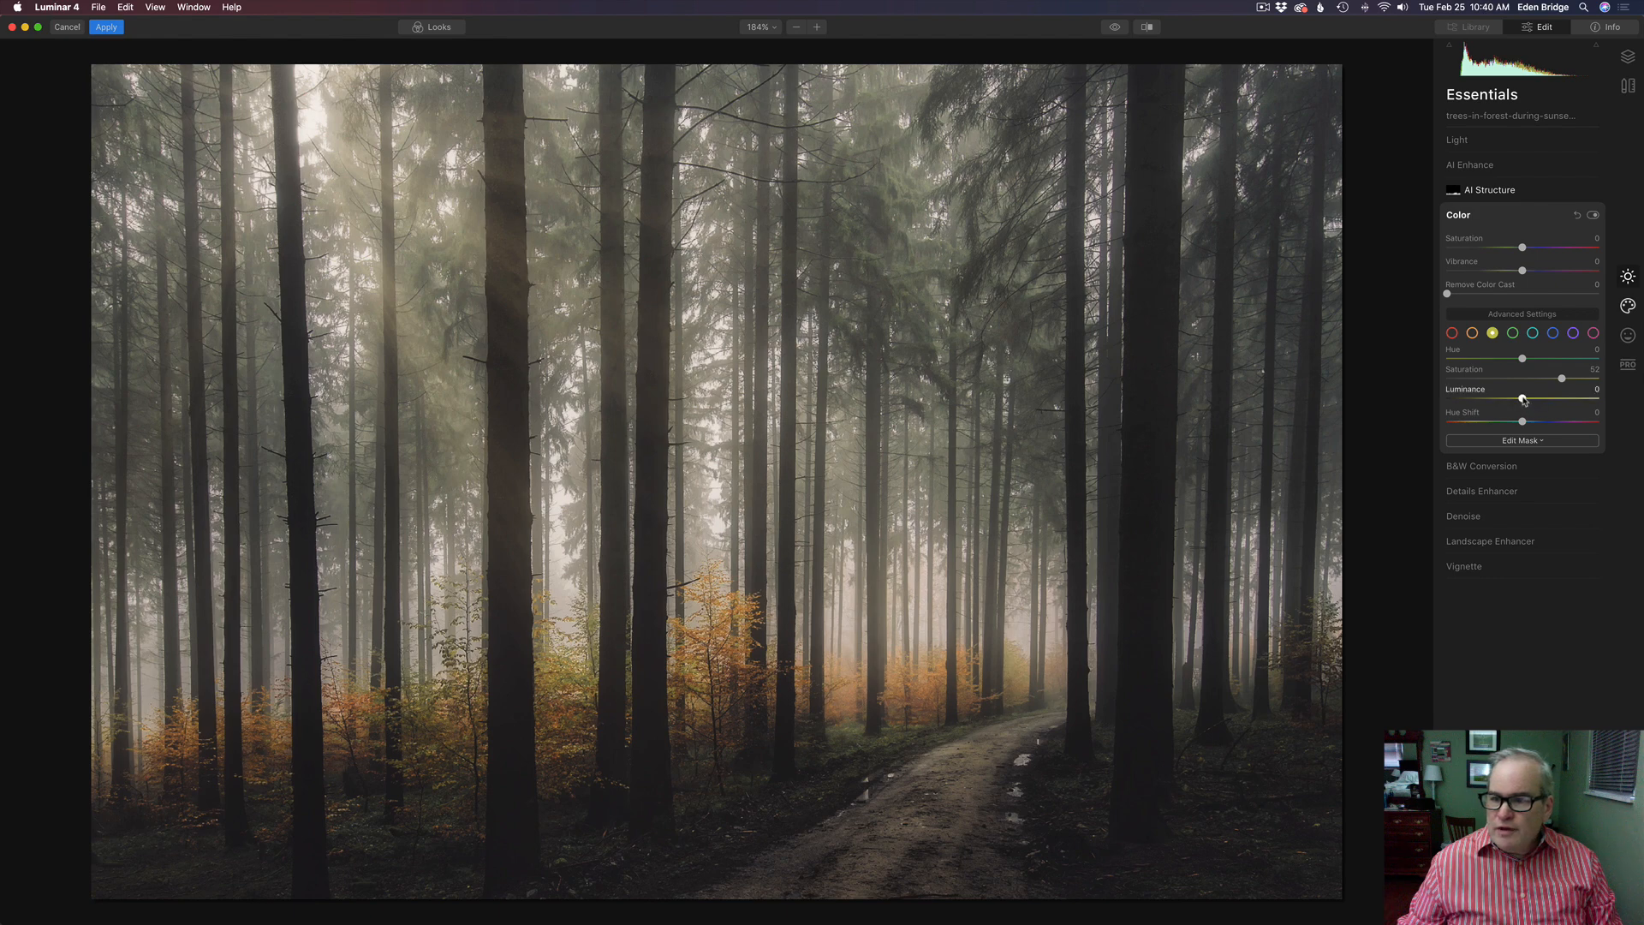
left_click_drag(1521, 399, 1538, 399)
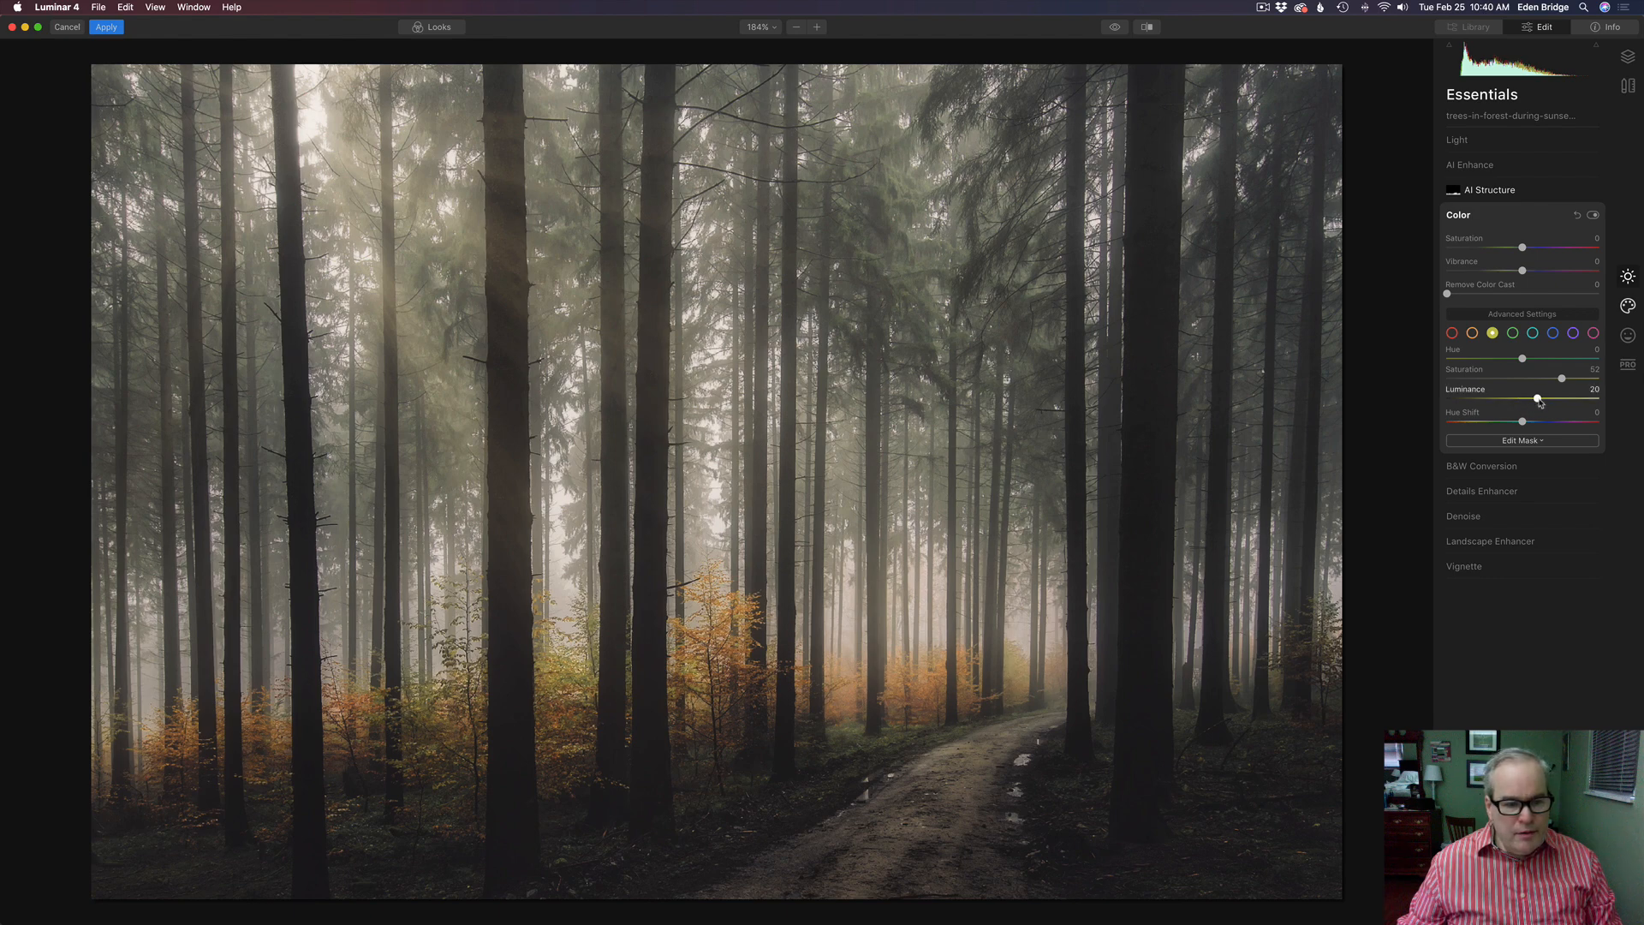
left_click_drag(1565, 397, 1530, 397)
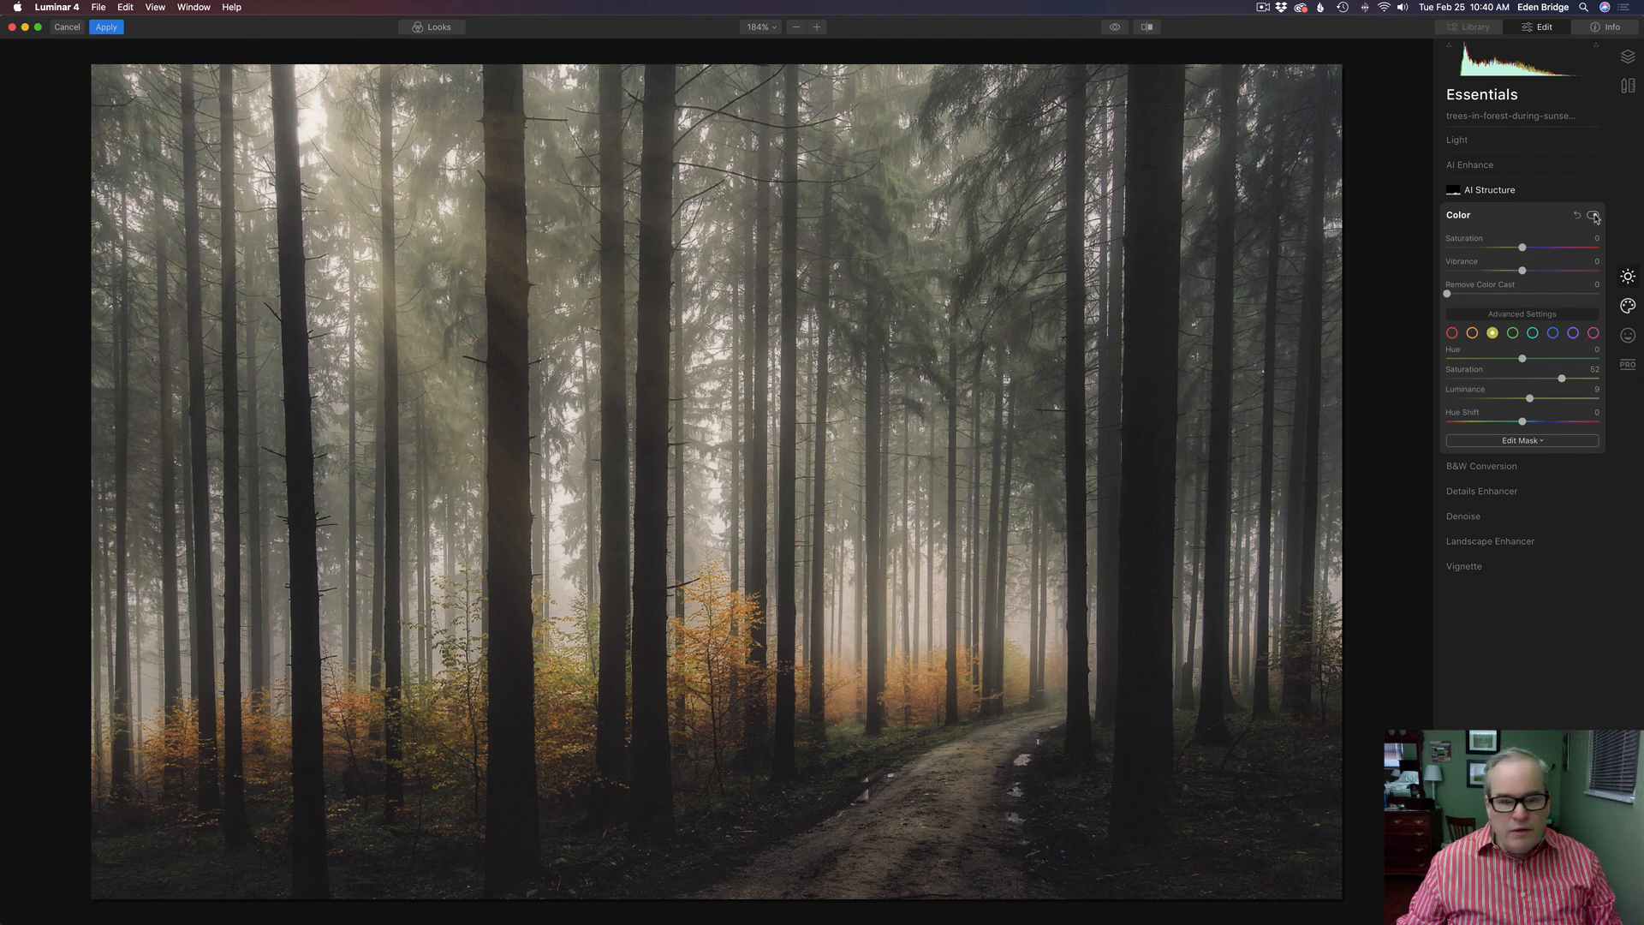
left_click(1594, 216)
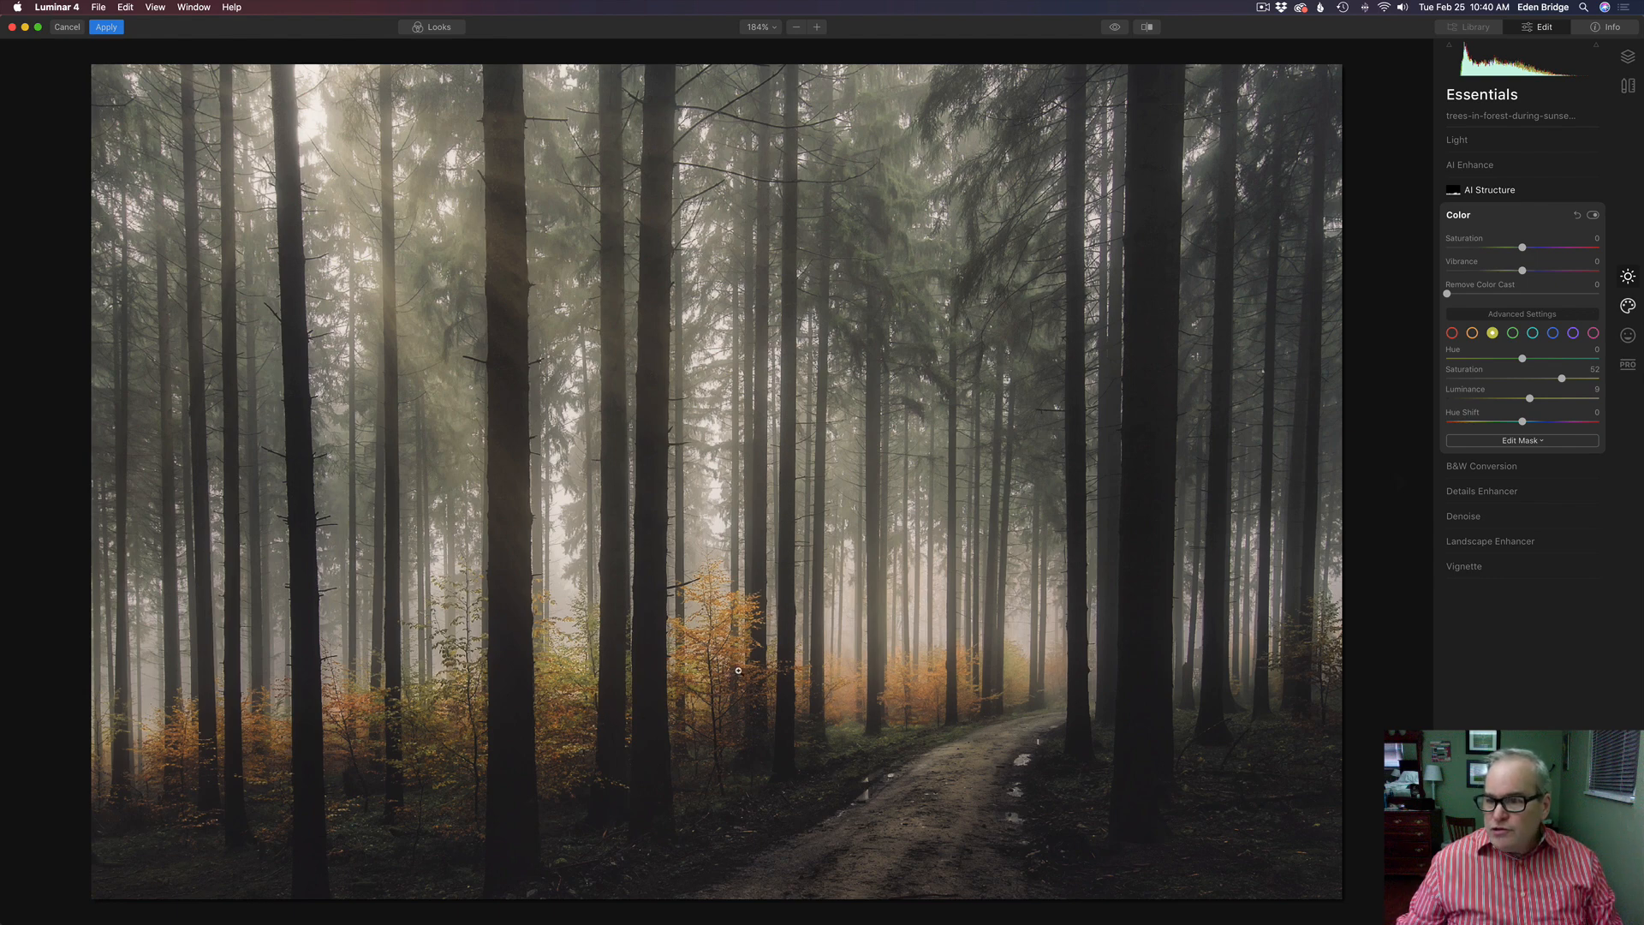
mouse_move(749, 665)
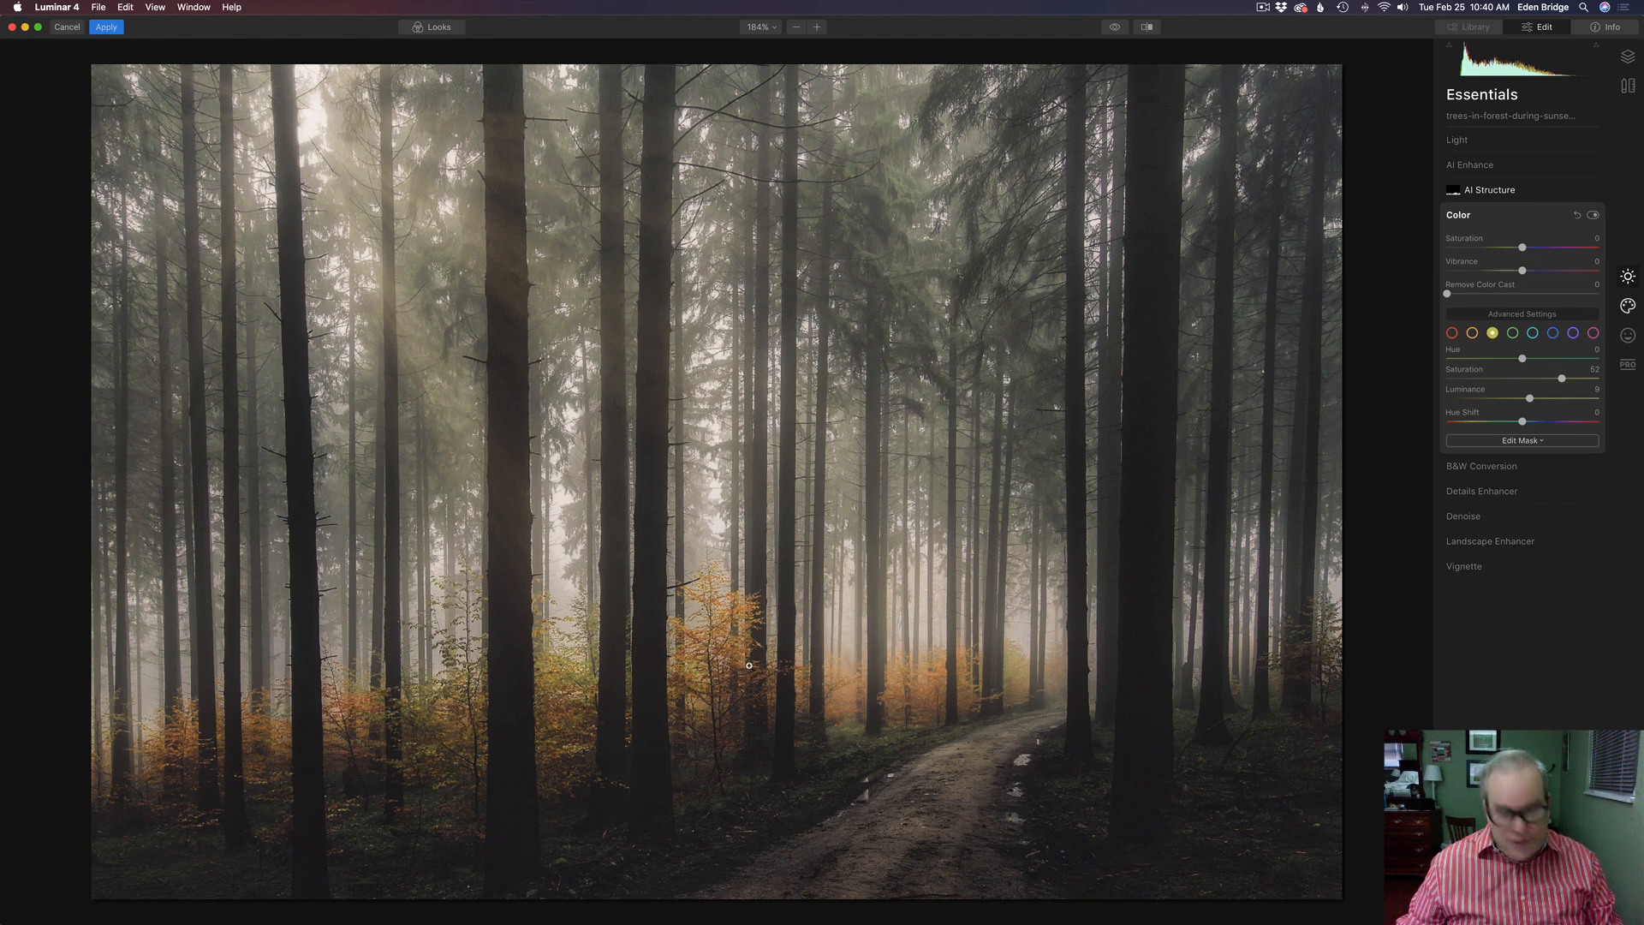
mouse_move(1243, 577)
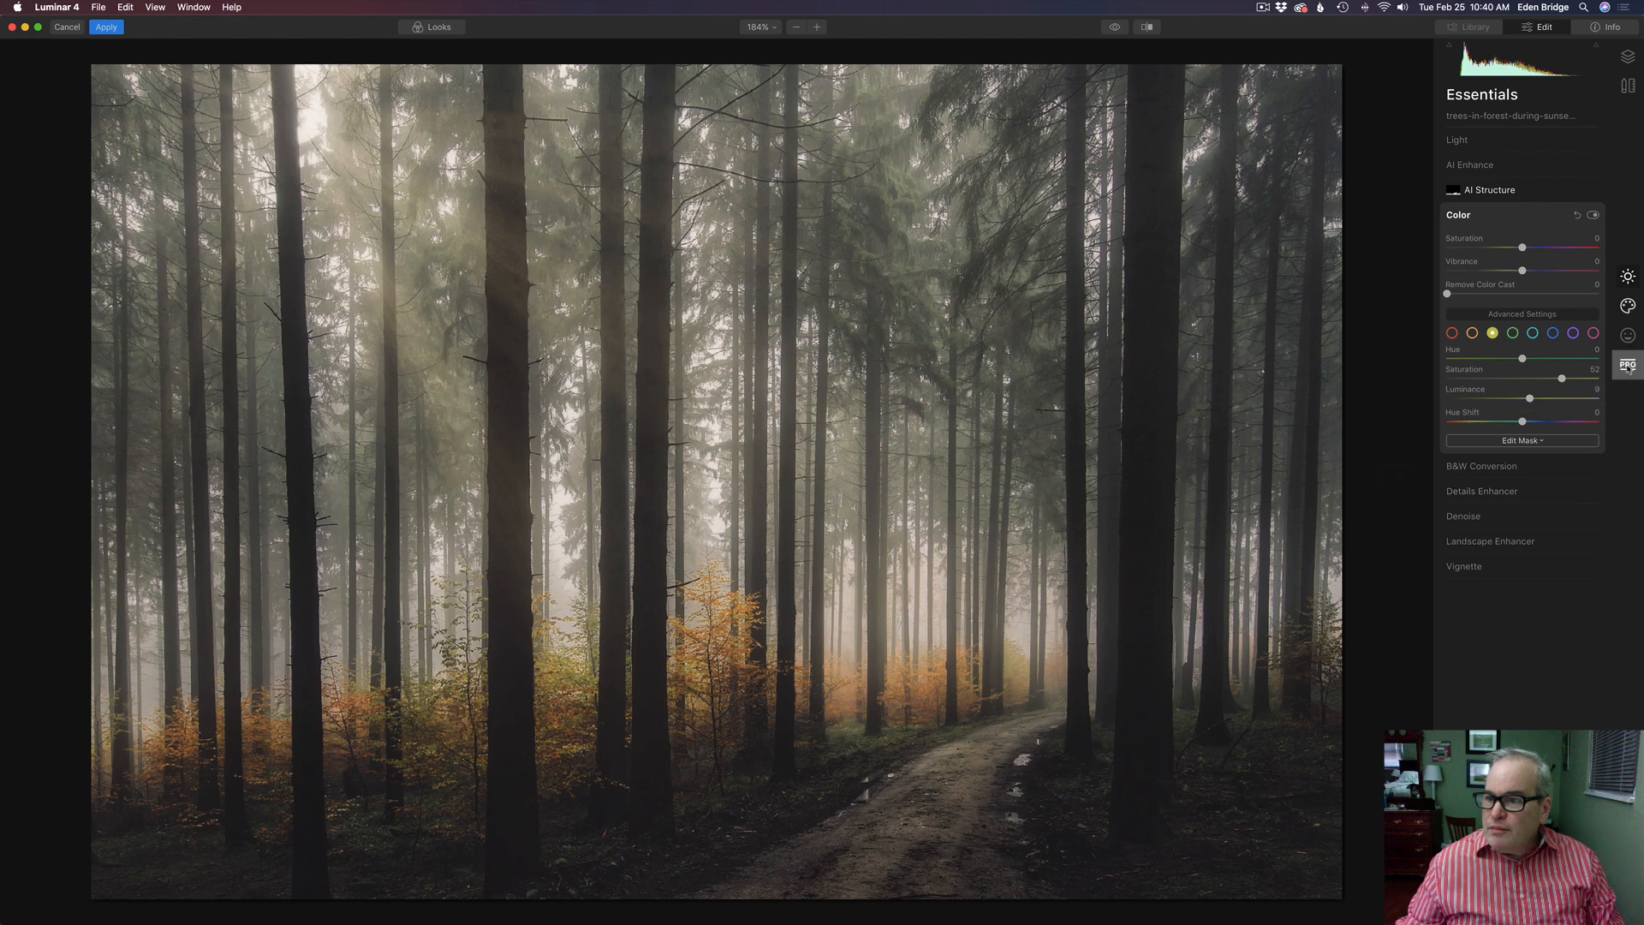
Bring up the Professional group of tools, keeping the colour edits applied
left_click(1627, 365)
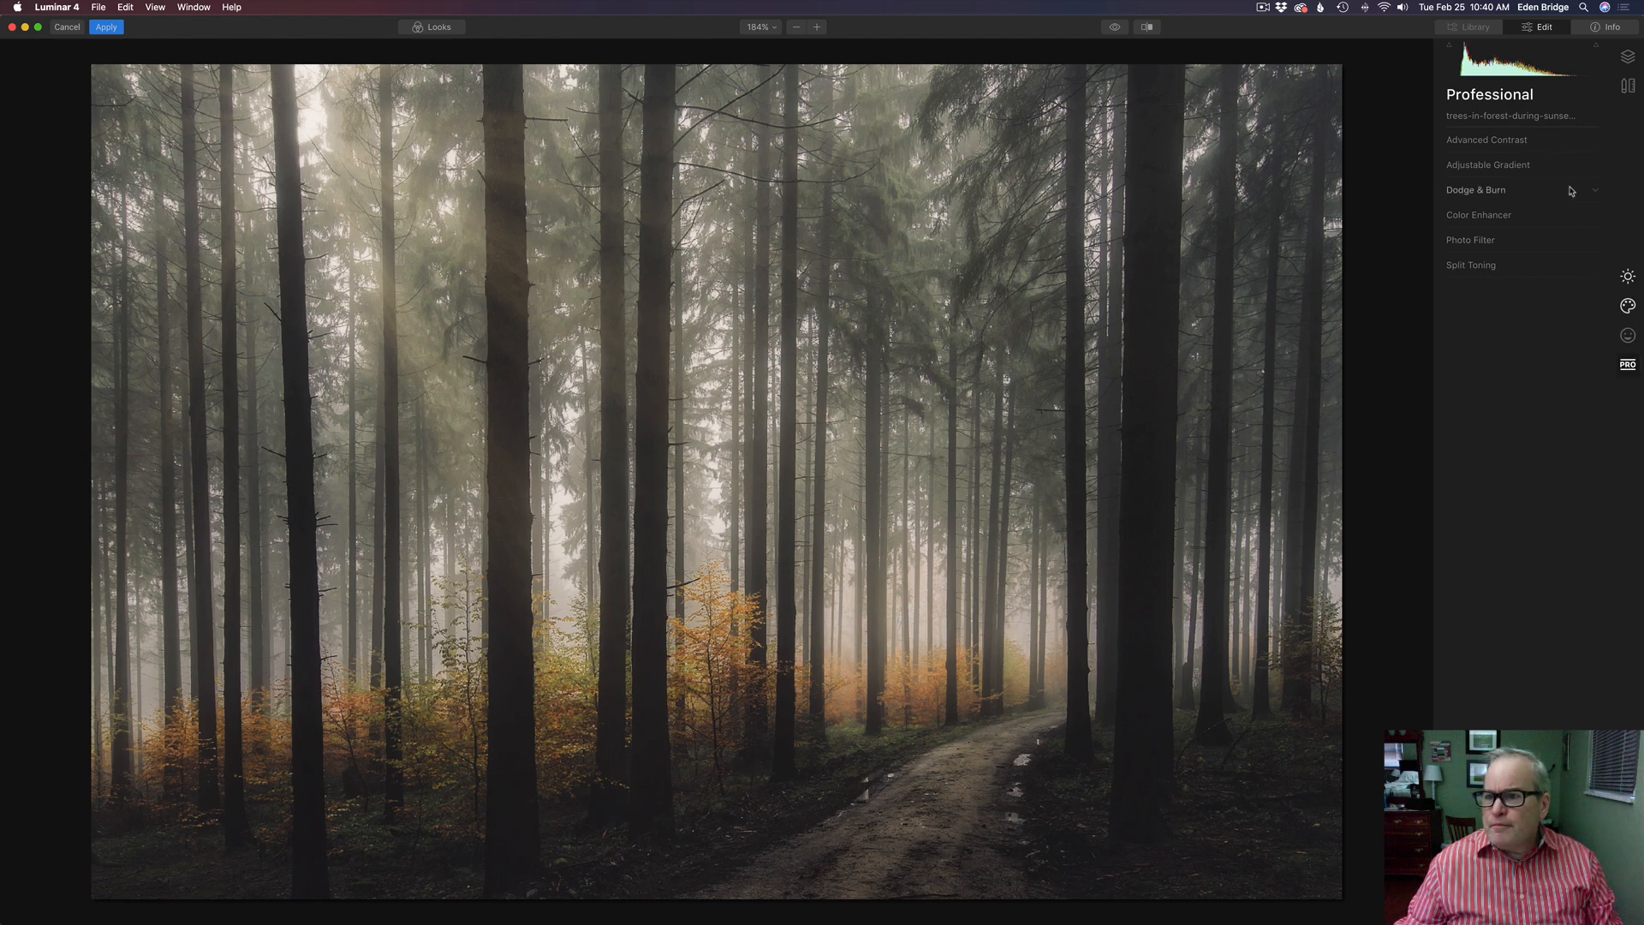
Expand Dodge & Burn and enter painting mode set to Lighten
left_click(1474, 190)
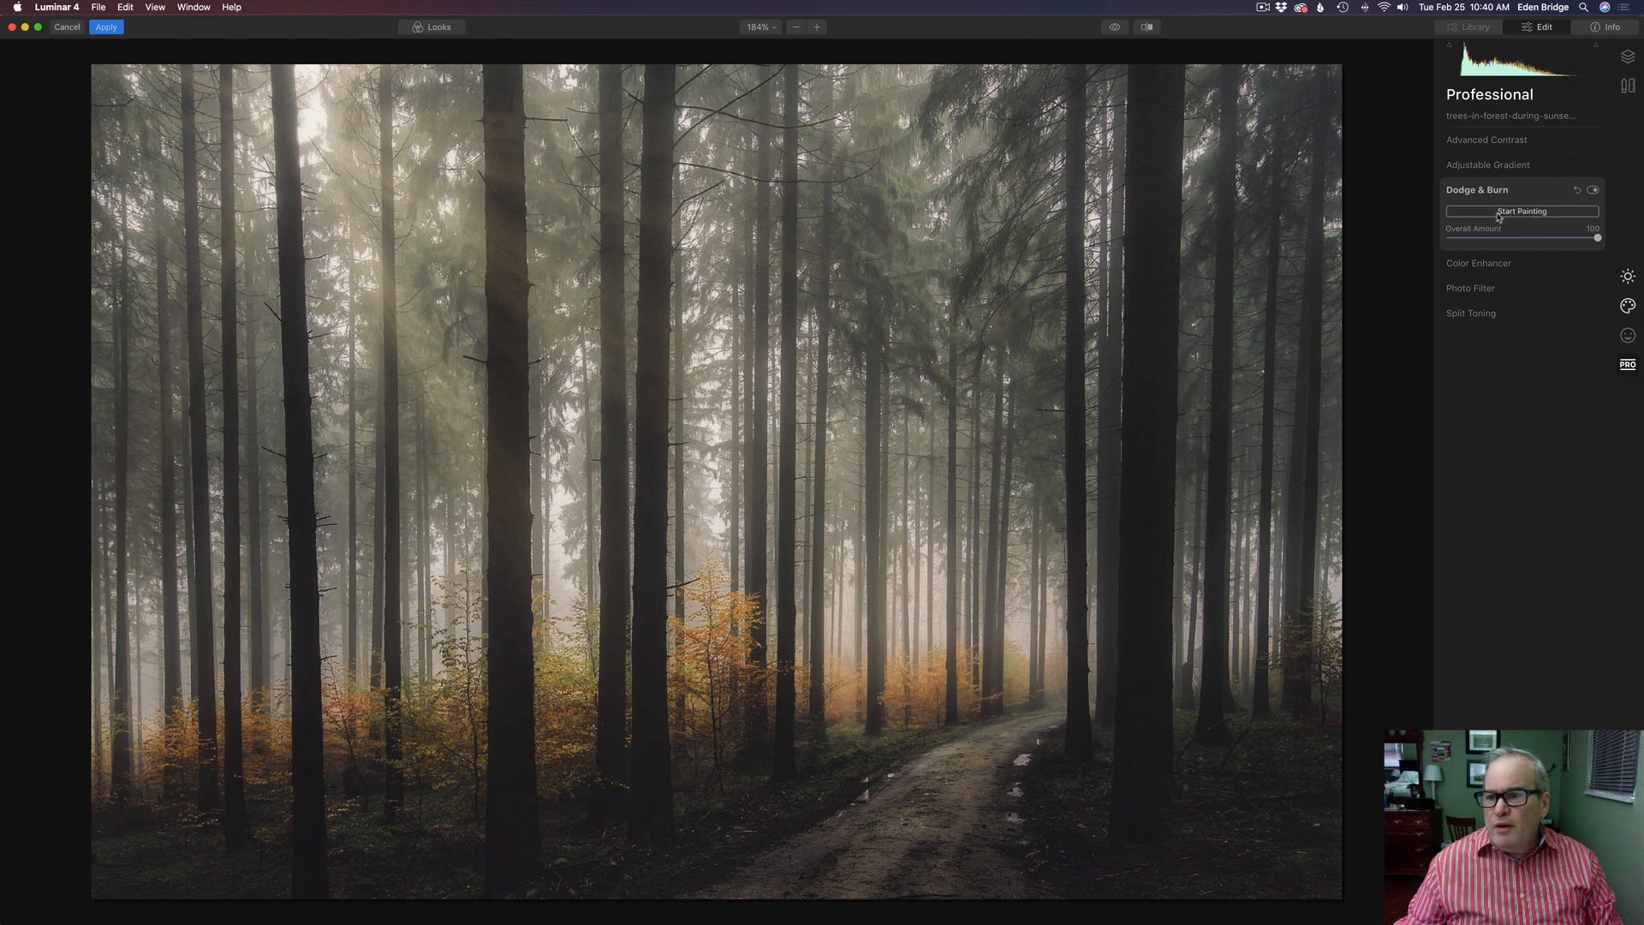
left_click(1520, 211)
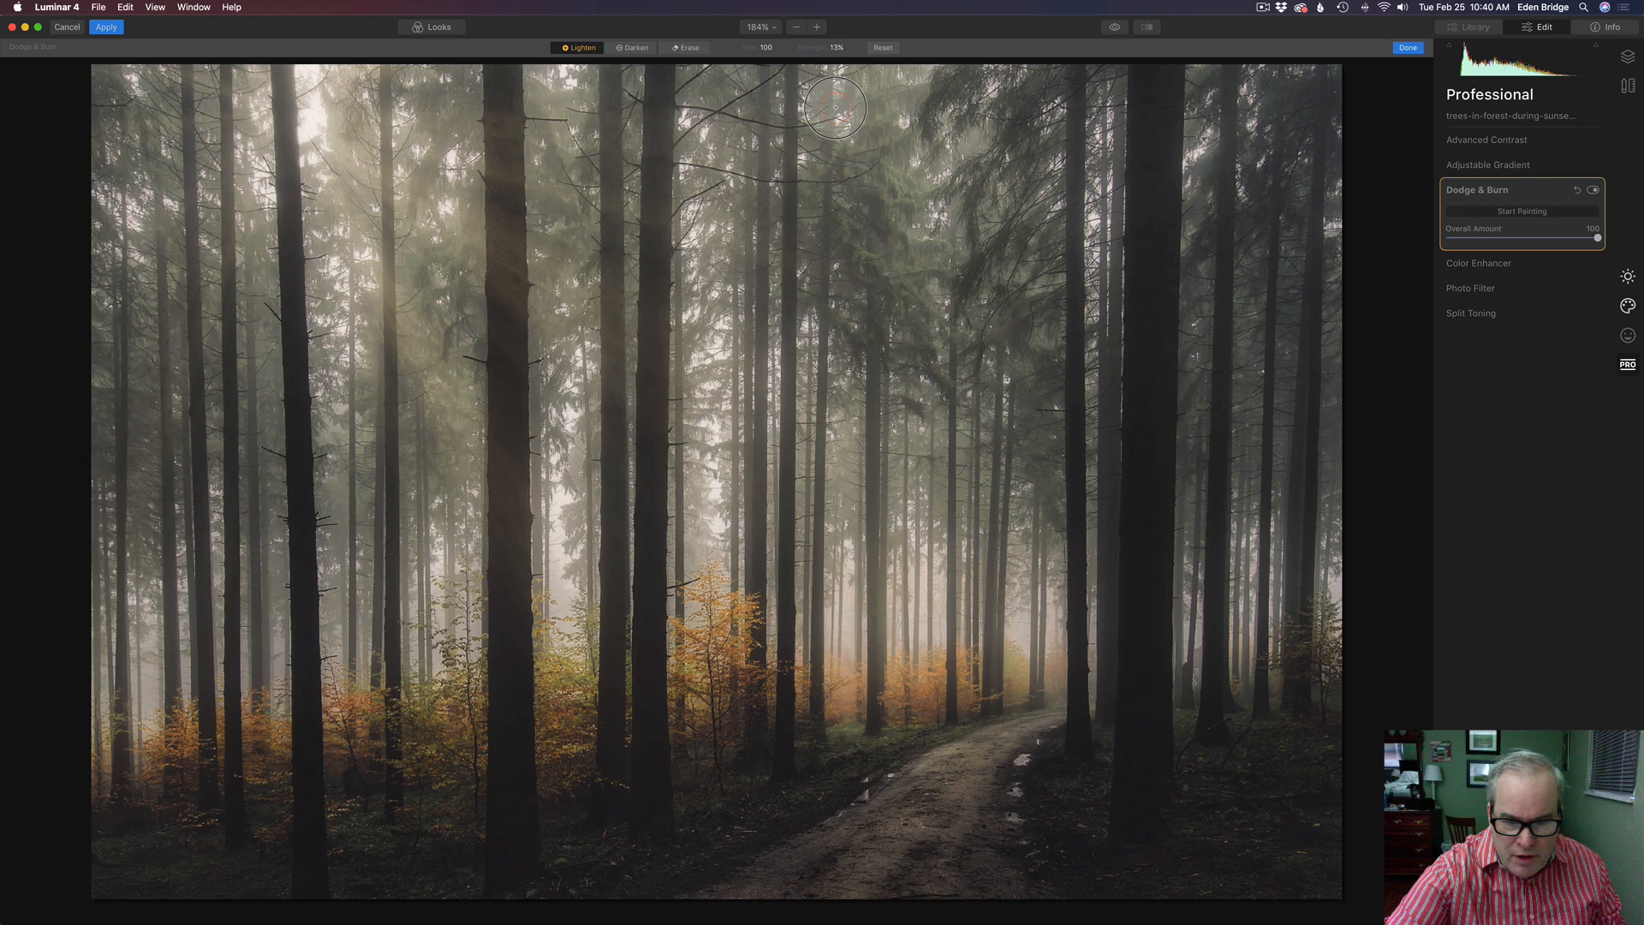
mouse_move(748, 611)
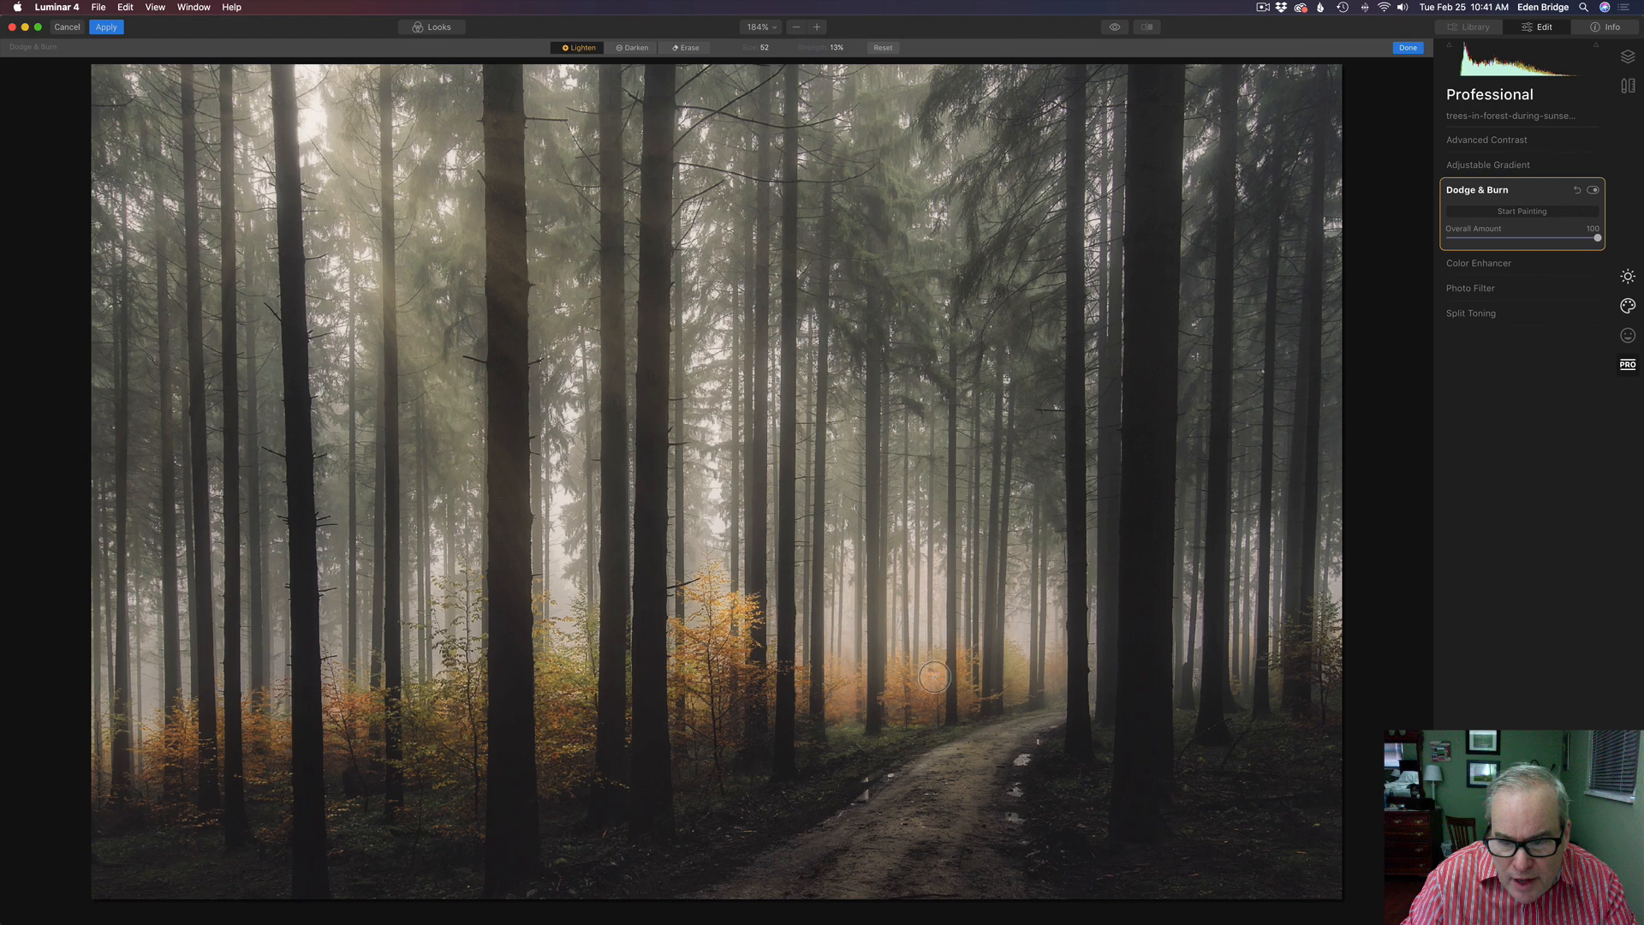
mouse_move(959, 678)
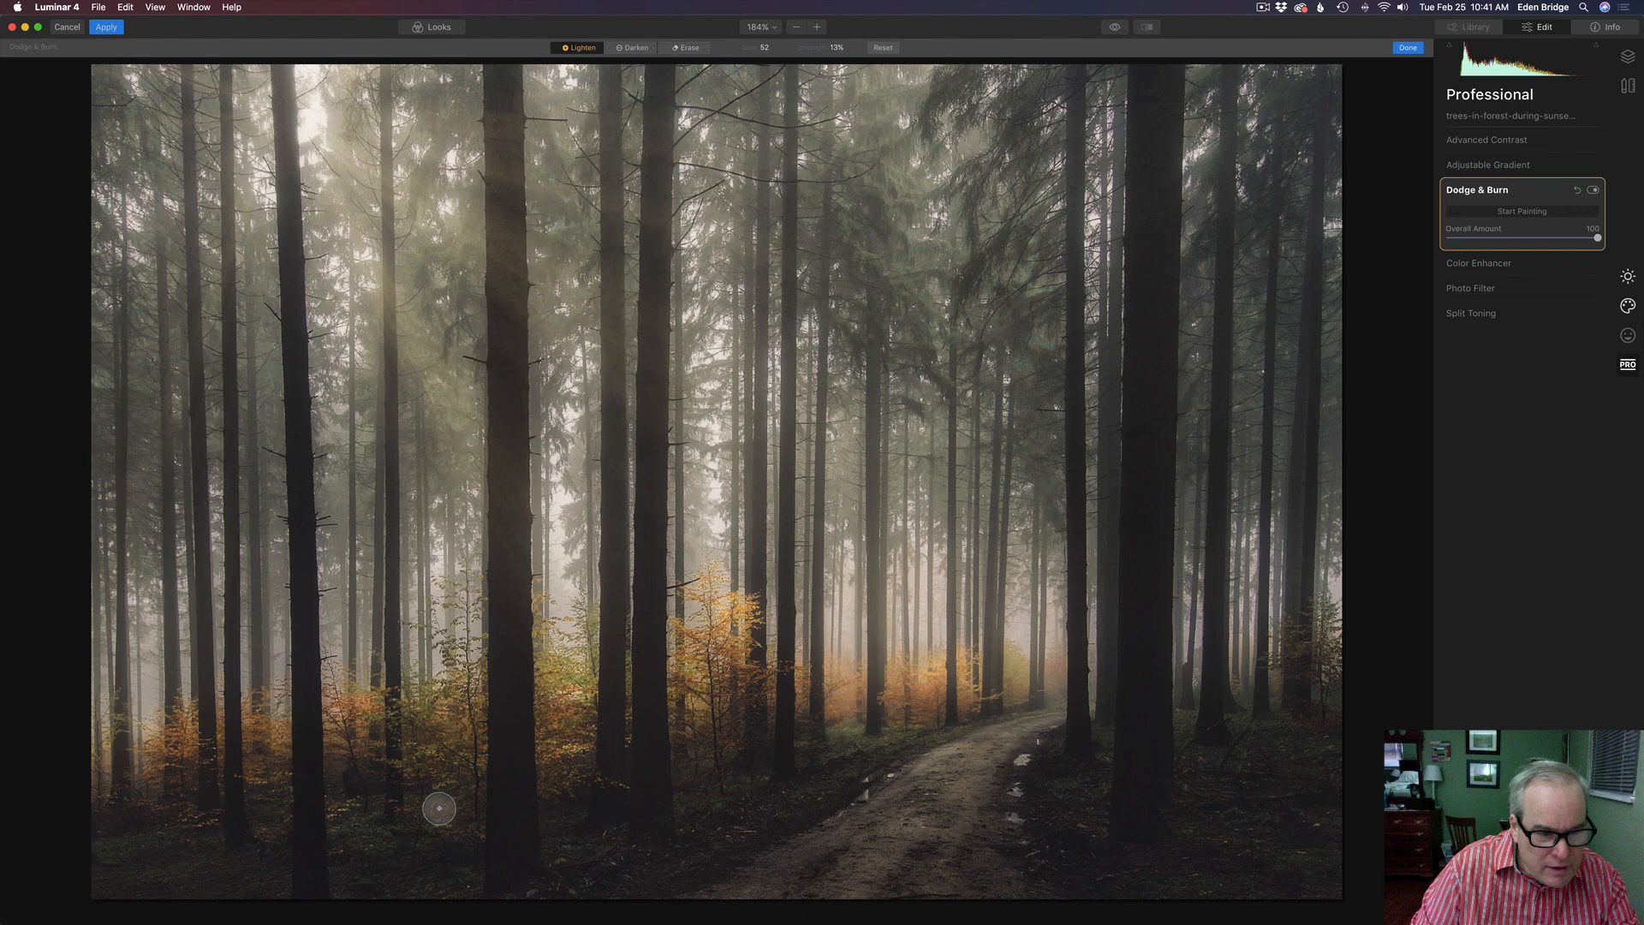
mouse_move(437, 800)
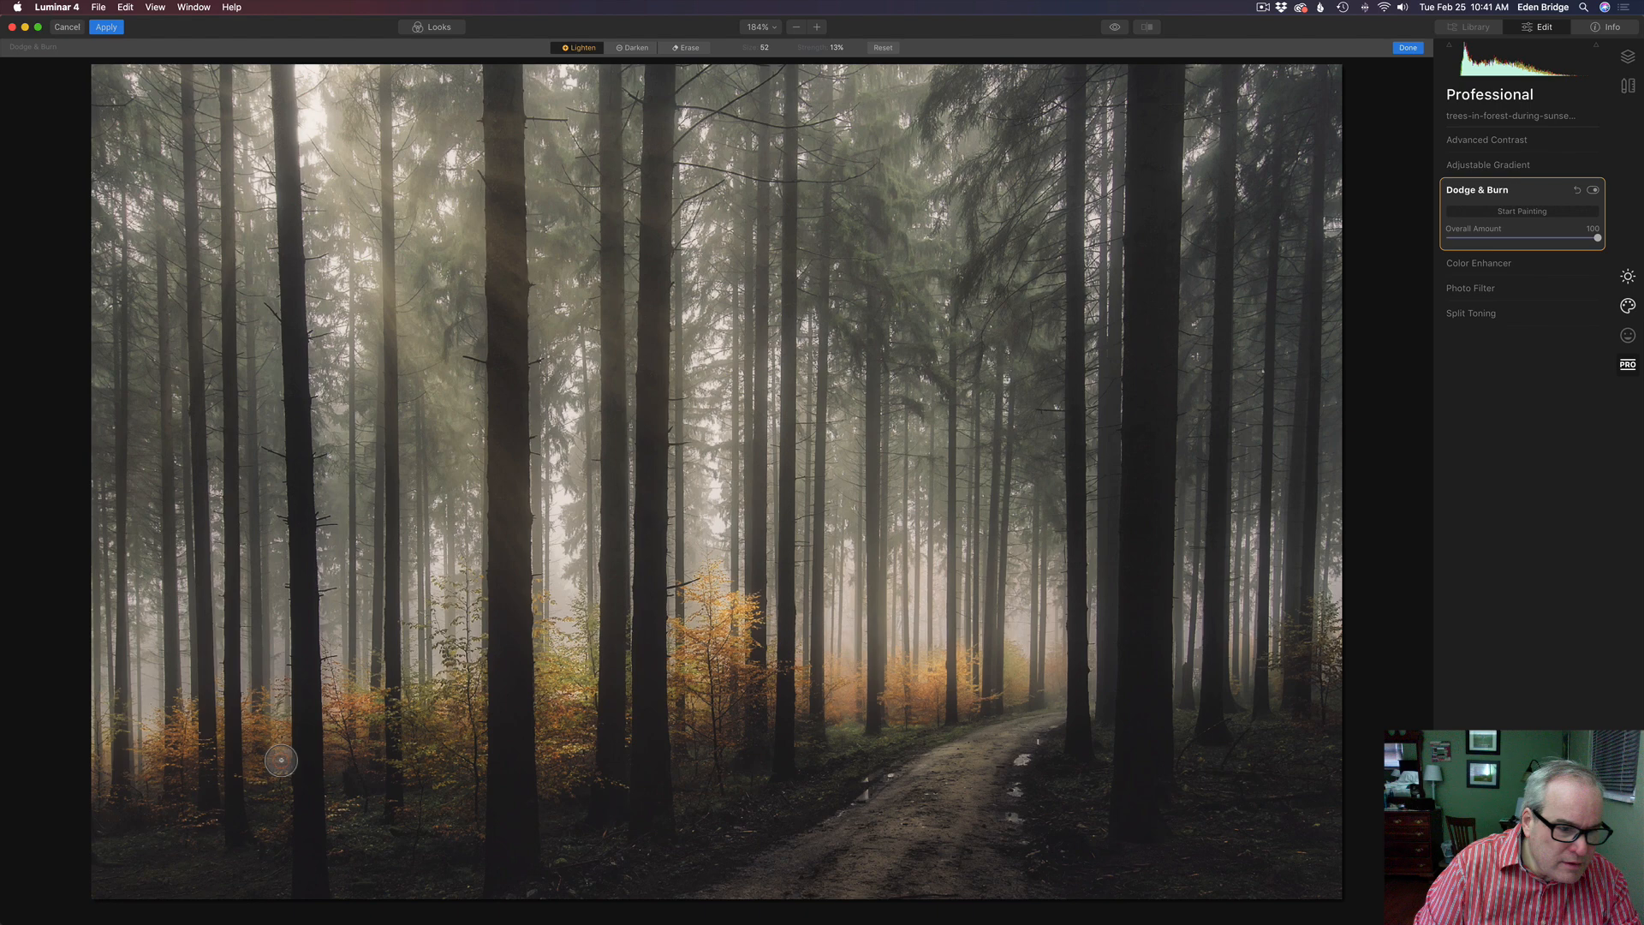
mouse_move(203, 753)
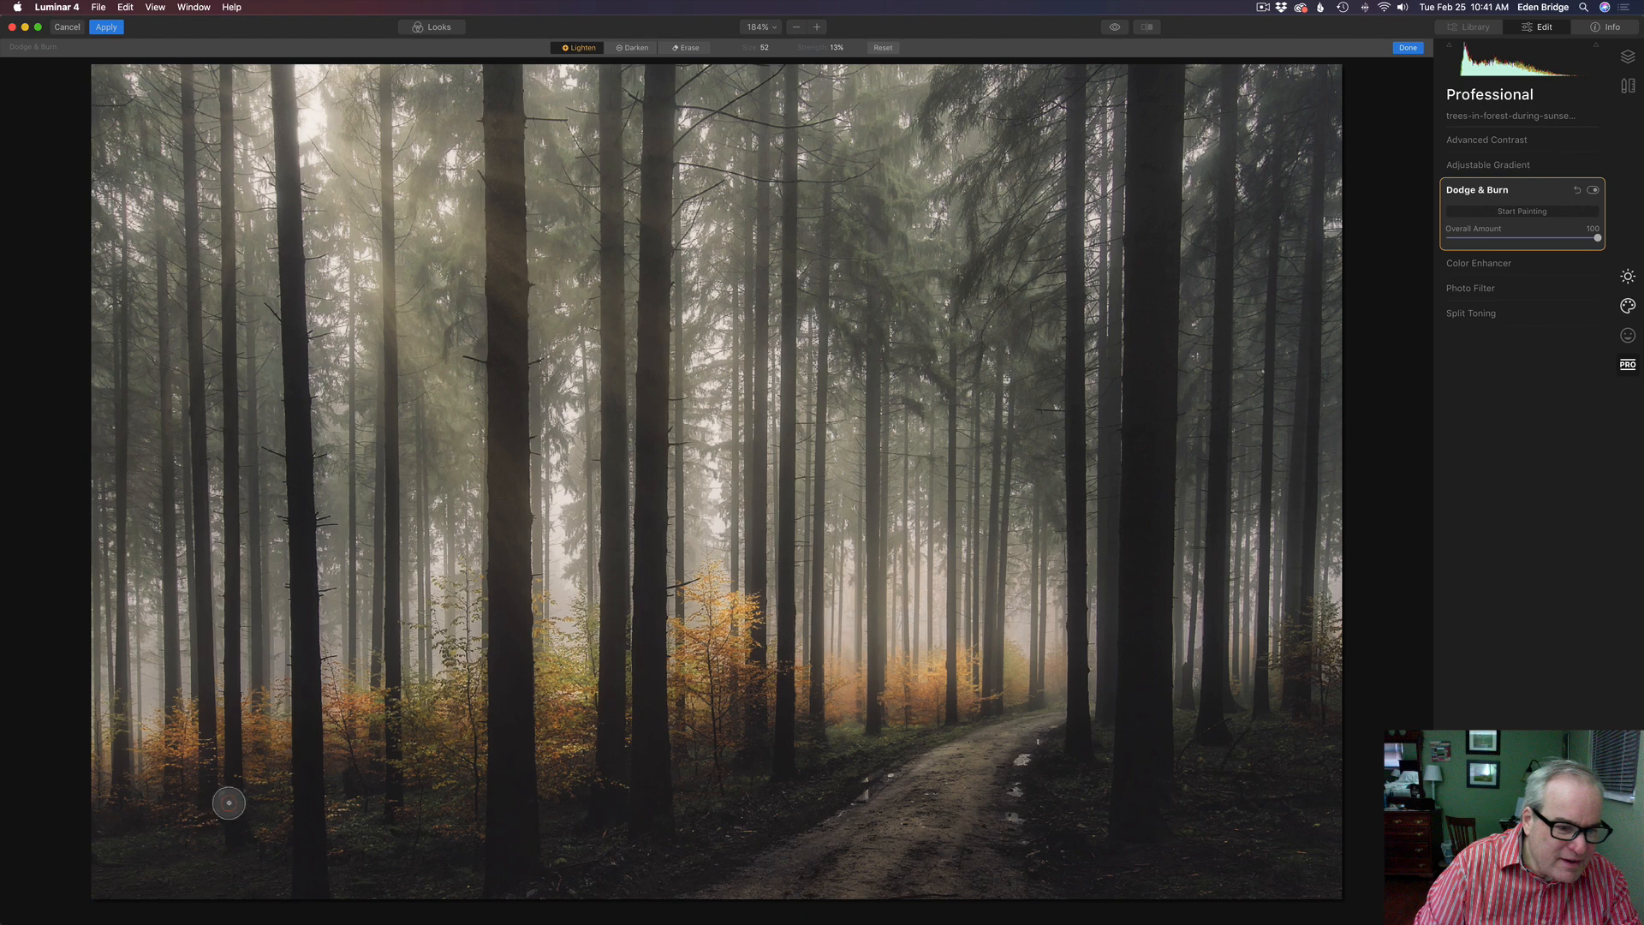
mouse_move(204, 818)
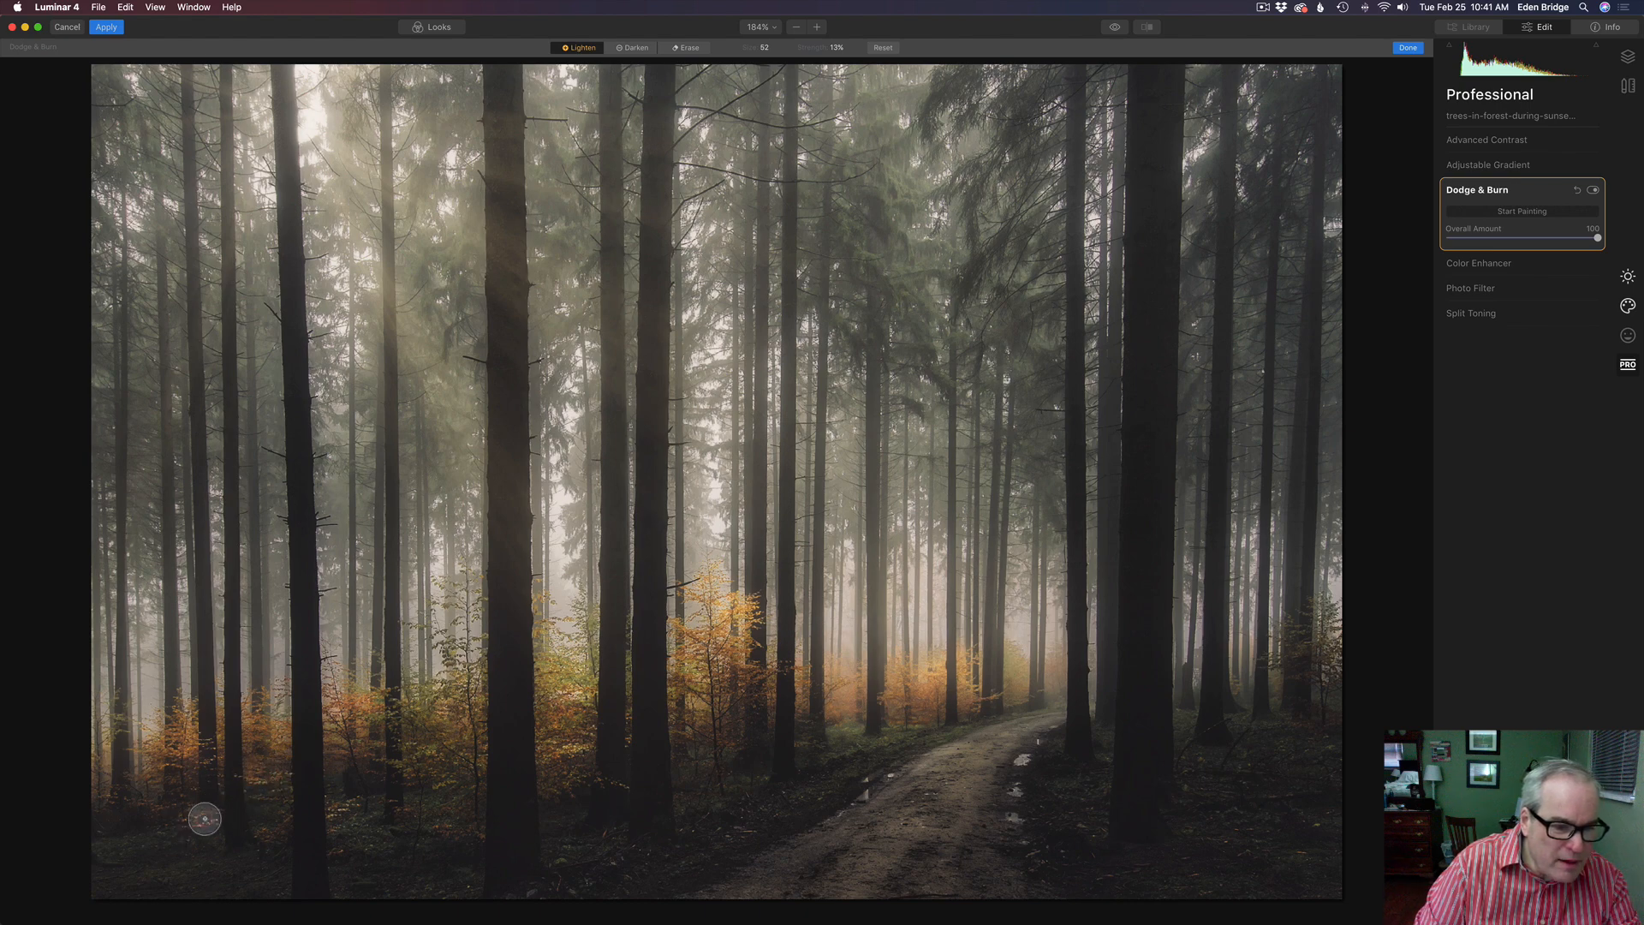
mouse_move(425, 754)
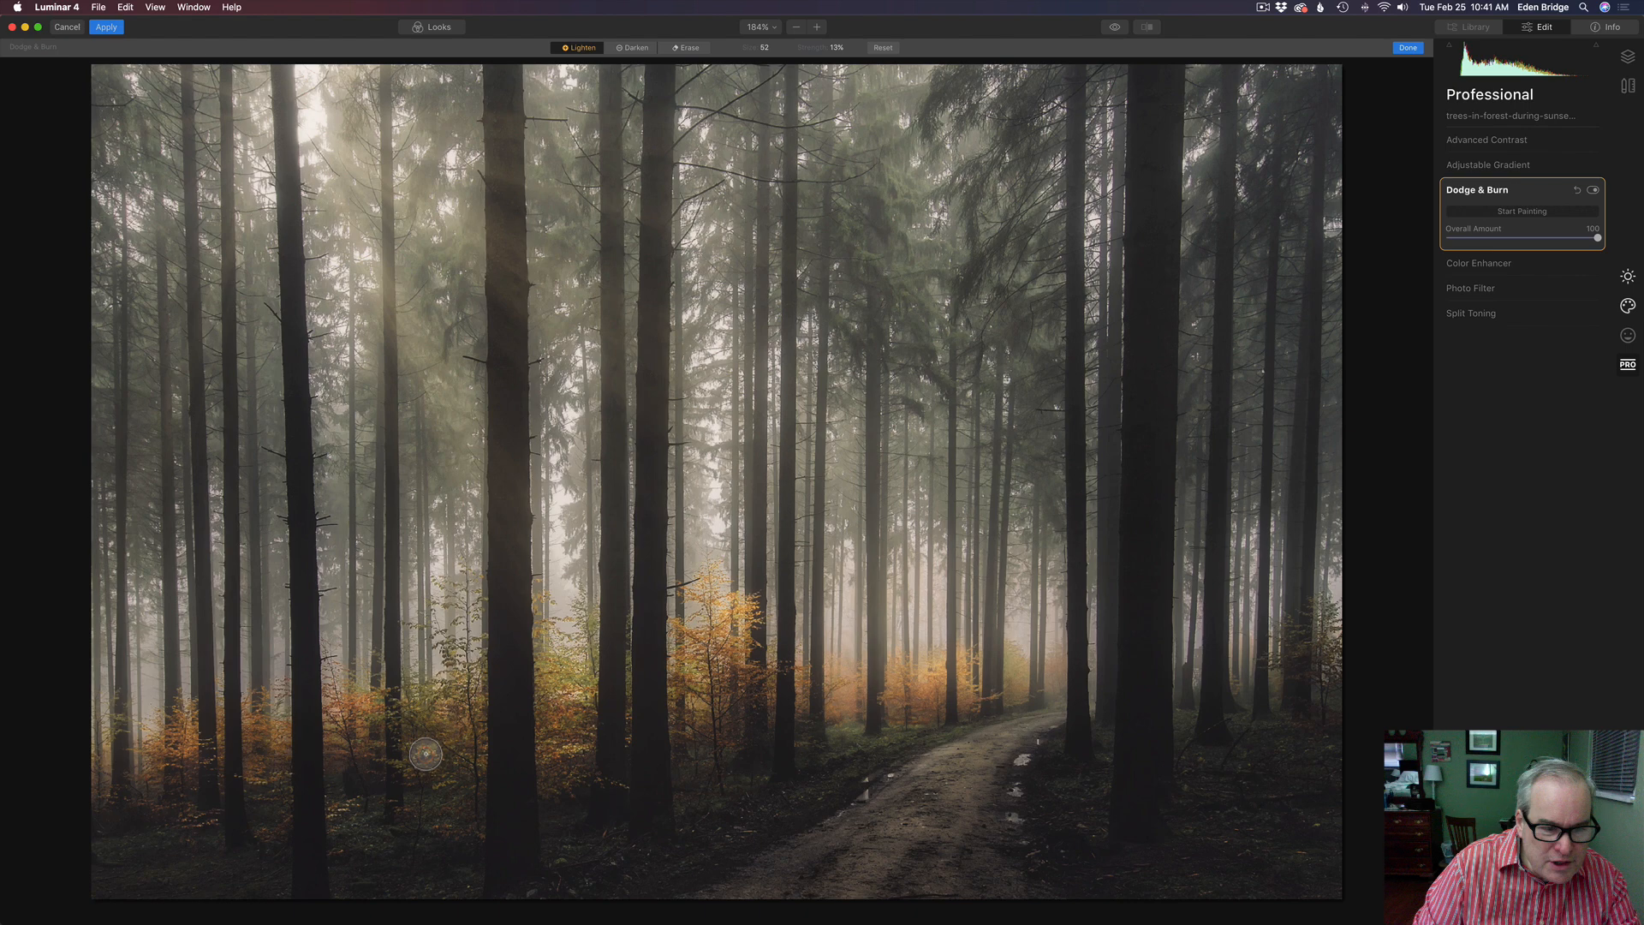
mouse_move(483, 769)
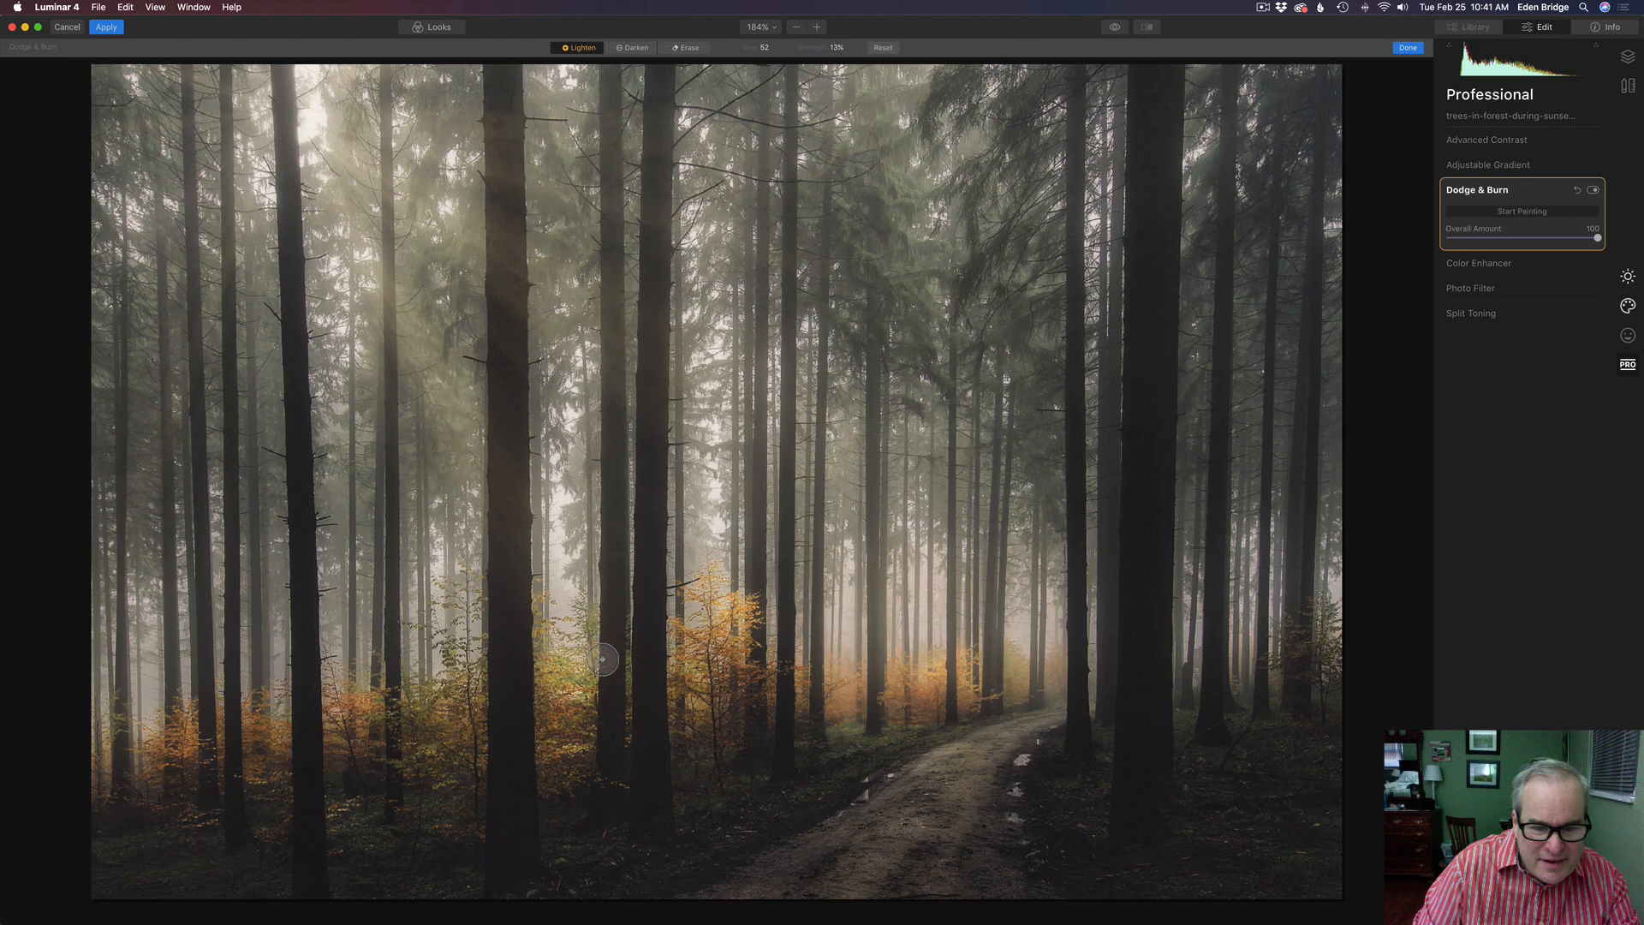
mouse_move(690, 638)
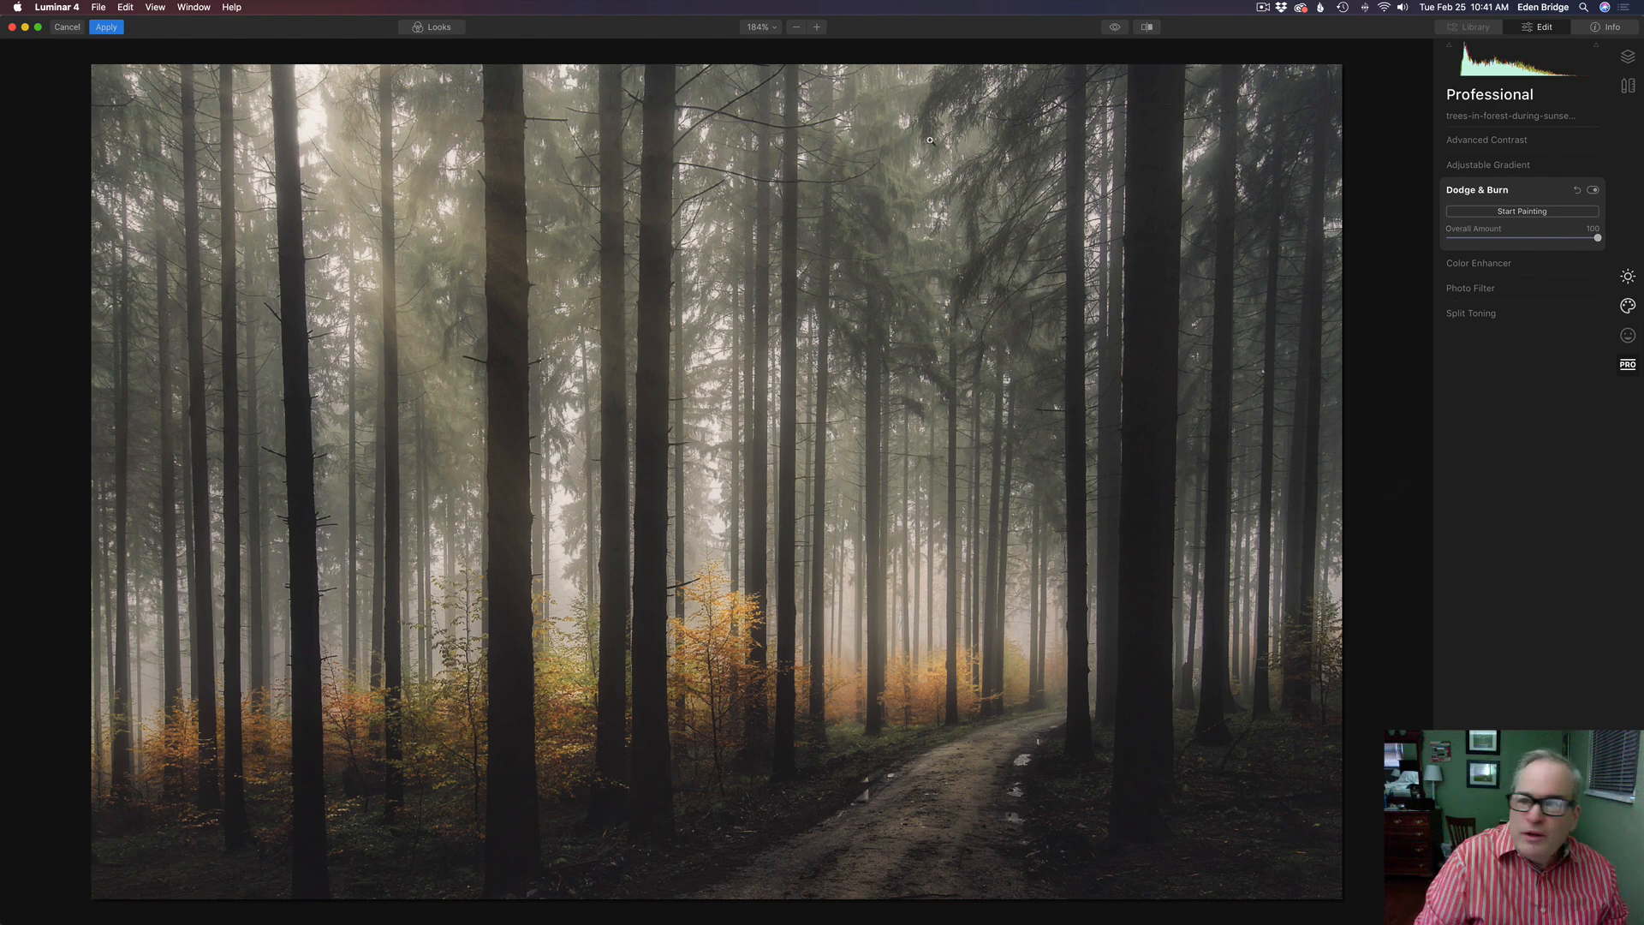
Re-enter Dodge & Burn painting and switch the brush to Darken for the path and foreground
left_click(1521, 211)
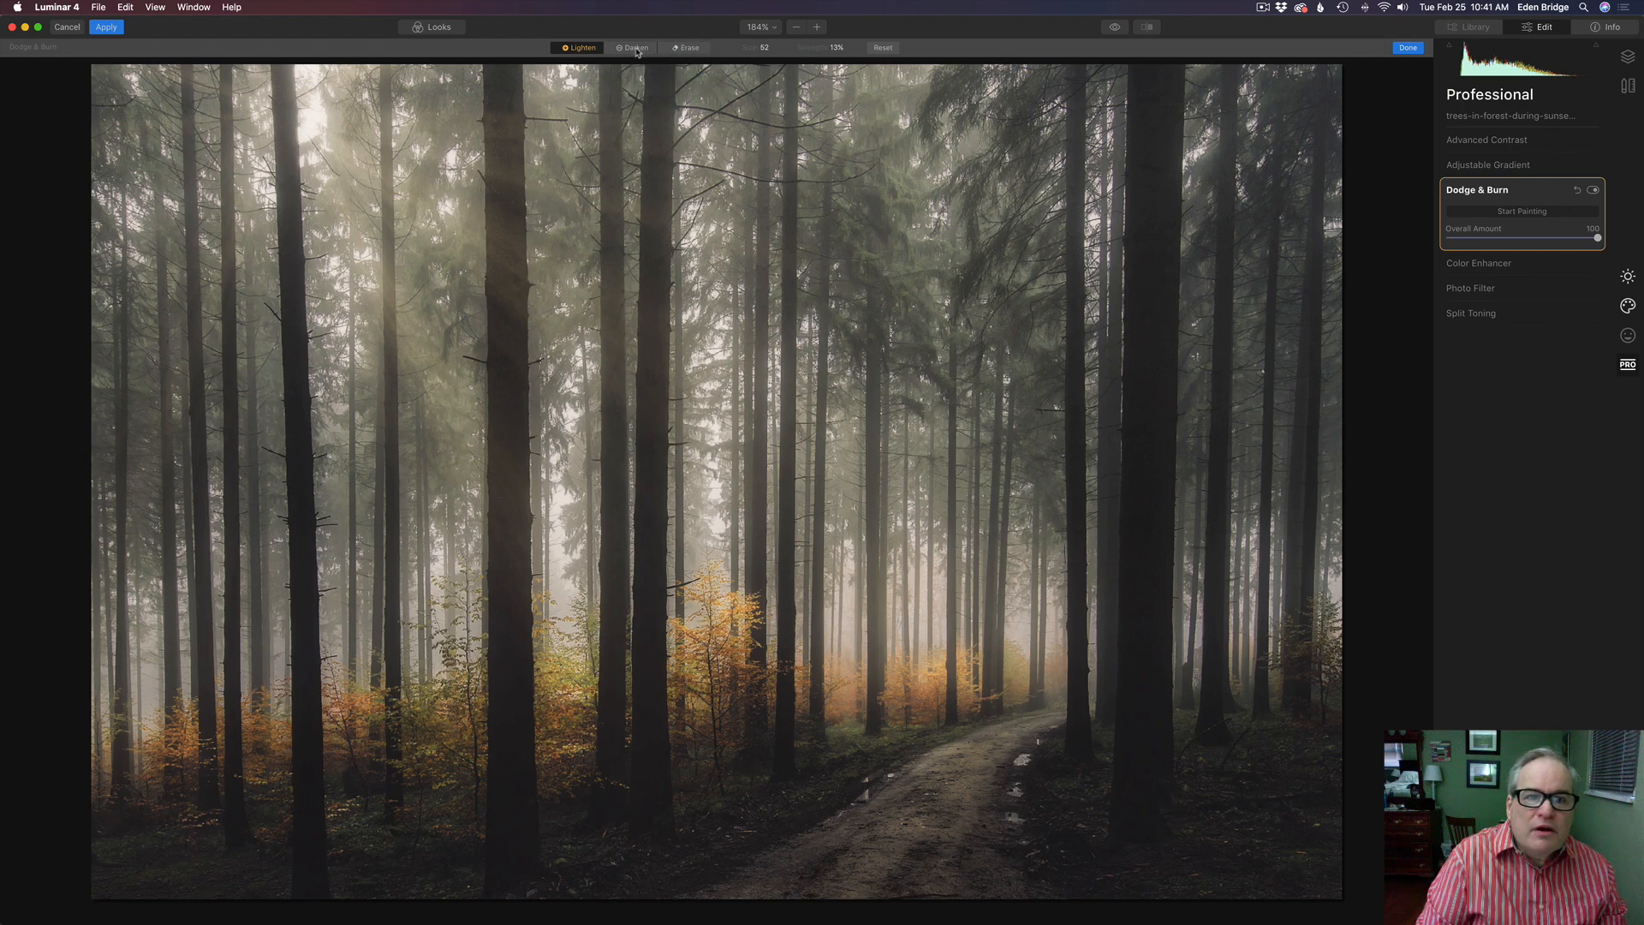
left_click(632, 48)
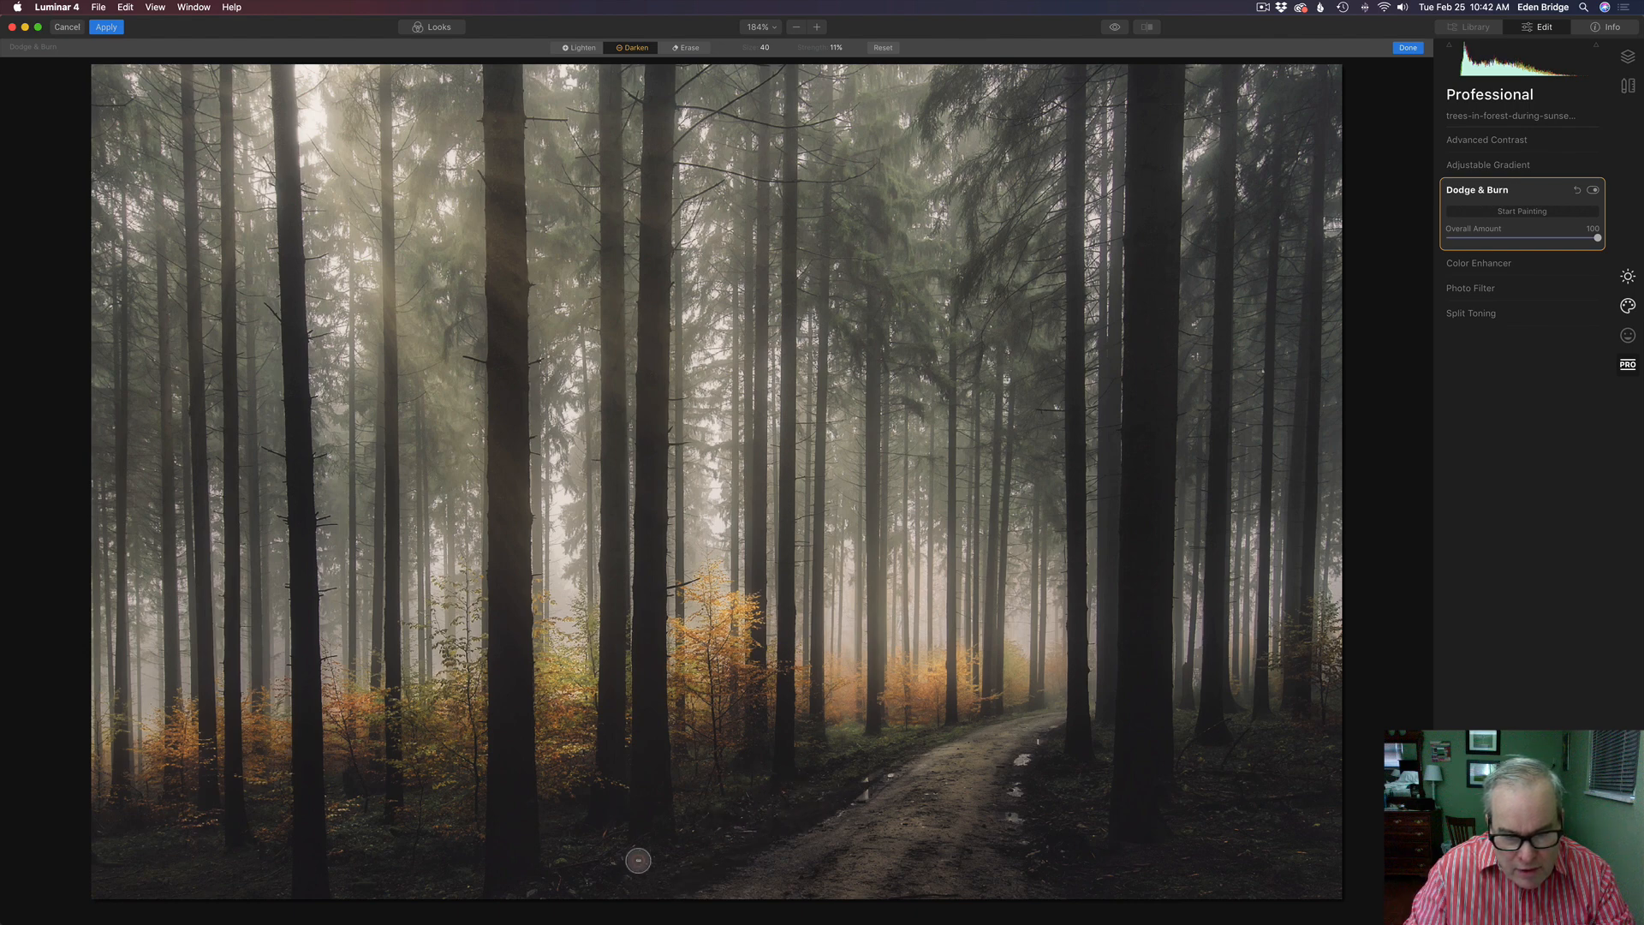
mouse_move(755, 848)
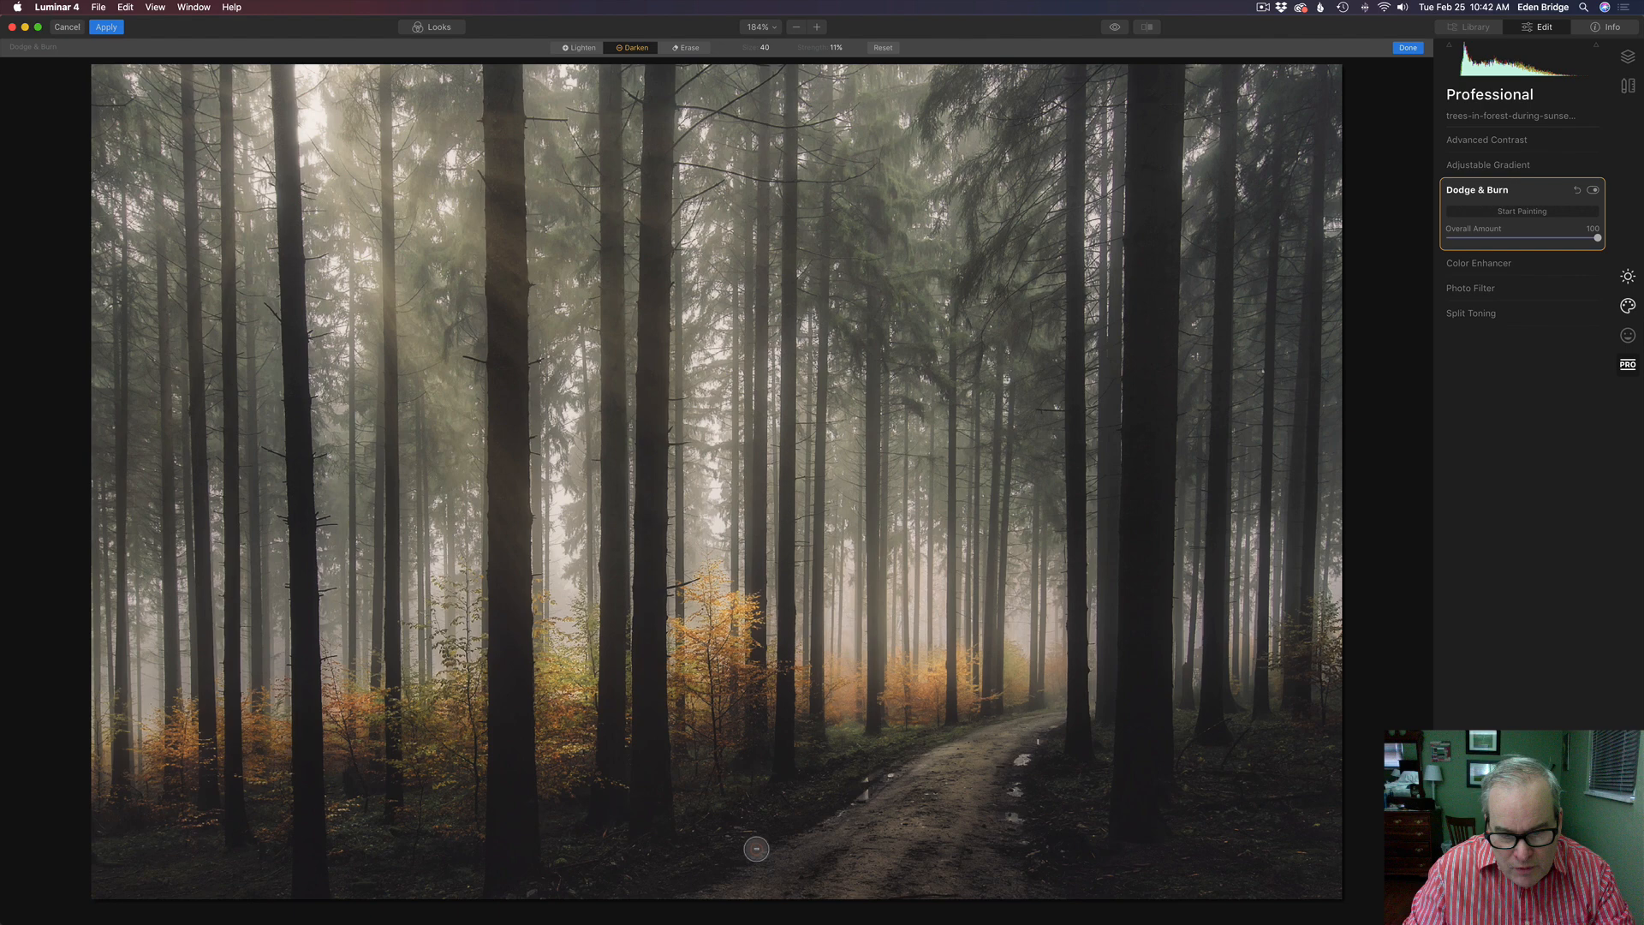
mouse_move(1081, 850)
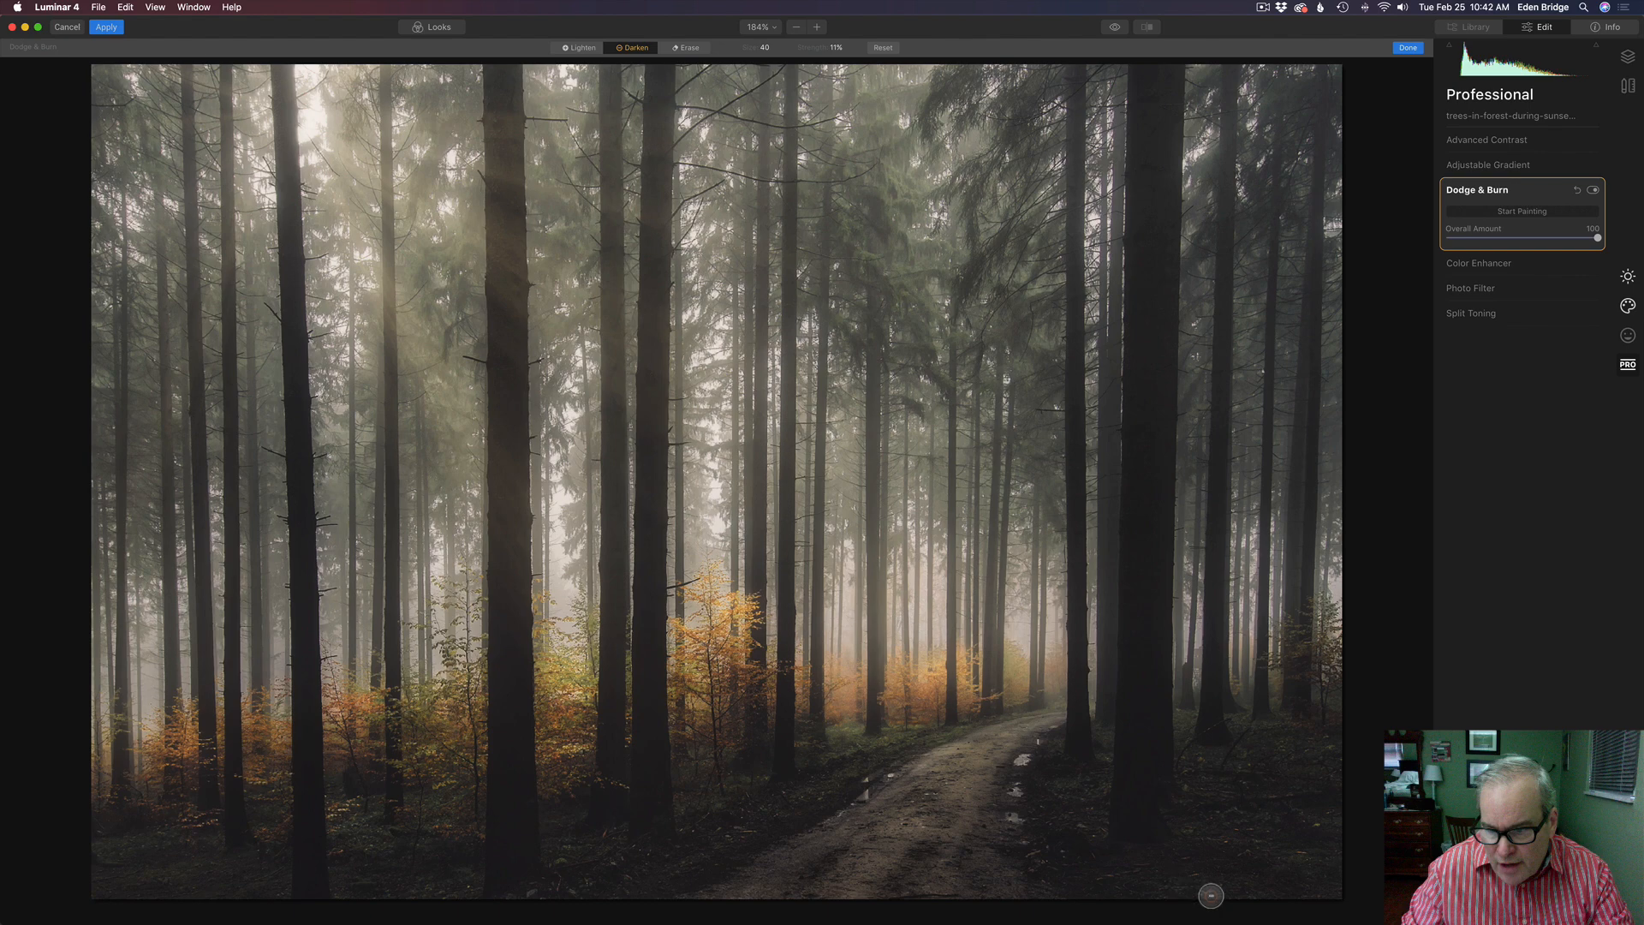
mouse_move(356, 882)
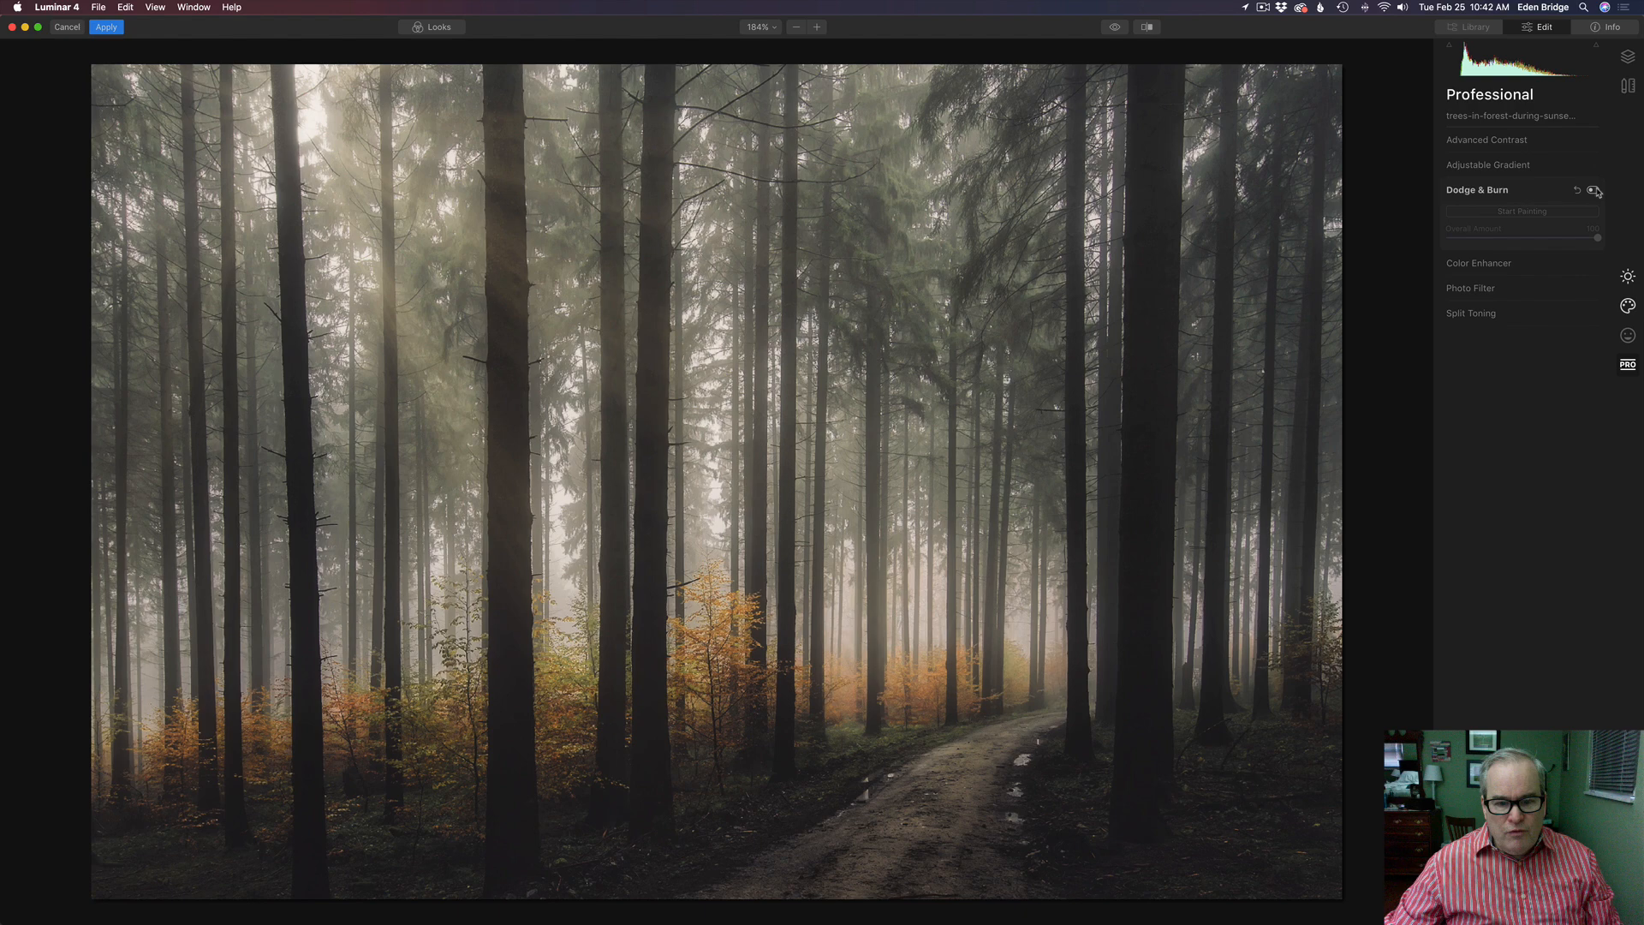
Turn Dodge & Burn back on and ease its Overall Amount down to 50
left_click(1593, 190)
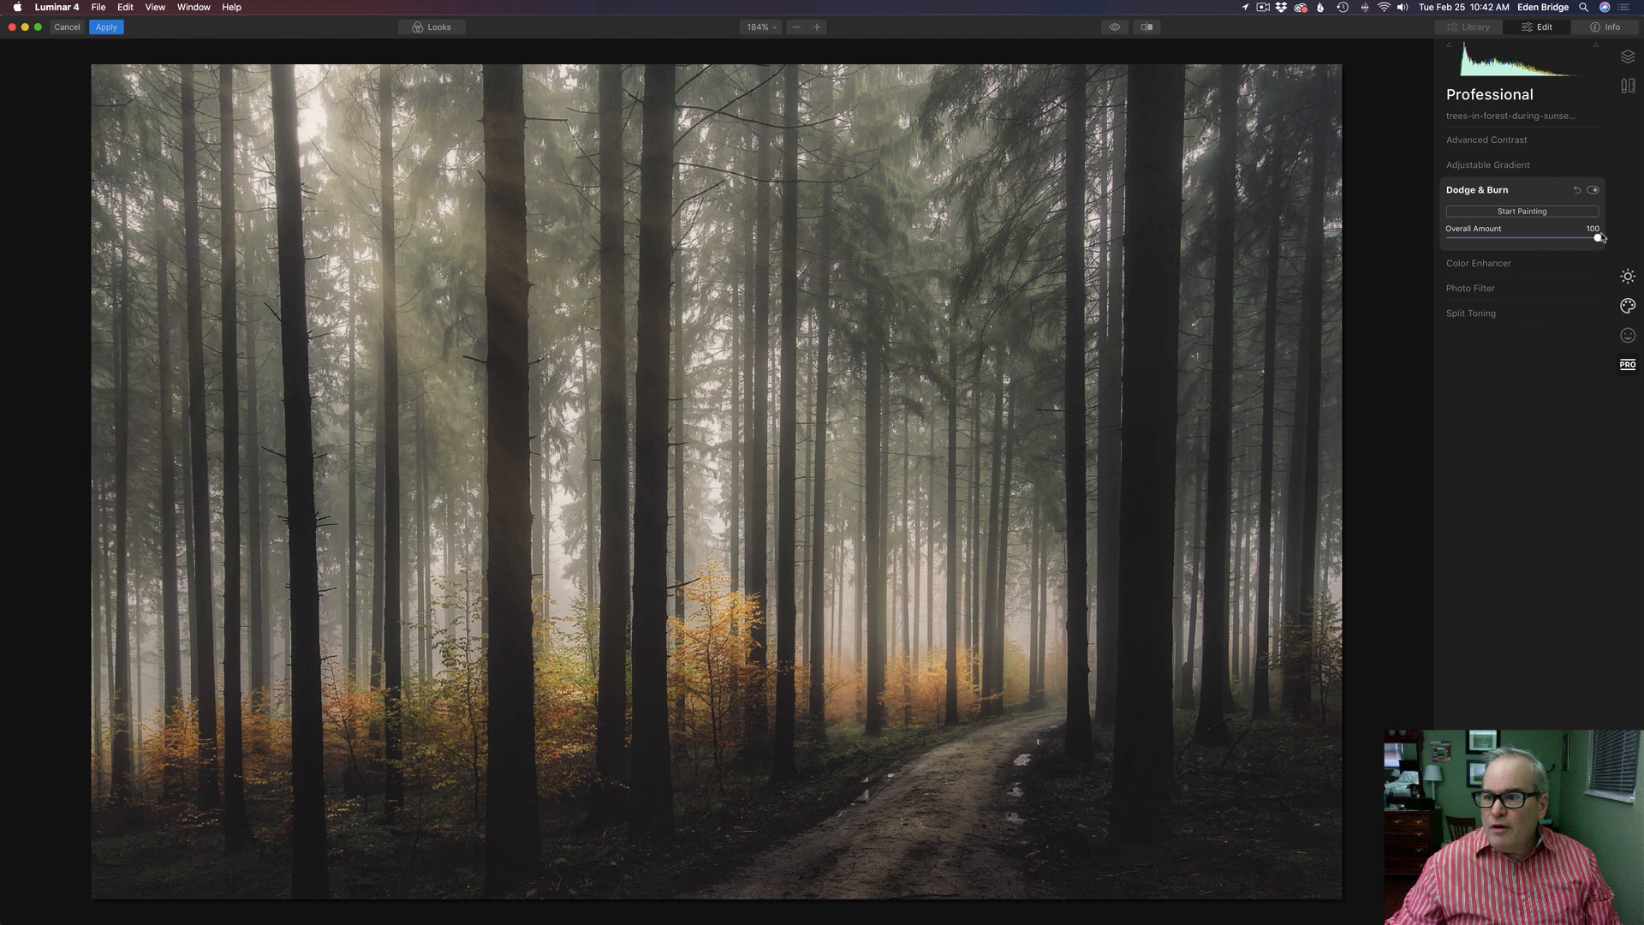
left_click_drag(1594, 235, 1557, 235)
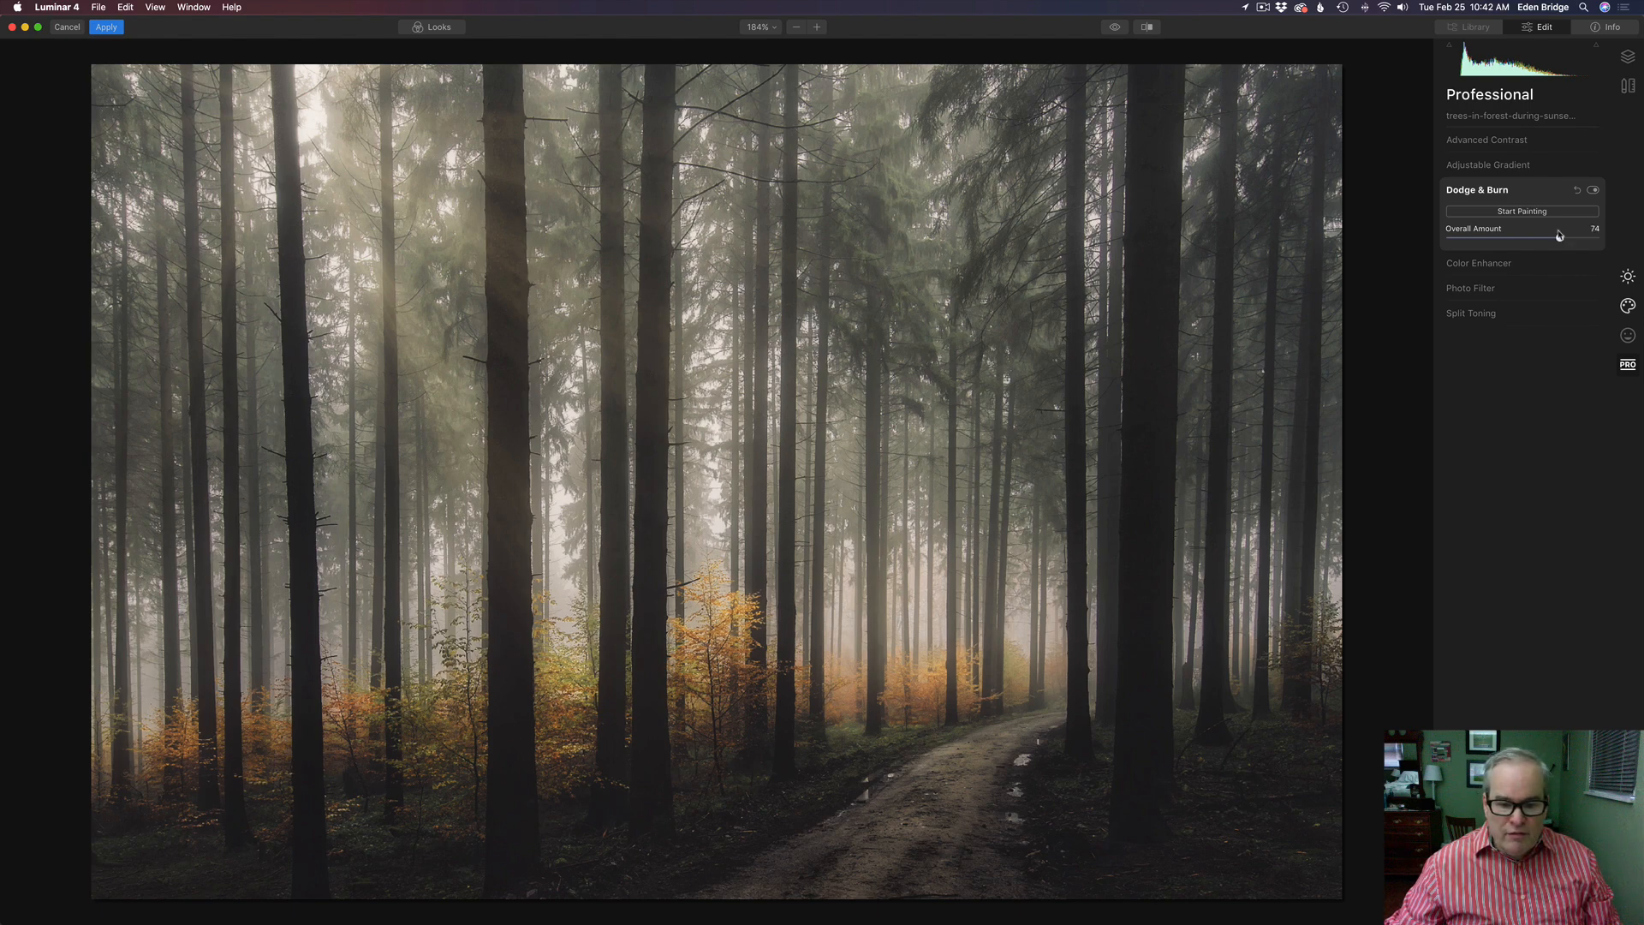
left_click_drag(1558, 237, 1447, 236)
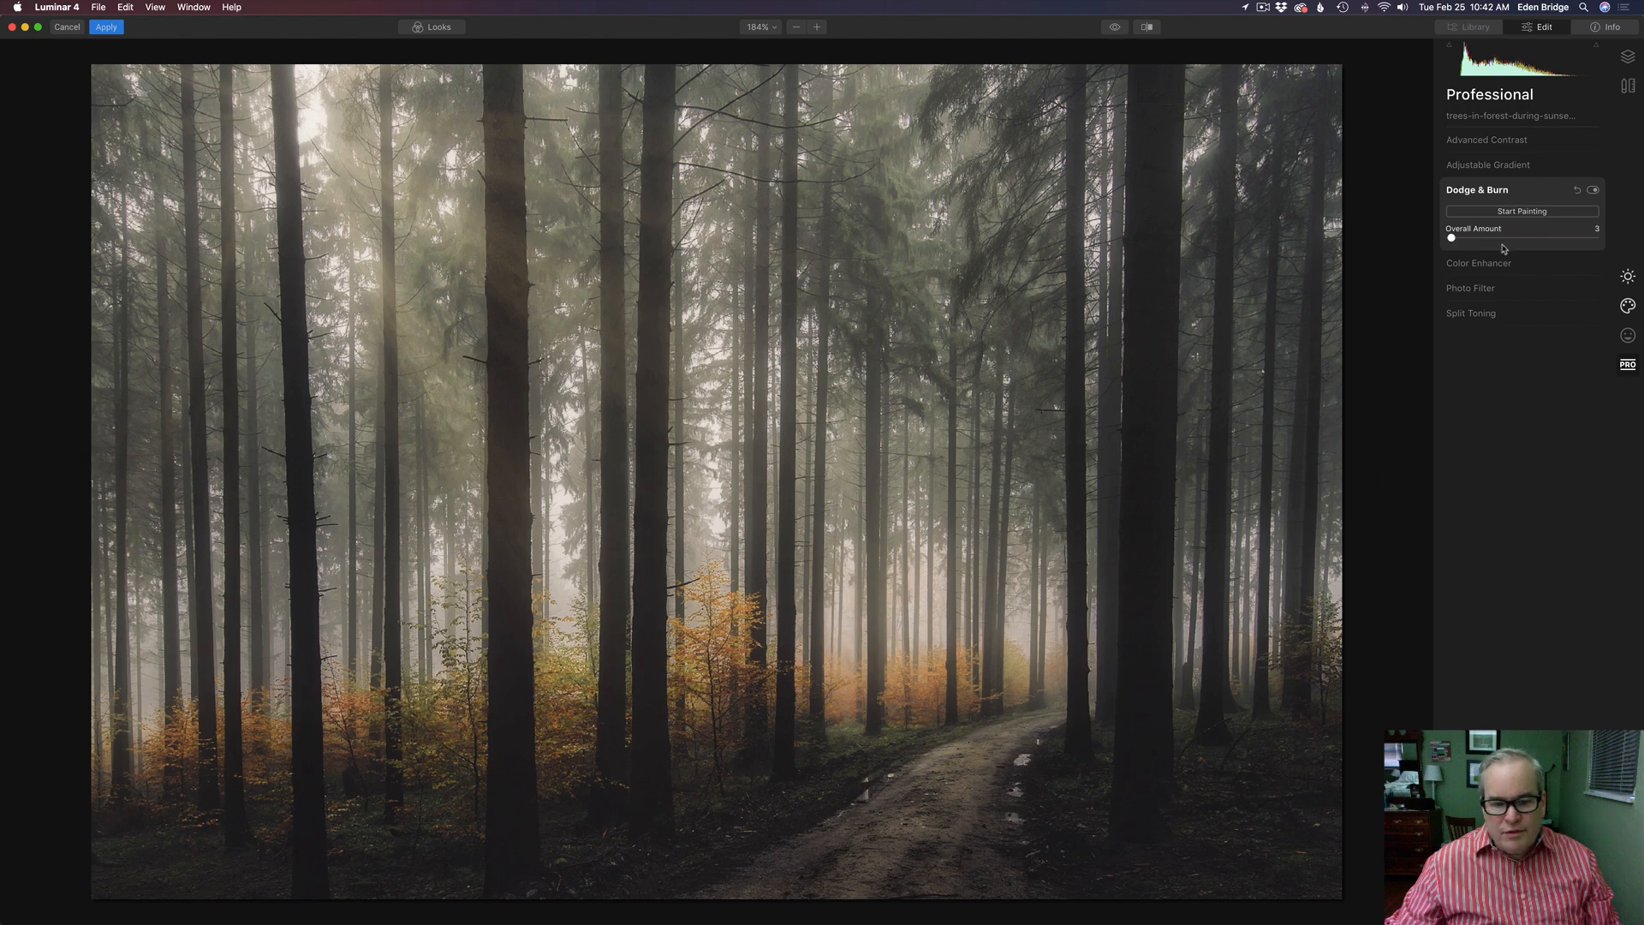
left_click_drag(1451, 237, 1501, 236)
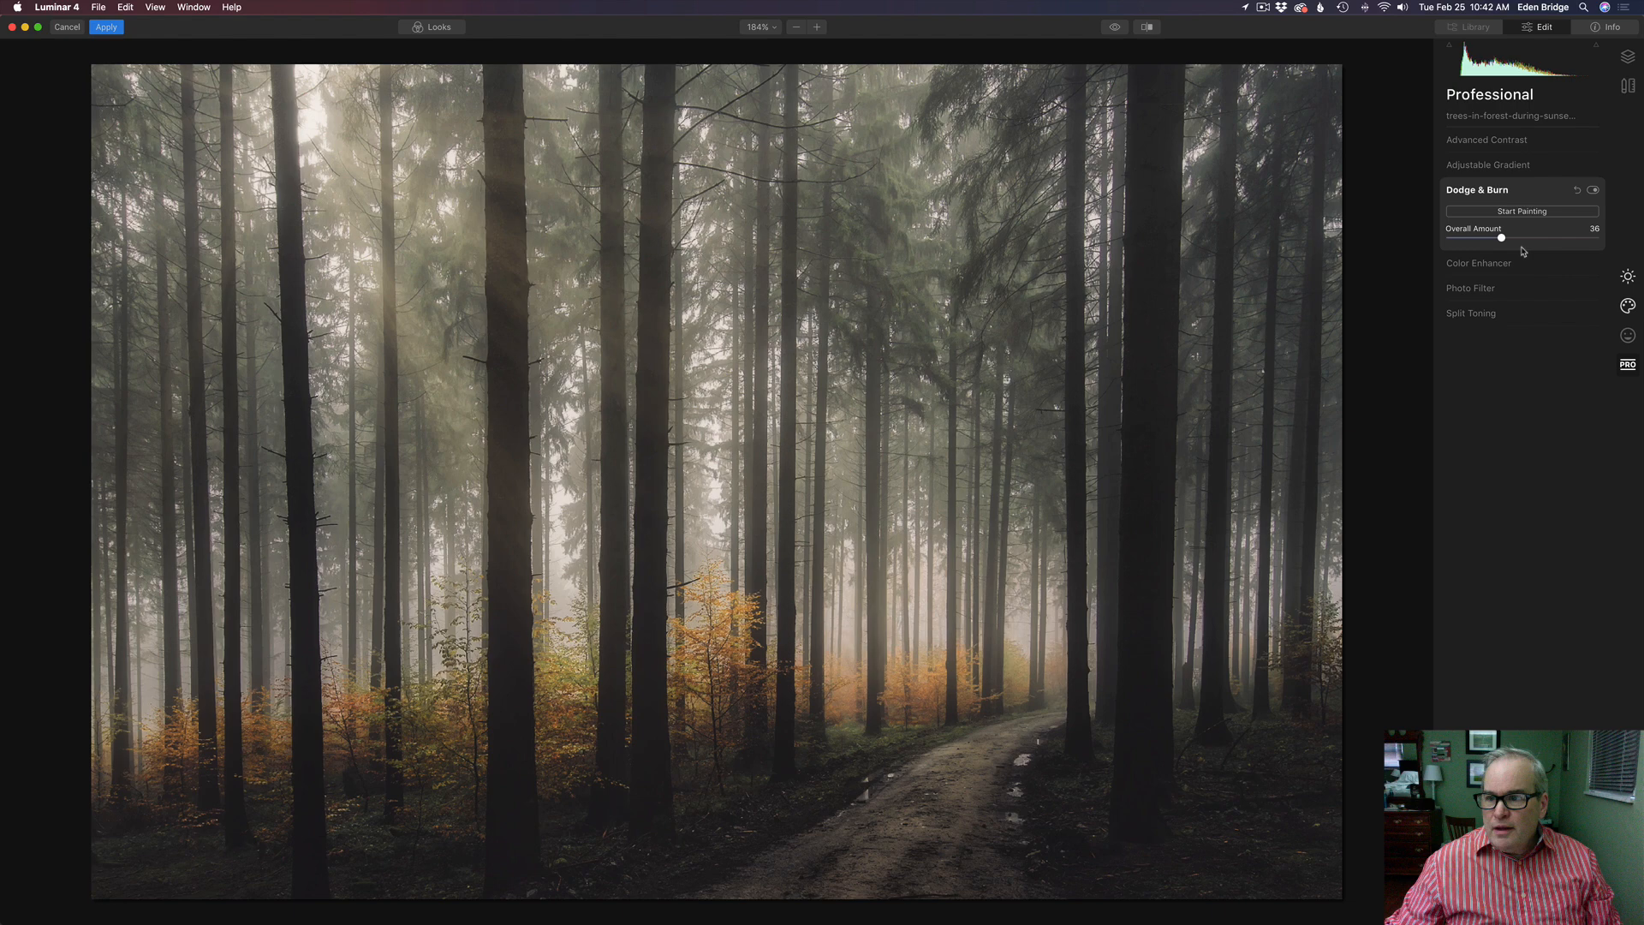
left_click_drag(1502, 236, 1516, 236)
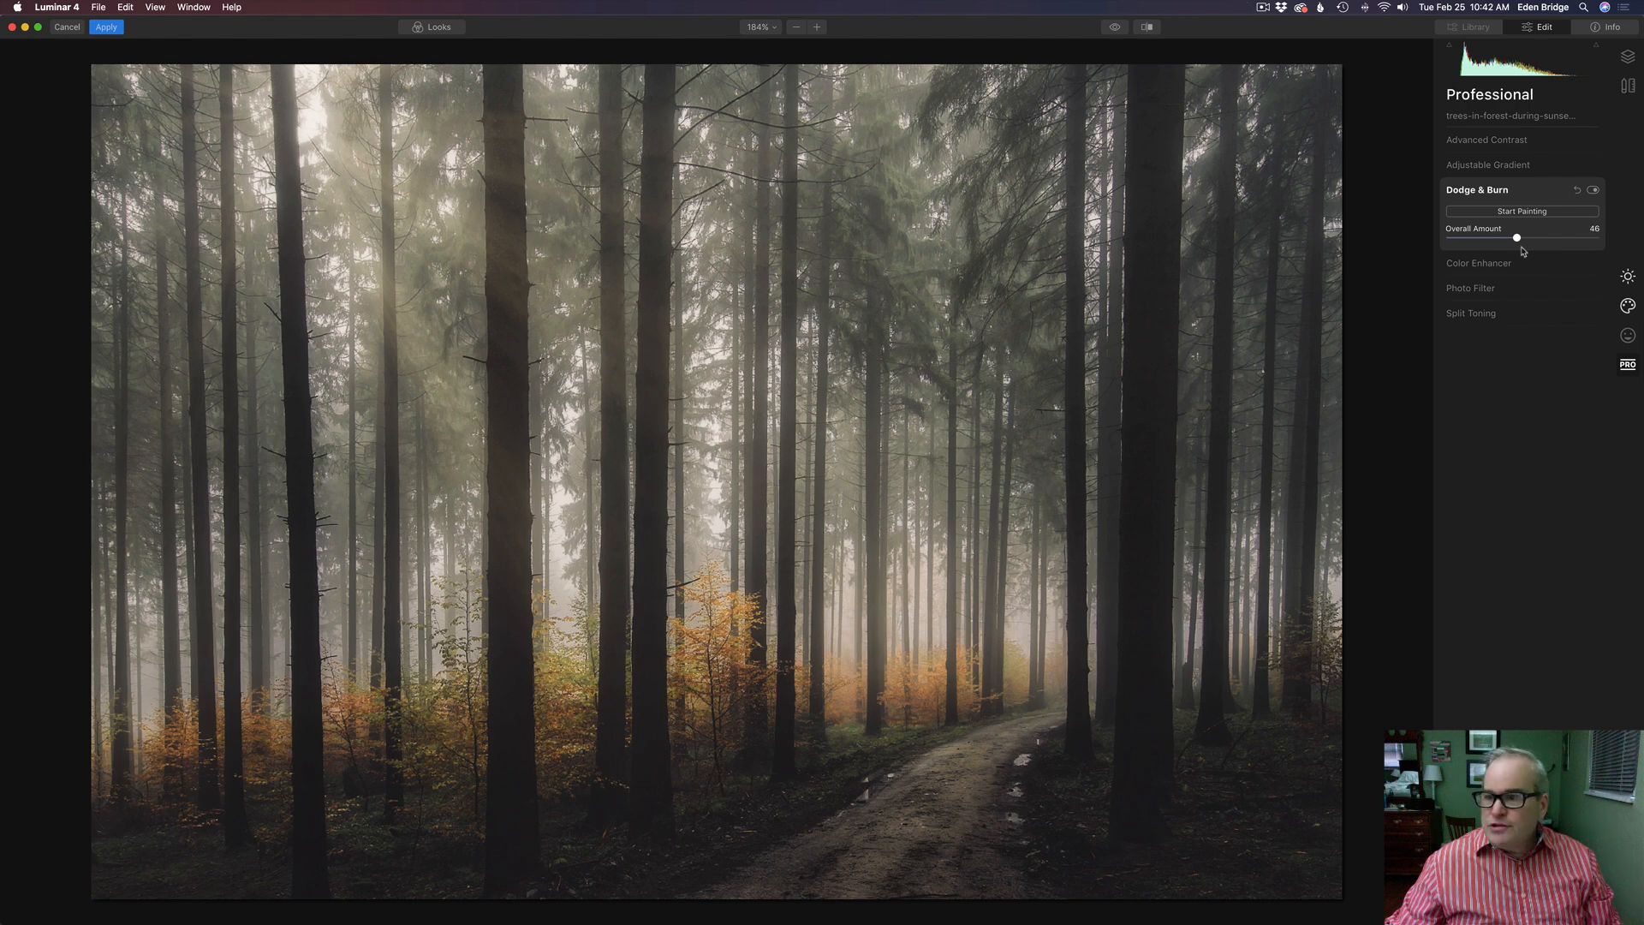
left_click_drag(1516, 237, 1522, 236)
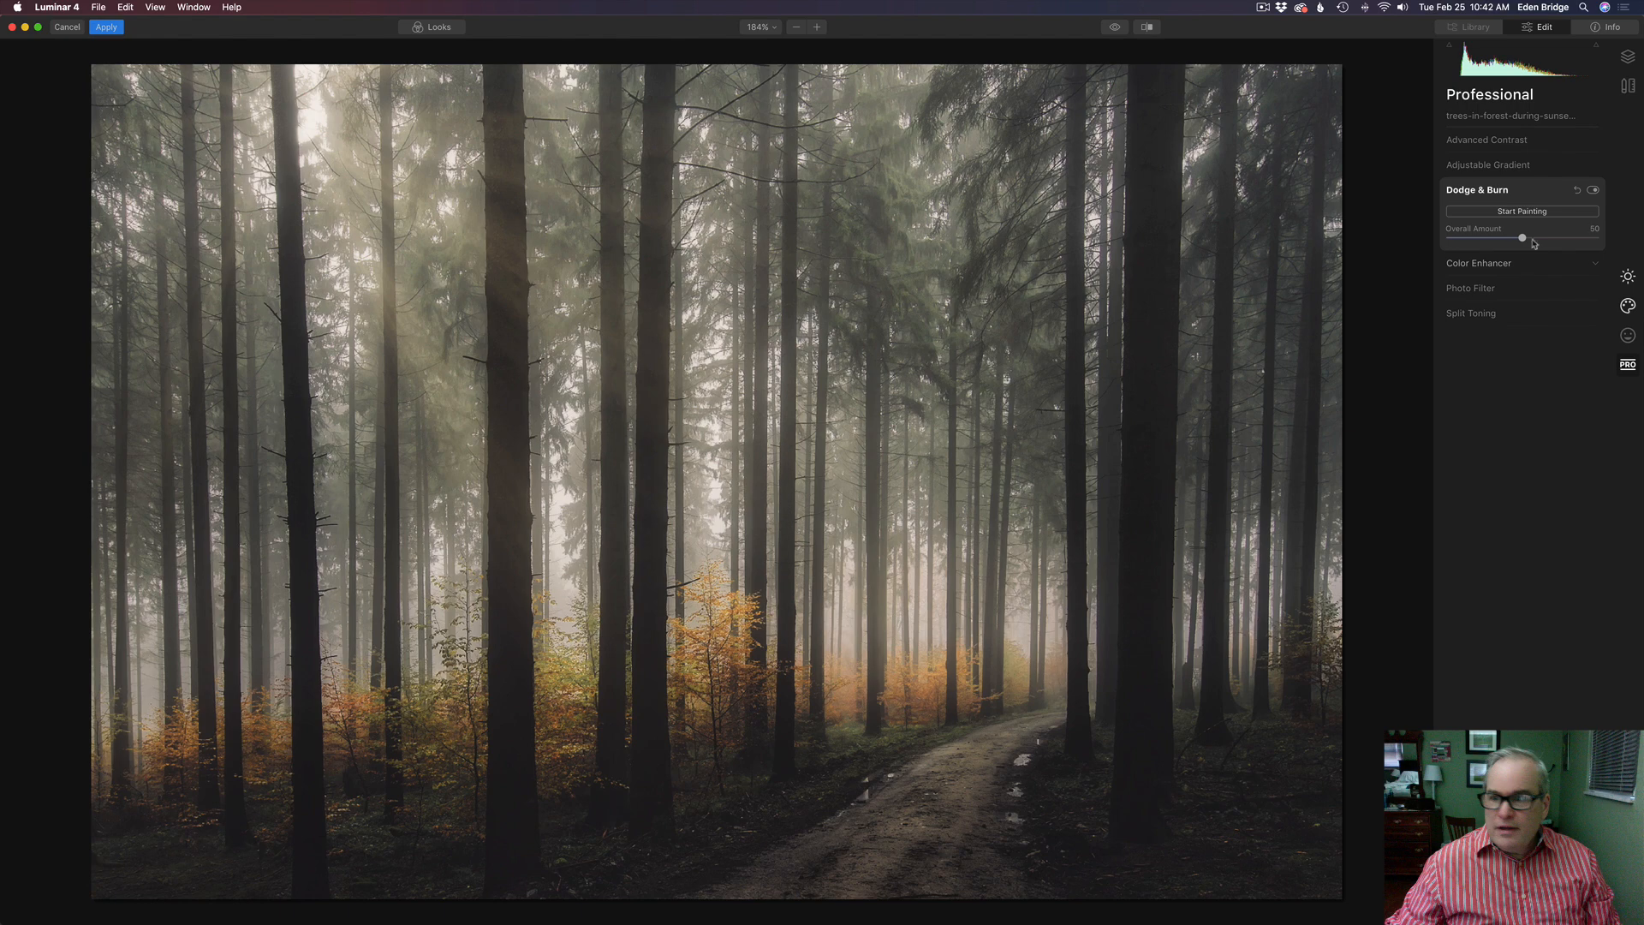
left_click(1593, 190)
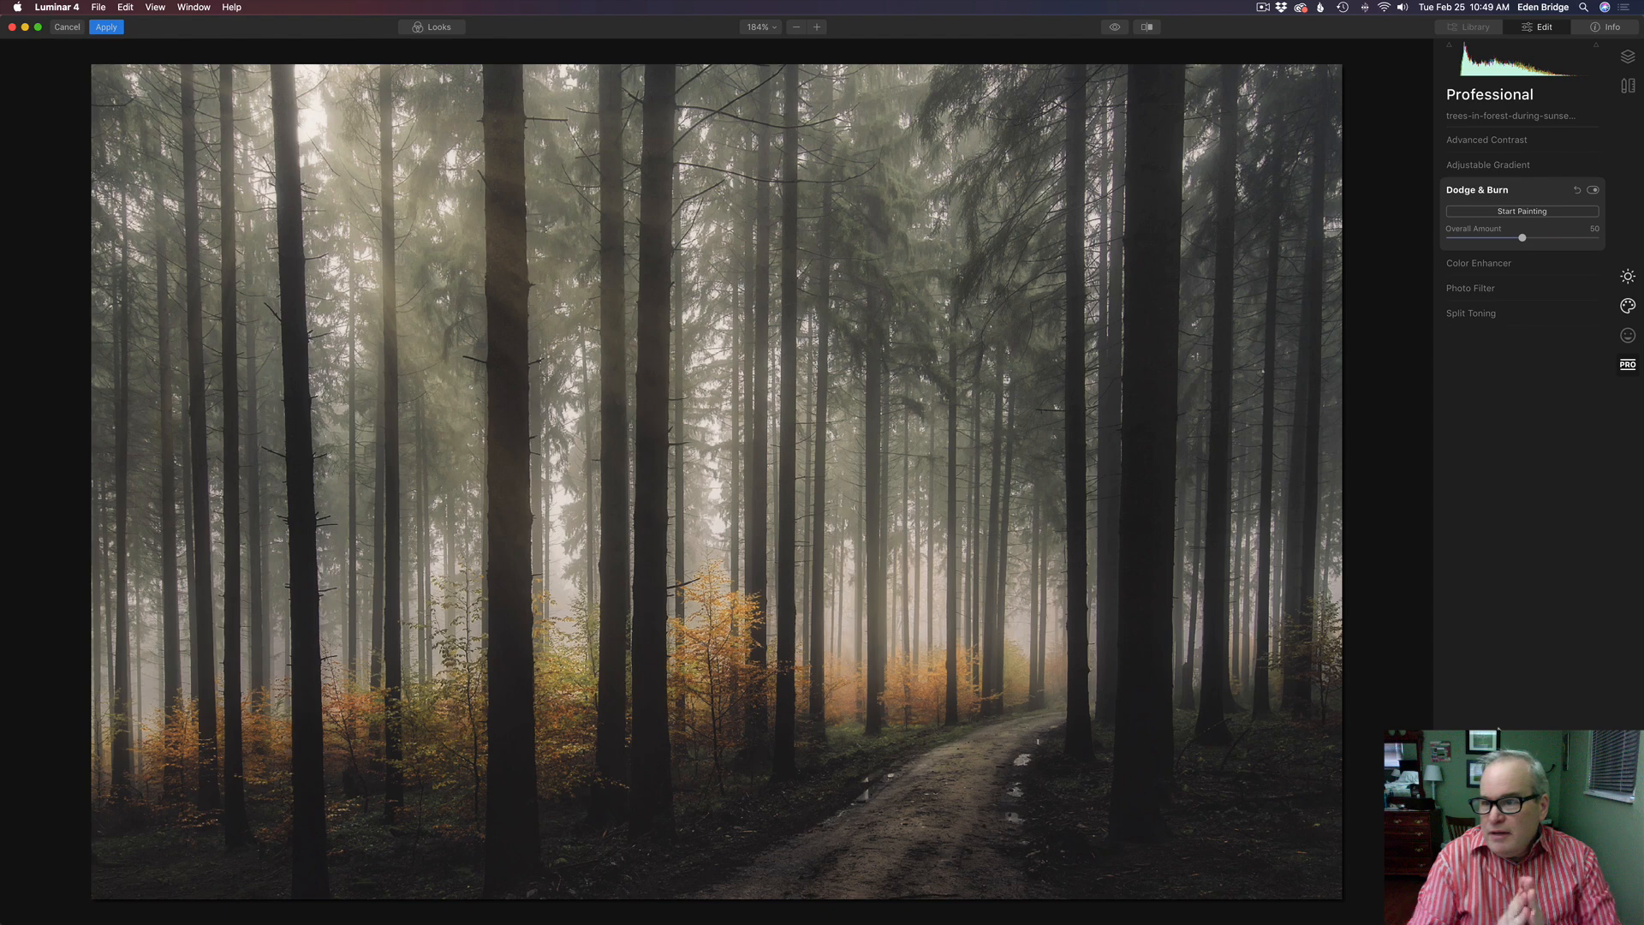
In Essentials' AI Enhance, settle the AI Accent slider at 17
left_click(1627, 275)
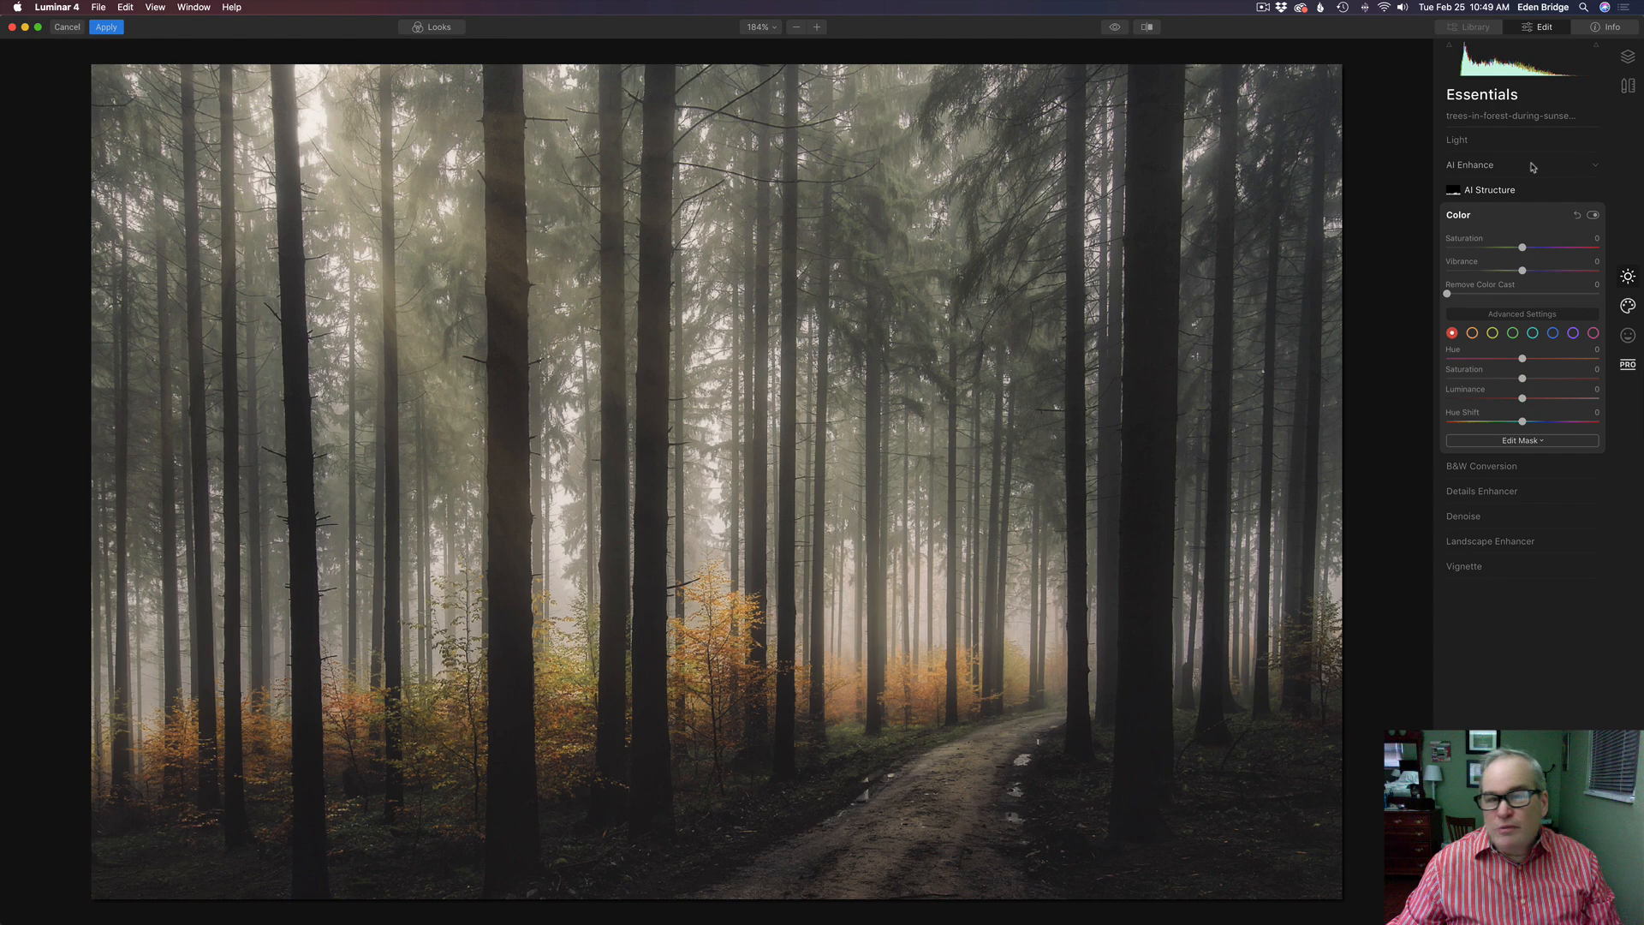
left_click(1470, 165)
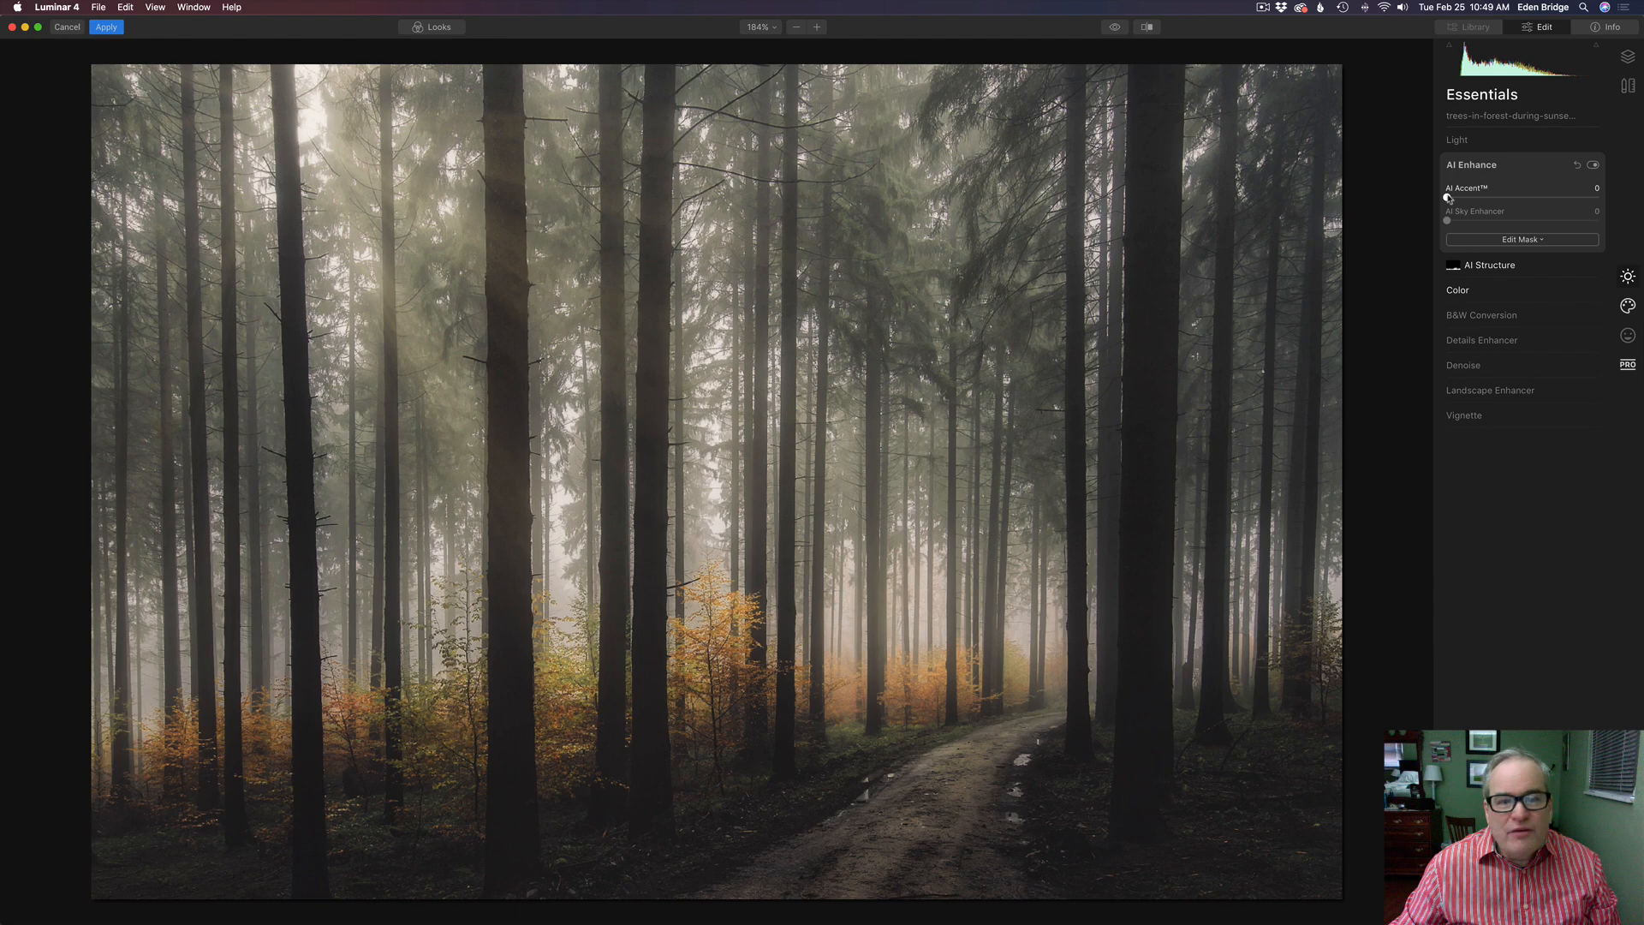
left_click_drag(1444, 199, 1483, 199)
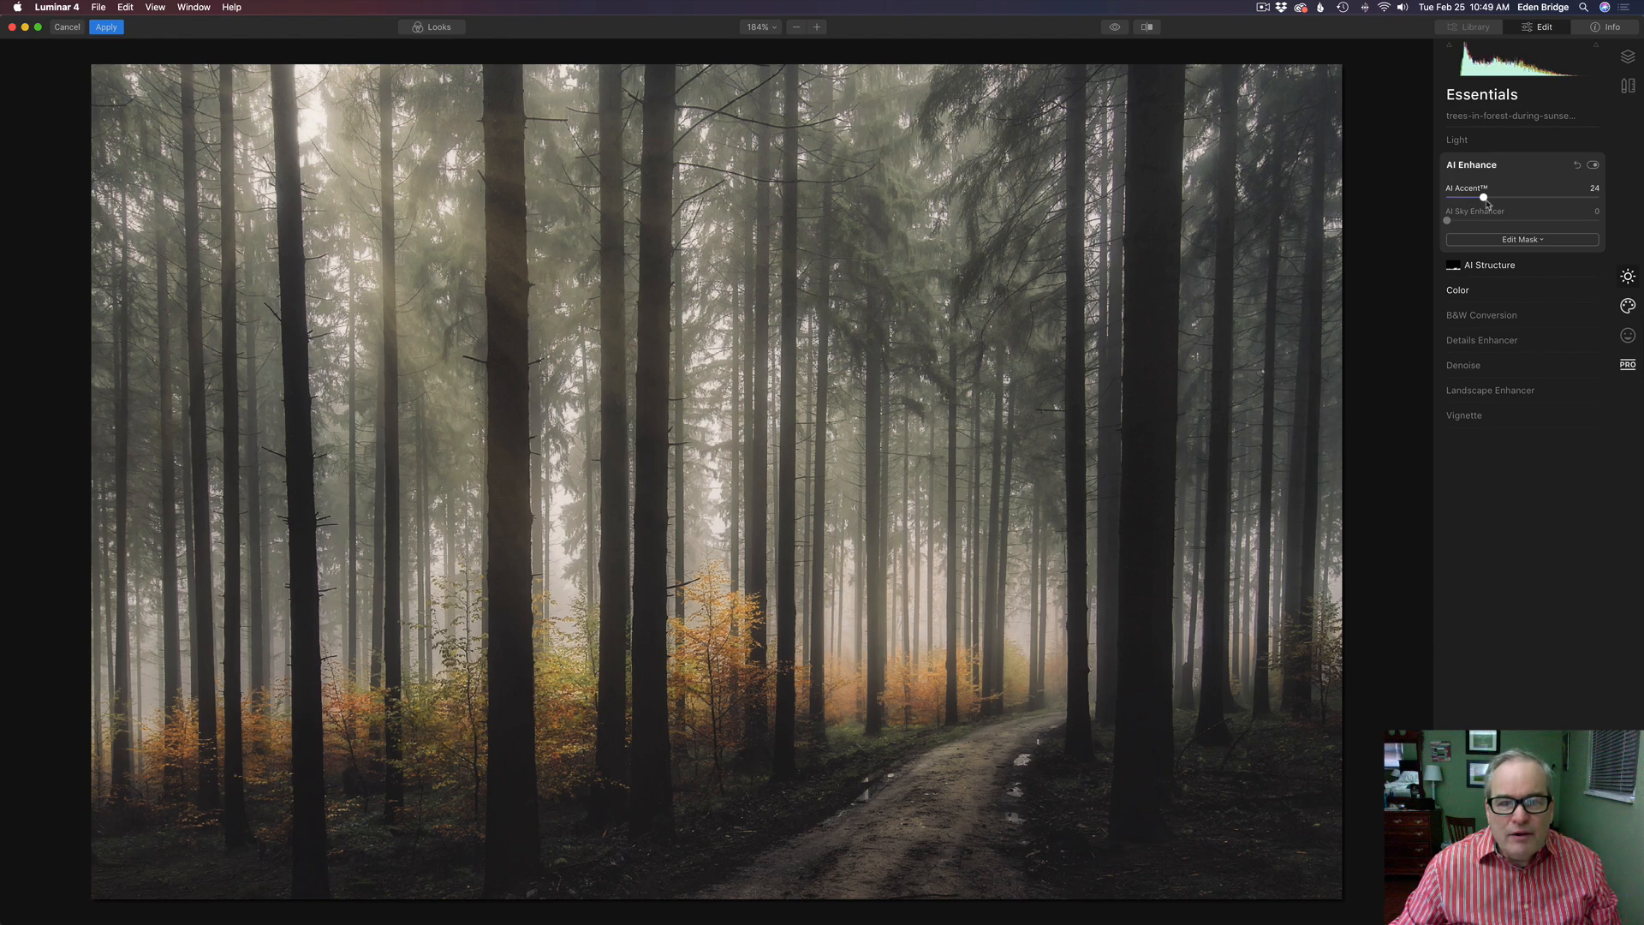
left_click_drag(1483, 197, 1521, 197)
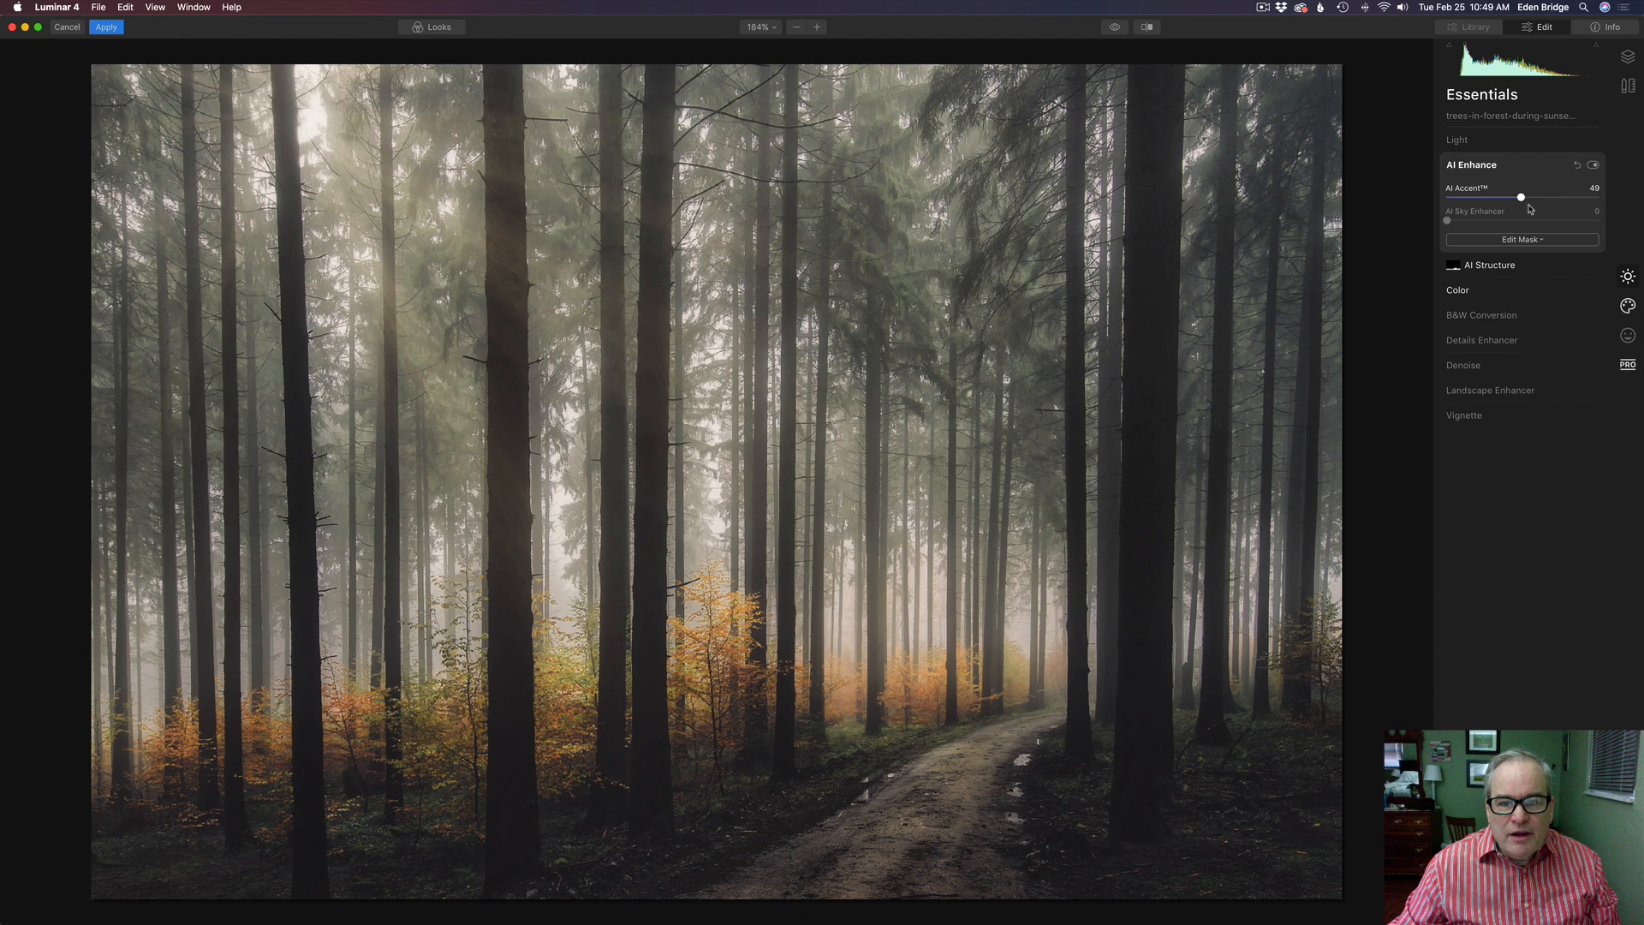
left_click_drag(1521, 197, 1502, 197)
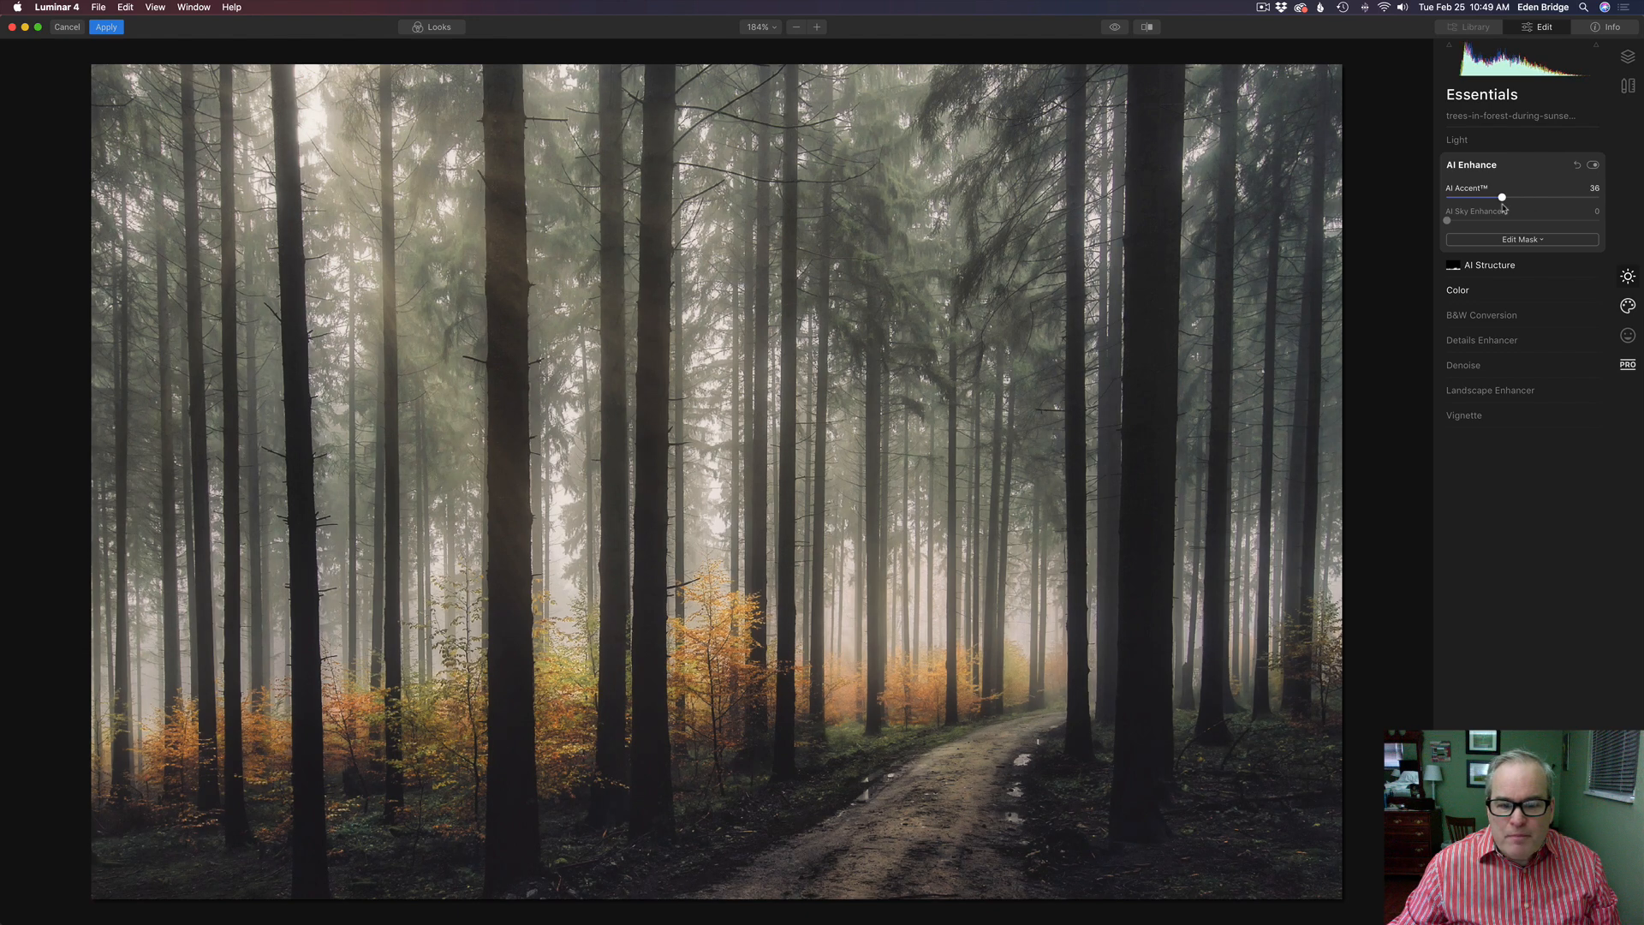
left_click_drag(1502, 197, 1494, 197)
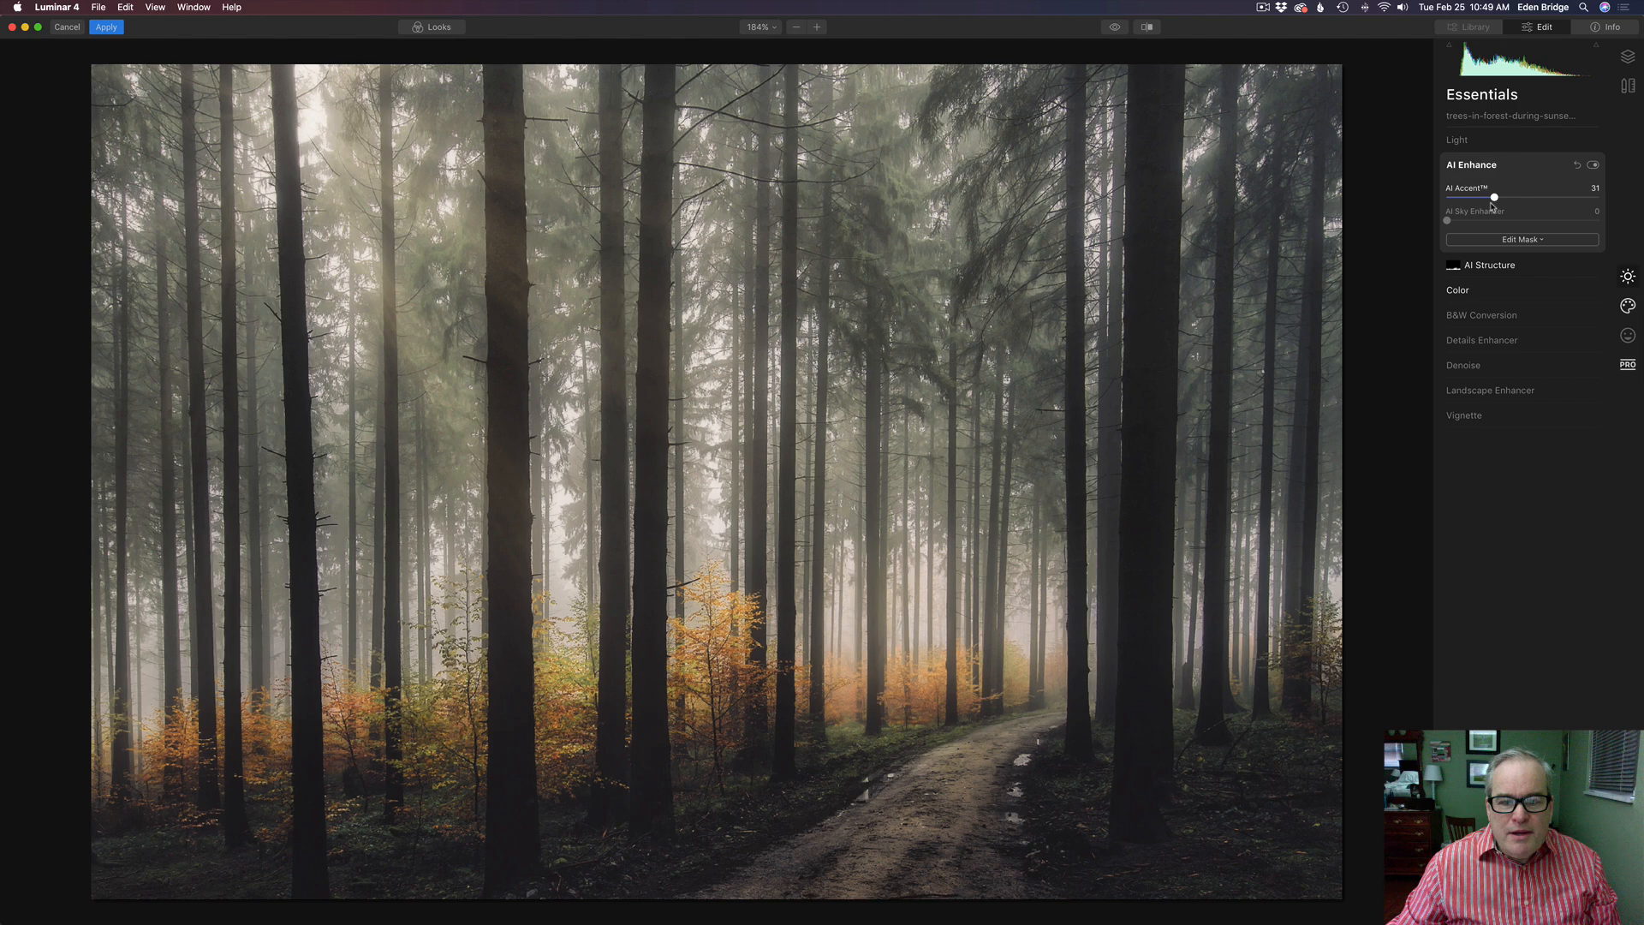
left_click_drag(1496, 197, 1485, 197)
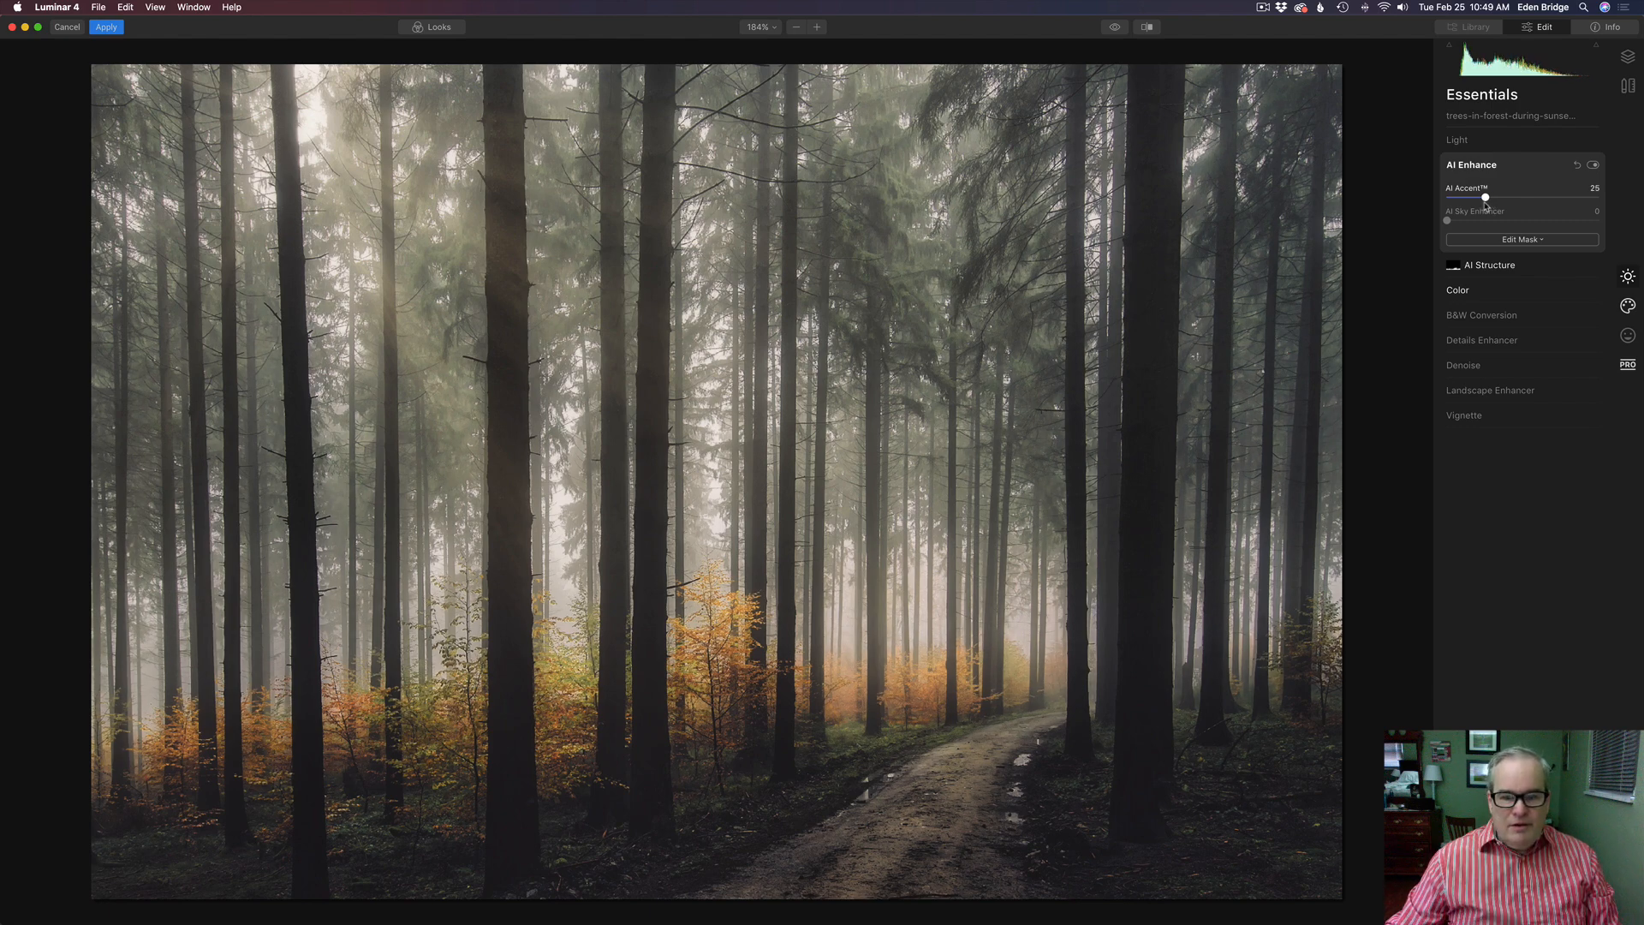
left_click_drag(1486, 197, 1473, 197)
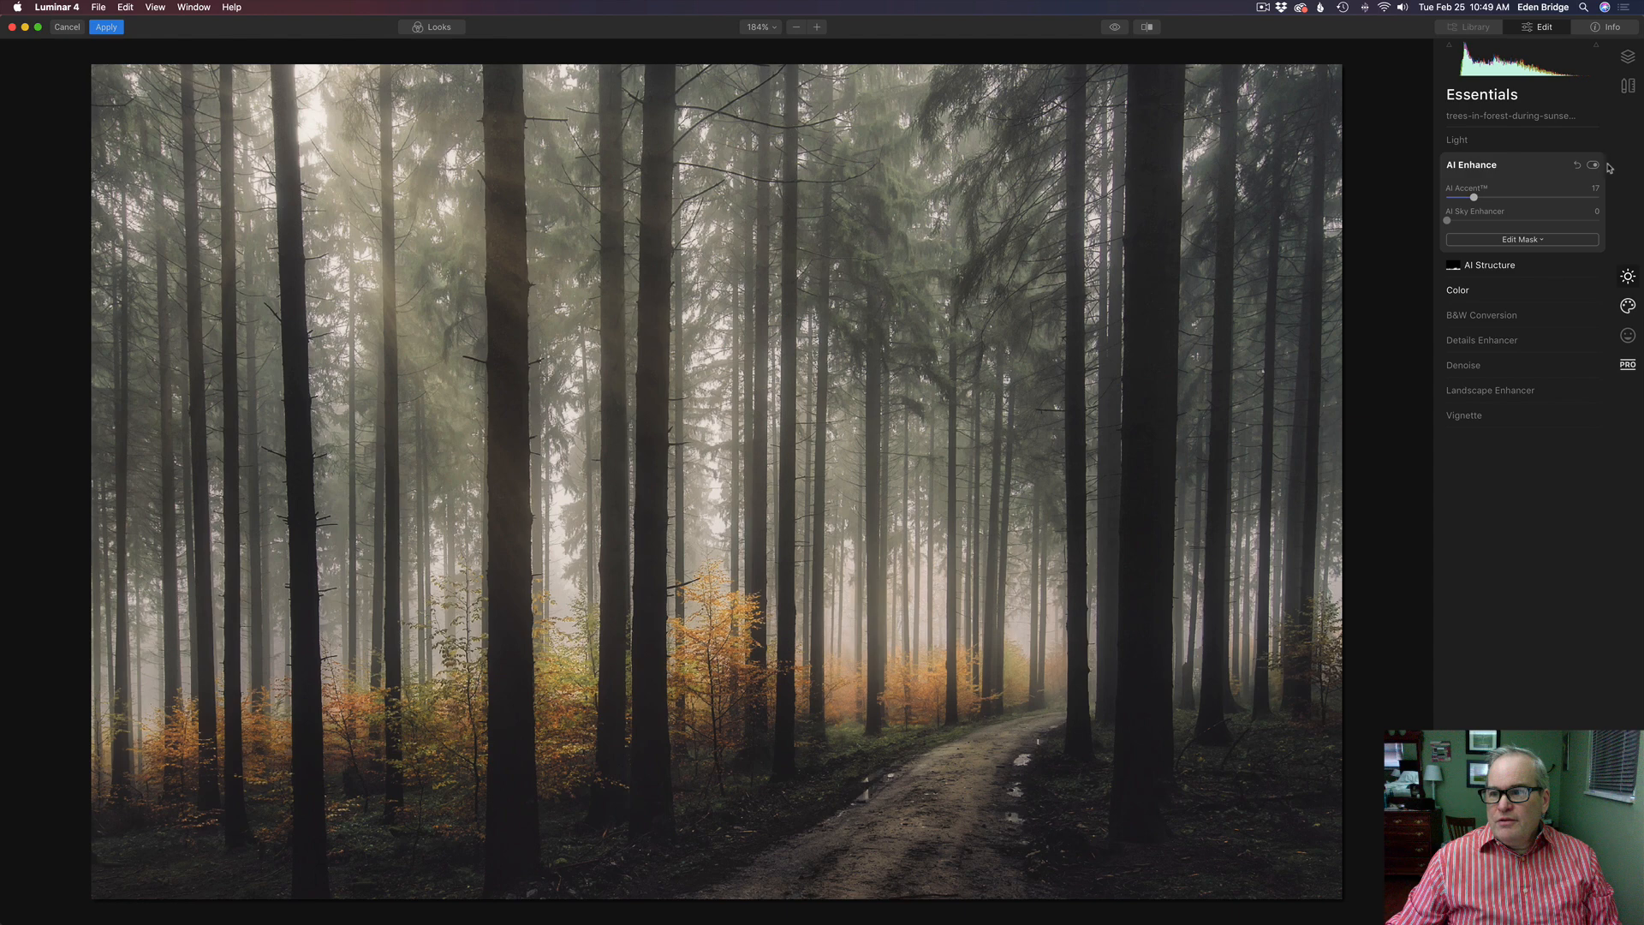
Toggle AI Enhance off and on three times to compare, leaving it enabled with AI Accent near 14
left_click(1595, 167)
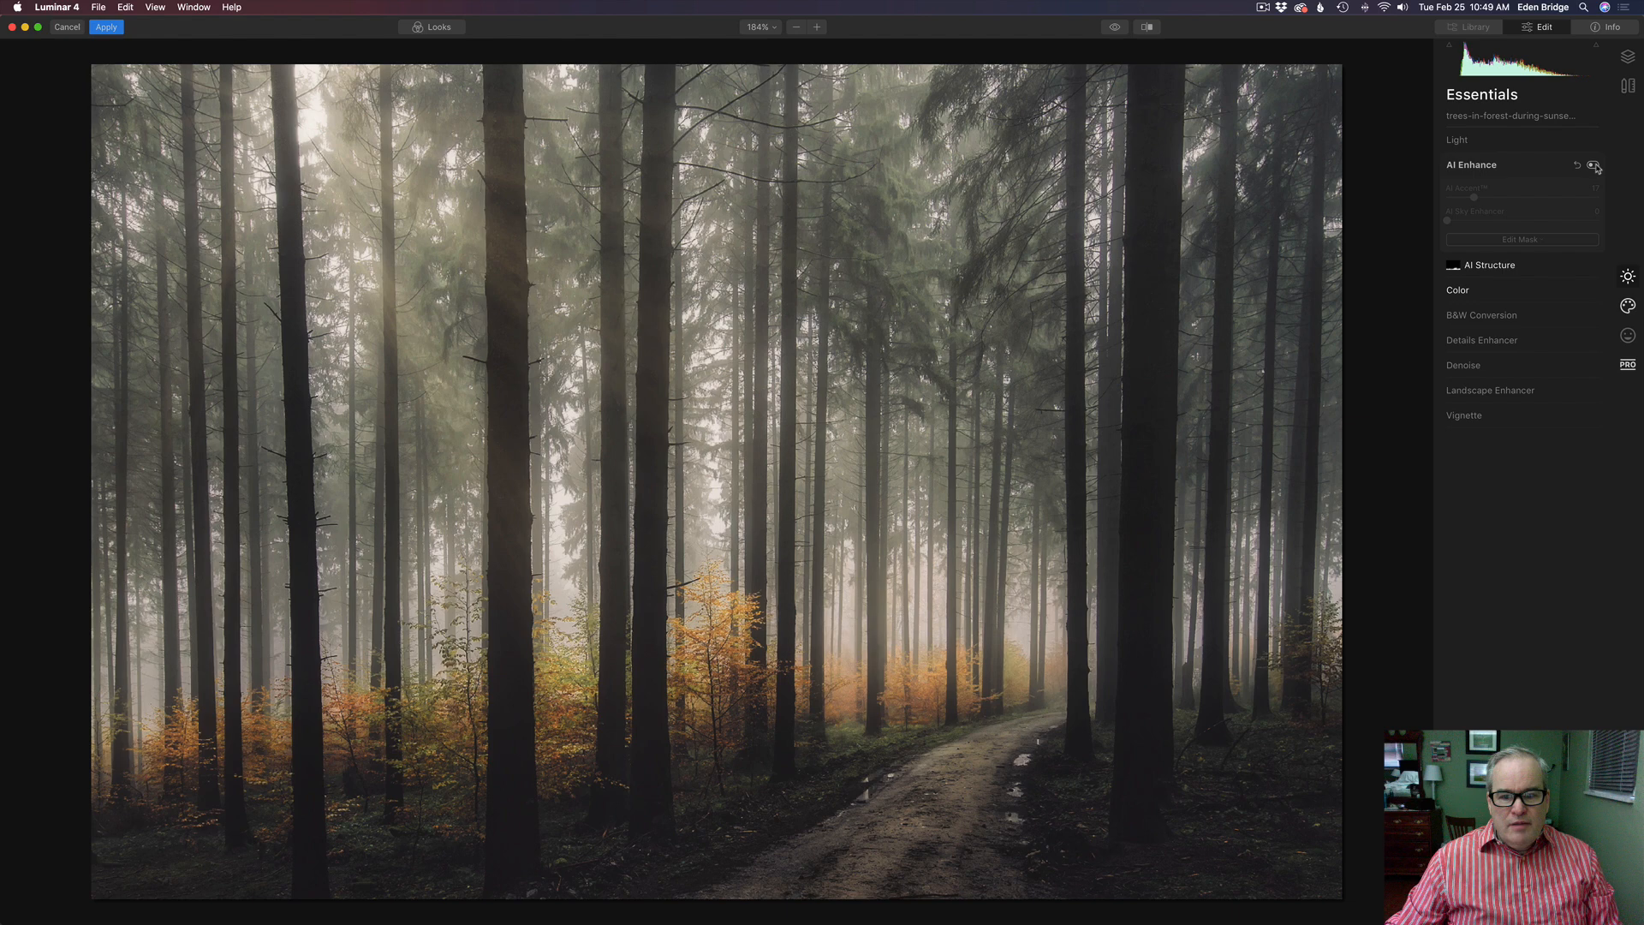
left_click(1594, 166)
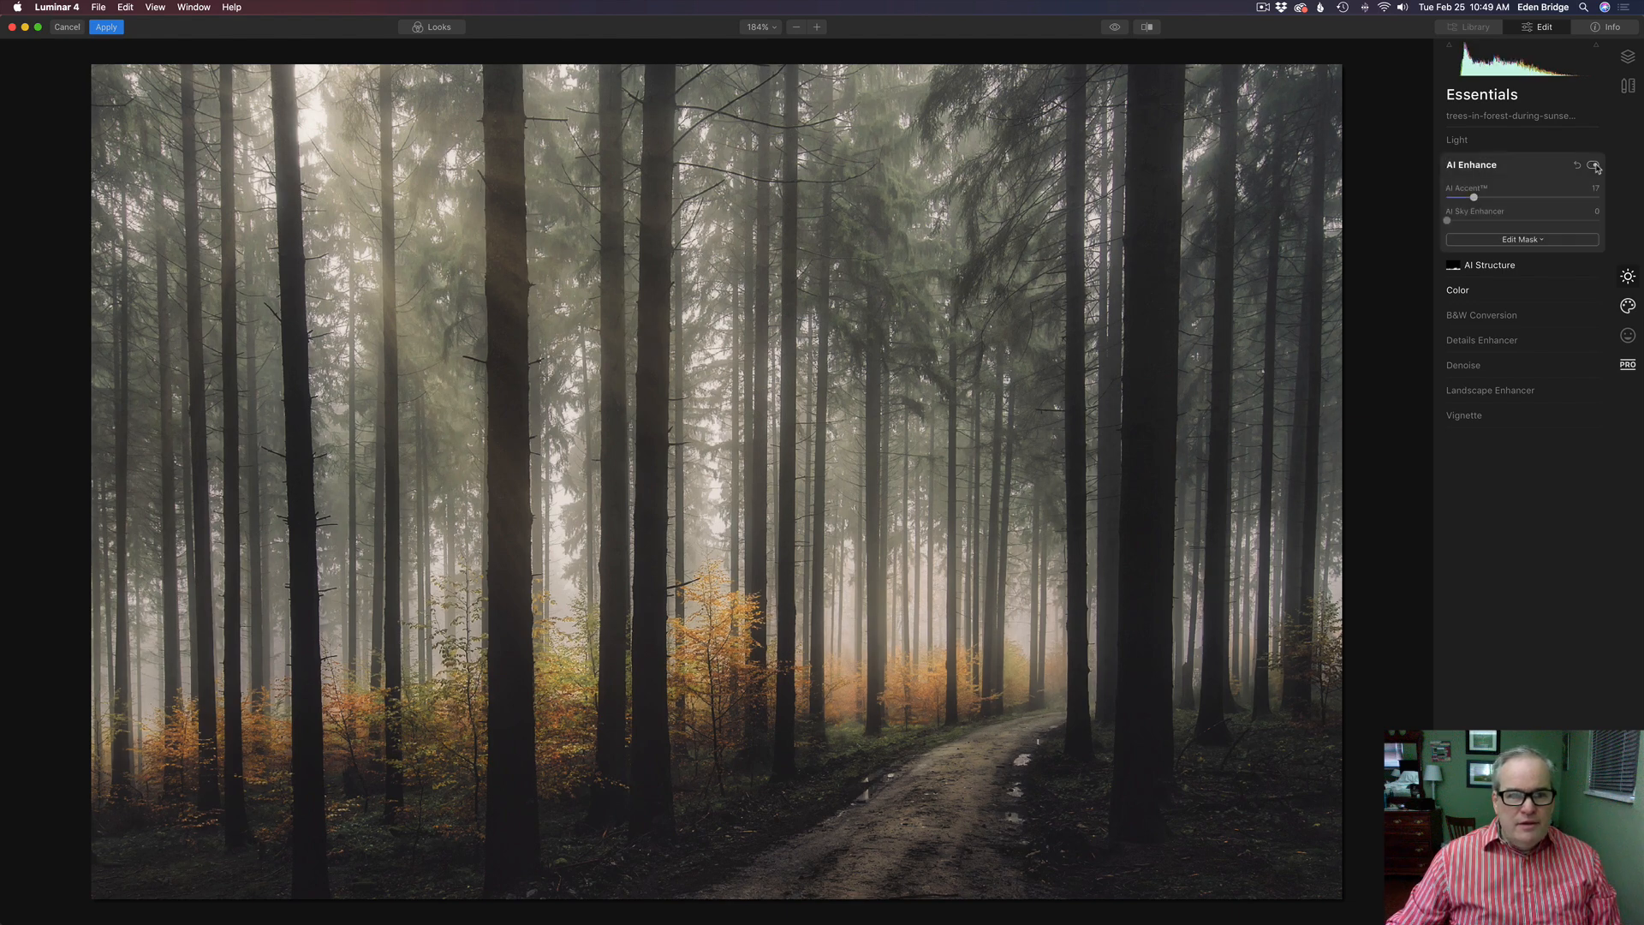
left_click(1595, 166)
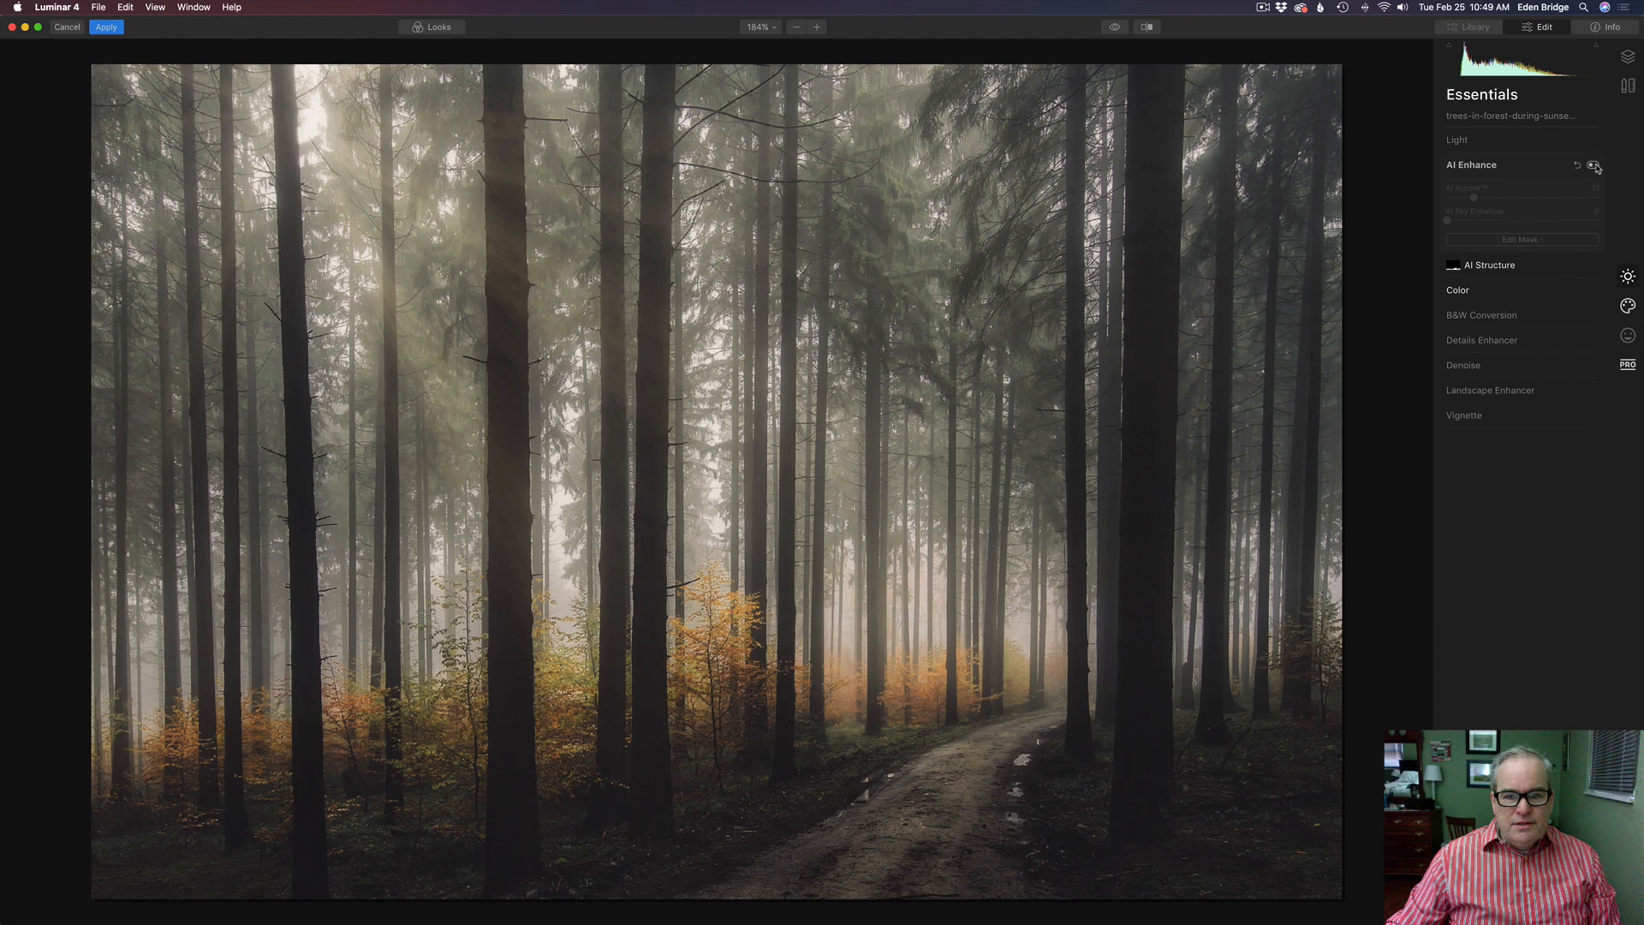
left_click(1593, 165)
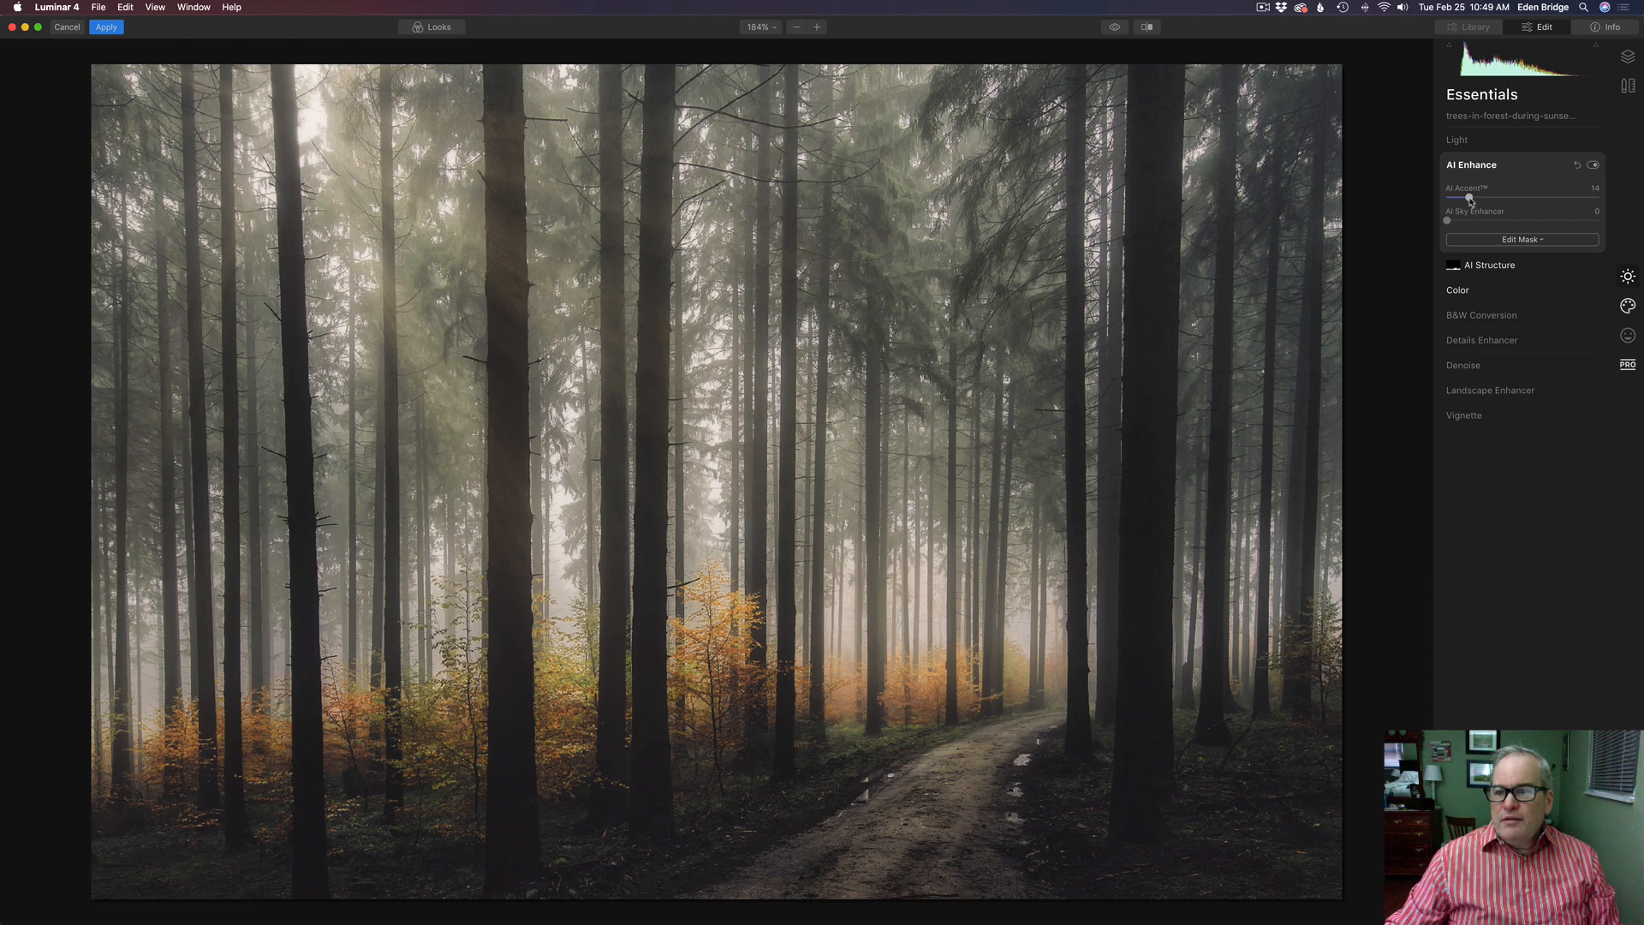
left_click(1593, 165)
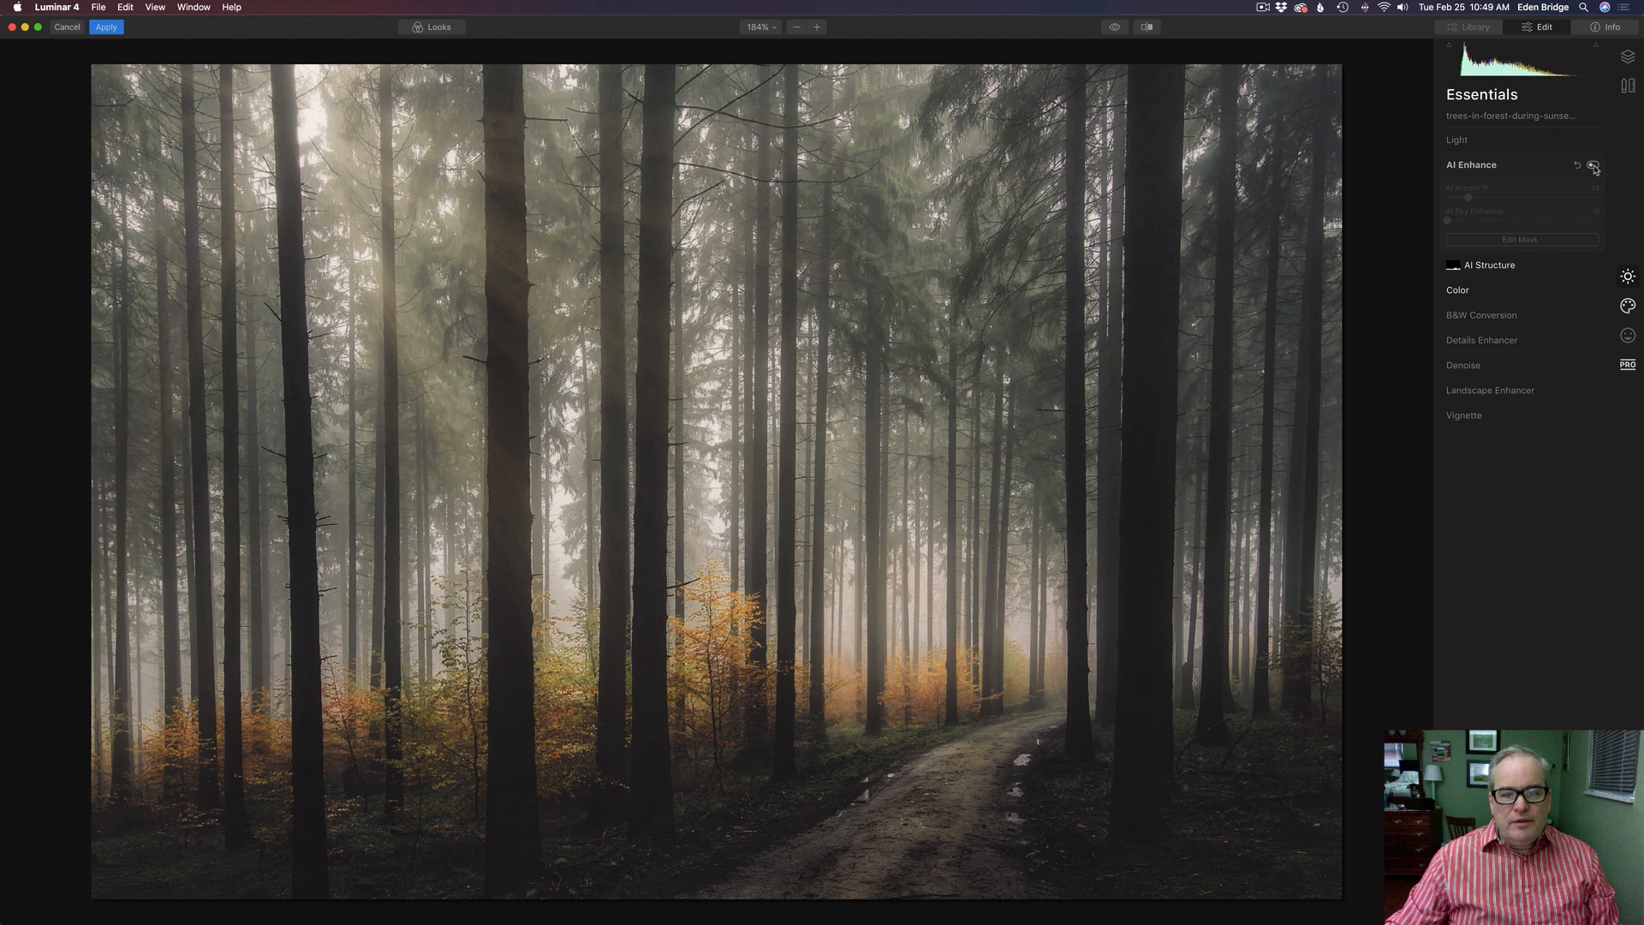
left_click(1593, 166)
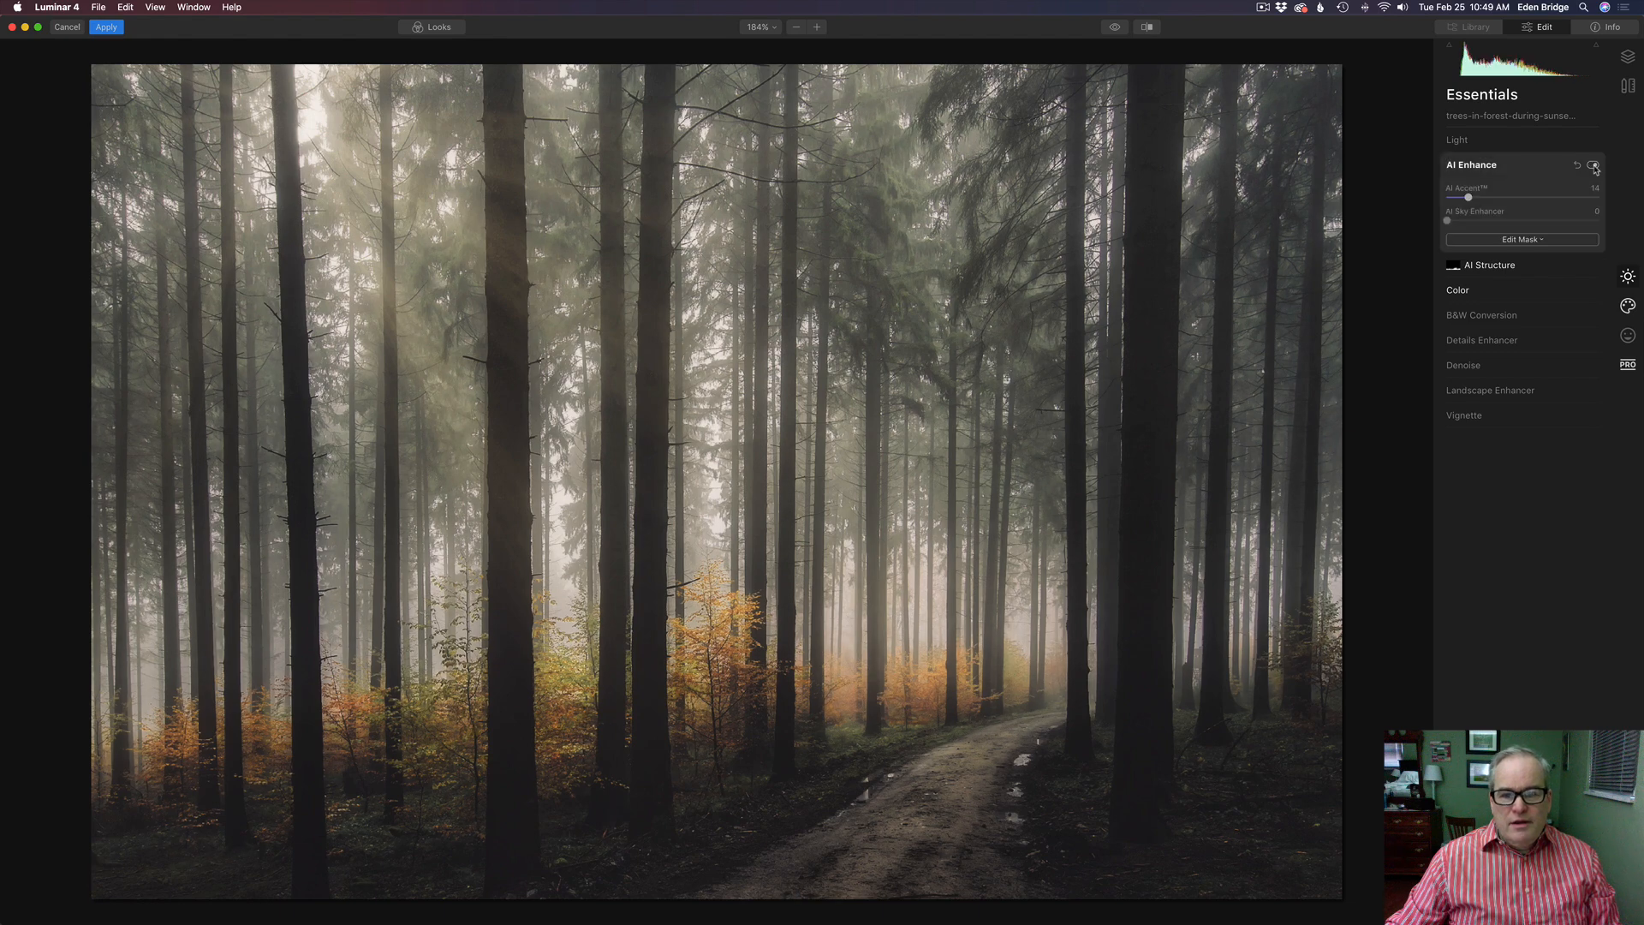